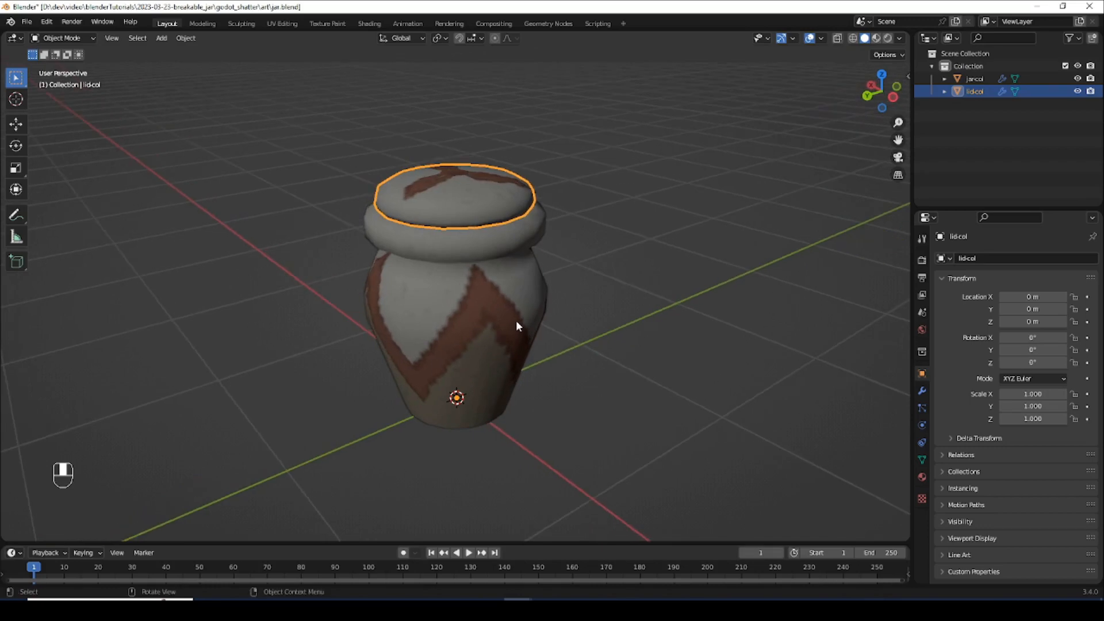
- Inspect the jar in see-through wireframe and select the lid object, returning to solid shading
key(shift+z)
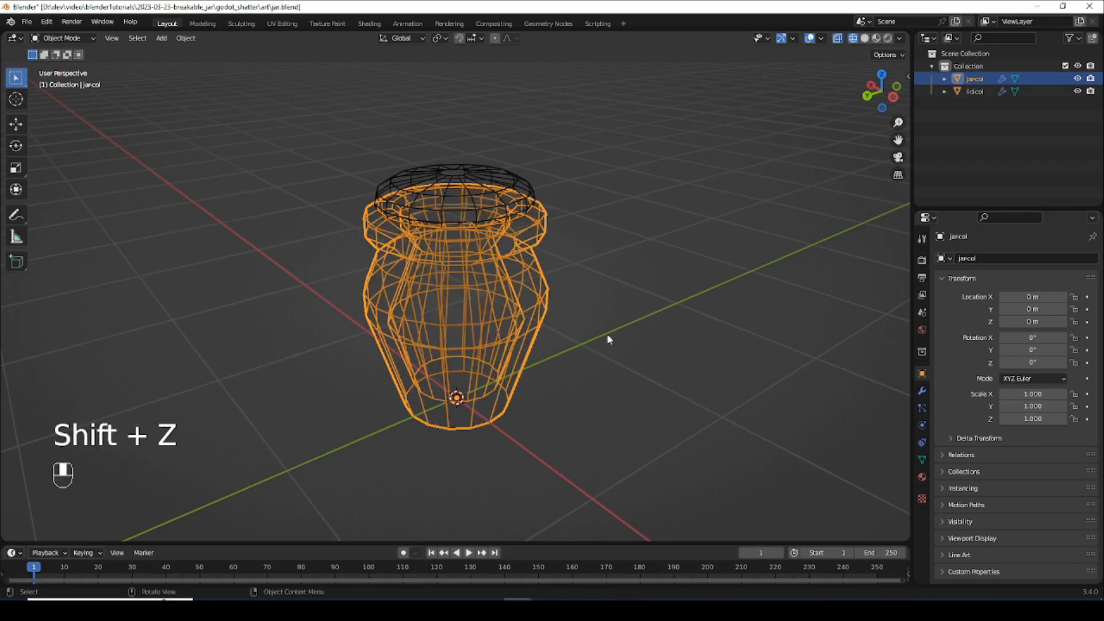
click(974, 92)
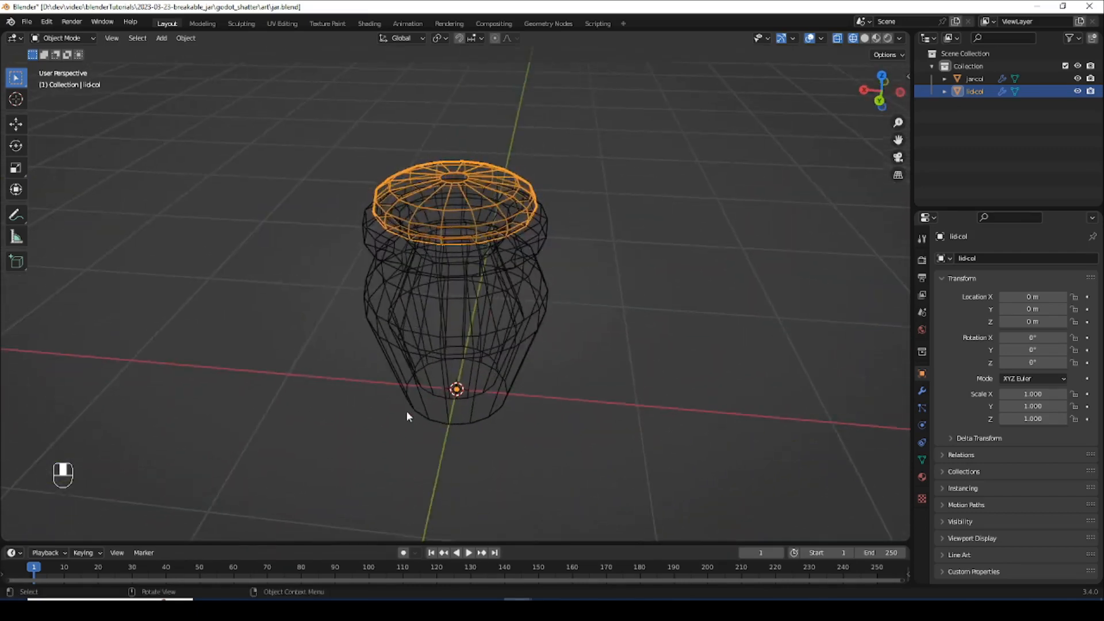
key(Shift+Z)
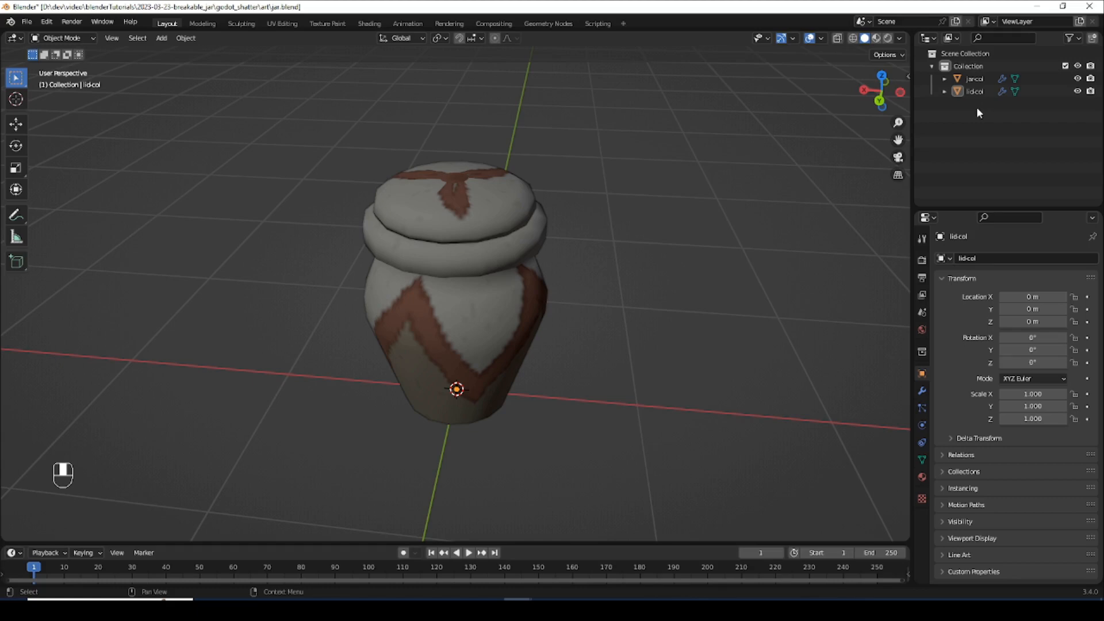
mouse_move(959, 113)
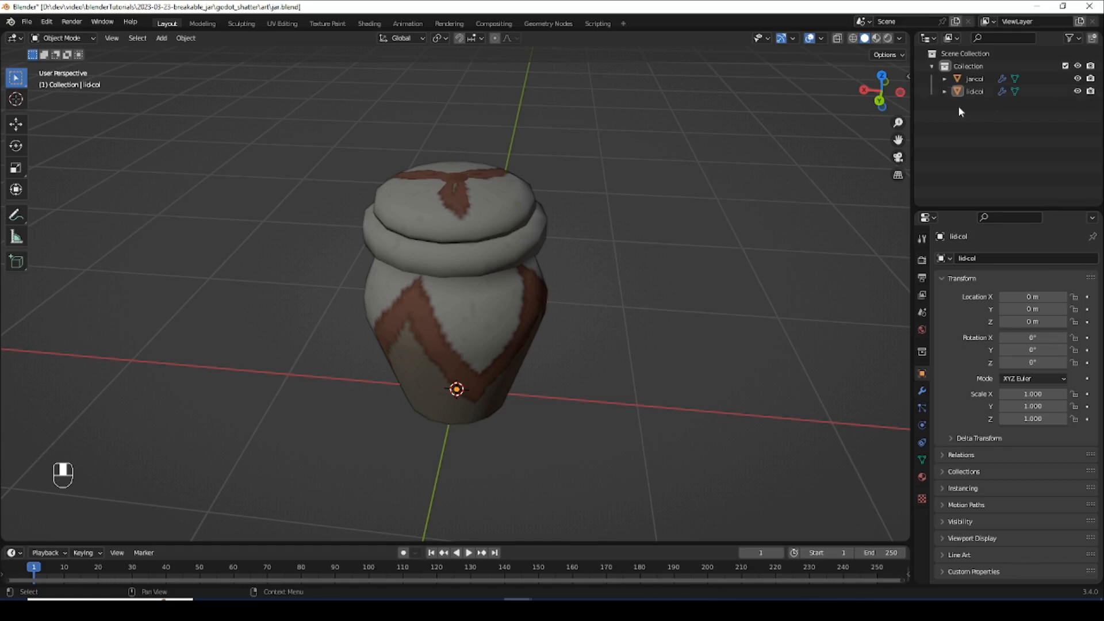
mouse_move(959, 108)
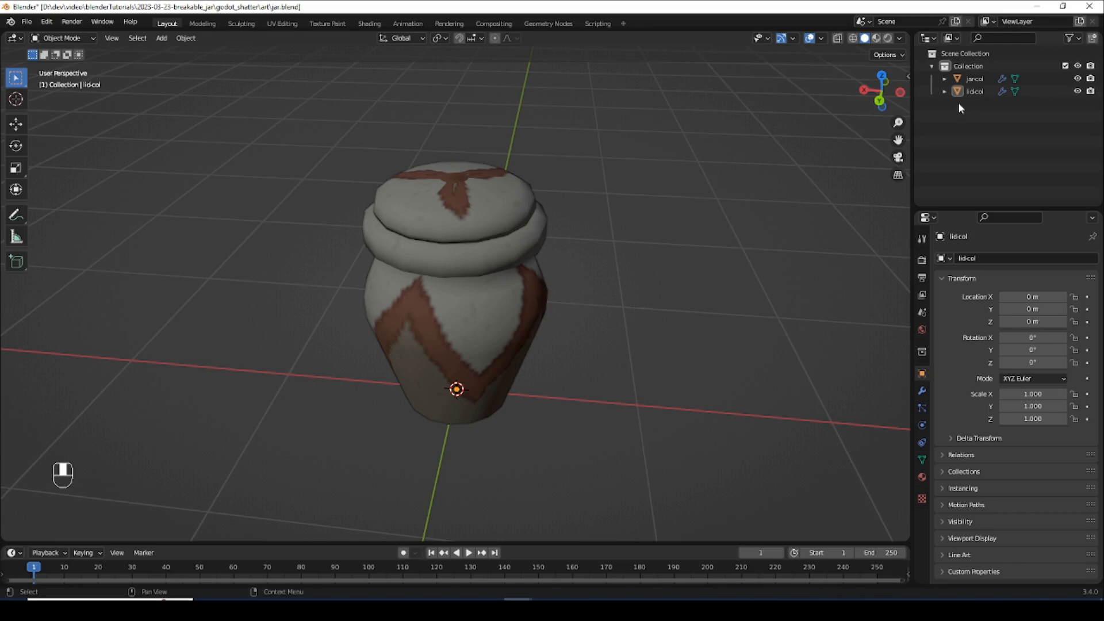
mouse_move(677, 179)
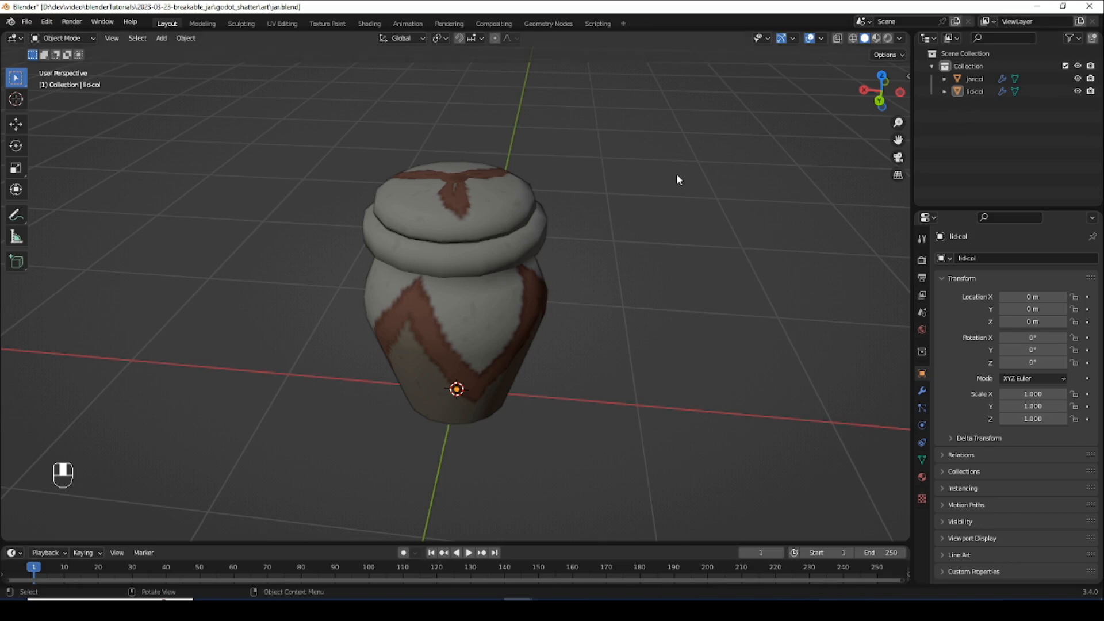
mouse_move(636, 219)
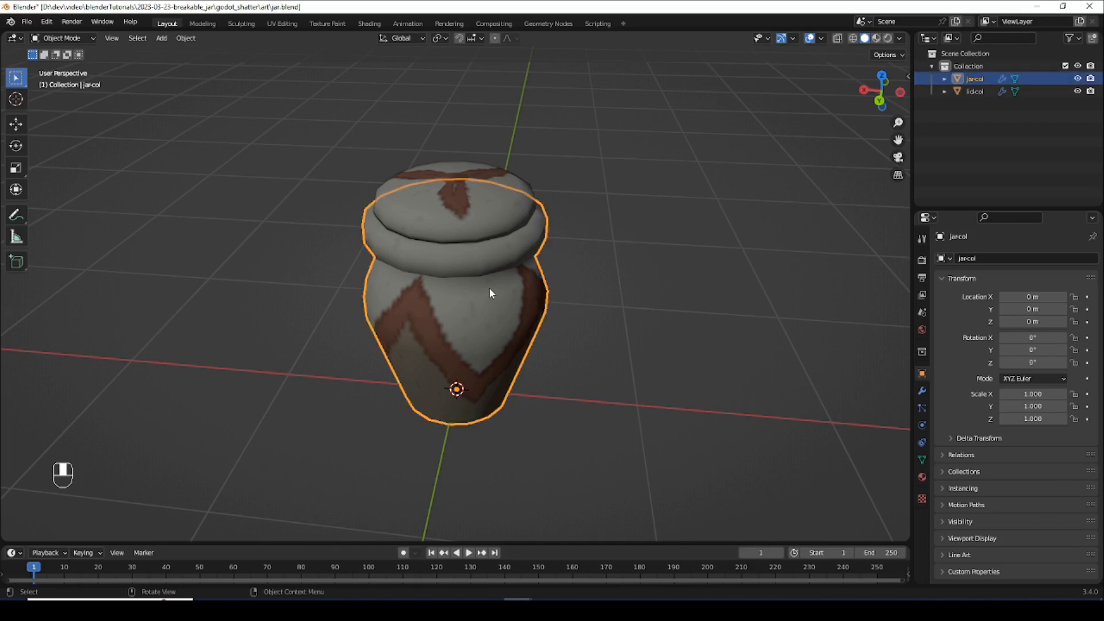
mouse_move(495, 212)
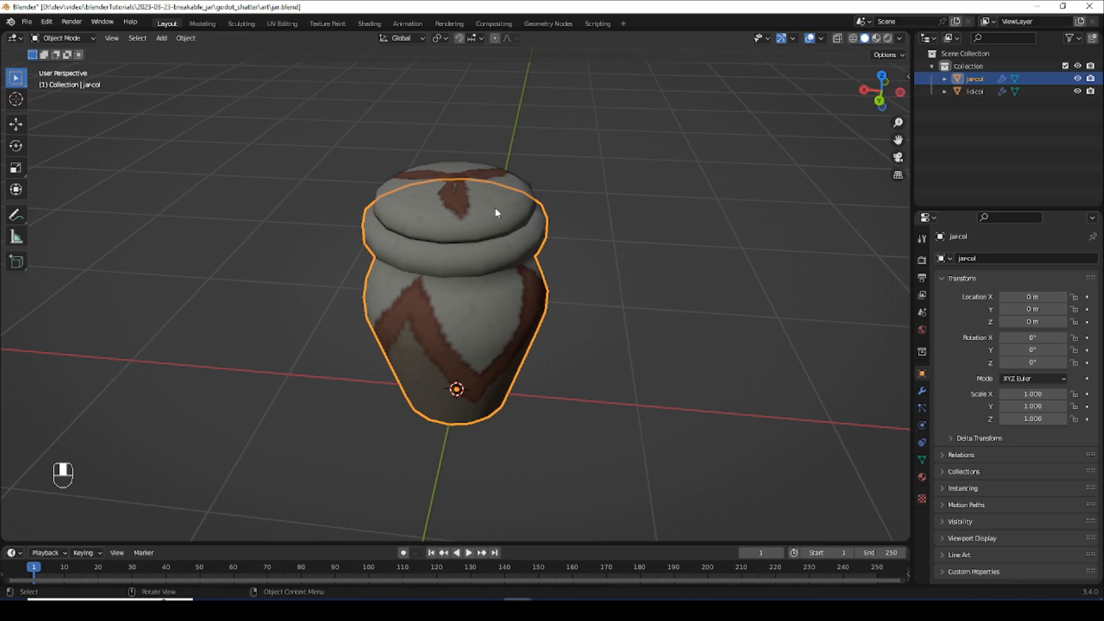
mouse_move(543, 208)
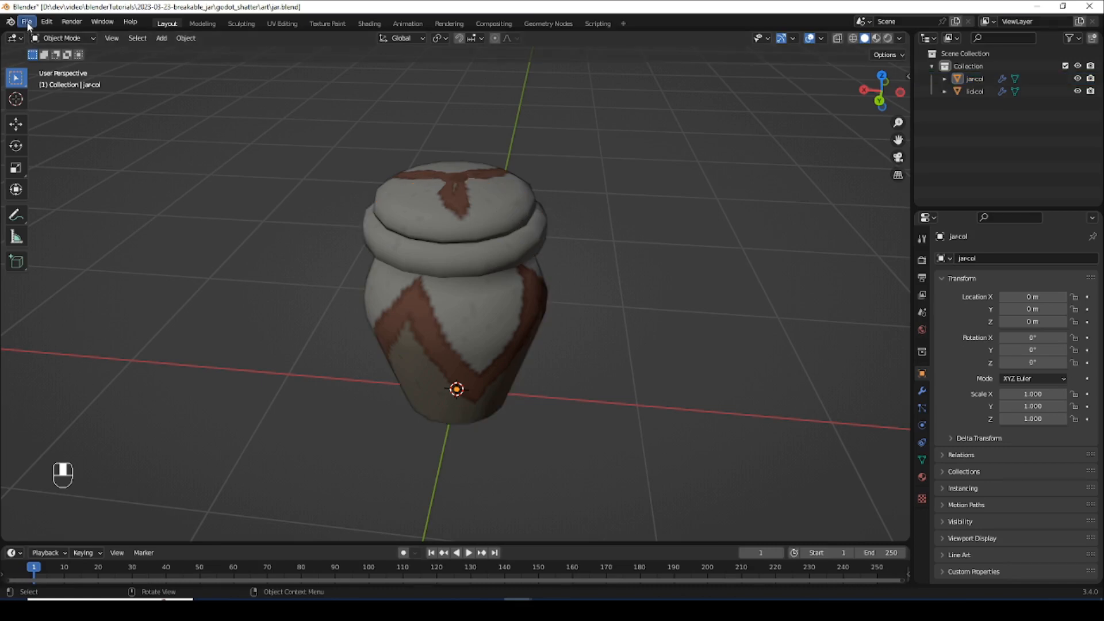
- Export the jar scene as binary glTF 2.0, overwriting the existing jar.glb
click(26, 21)
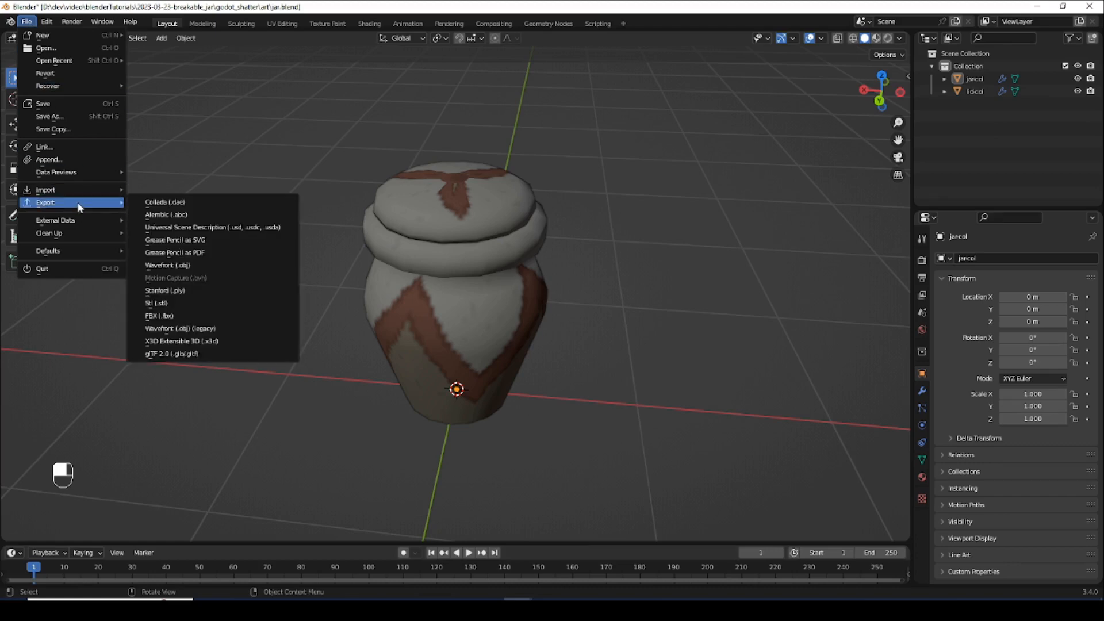
click(171, 353)
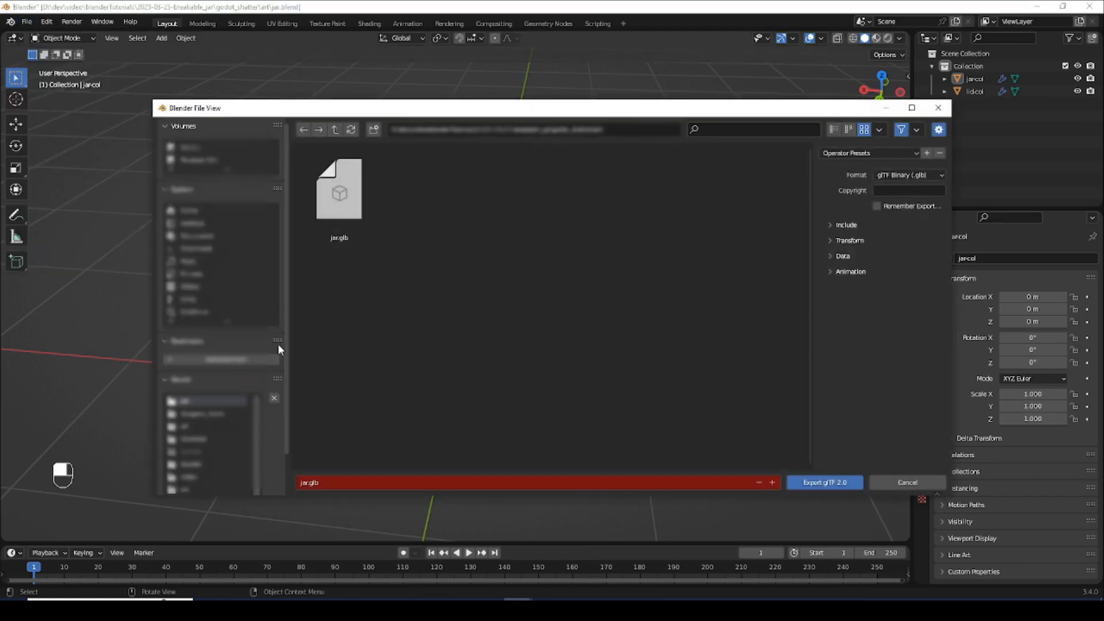
click(339, 190)
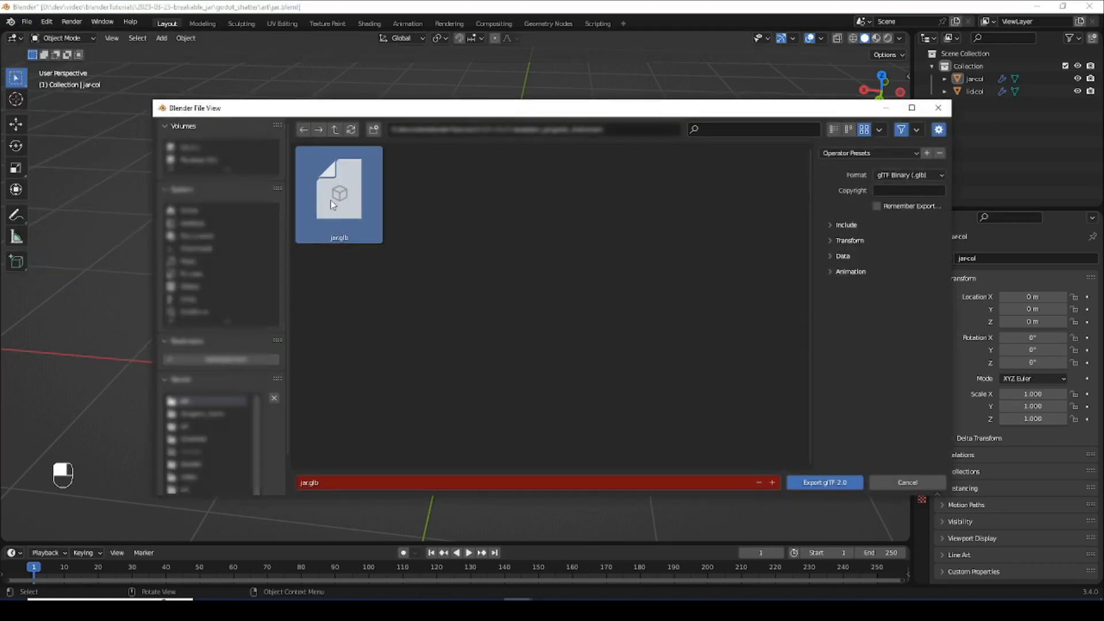
click(824, 482)
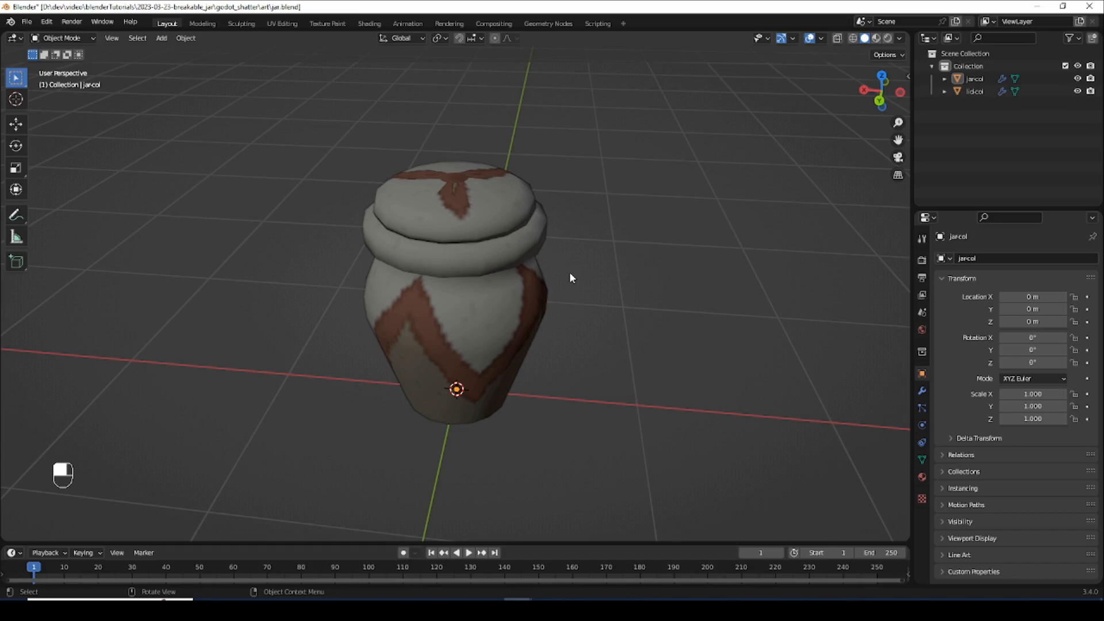
- Cell Fracture the jar body into fragments using a Source Limit of 12
click(465, 345)
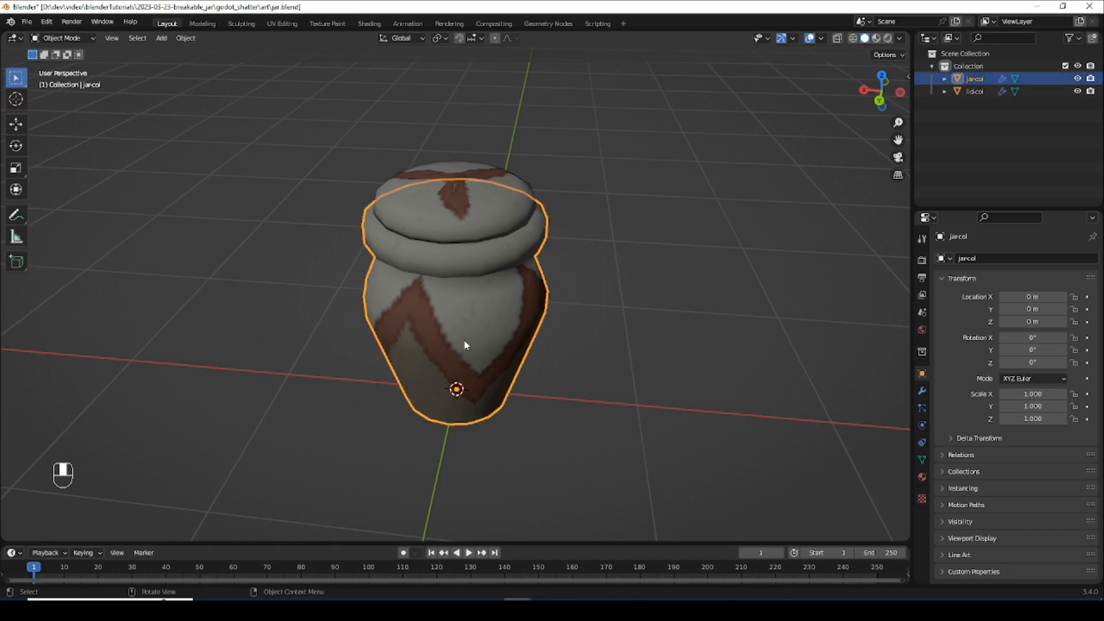
mouse_move(120, 64)
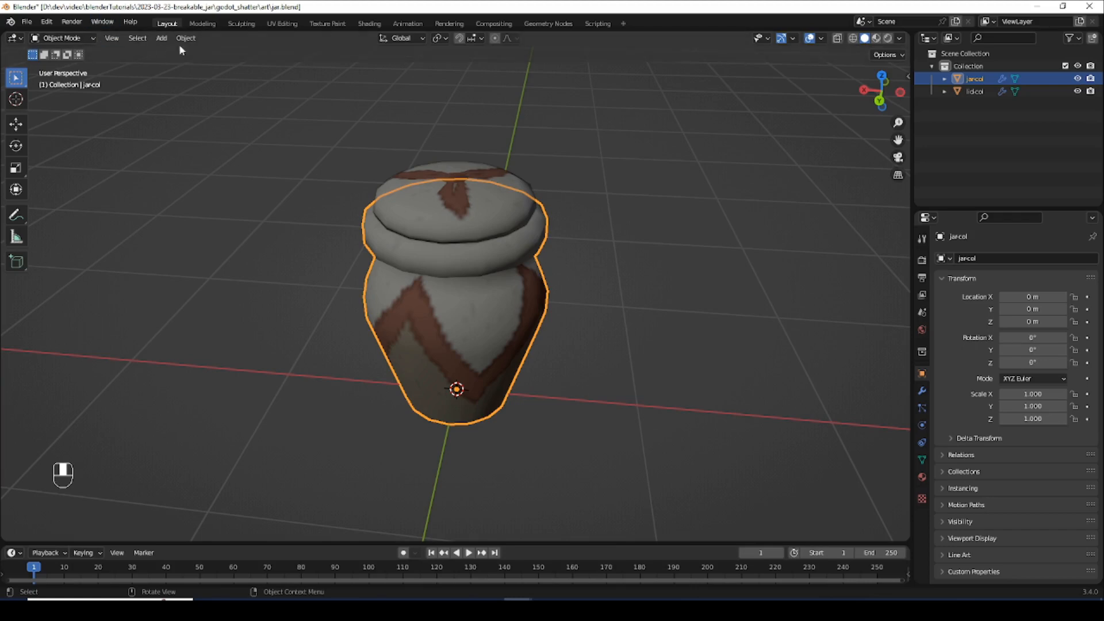
click(186, 38)
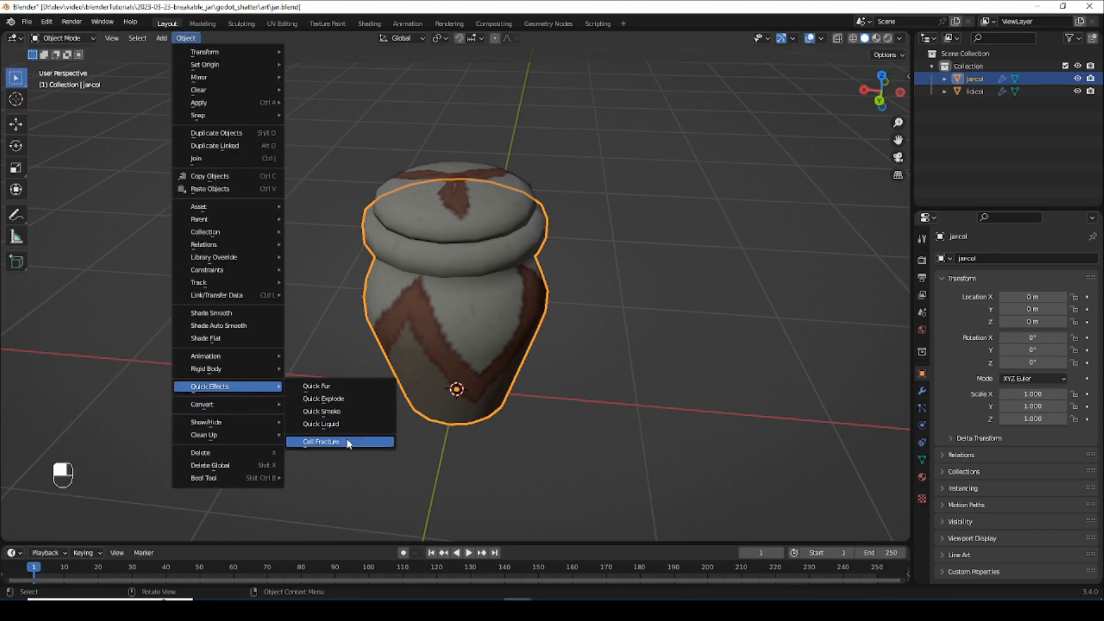
click(321, 441)
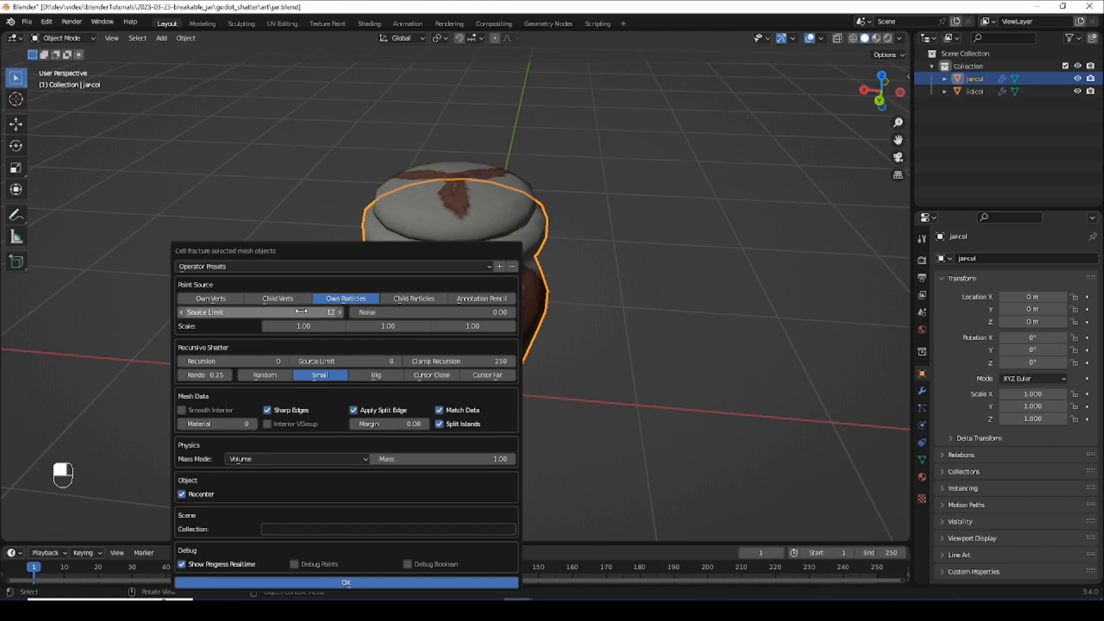
mouse_move(379, 581)
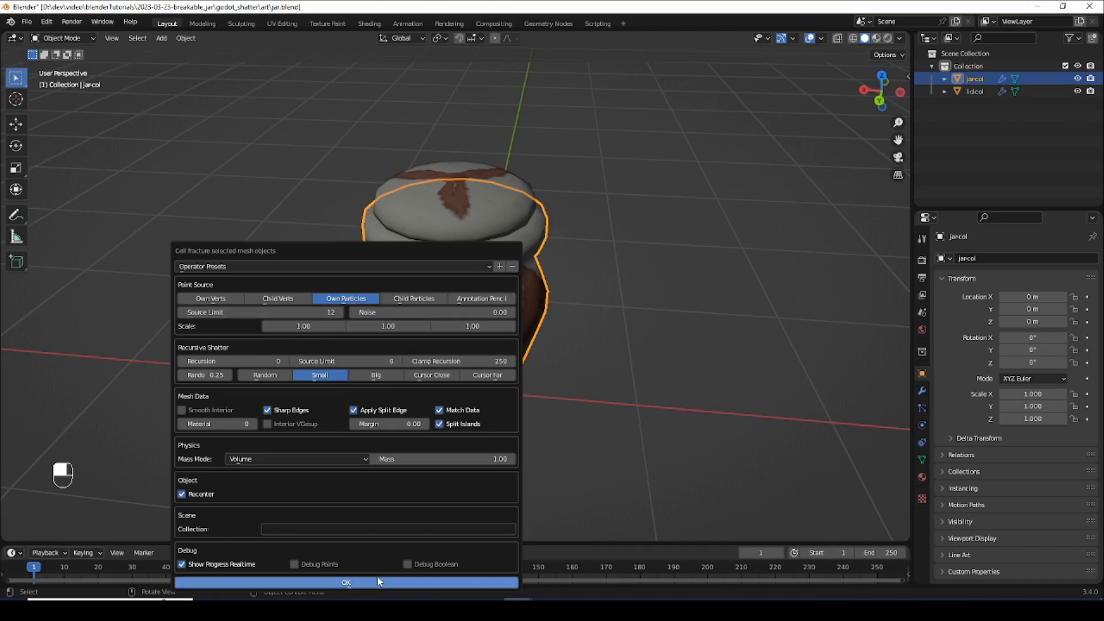
click(347, 582)
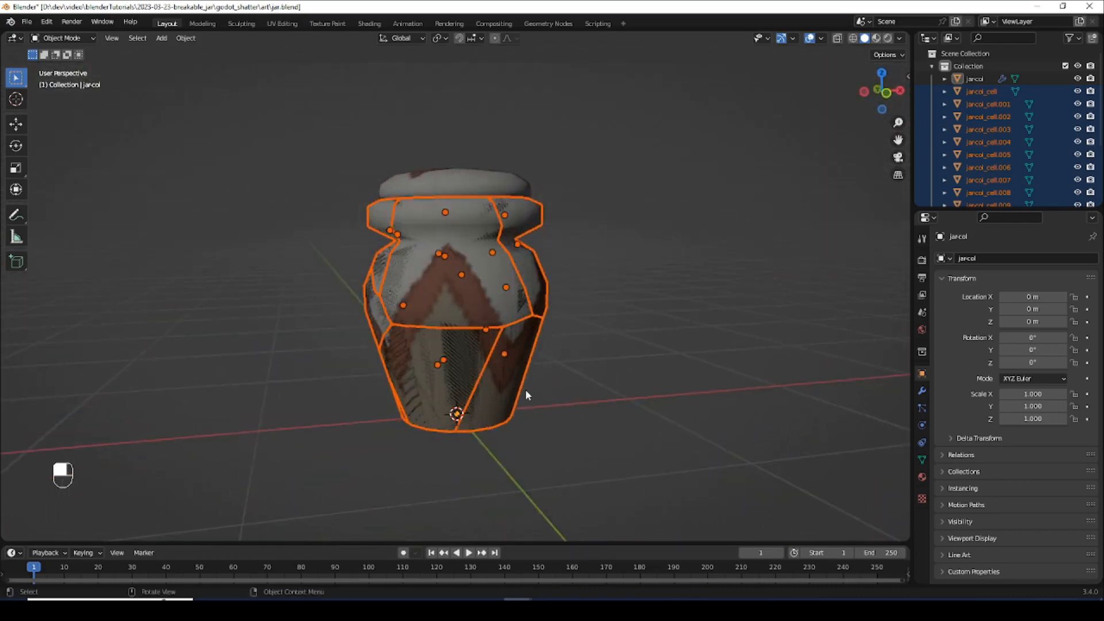
- Undo a test move of a fragment and delete the original unbroken jar body
key(g)
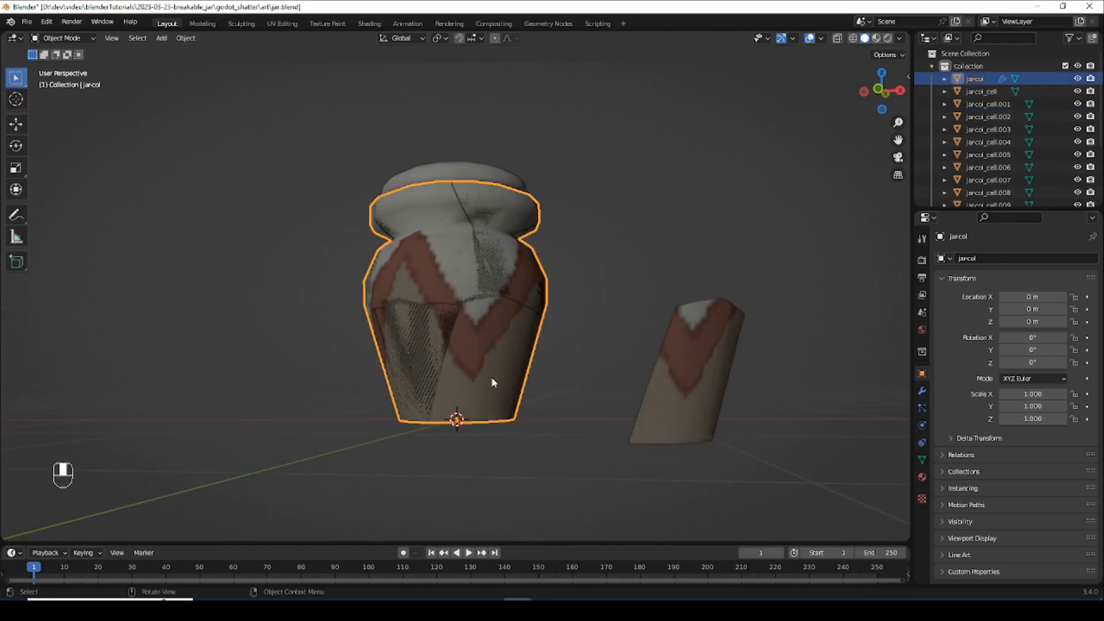
key(ctrl+z)
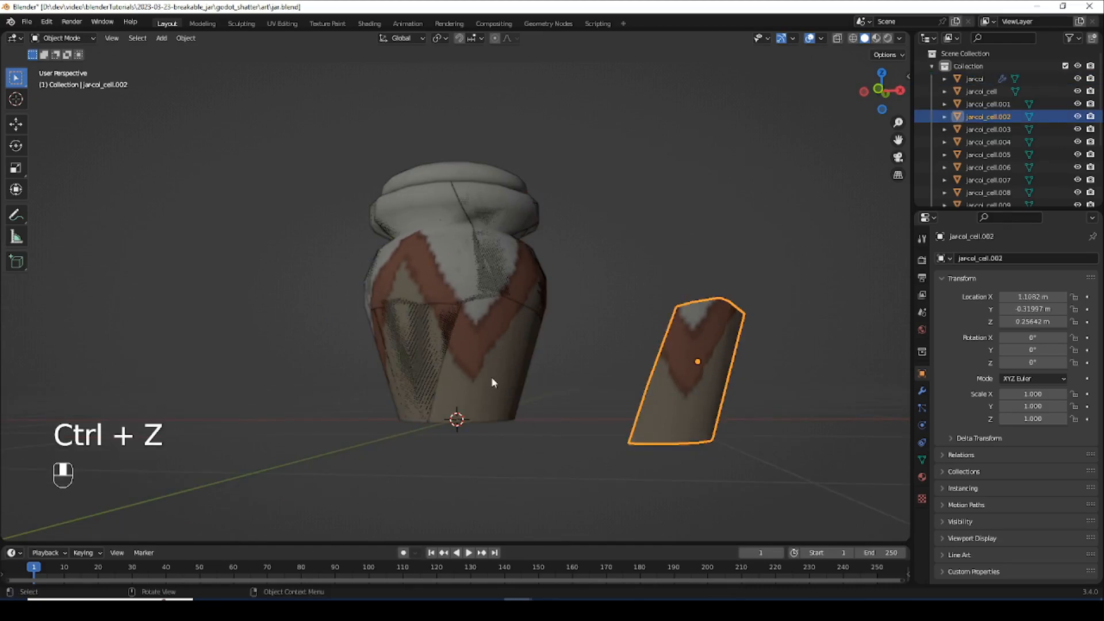
key(ctrl+z)
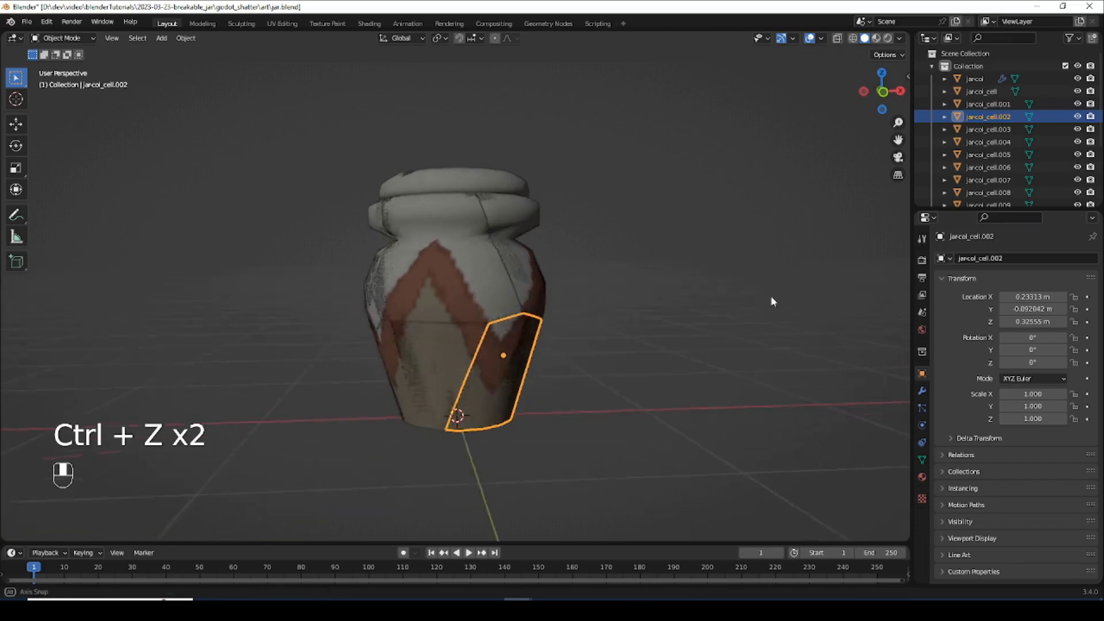
key(ctrl+z)
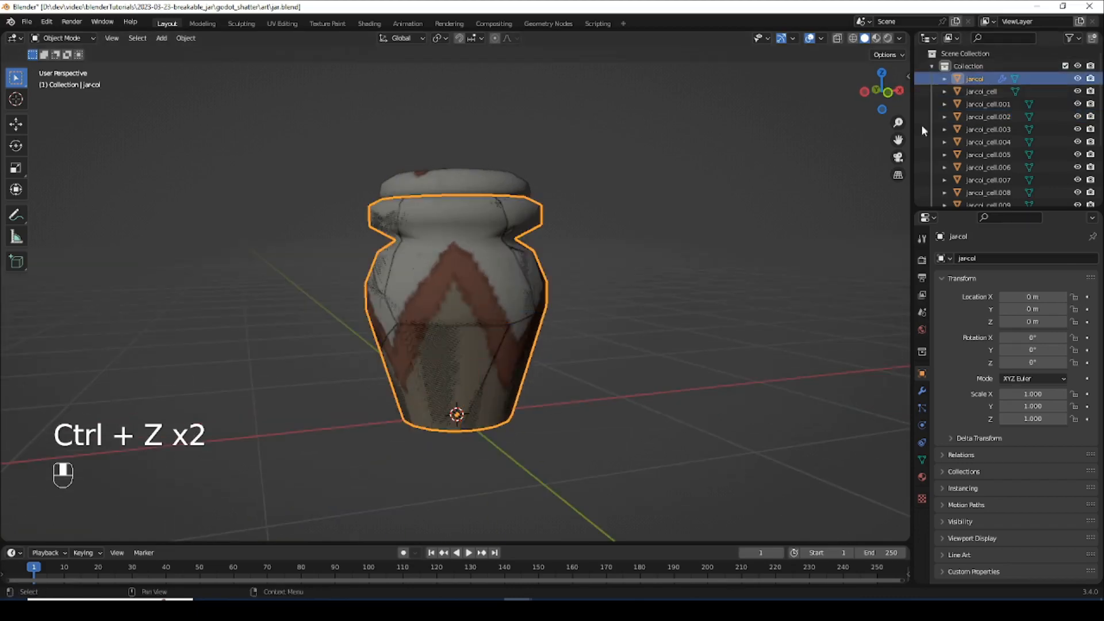
key(Delete)
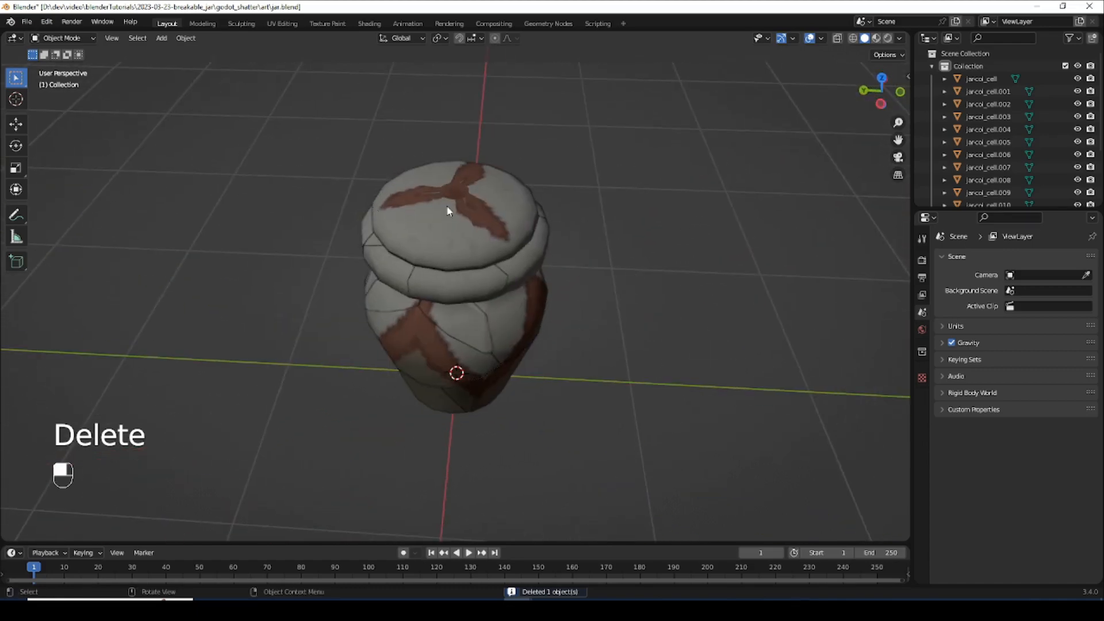
- Cell Fracture the lid into fragments using 8 source points
click(186, 38)
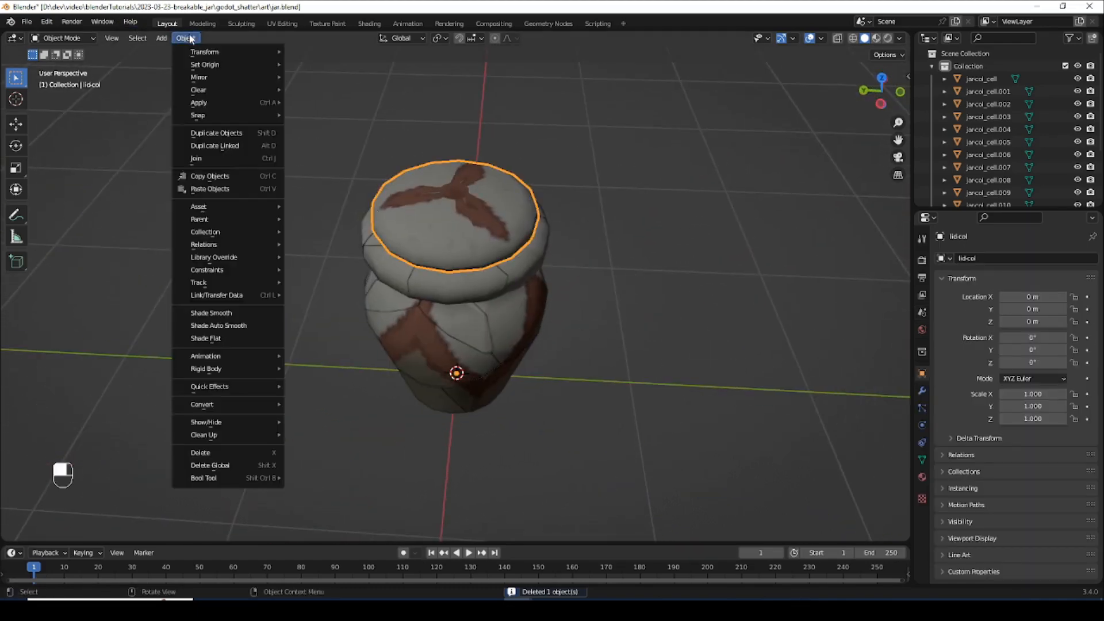
mouse_move(228, 386)
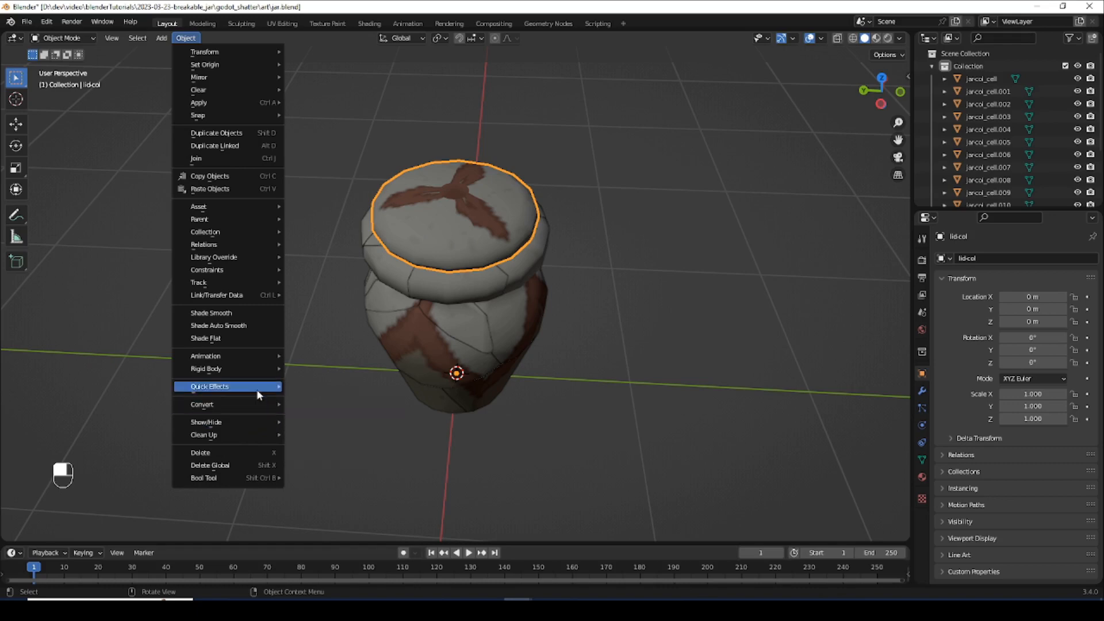
click(208, 386)
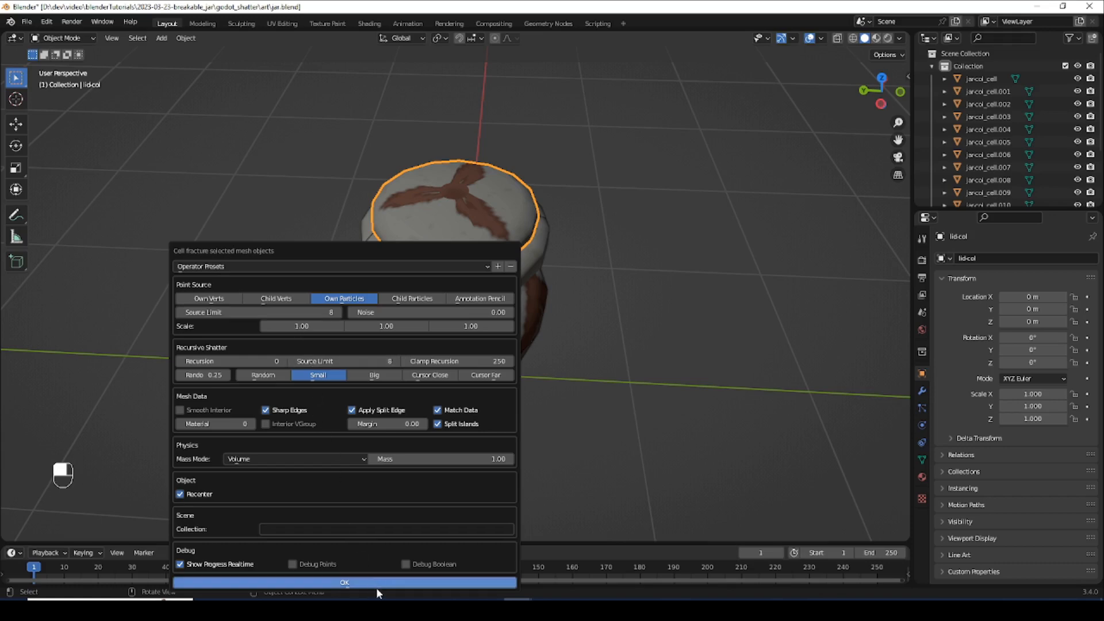
click(344, 581)
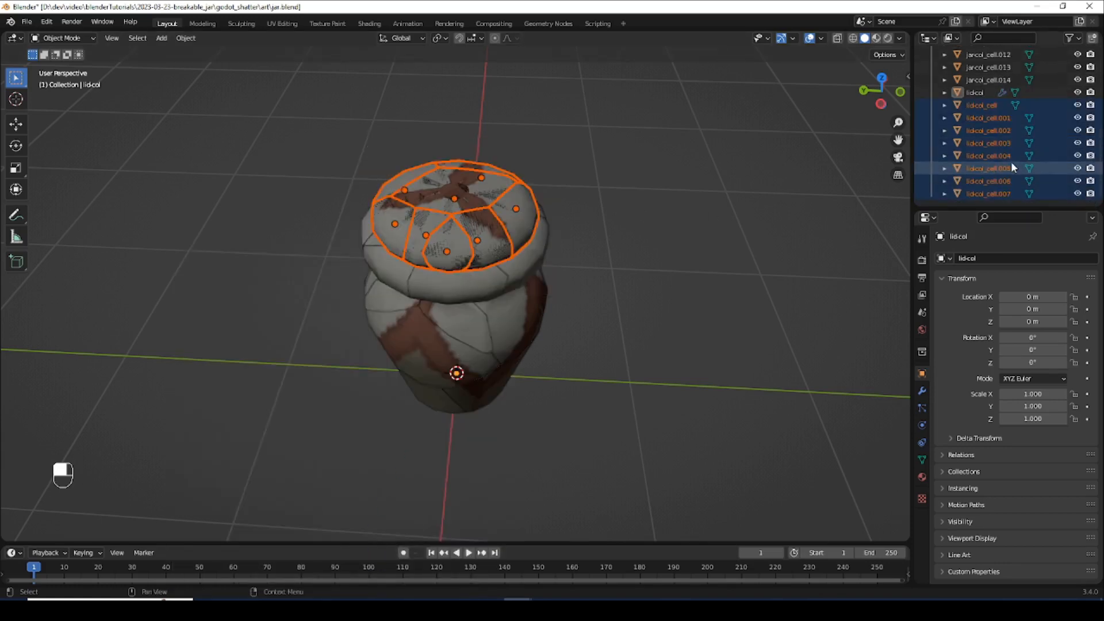
- Delete the original intact lid, then pull one fragment out and undo the move
click(976, 92)
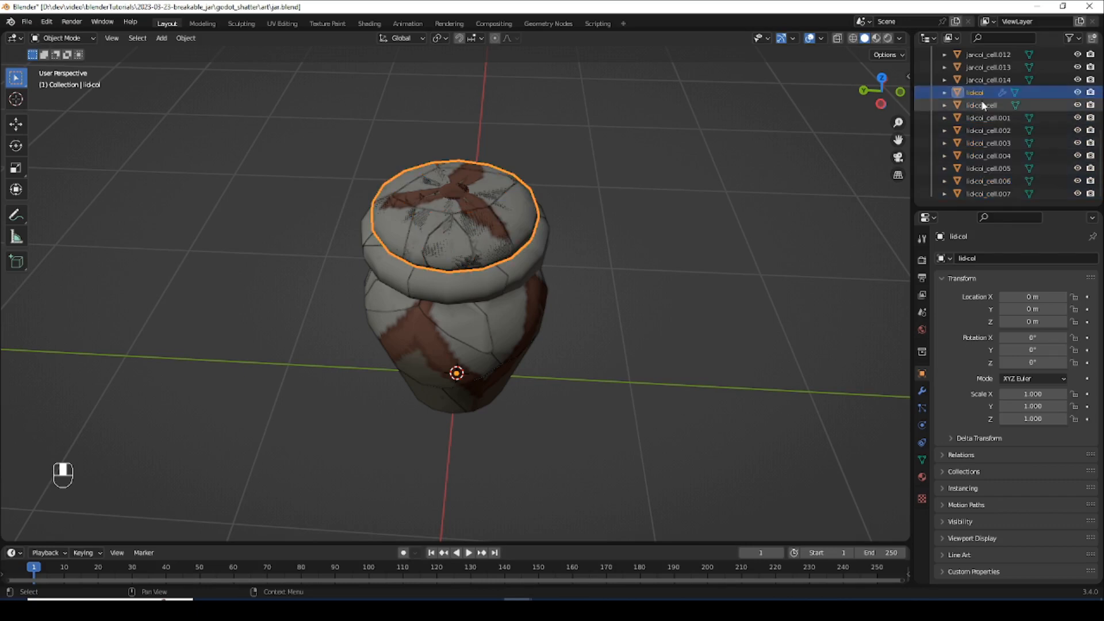
key(Delete)
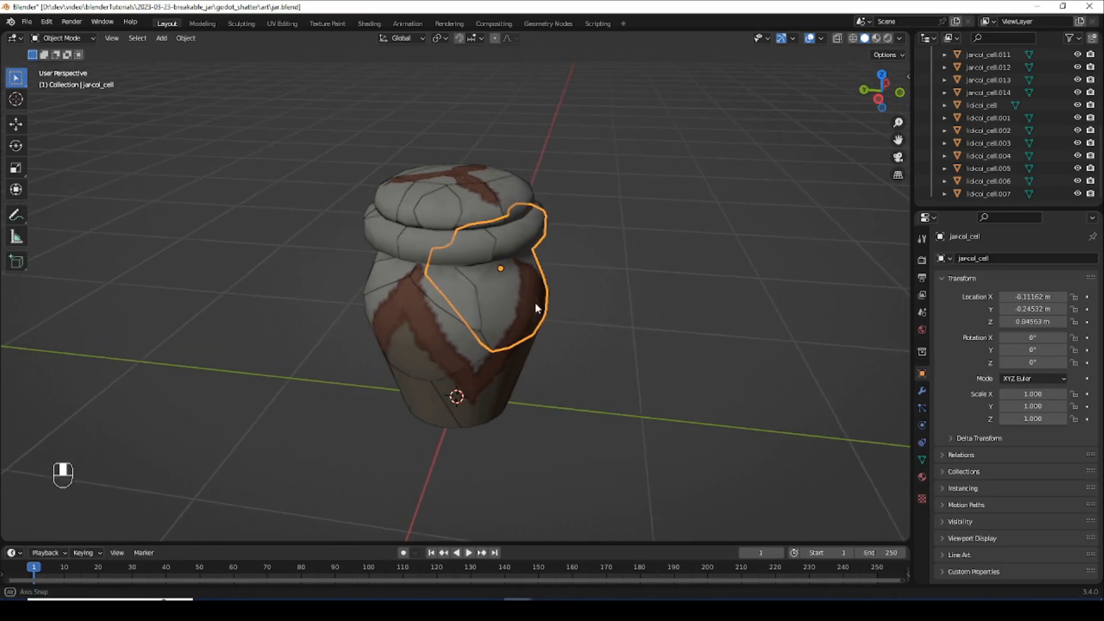
key(g)
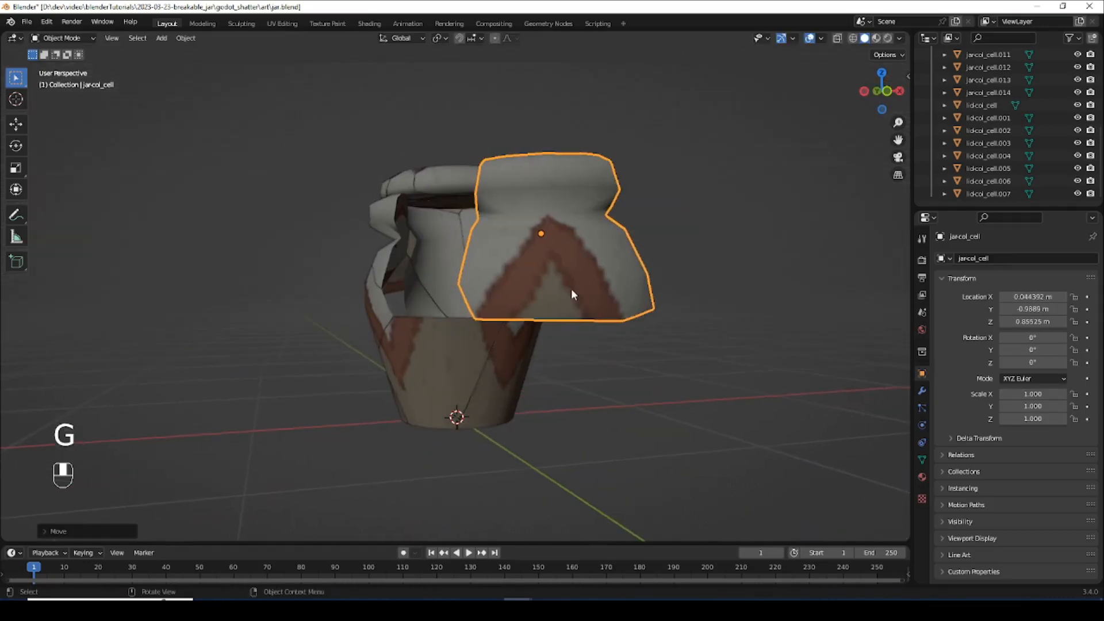
key(ctrl+z)
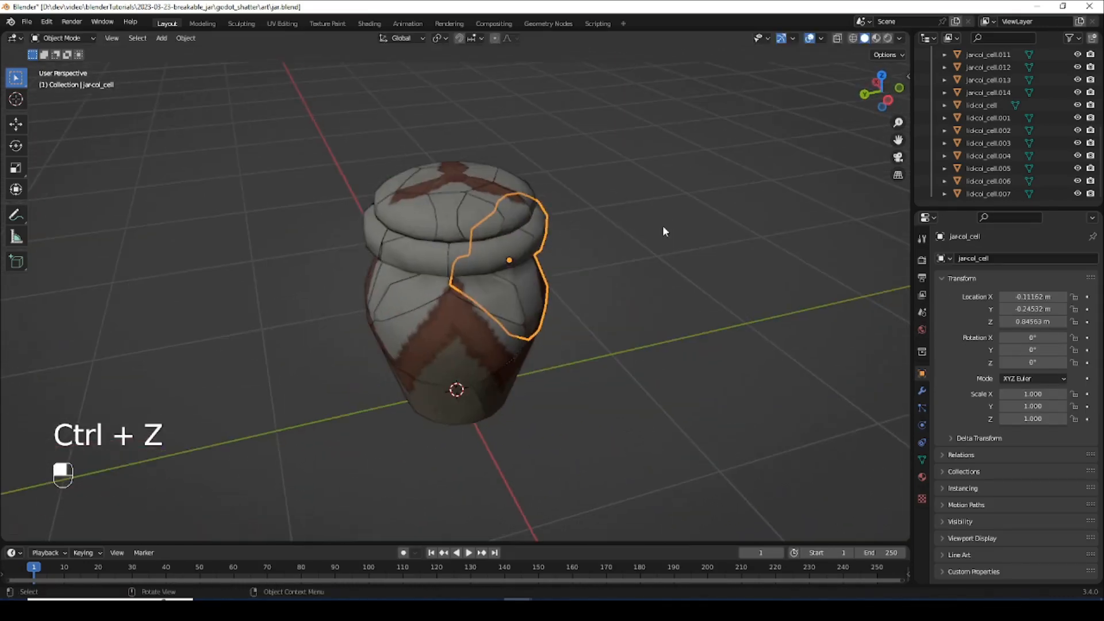
- Save the fractured jar as jar-fractured.blend and export it as jar-fractured.glb
key(ctrl+z)
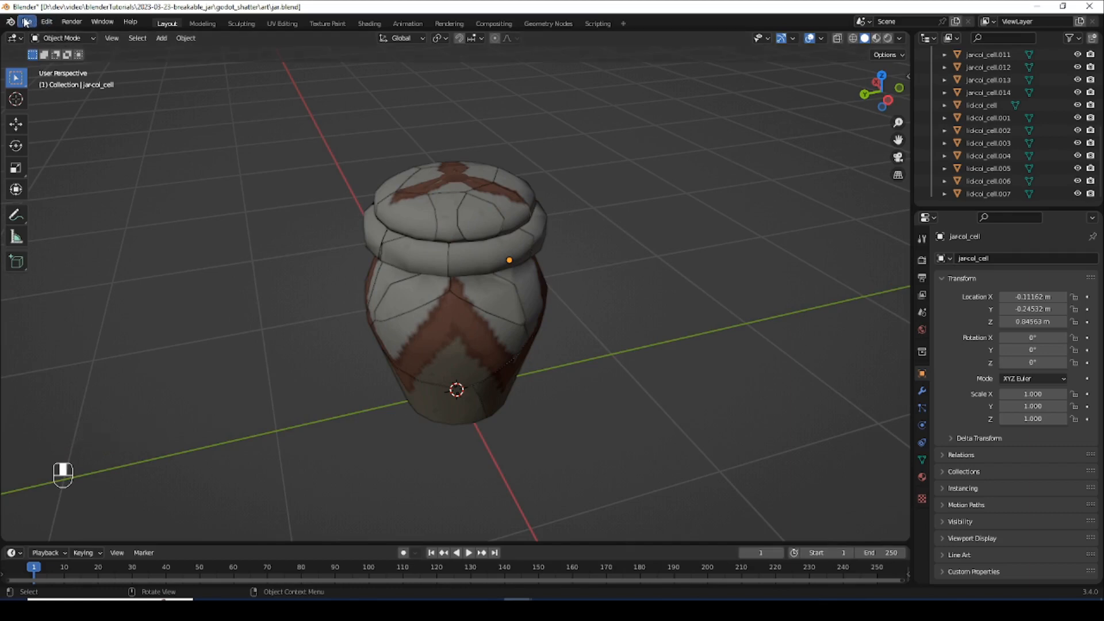
click(27, 21)
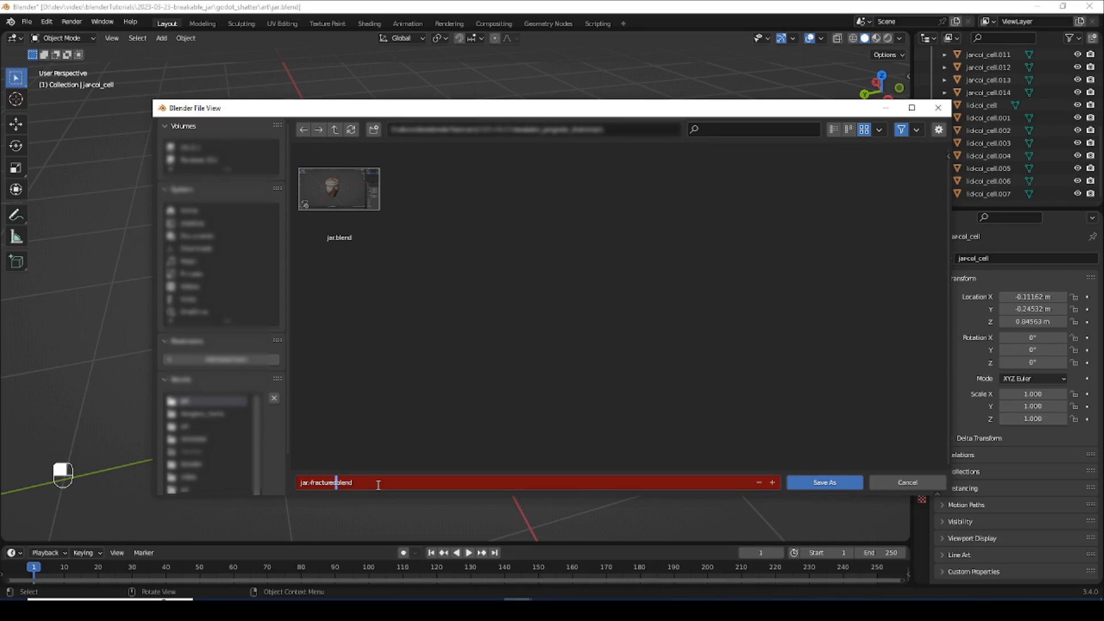
click(823, 482)
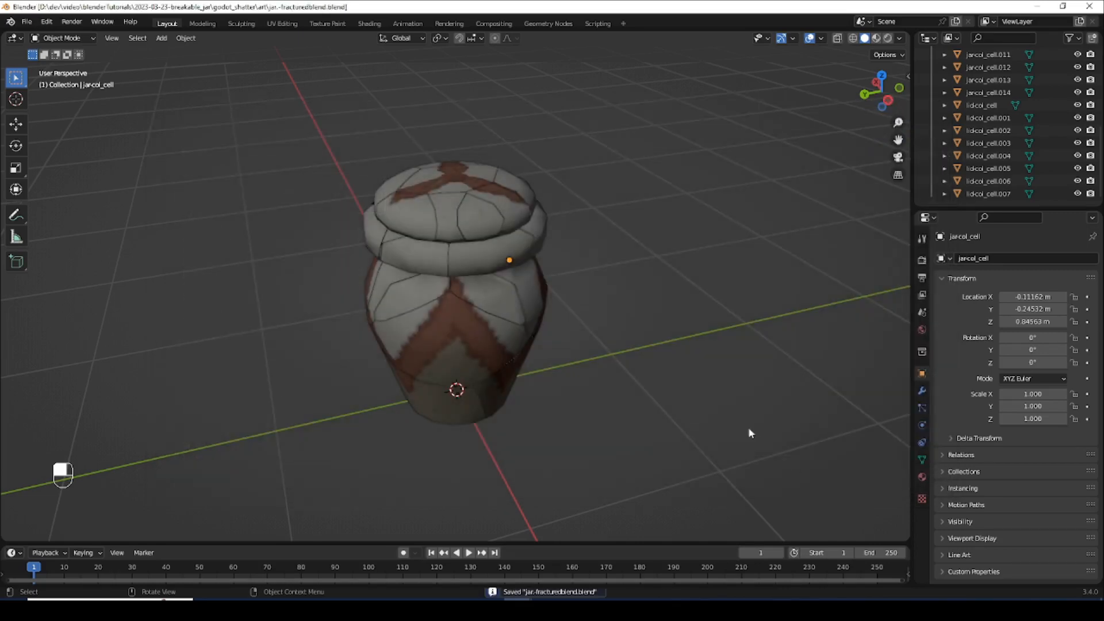
mouse_move(184, 105)
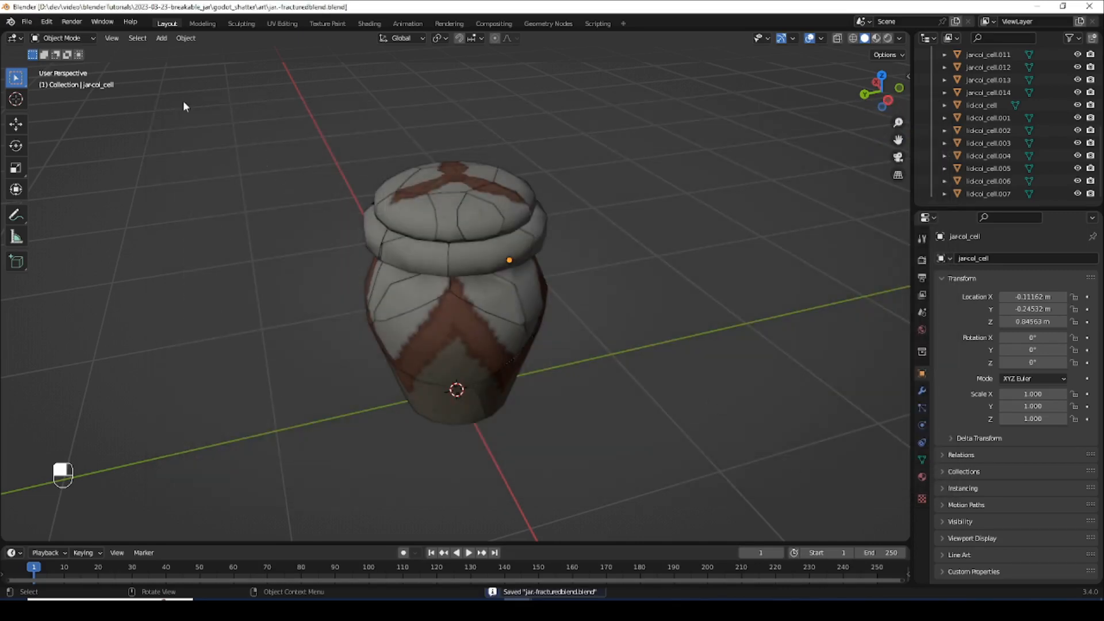
click(26, 21)
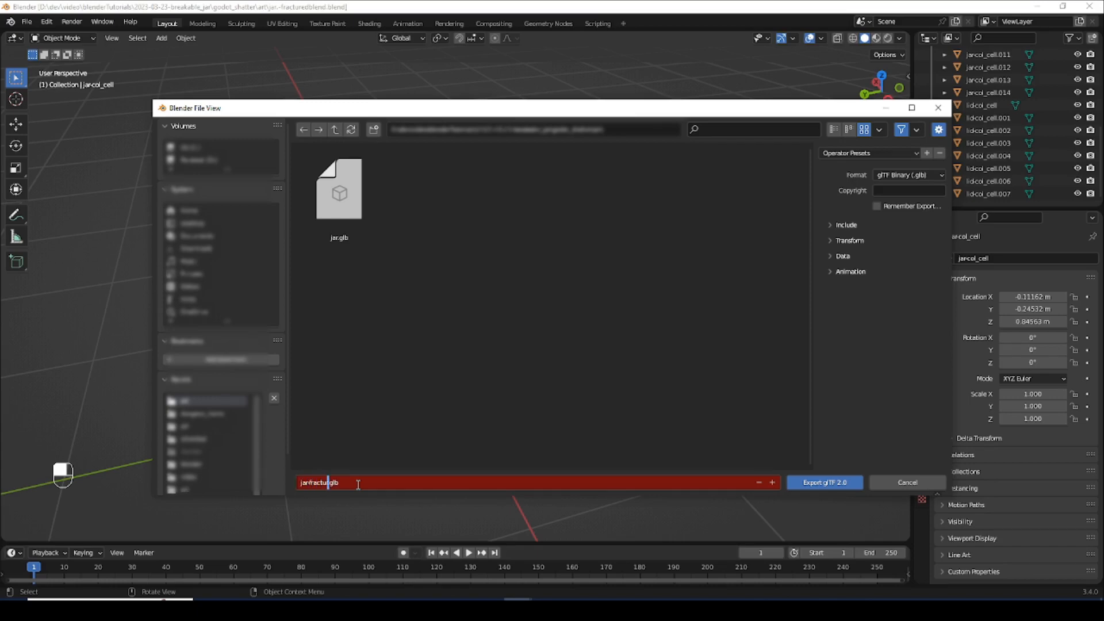
click(823, 481)
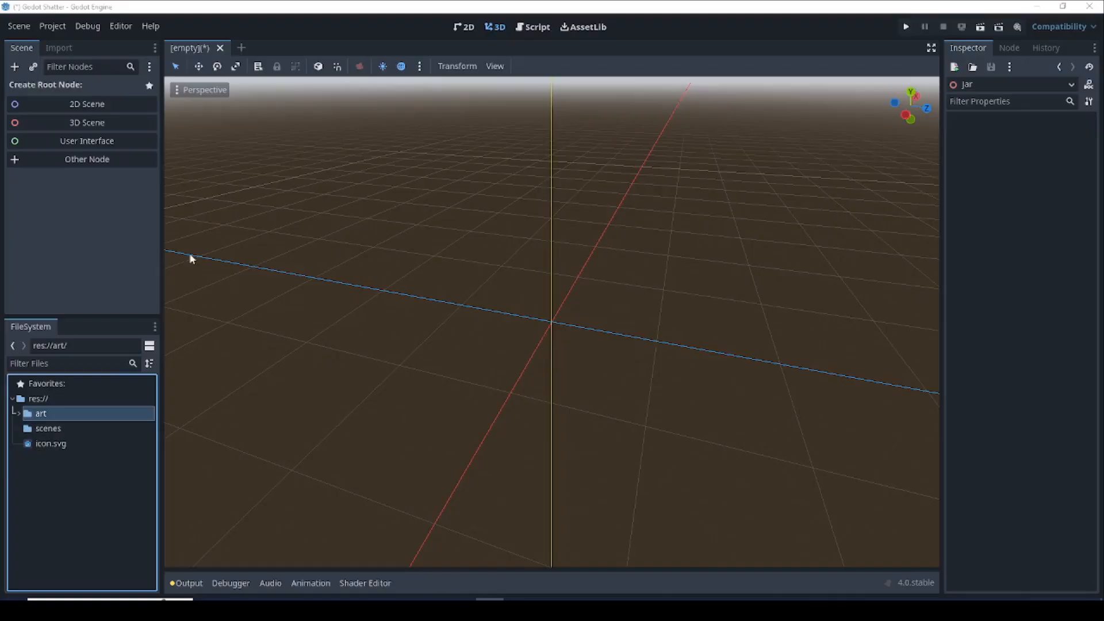
mouse_move(237, 256)
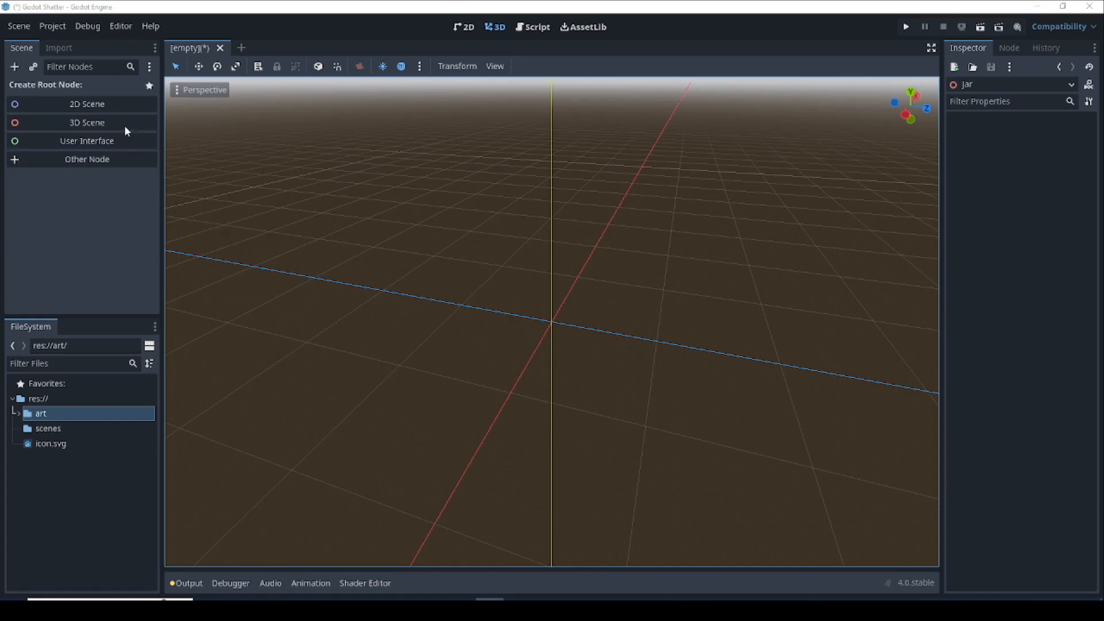
- Create a 3D scene root node and rename it Jar
click(86, 122)
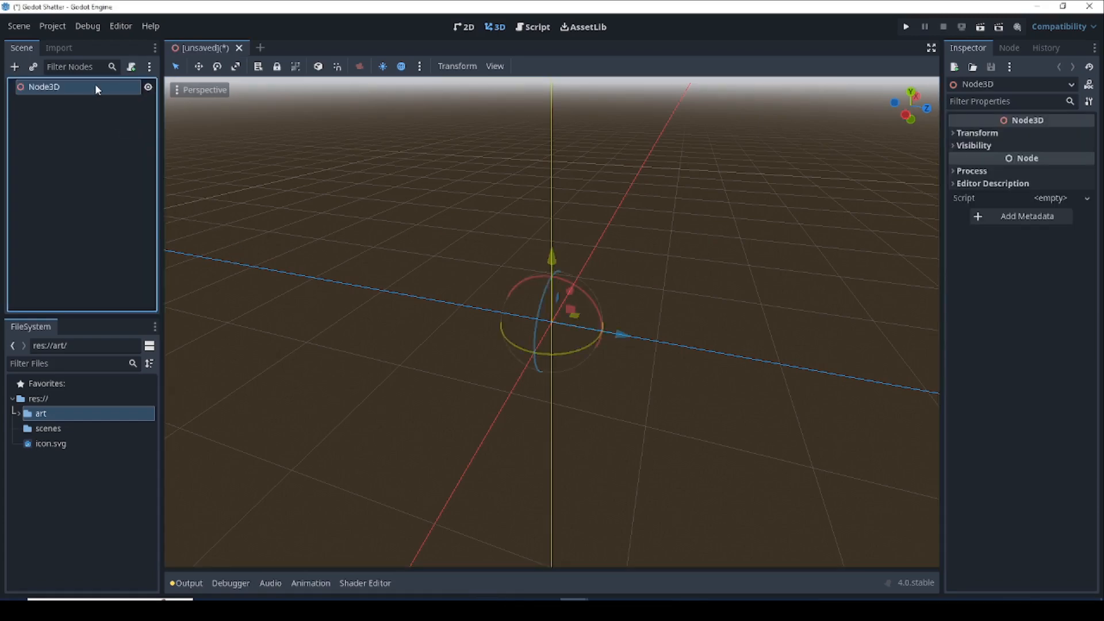
double_click(45, 86)
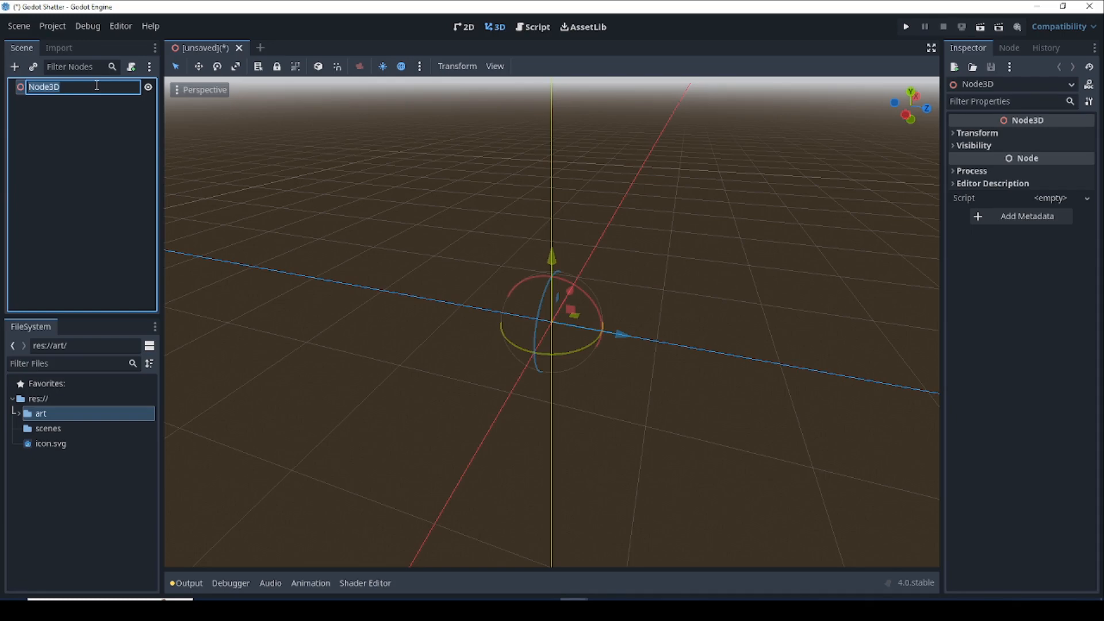
text(Jar)
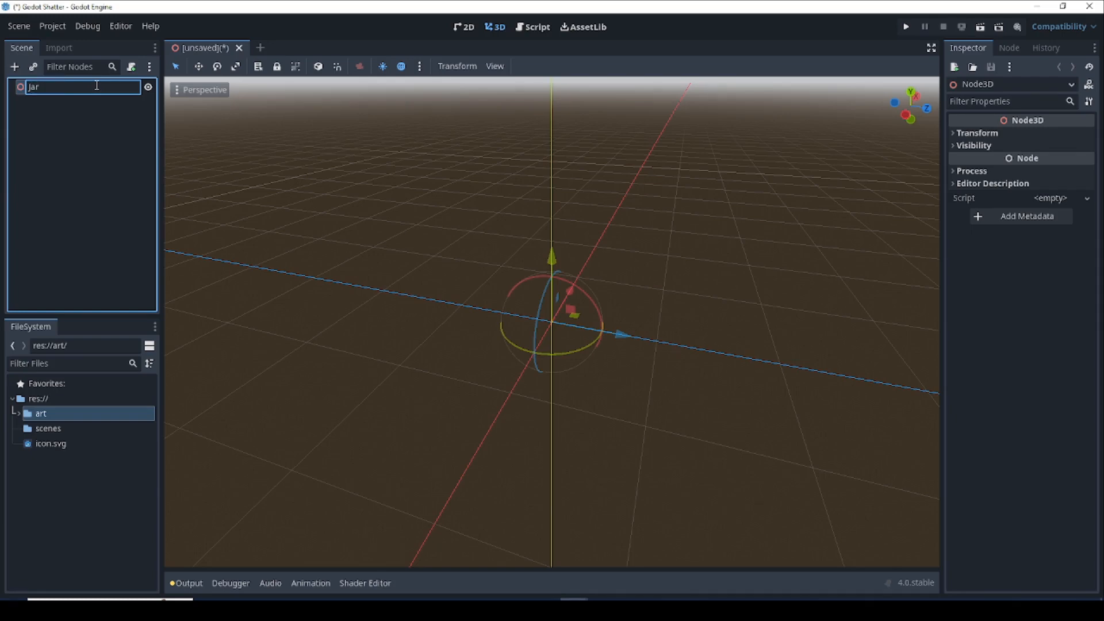
key(Return)
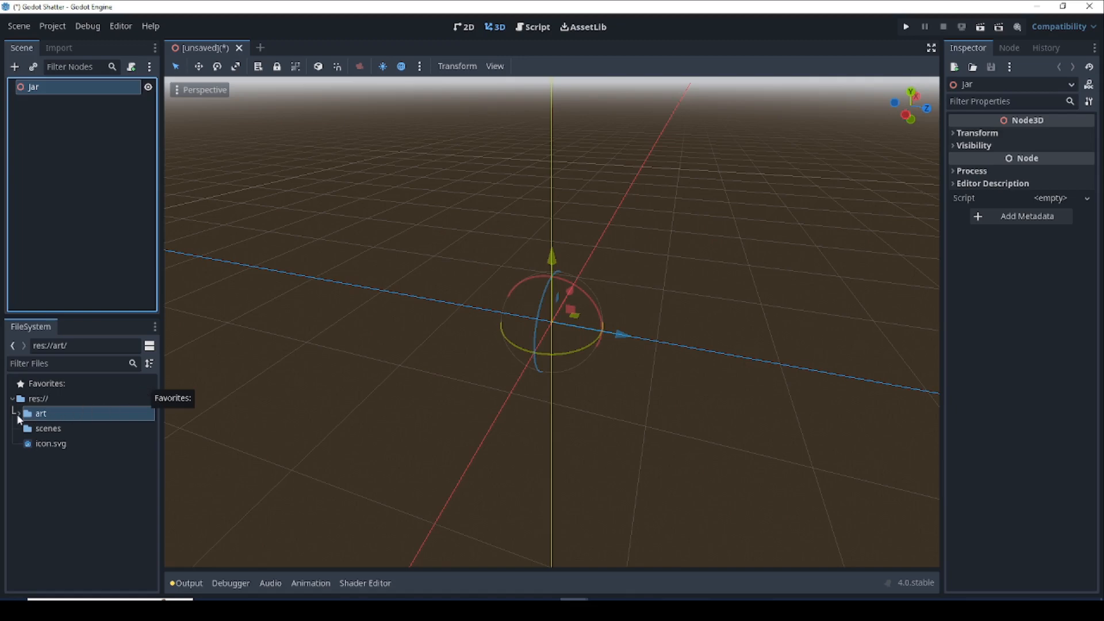
- Instance jar.glb and jar-fractured.glb into the scene and enable Editable Children on both
click(18, 414)
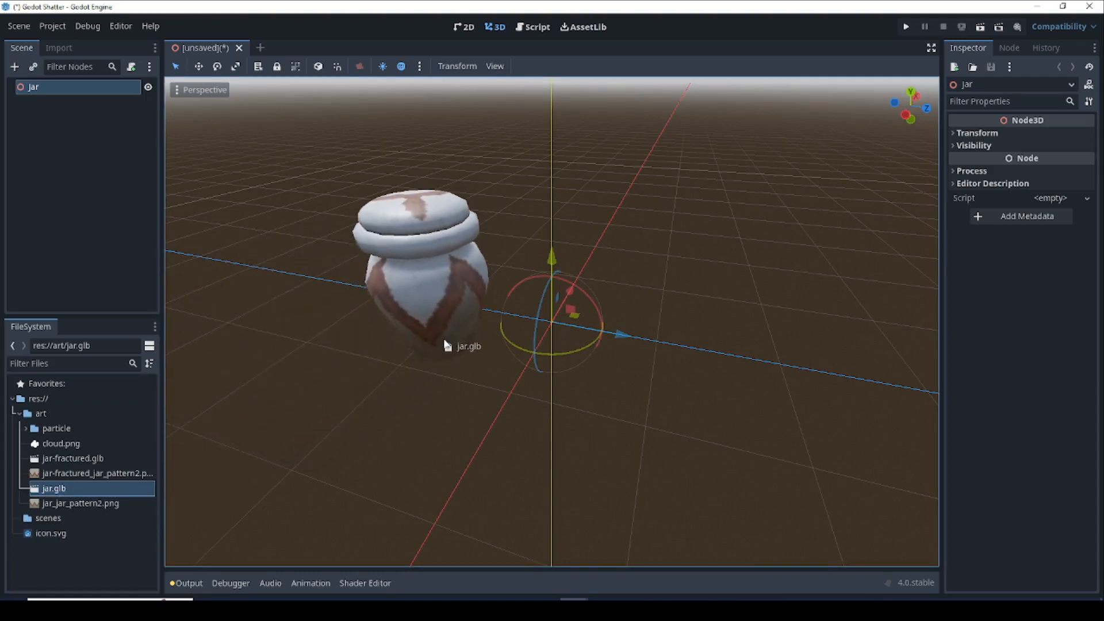
click(74, 459)
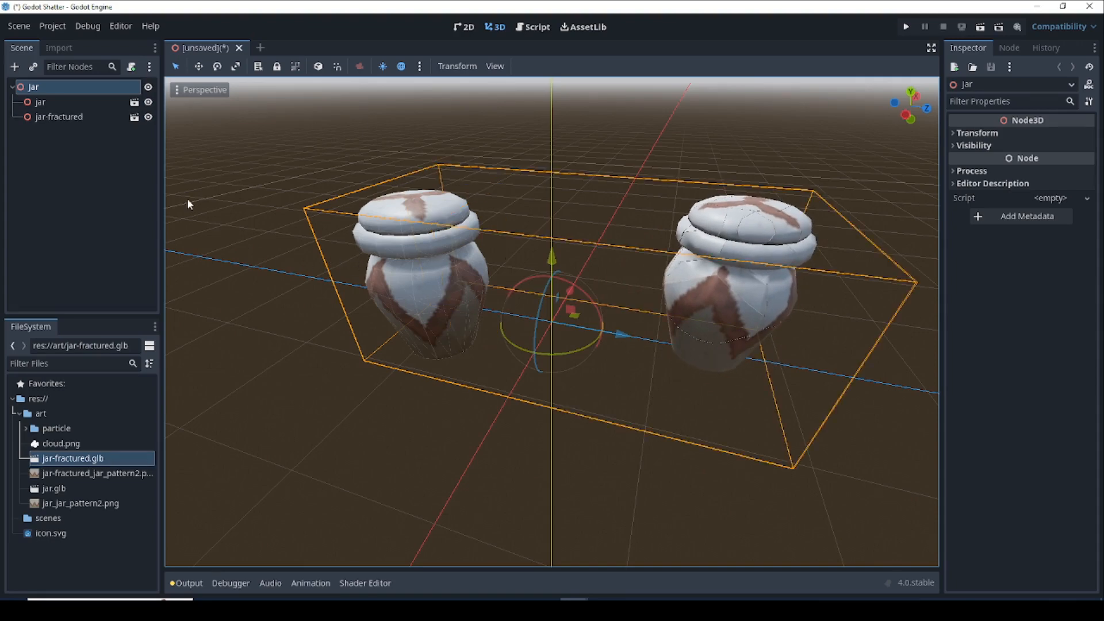
click(41, 102)
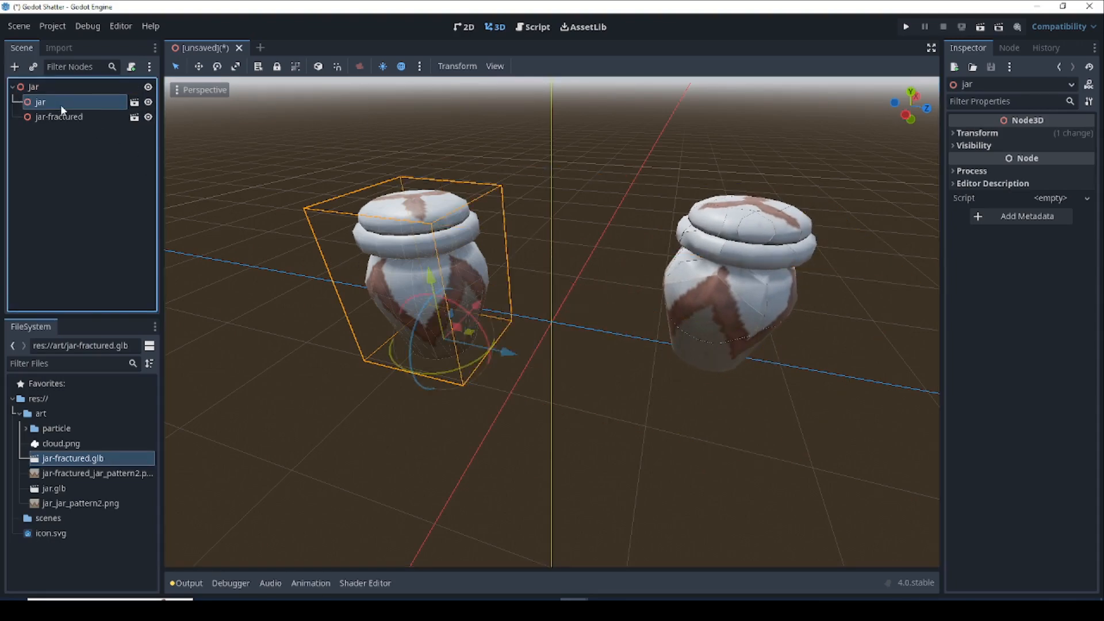
right_click(40, 101)
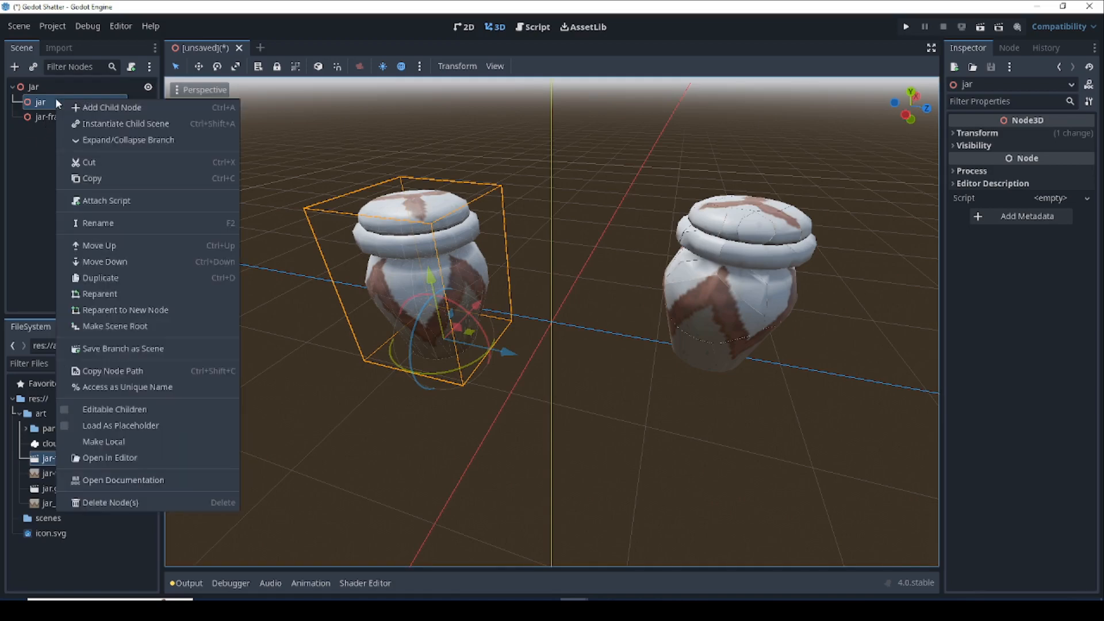
mouse_move(133, 409)
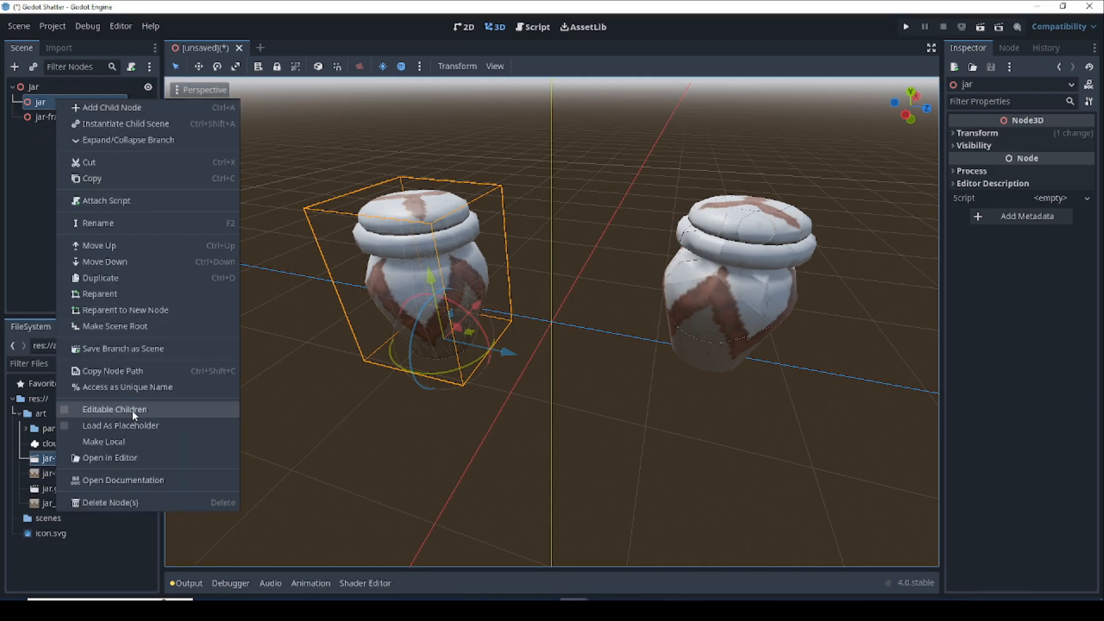
click(114, 409)
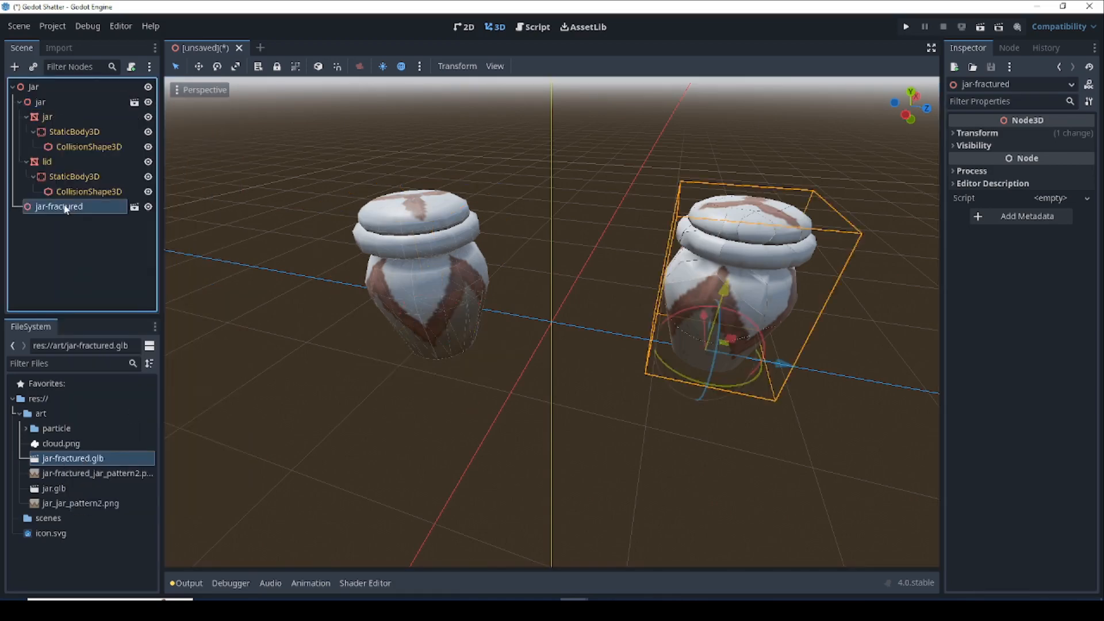
right_click(59, 206)
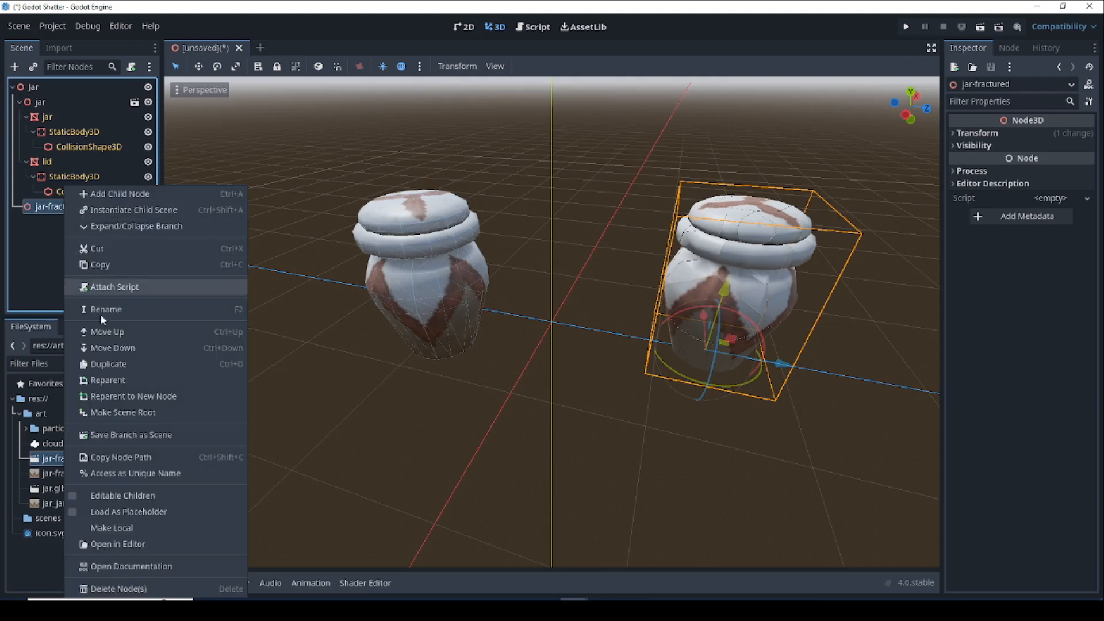
click(136, 226)
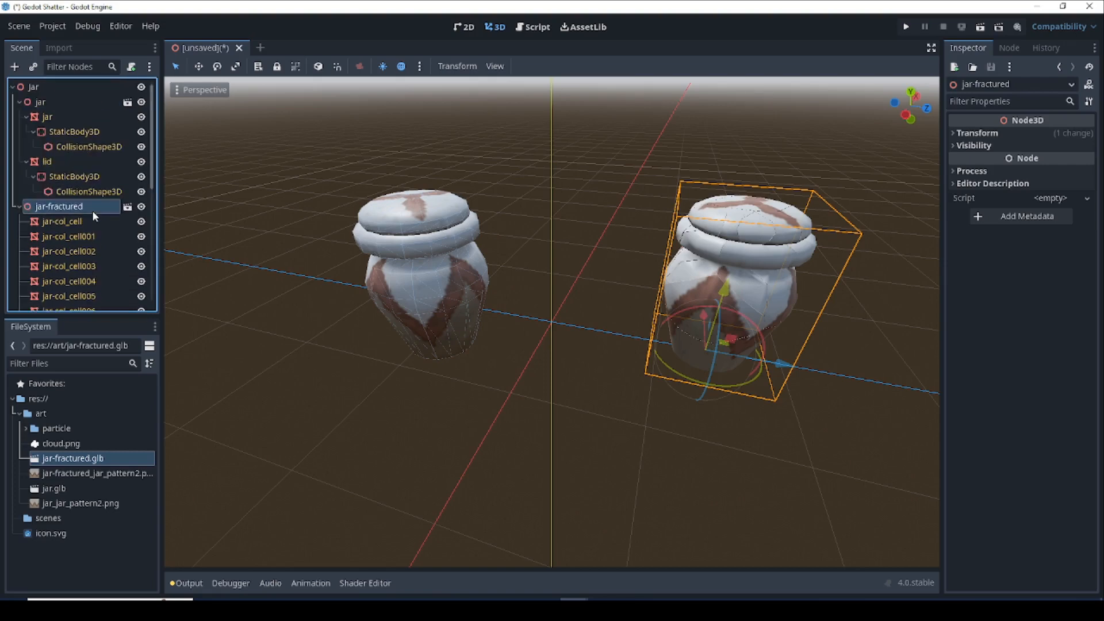
mouse_move(471, 211)
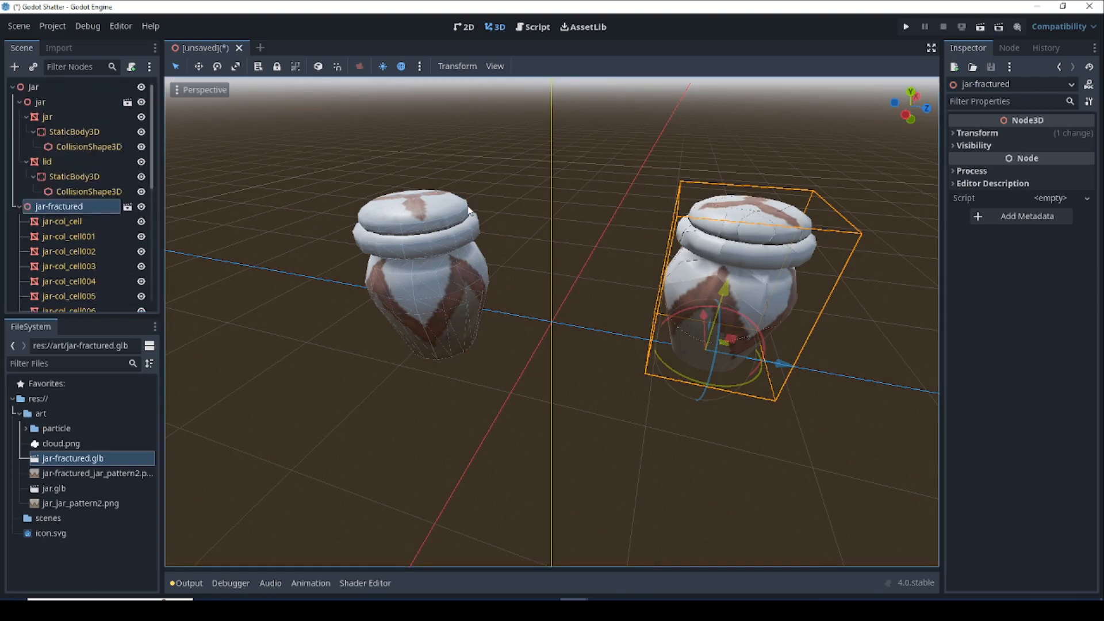
- Inspect the jar's lid mesh, static body and several fractured-jar fragment nodes
click(47, 161)
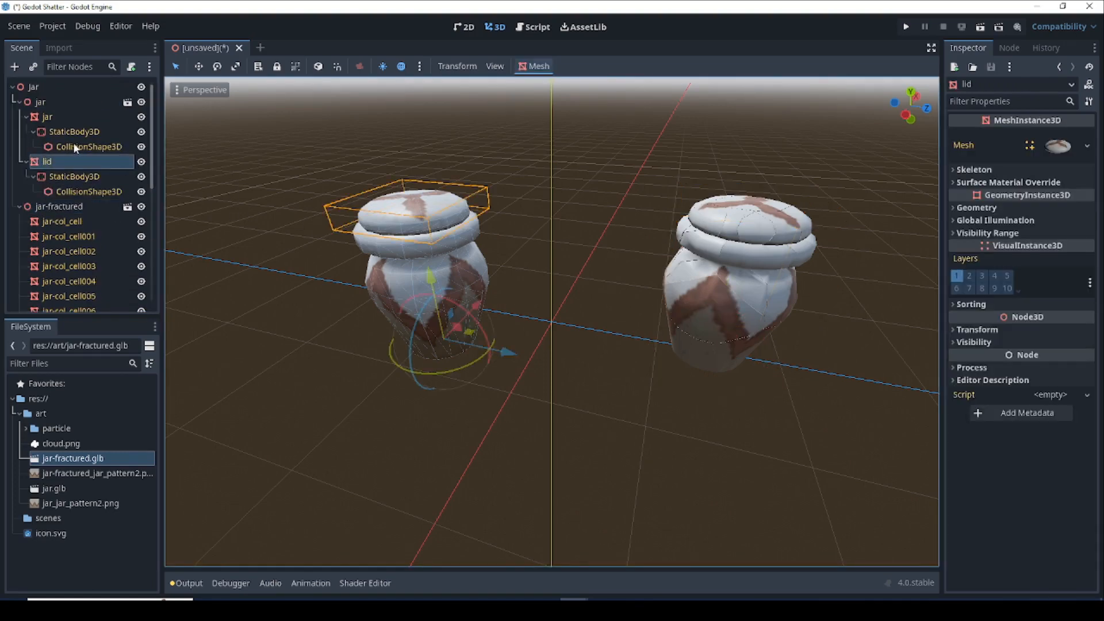
click(74, 132)
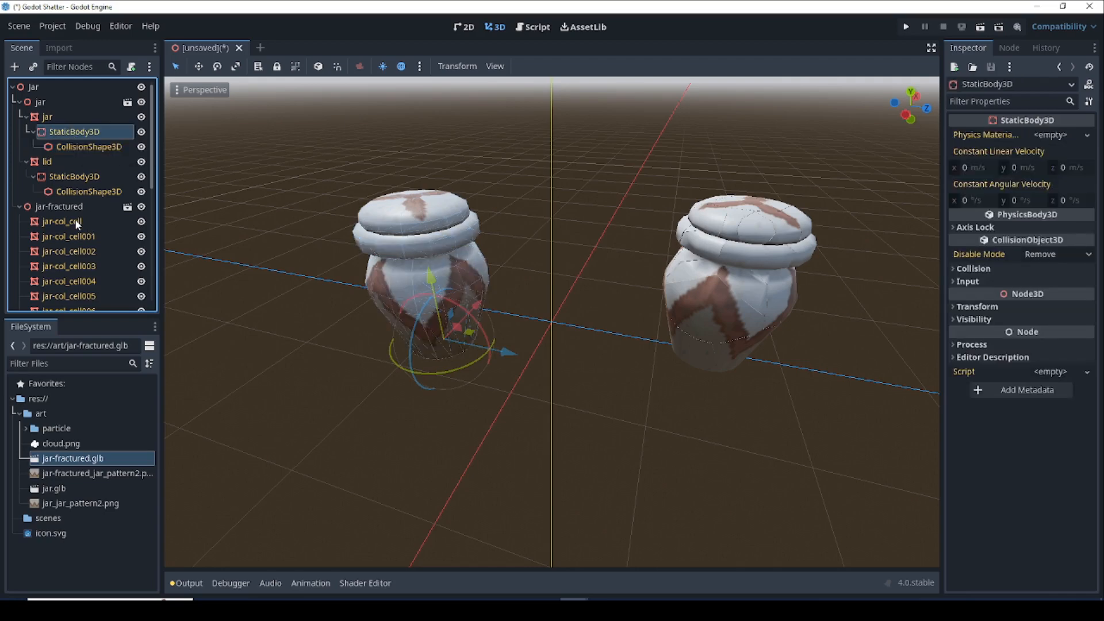
click(68, 254)
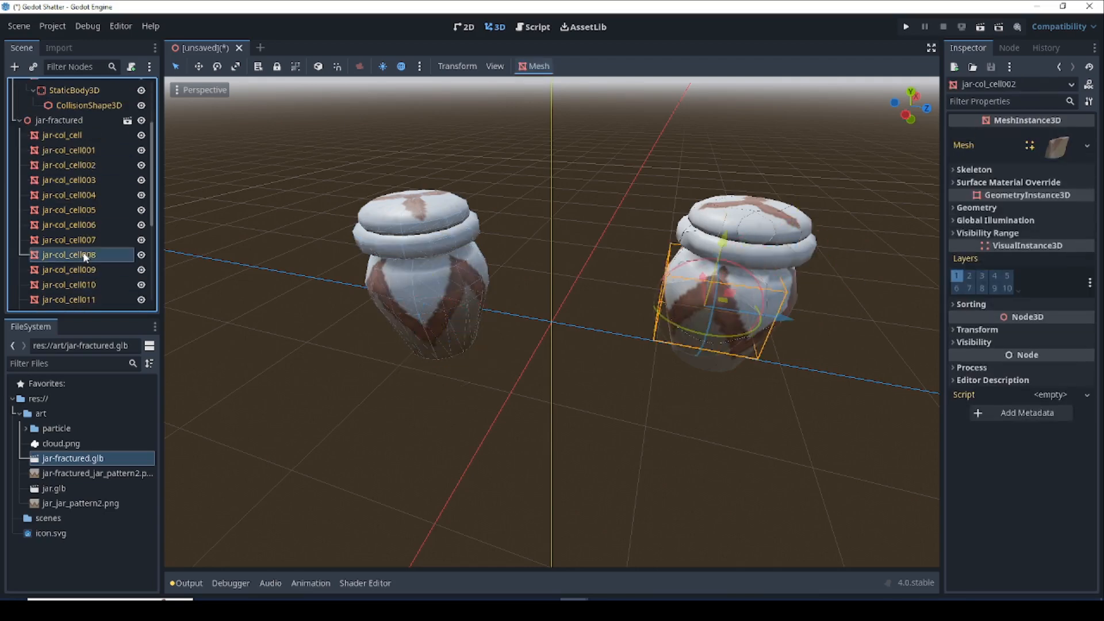
click(67, 284)
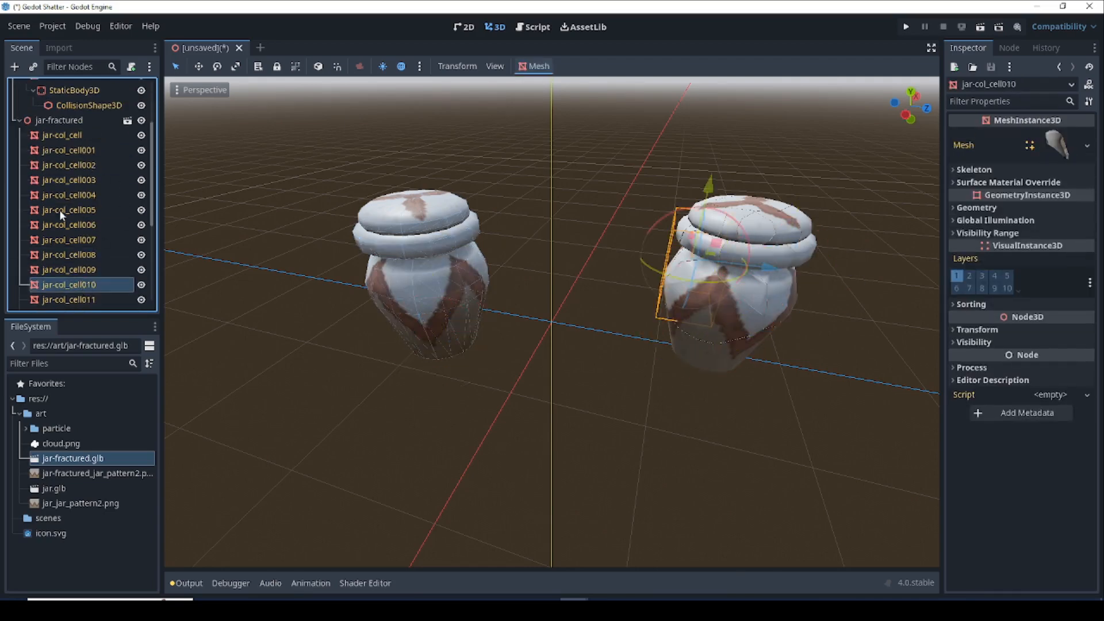
mouse_move(68, 196)
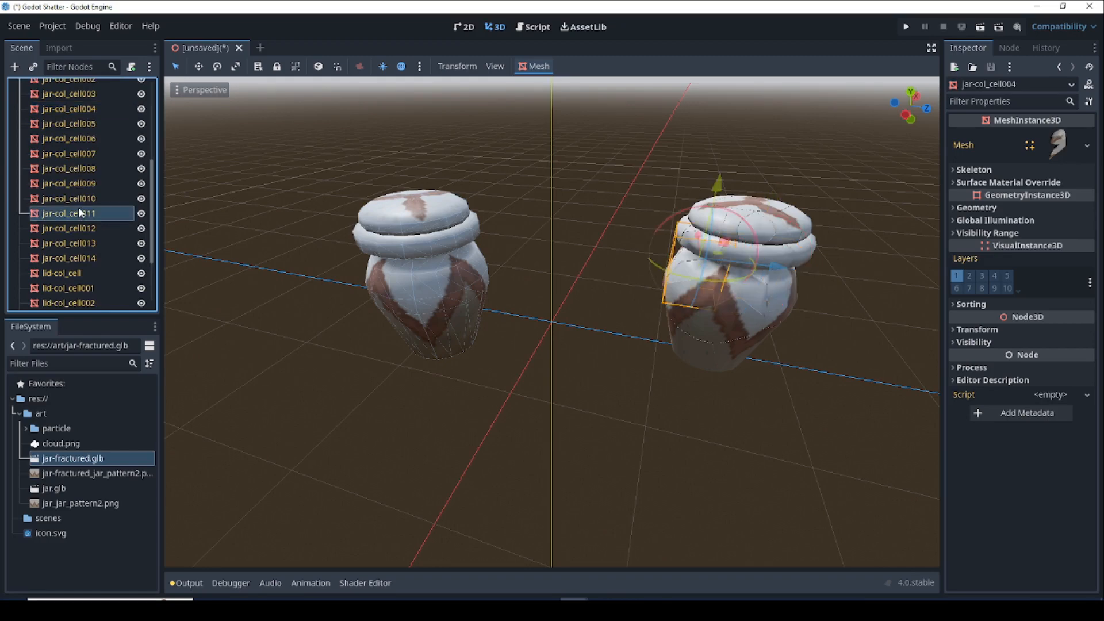
click(68, 214)
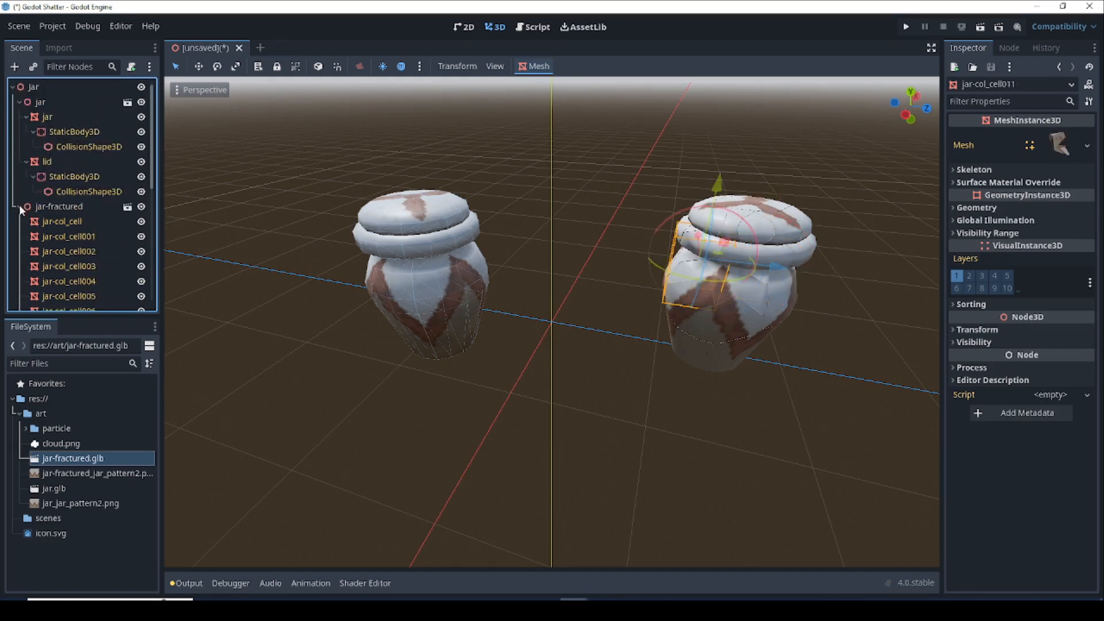
- Reset the Position of both jar and jar-fractured to the origin so they overlap
click(18, 103)
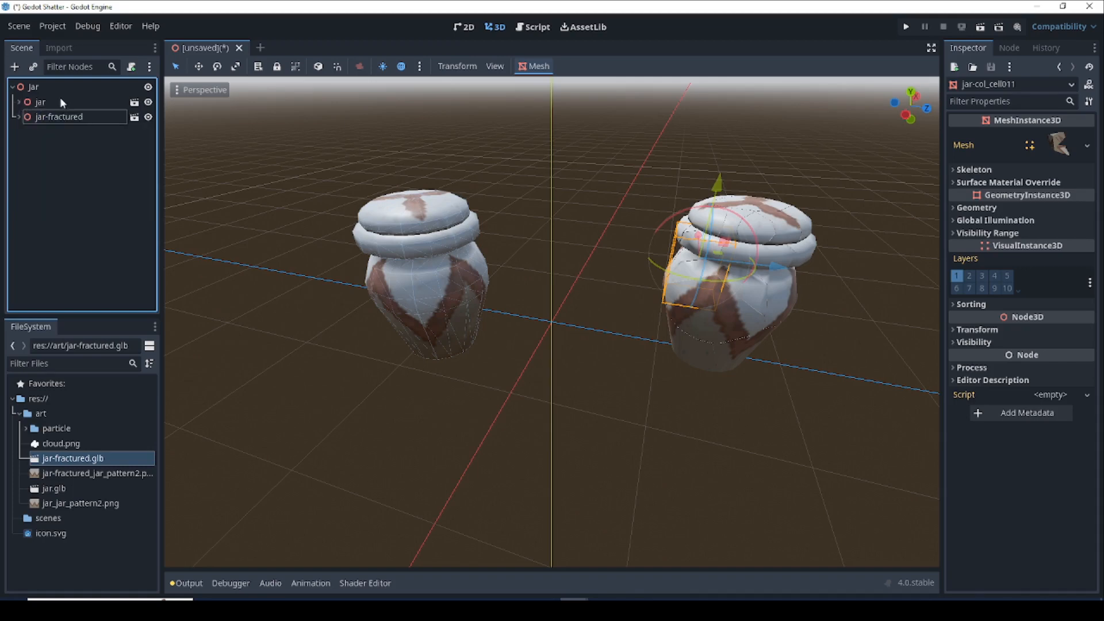
click(40, 101)
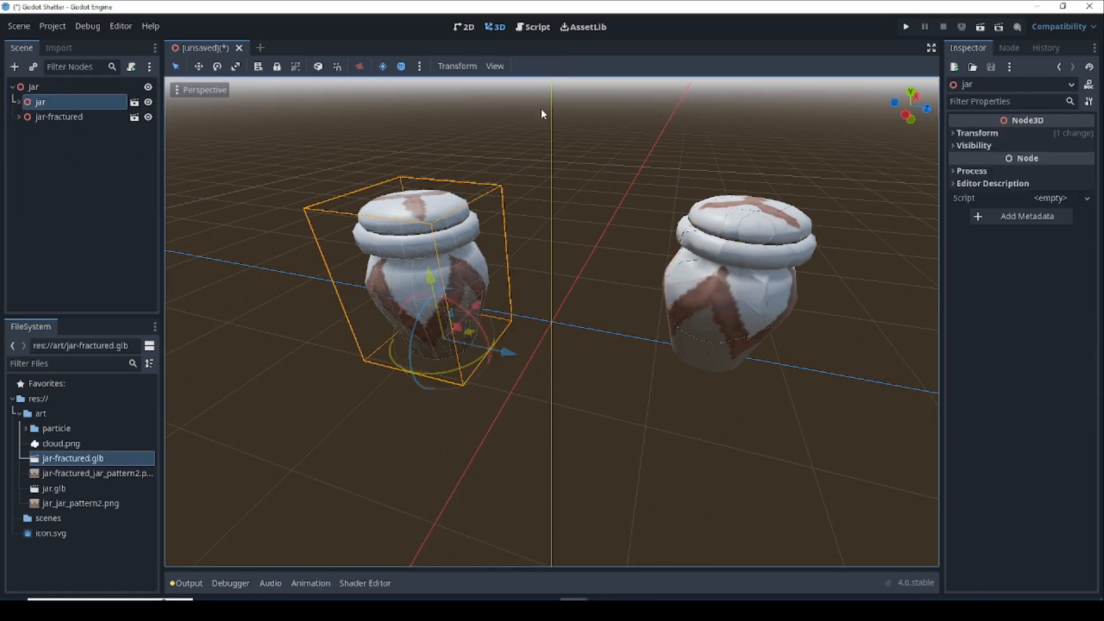
mouse_move(977, 133)
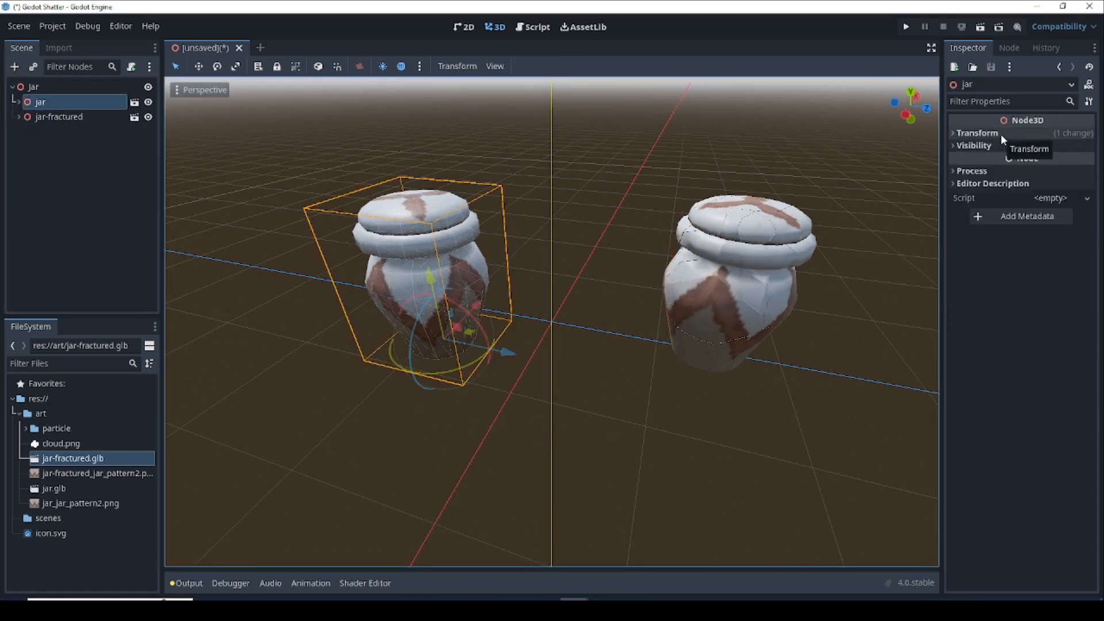
click(976, 132)
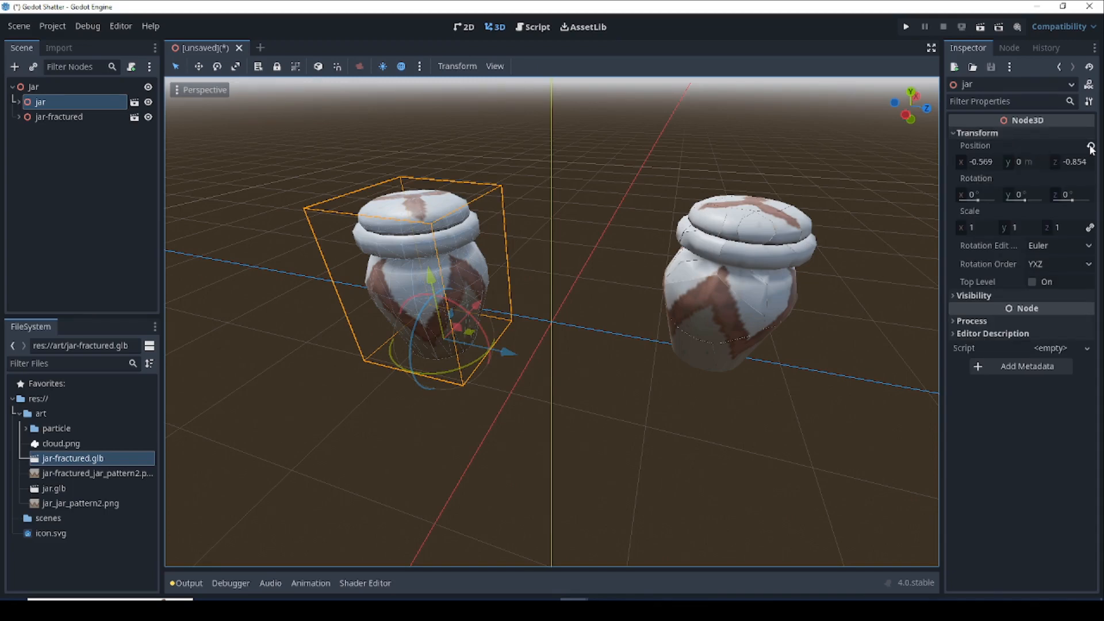
click(1091, 146)
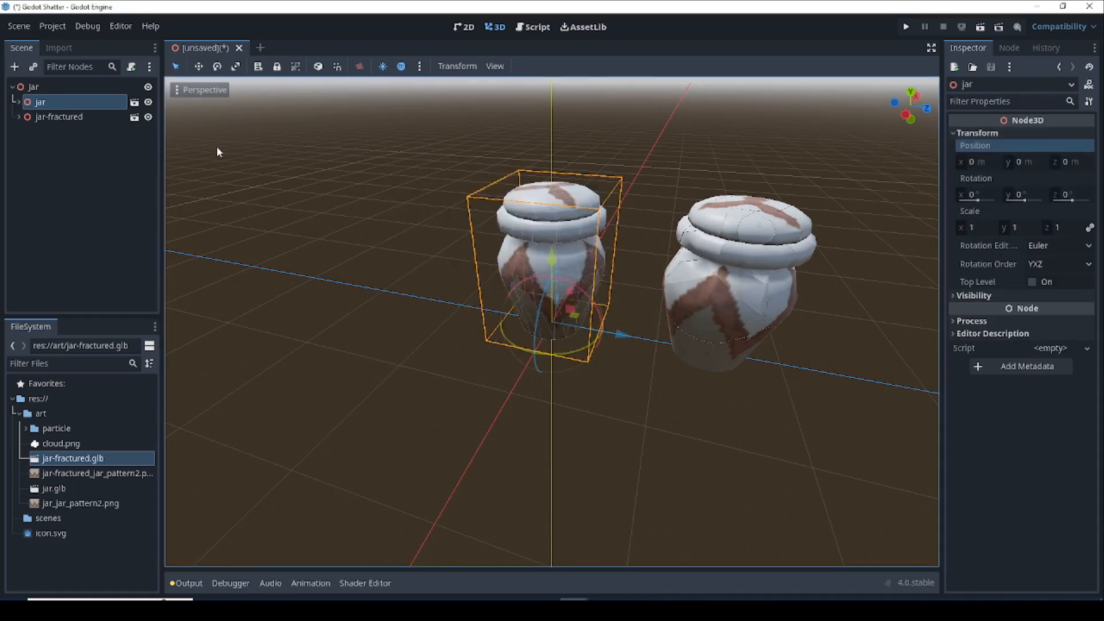
click(59, 116)
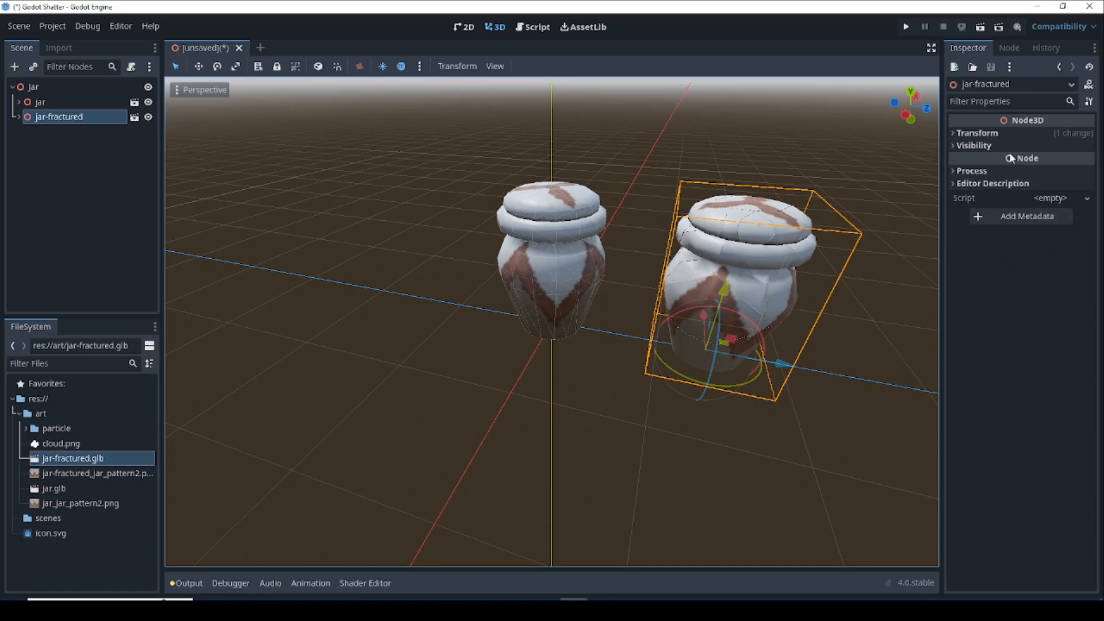
click(978, 132)
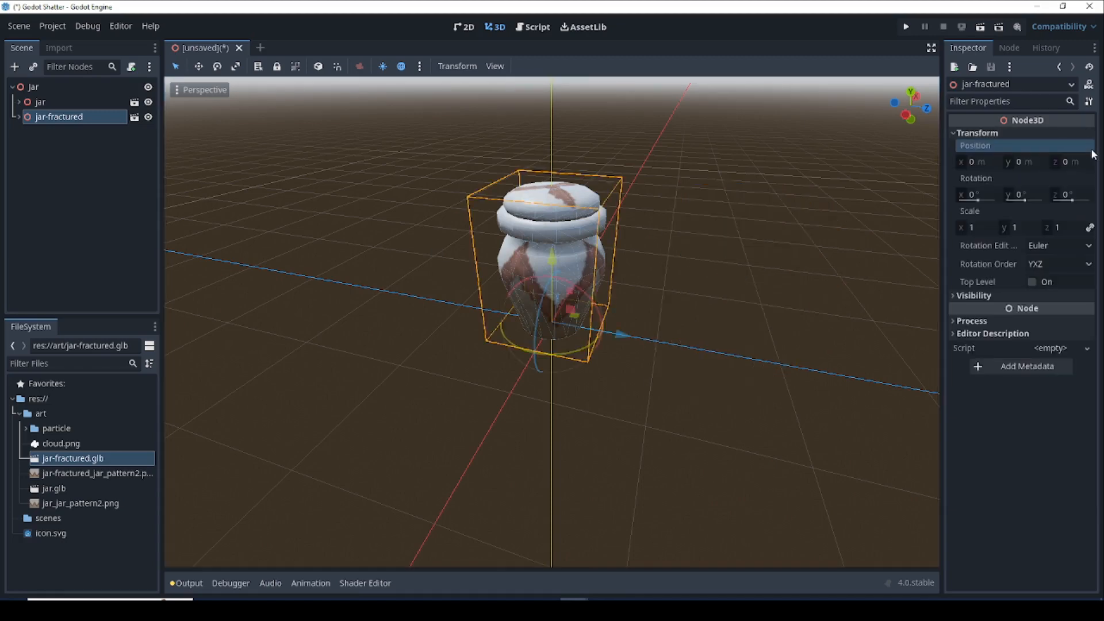
click(33, 87)
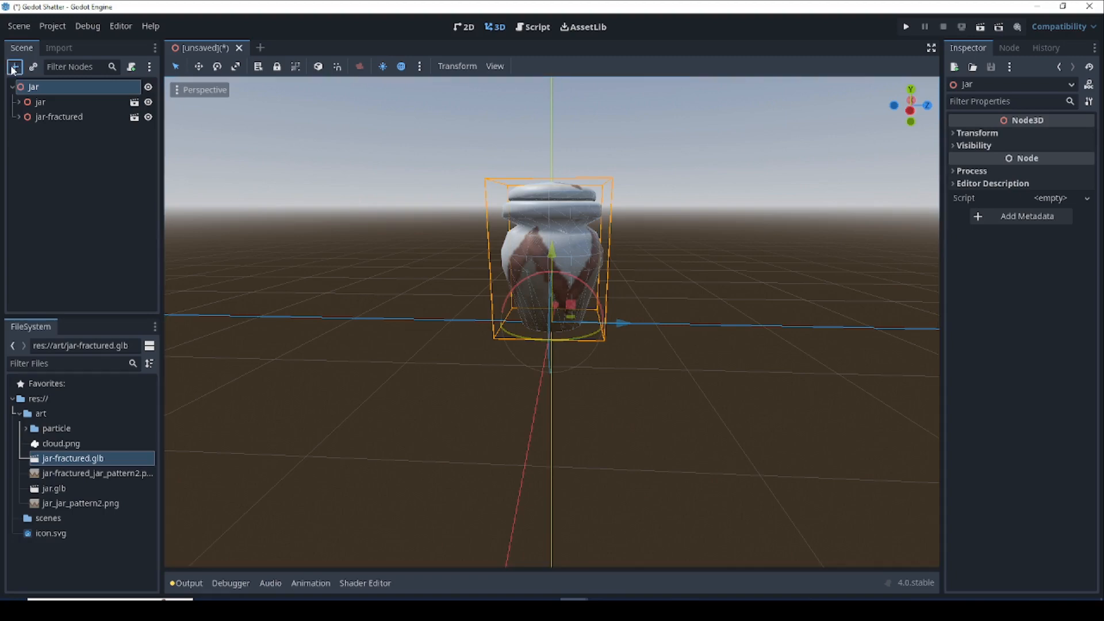
- Add a Marker3D child under the Jar root, then select the jar node
click(14, 67)
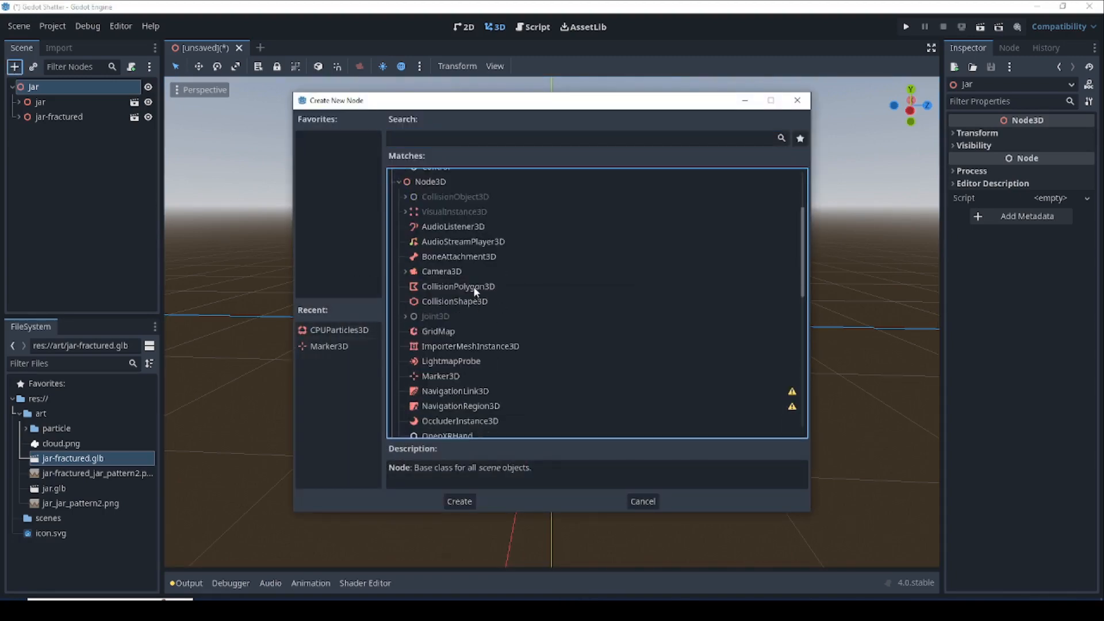
click(459, 500)
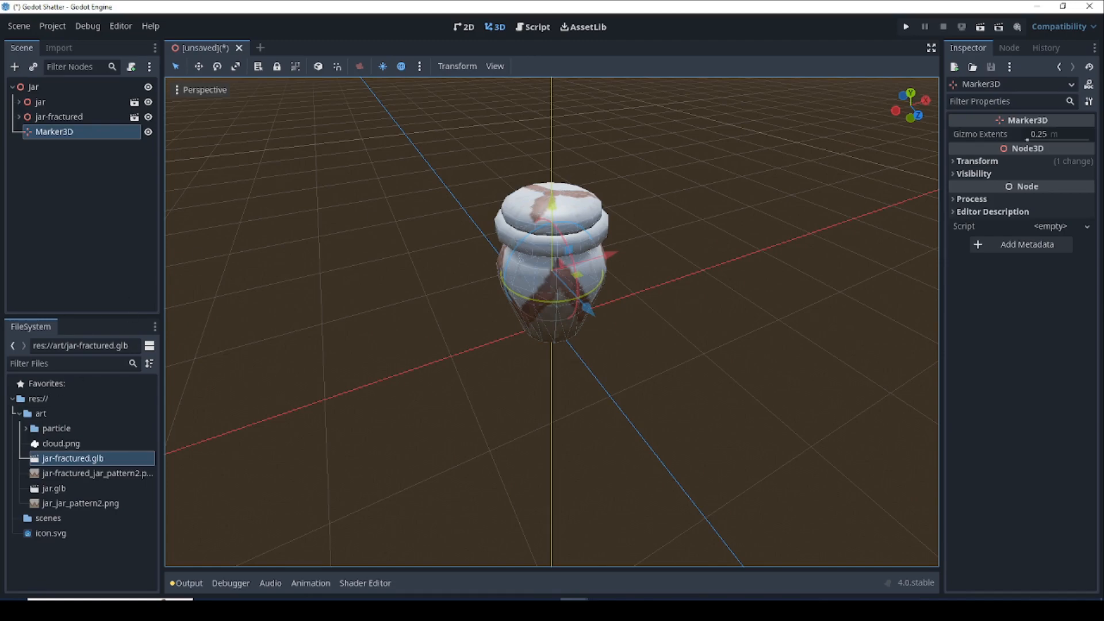
click(40, 101)
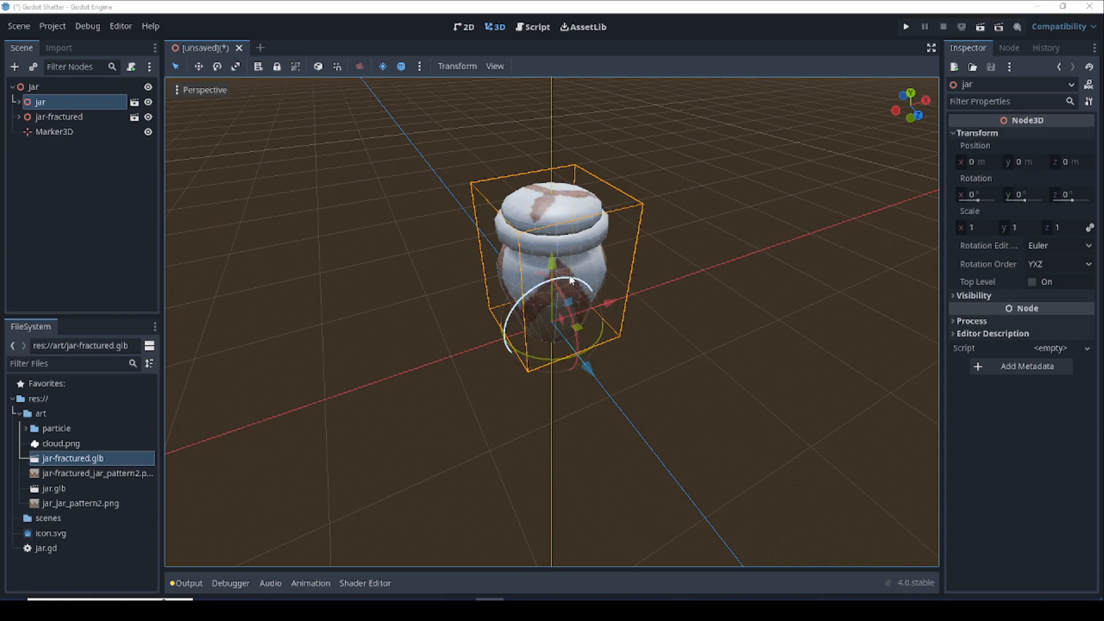
mouse_move(169, 190)
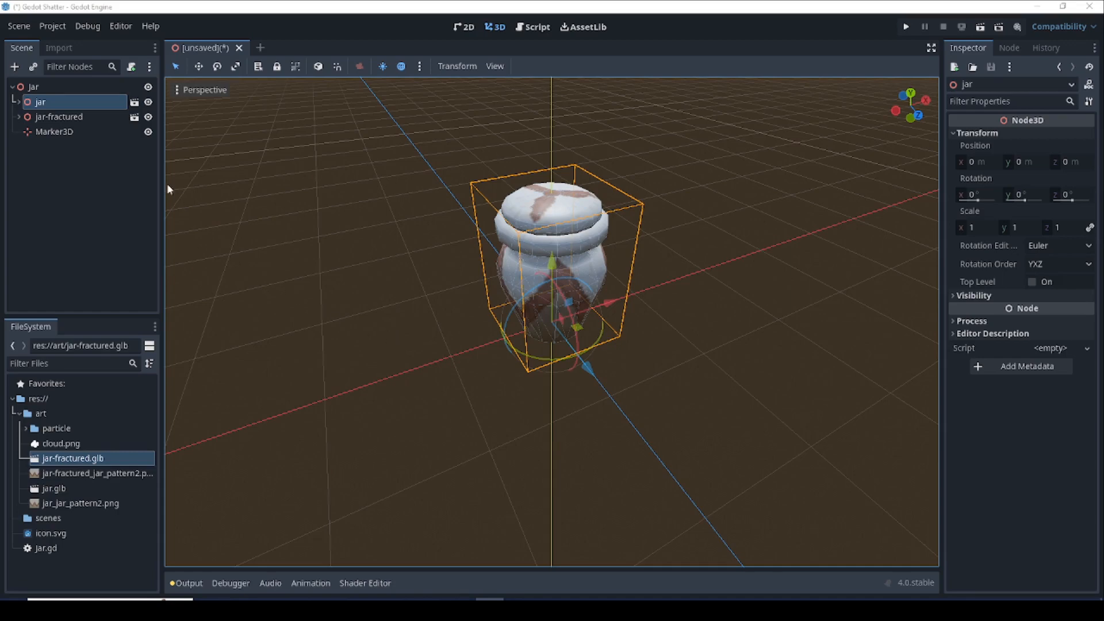
- Start a new scene with a 3D Node3D root
click(18, 26)
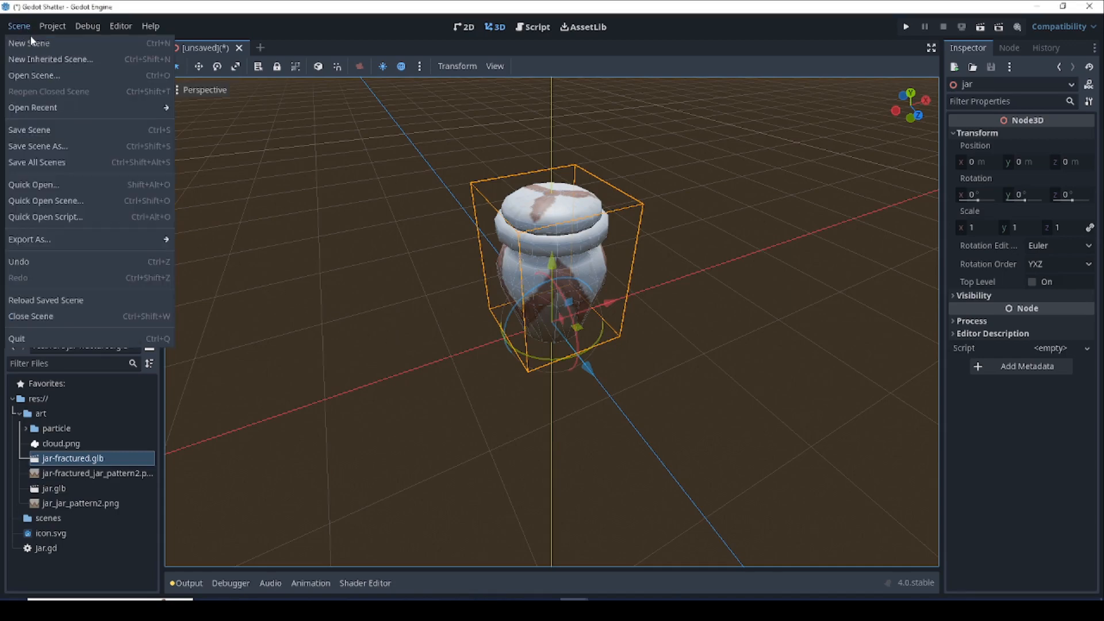
click(28, 43)
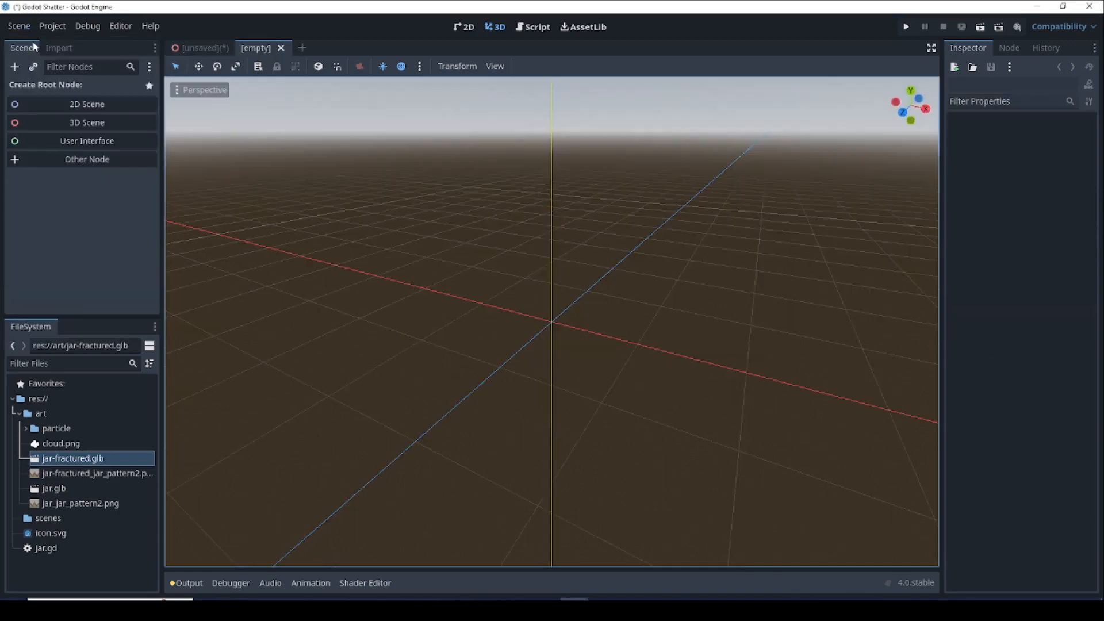
click(86, 122)
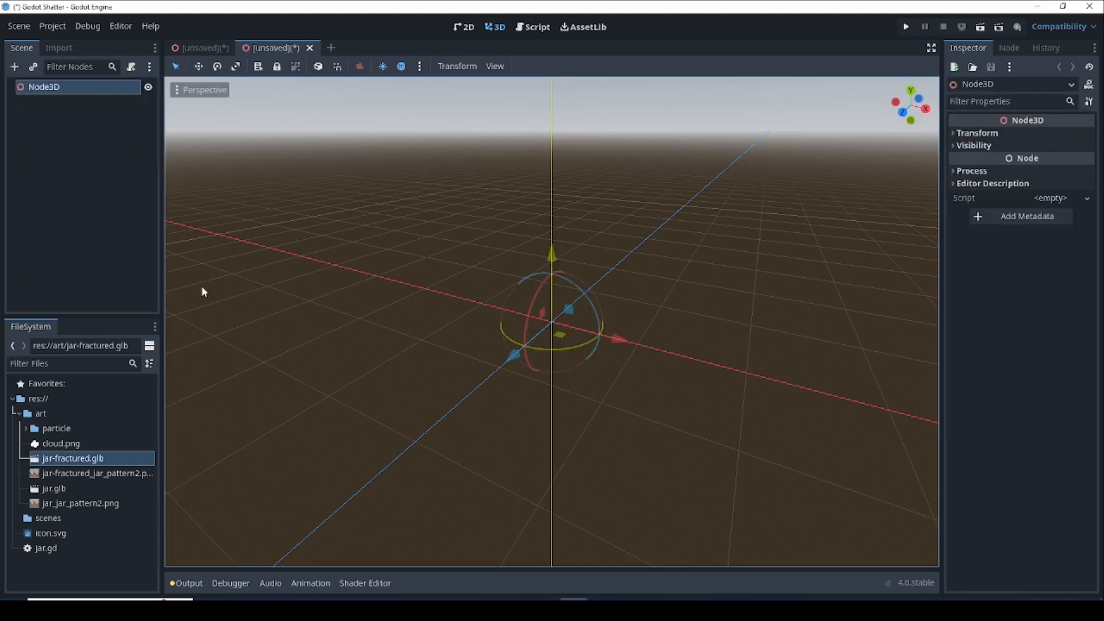
- Add a RigidBody3D, make it the scene root and delete the leftover Node3D
right_click(44, 86)
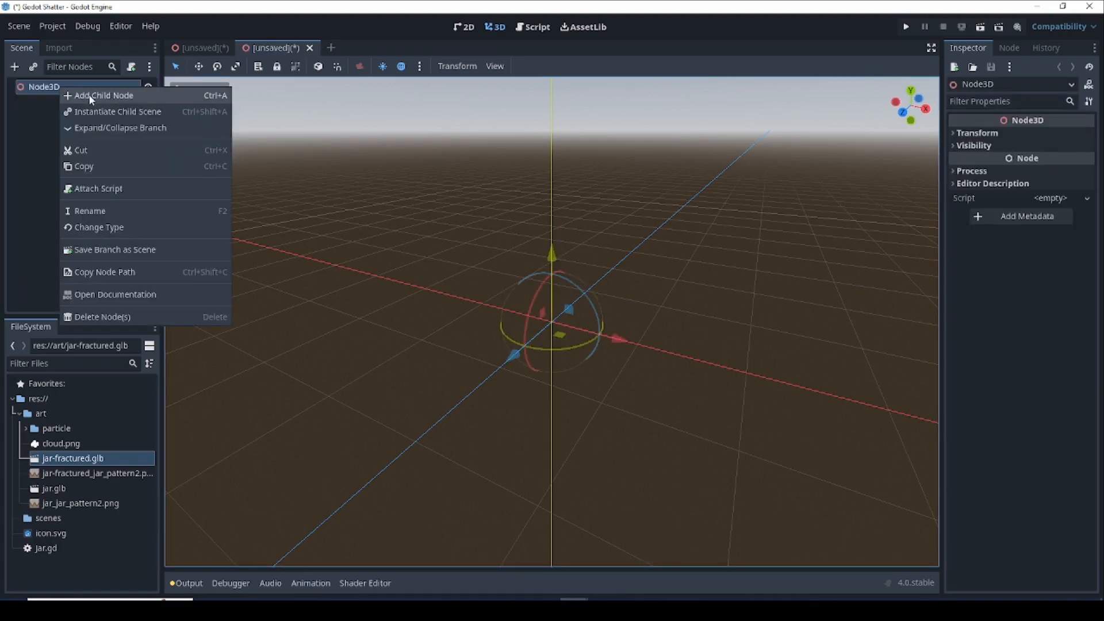
click(104, 96)
text(r)
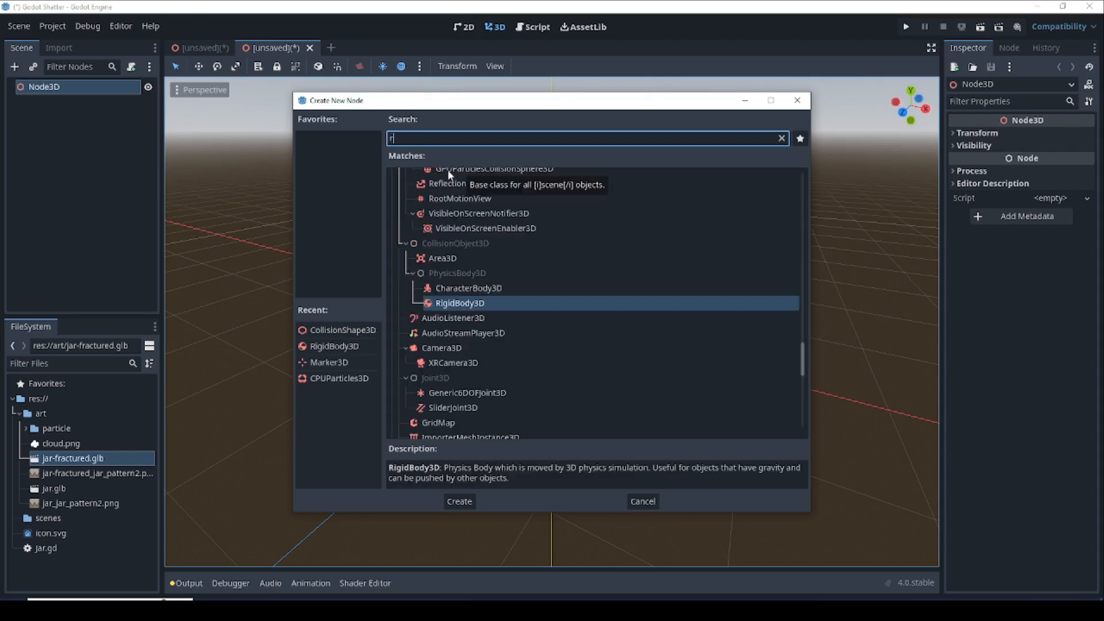
text(igi)
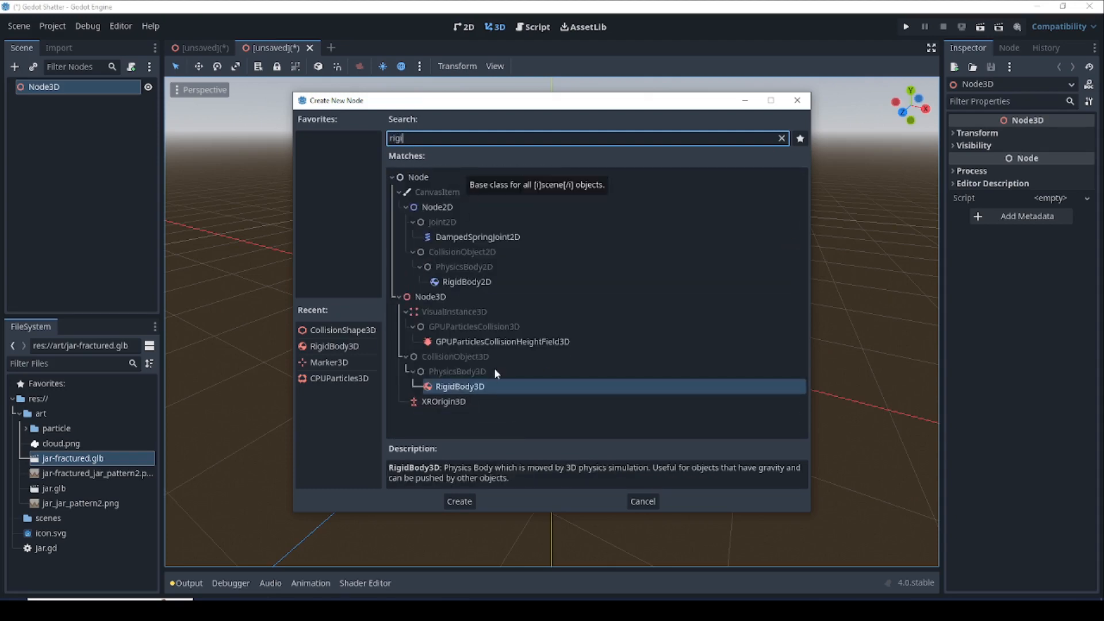
click(459, 502)
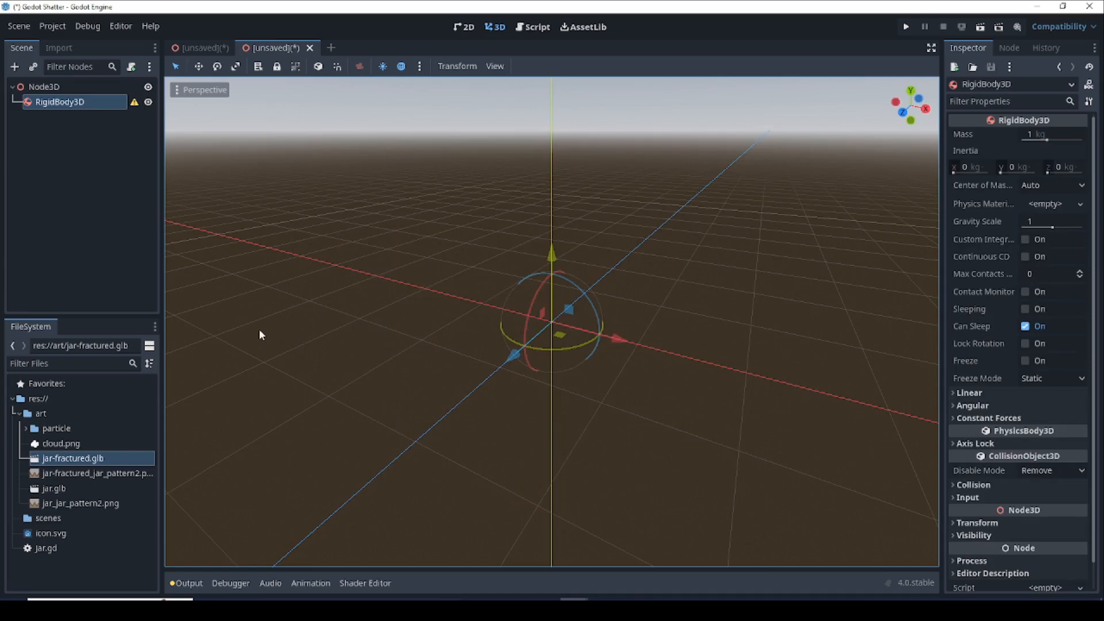
right_click(60, 102)
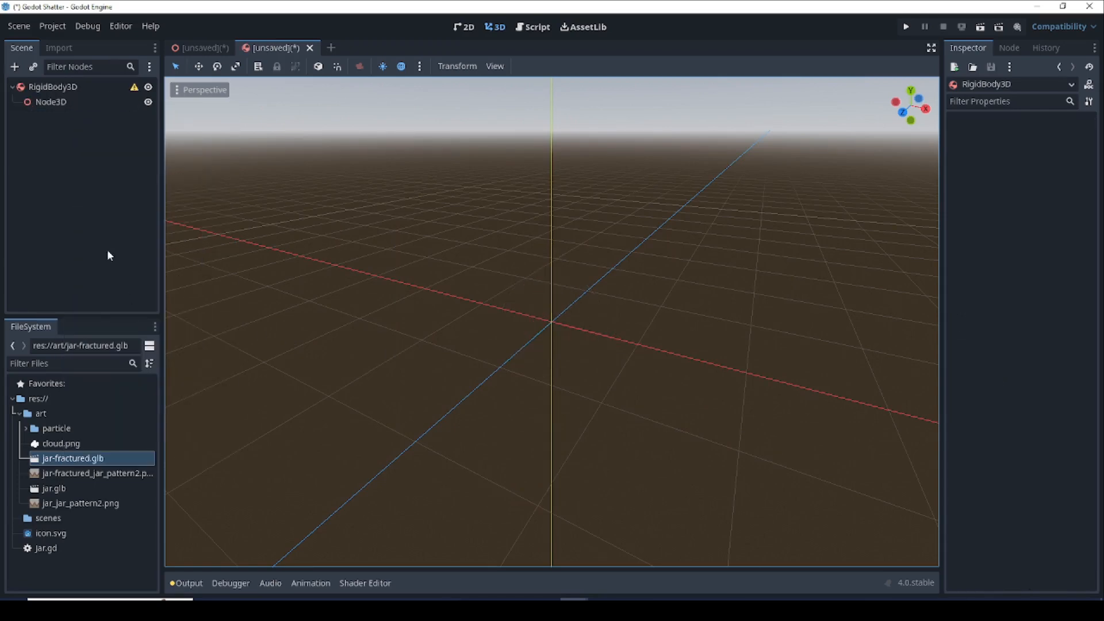
click(51, 101)
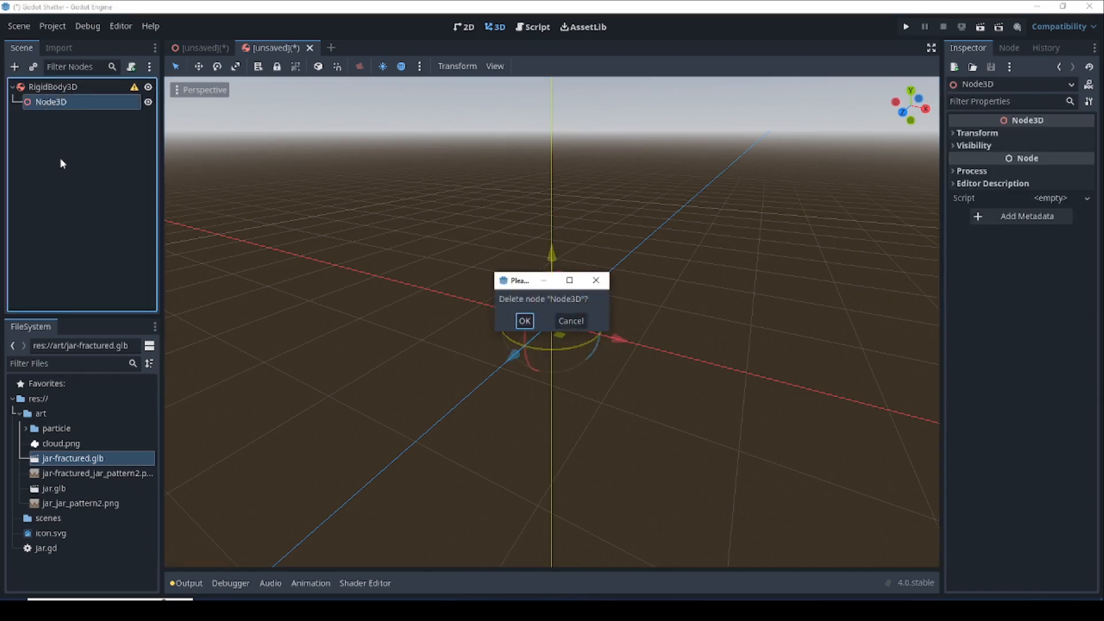
click(524, 320)
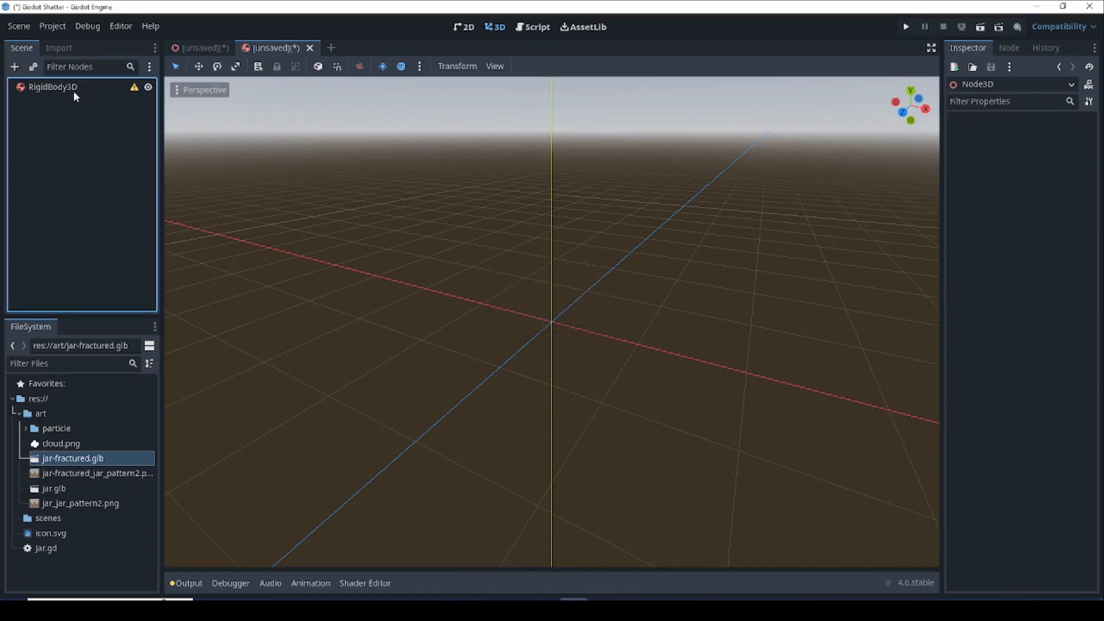
- Add a CollisionShape3D child under the RigidBody3D
right_click(51, 86)
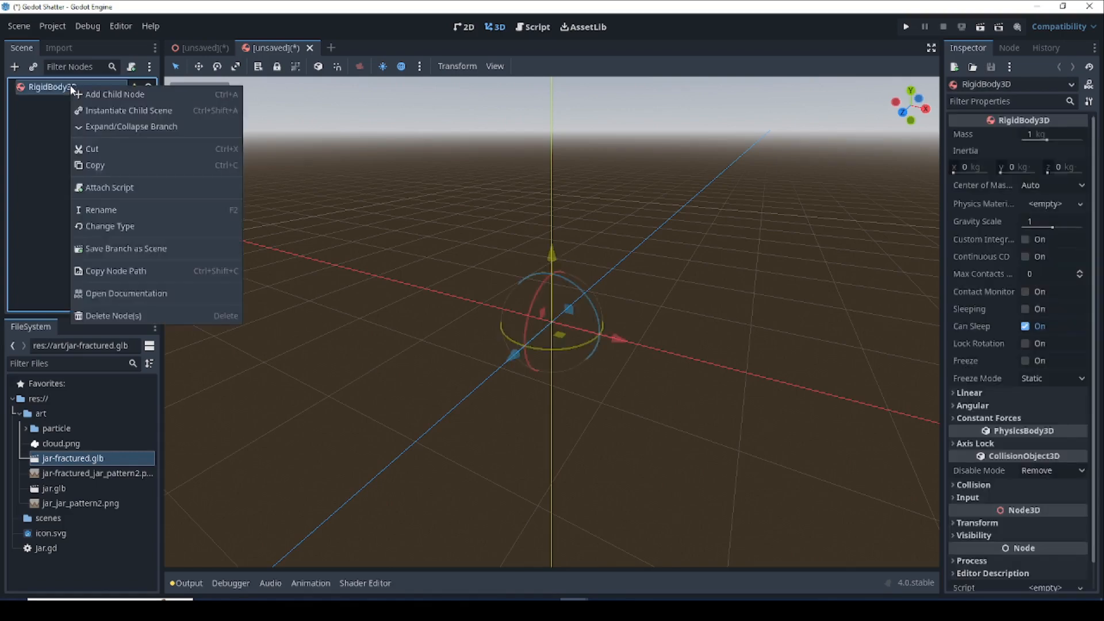
click(114, 93)
text(colli)
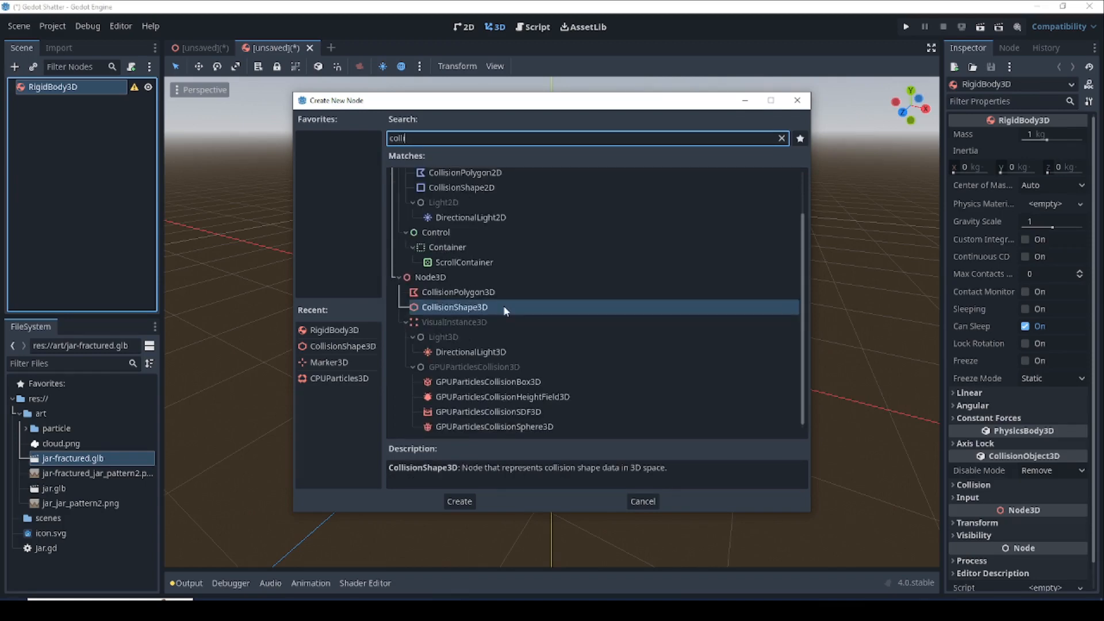
click(459, 500)
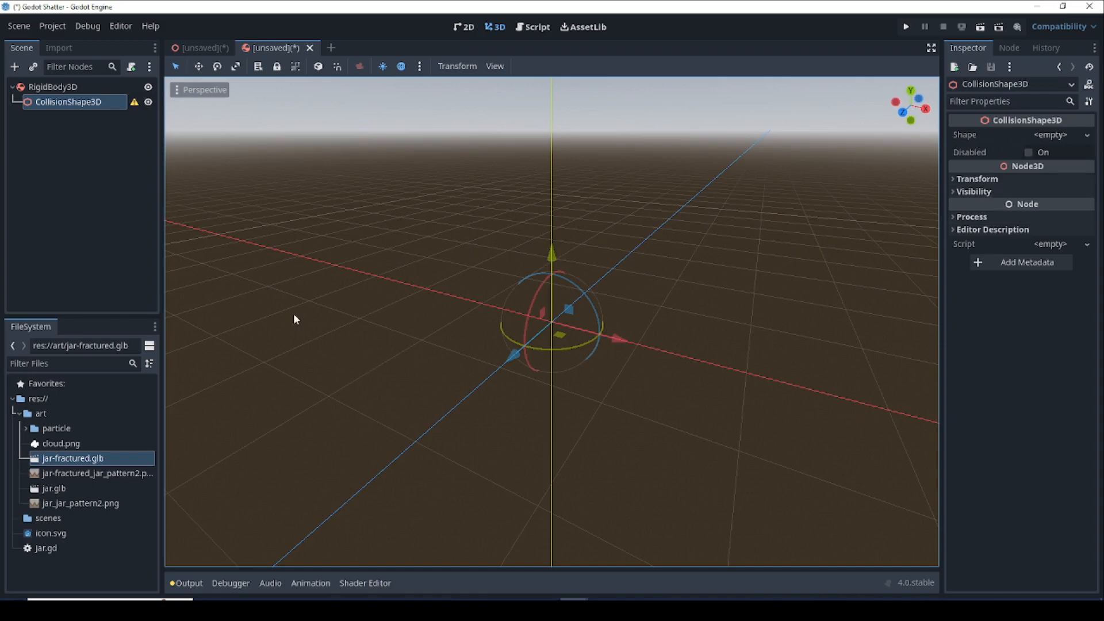
- Save the rigid body scene as fragment.tscn in the scenes folder
click(129, 168)
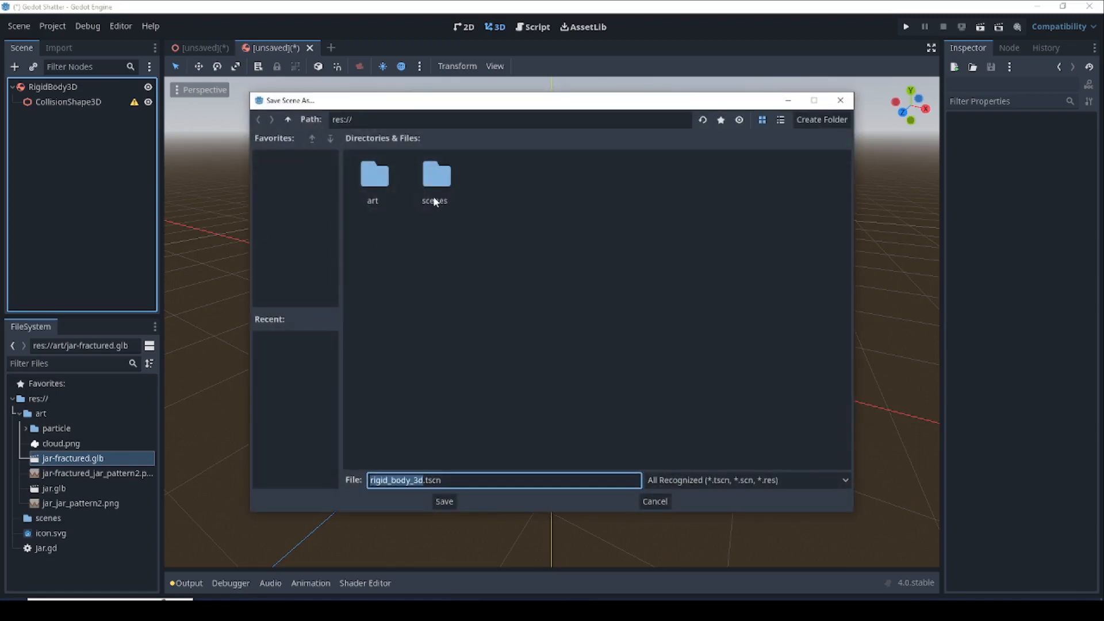
double_click(435, 174)
text(fraagment)
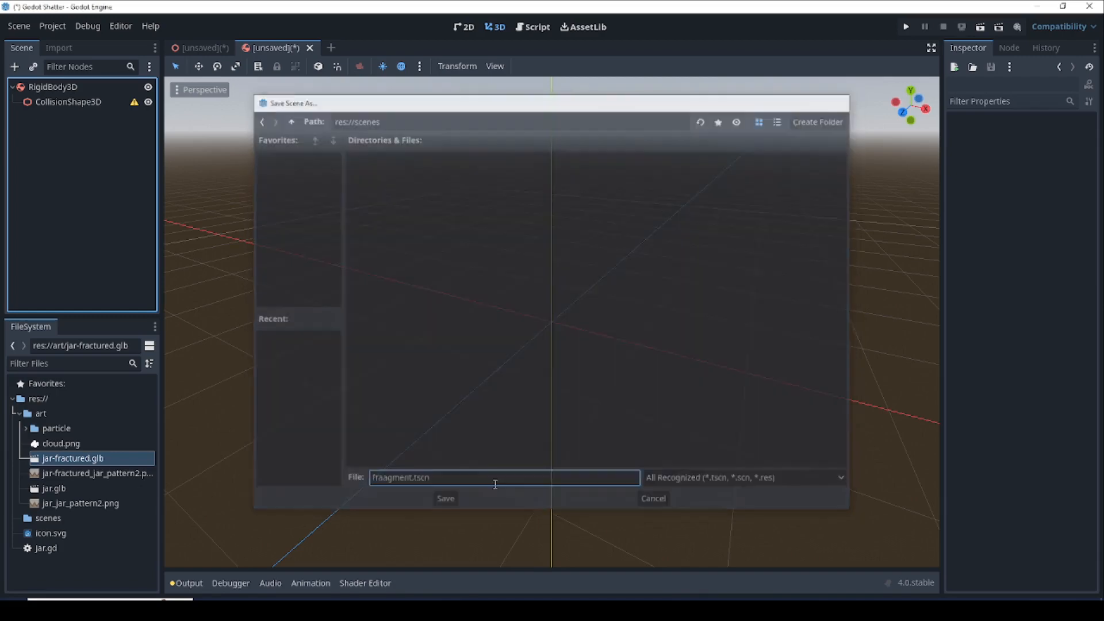
click(444, 498)
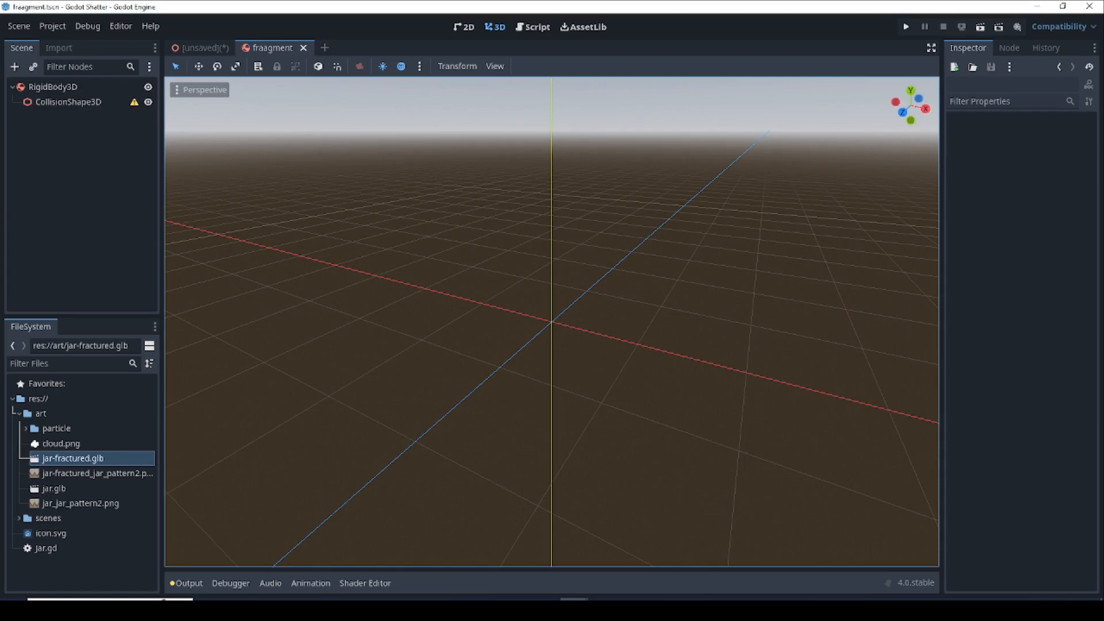
- Select the RigidBody3D root and start attaching a new script at res://scenes/fragment.gd
click(53, 87)
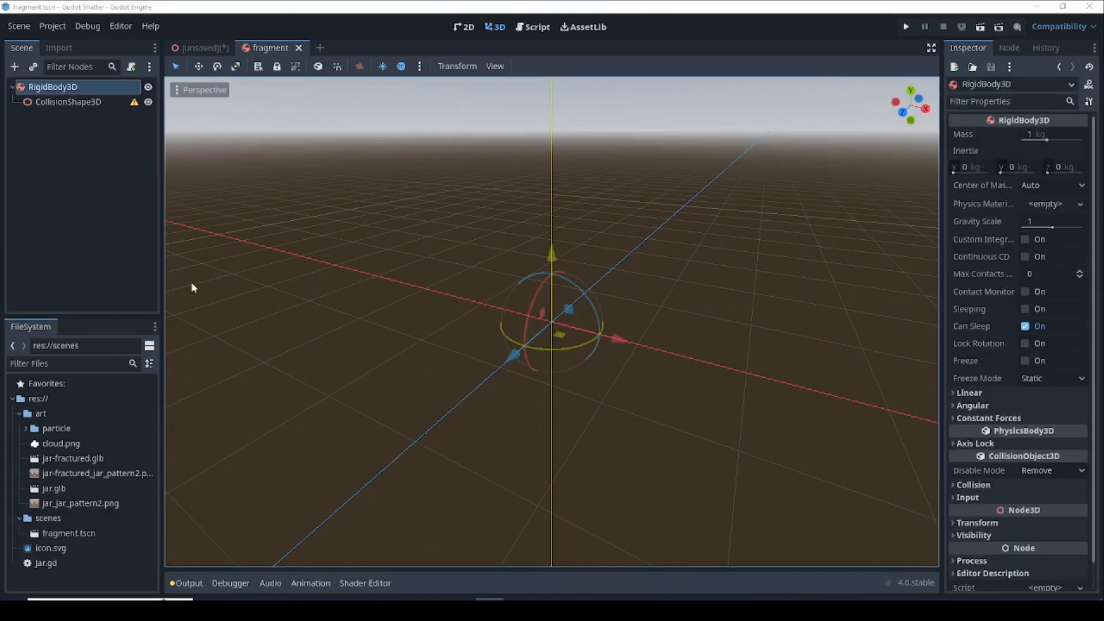
mouse_move(92, 86)
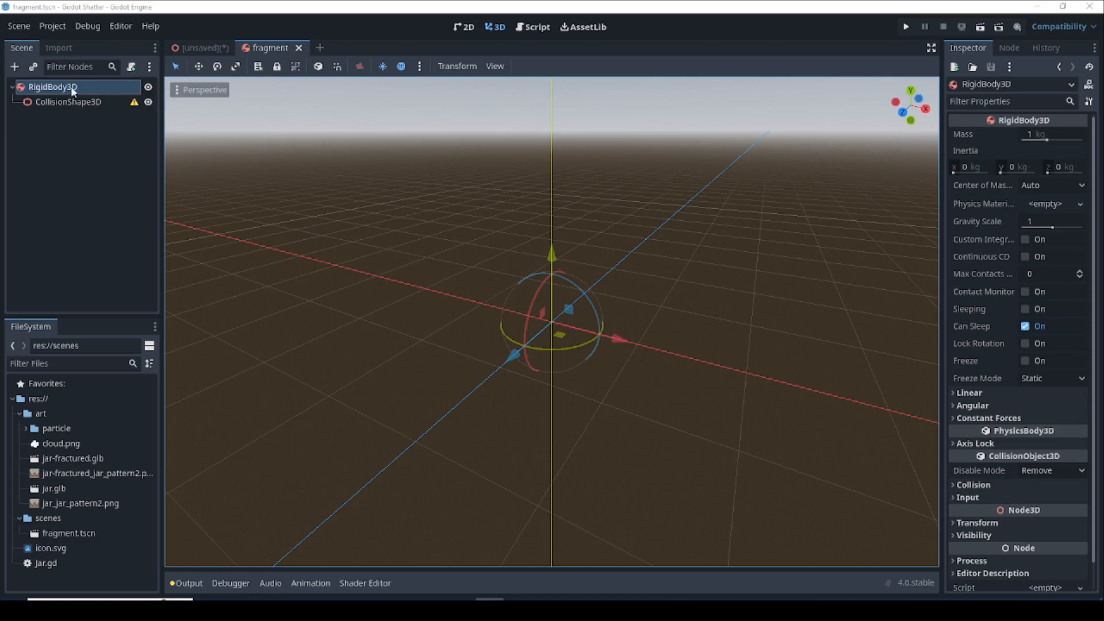
click(130, 67)
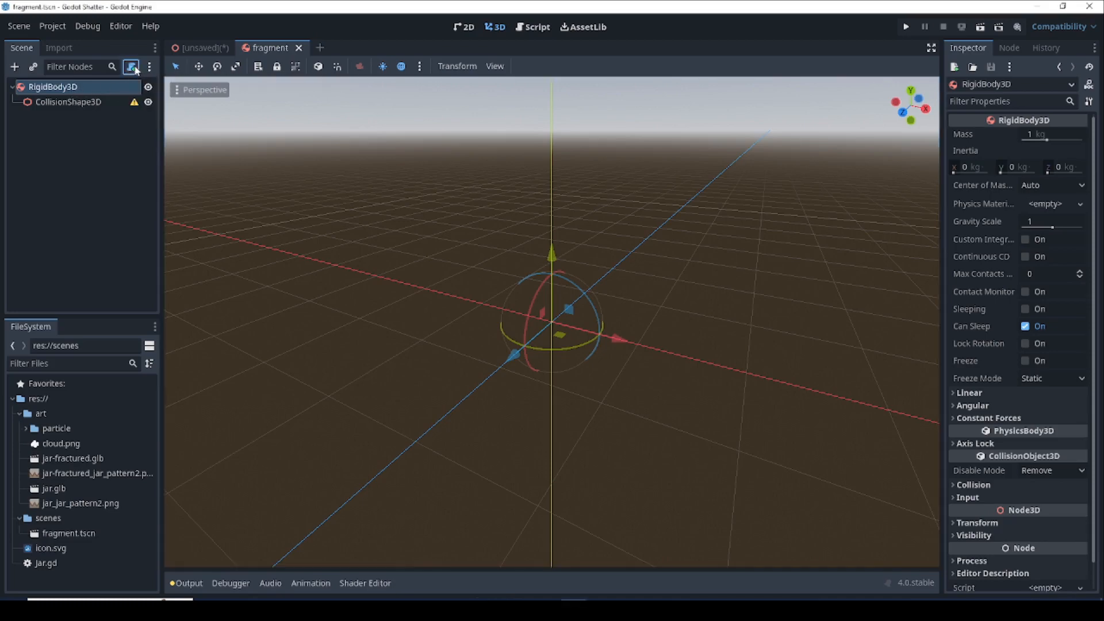
click(131, 67)
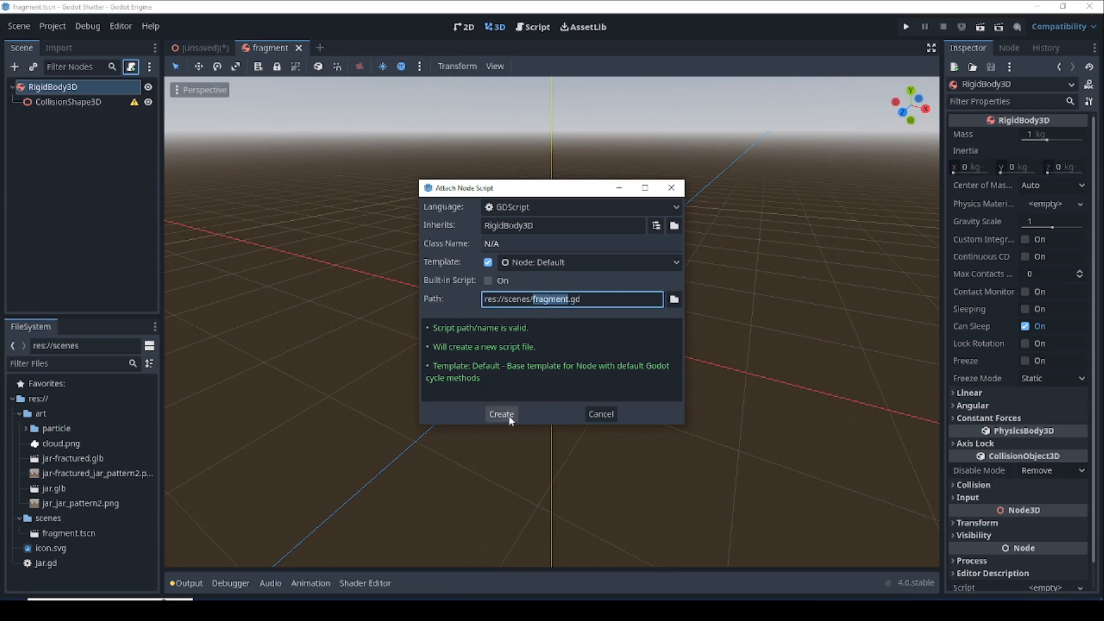
click(500, 414)
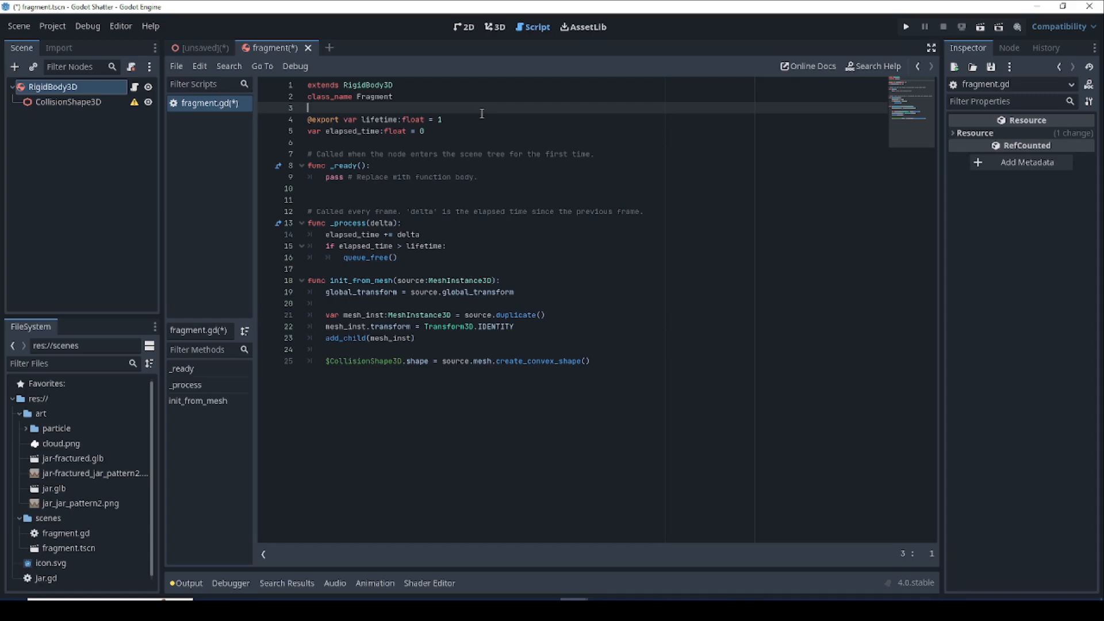
mouse_move(475, 112)
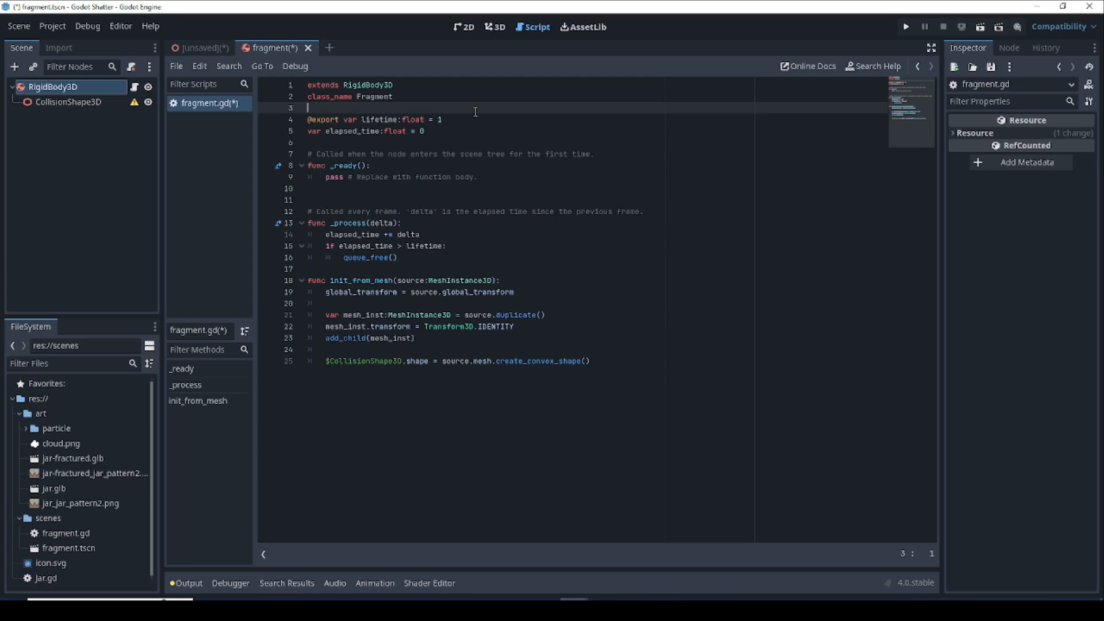
mouse_move(431, 97)
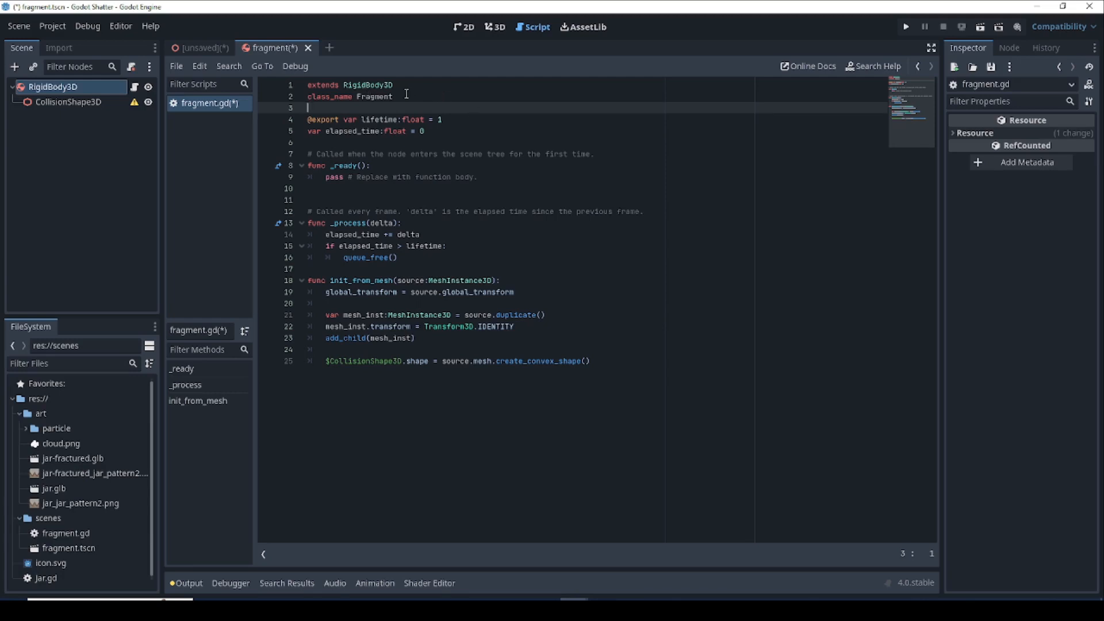
click(393, 97)
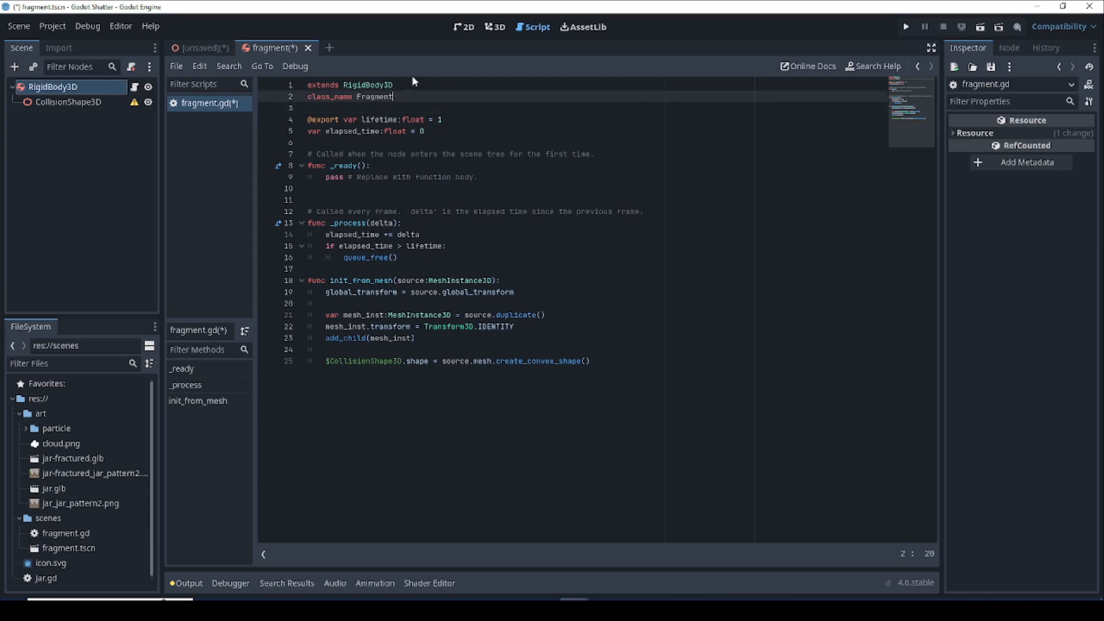
mouse_move(430, 109)
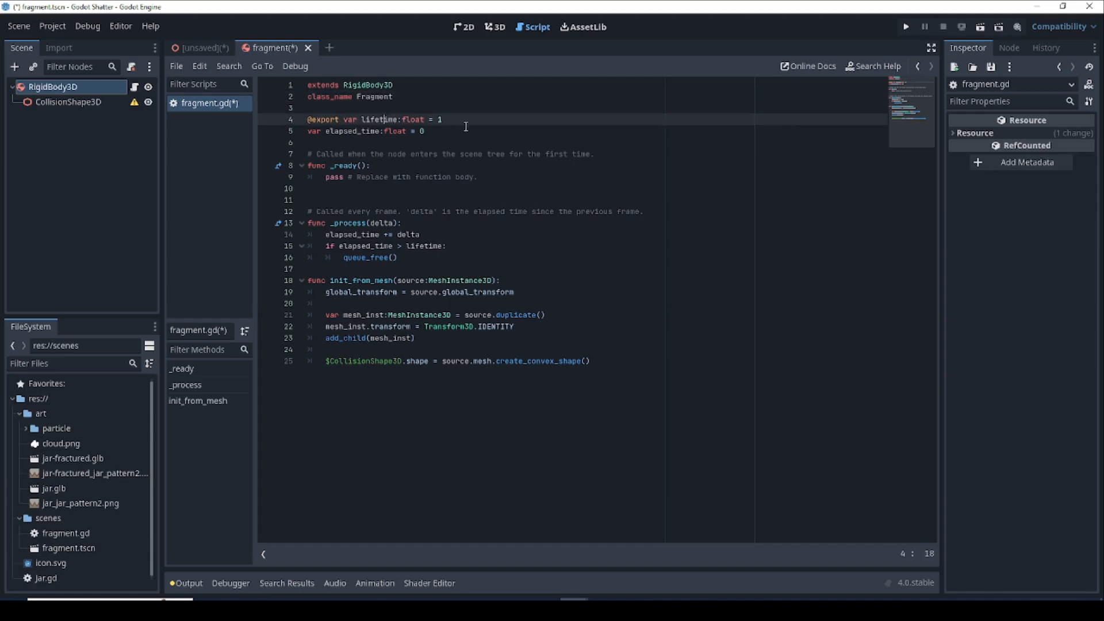
mouse_move(475, 127)
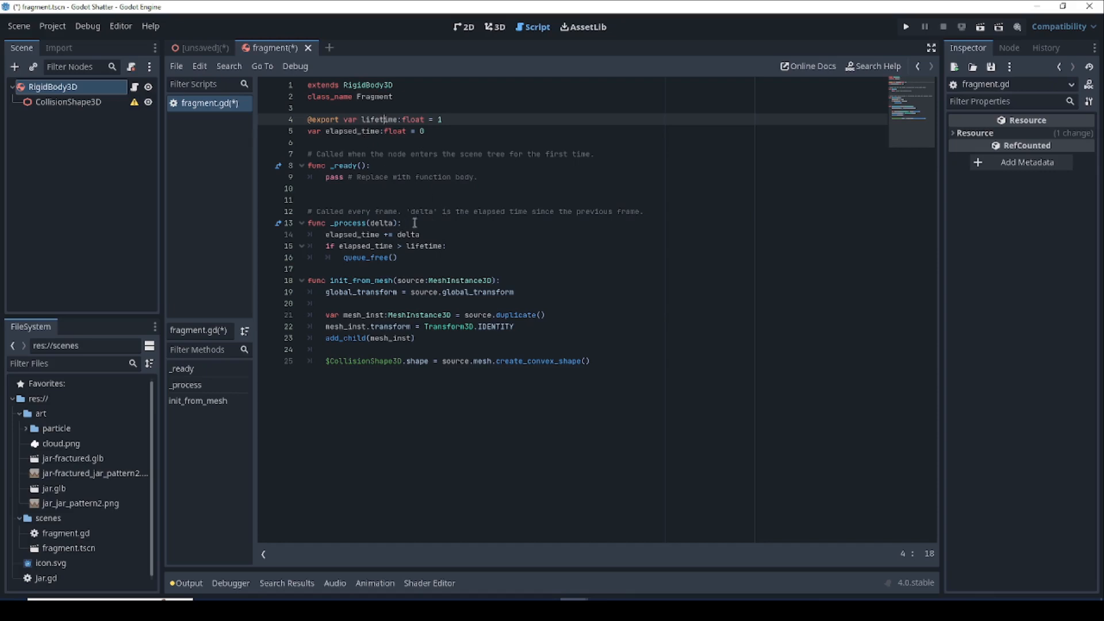
mouse_move(350, 235)
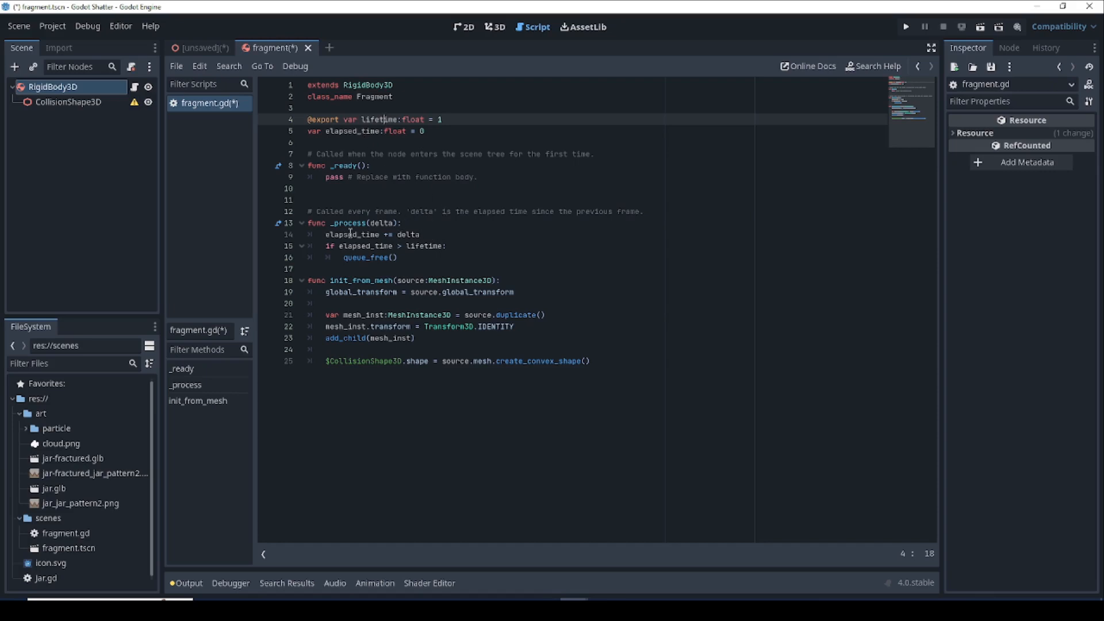
click(415, 234)
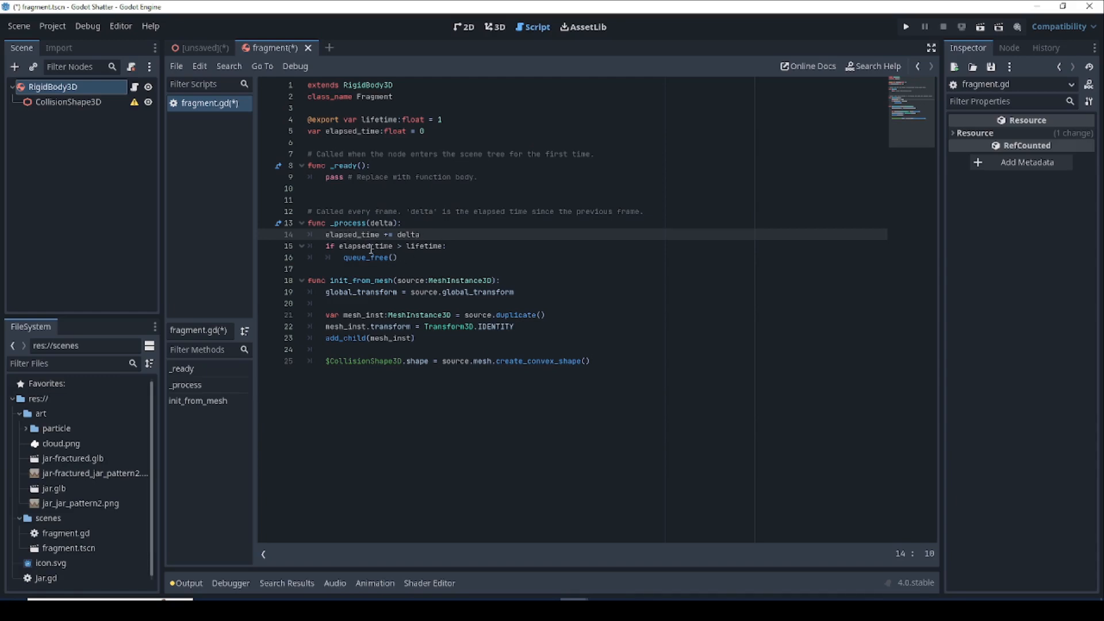
click(368, 256)
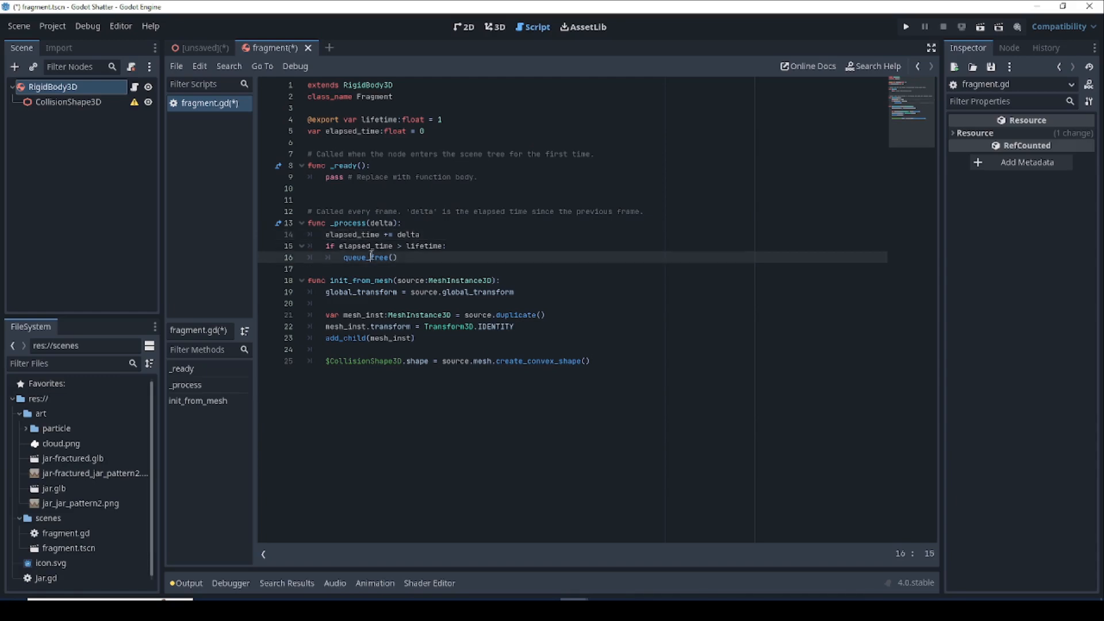
click(399, 257)
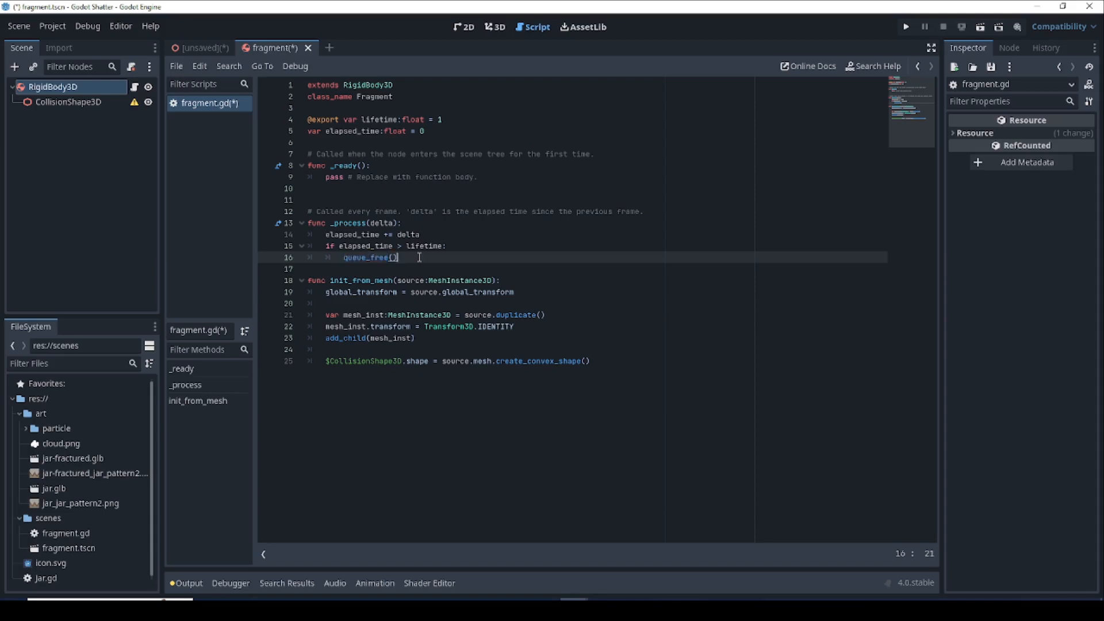
mouse_move(381, 286)
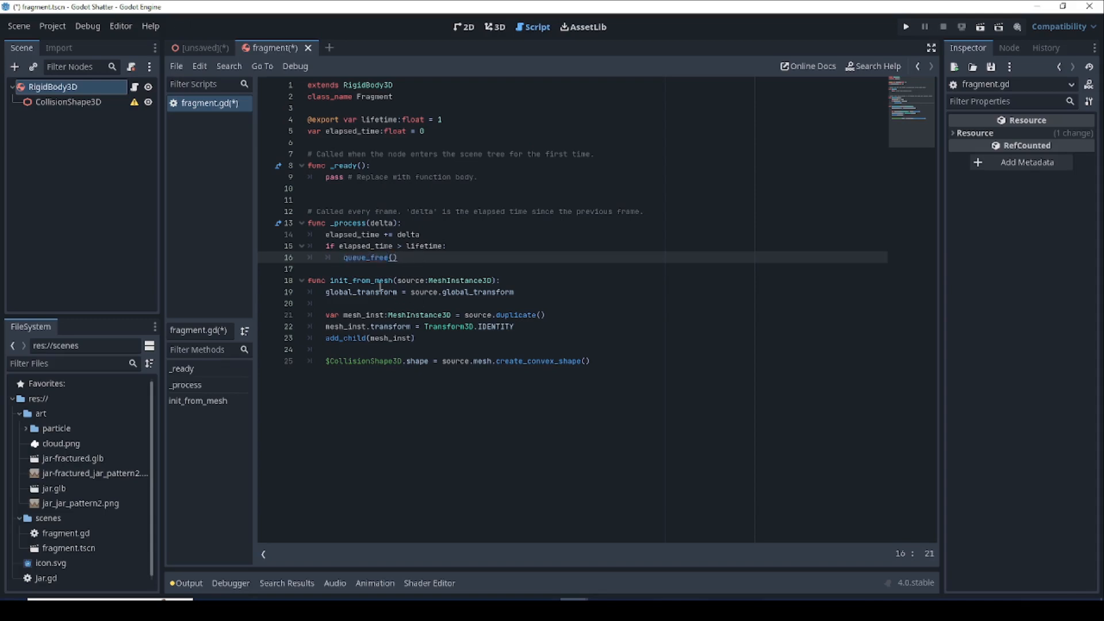
- Review init_from_mesh in fragment.gd, then inspect the CollisionShape3D child node
click(422, 303)
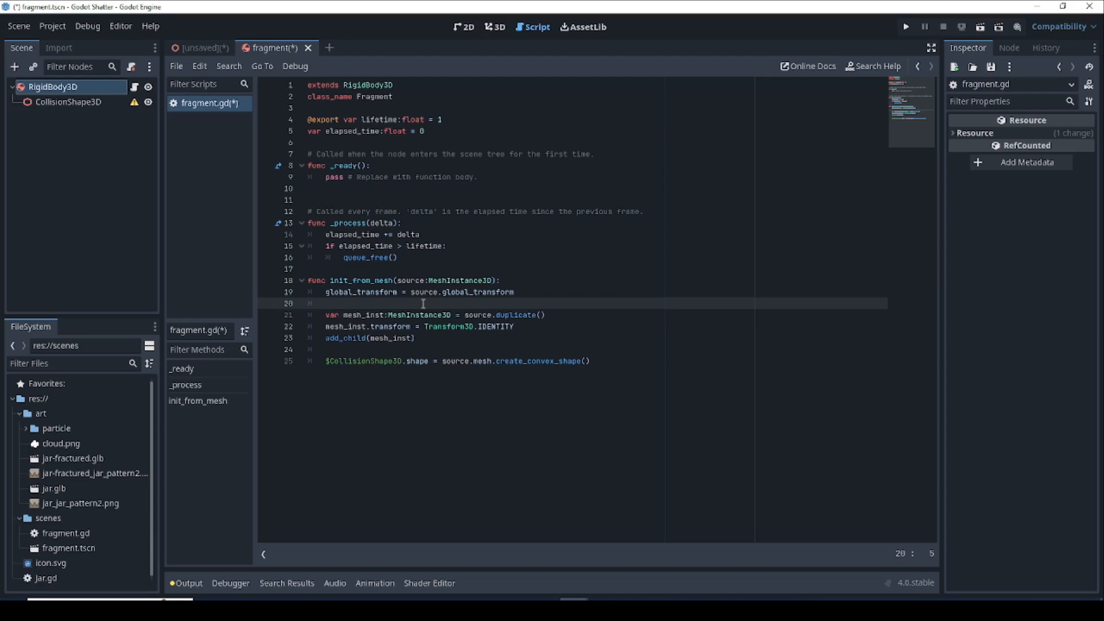
mouse_move(427, 303)
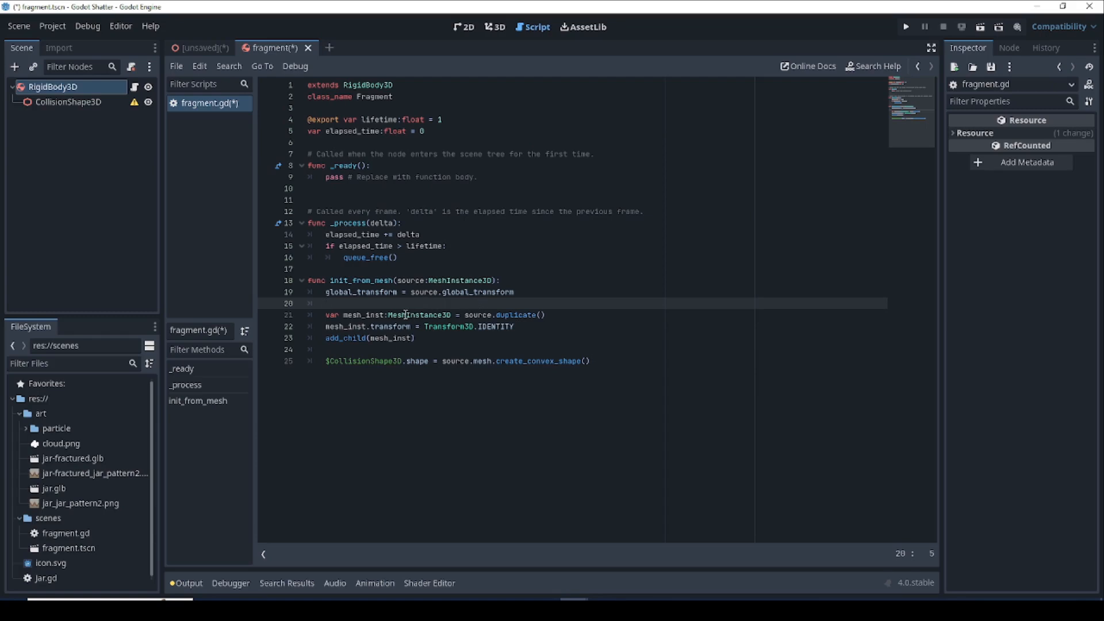
mouse_move(476, 306)
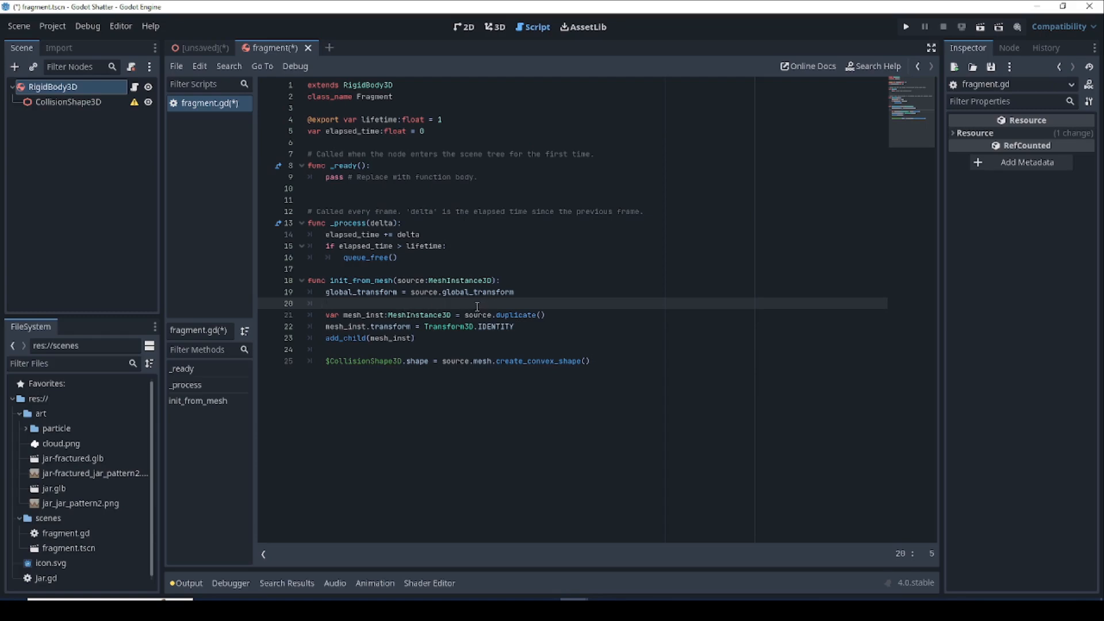
double_click(411, 280)
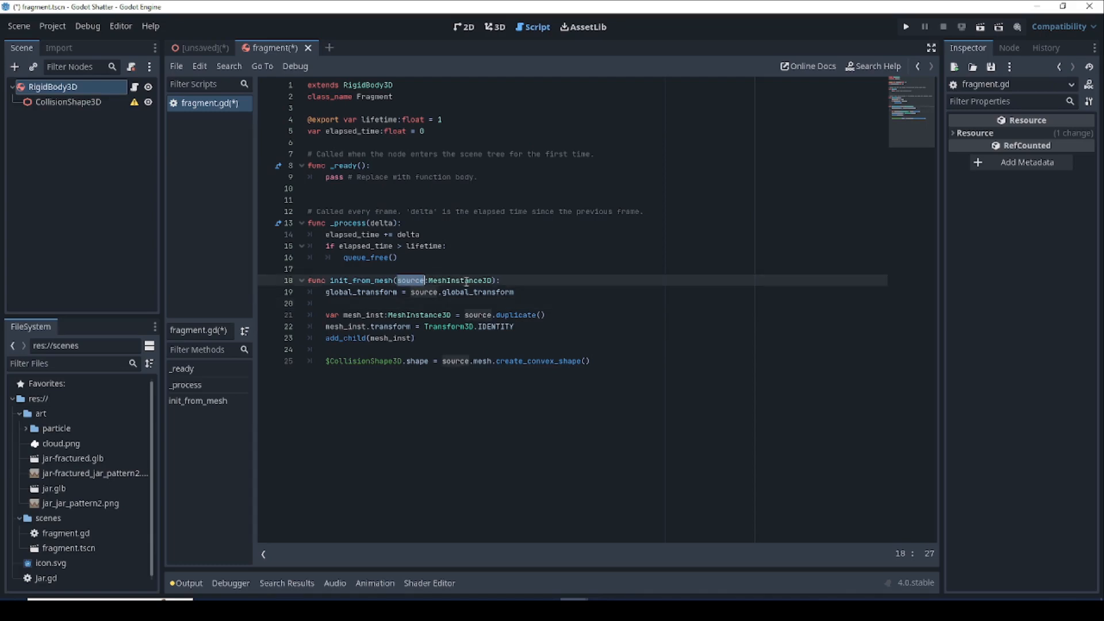
click(496, 291)
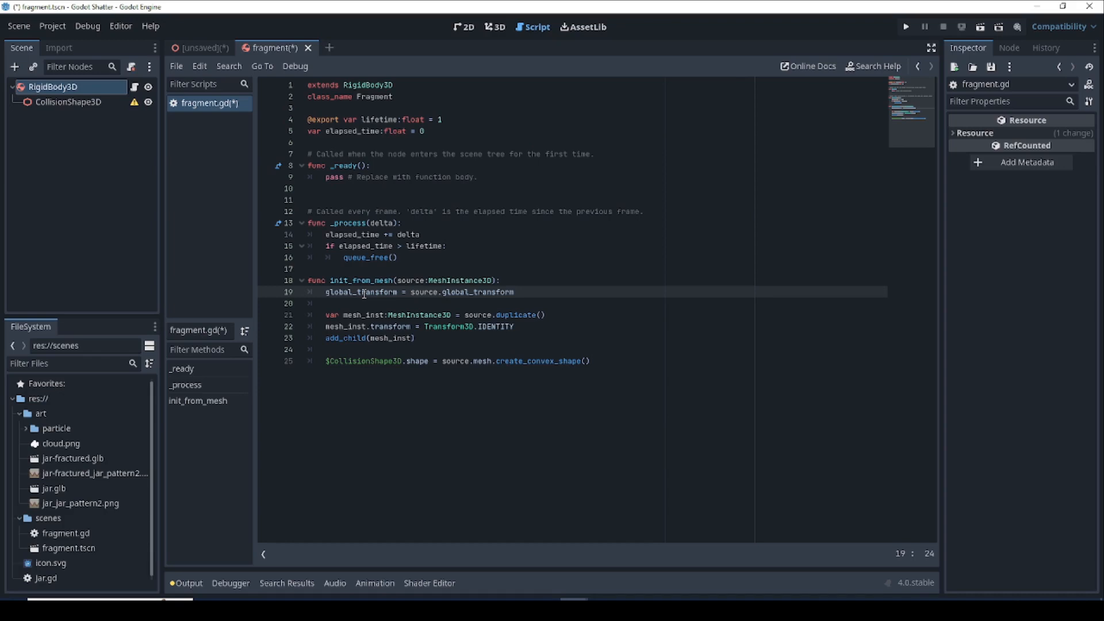
click(476, 326)
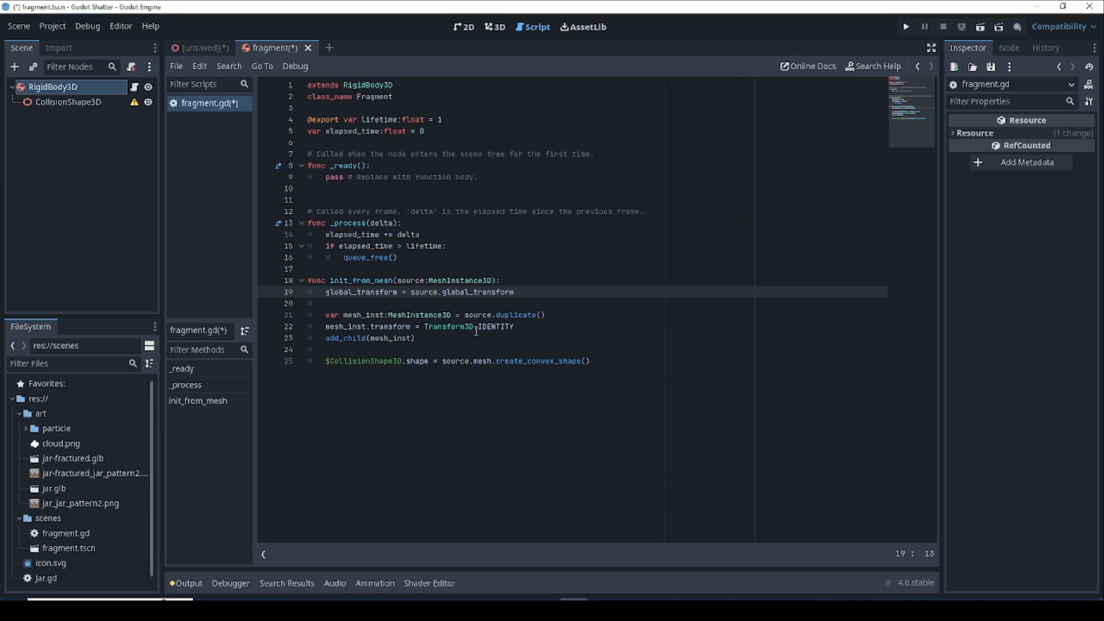
mouse_move(511, 315)
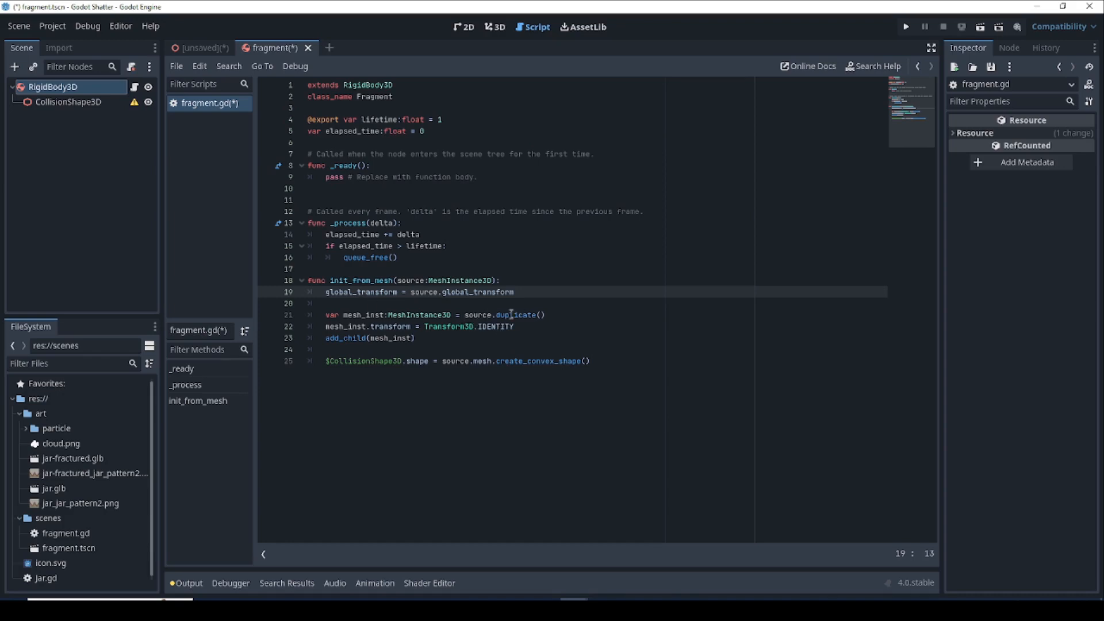
click(365, 315)
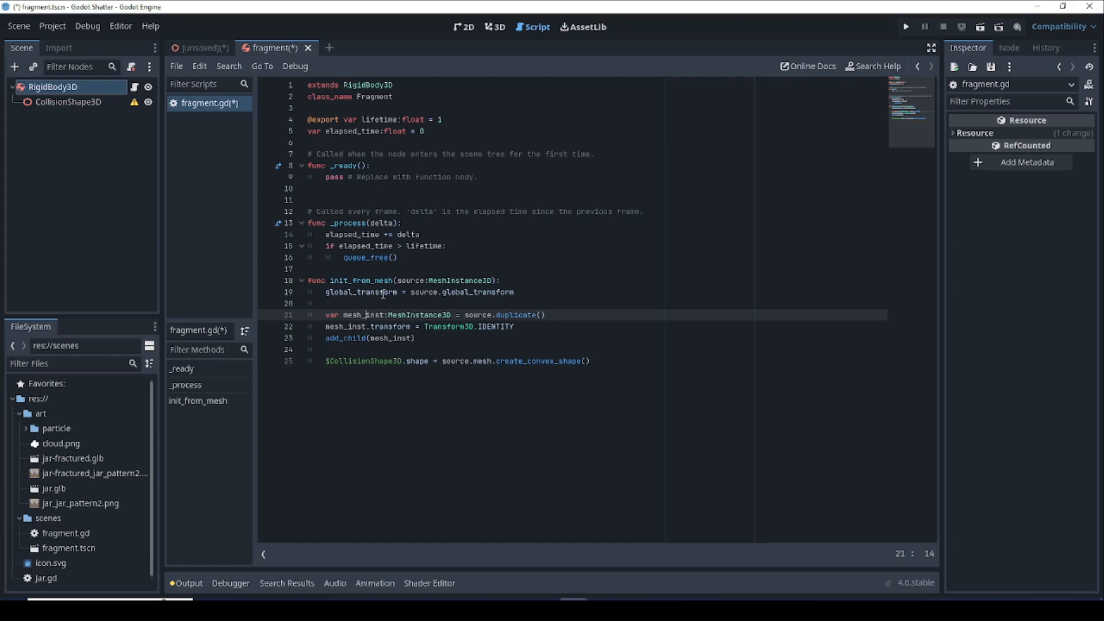
mouse_move(458, 341)
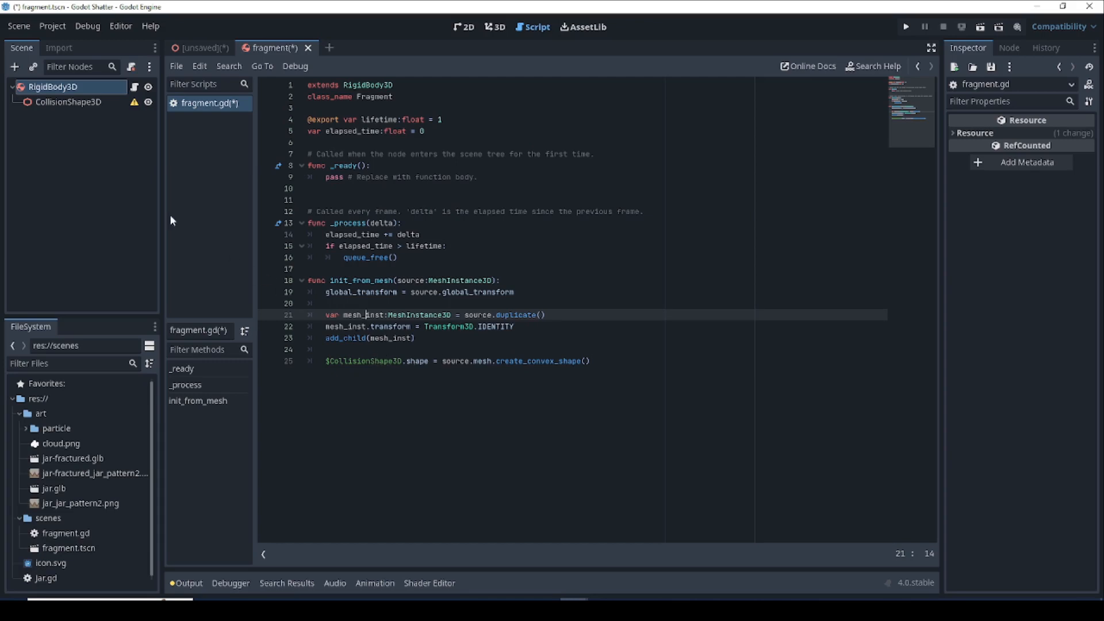
click(68, 101)
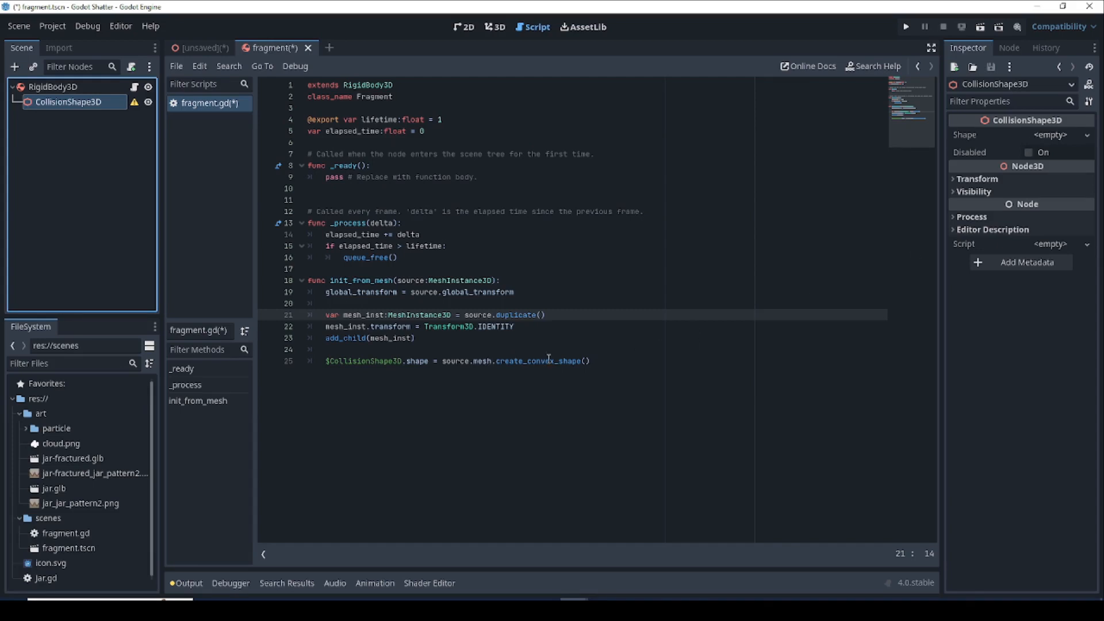
mouse_move(535, 360)
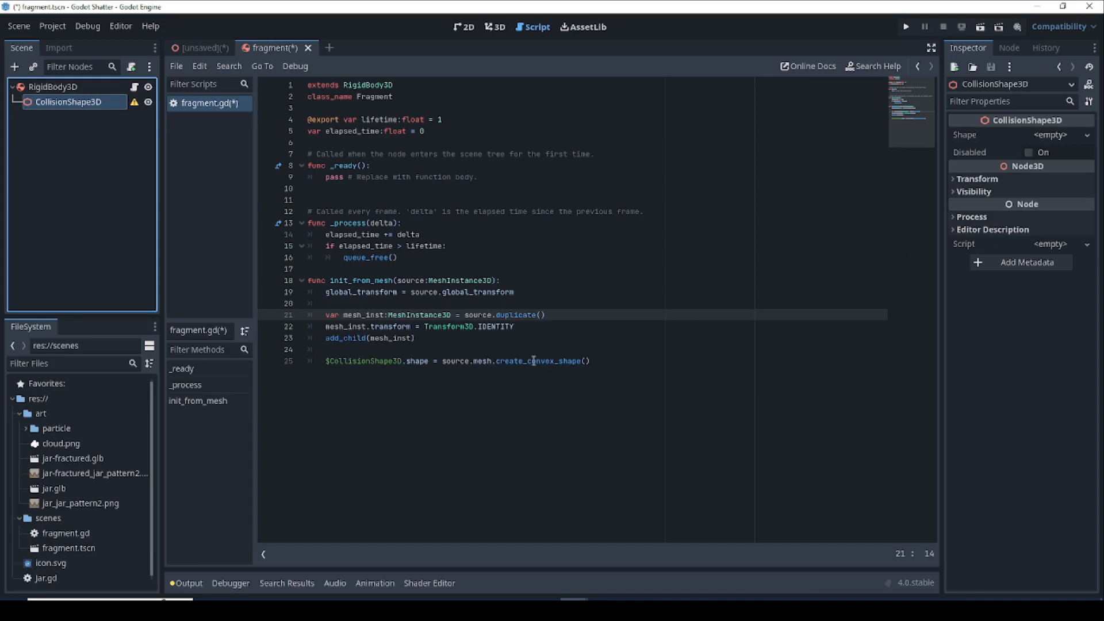
mouse_move(757, 262)
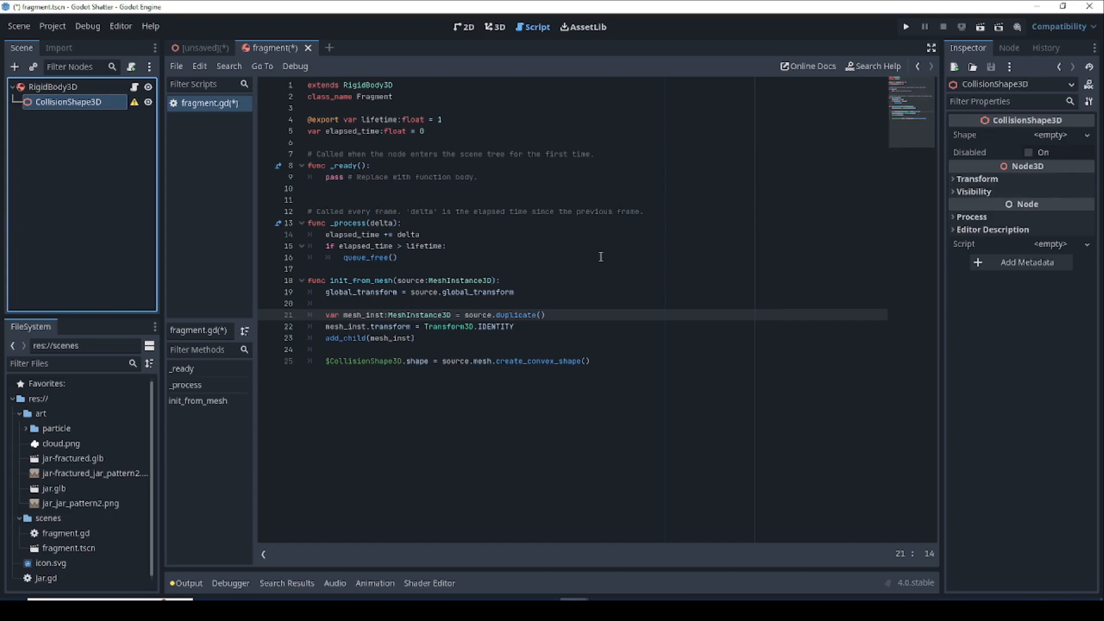
mouse_move(589, 254)
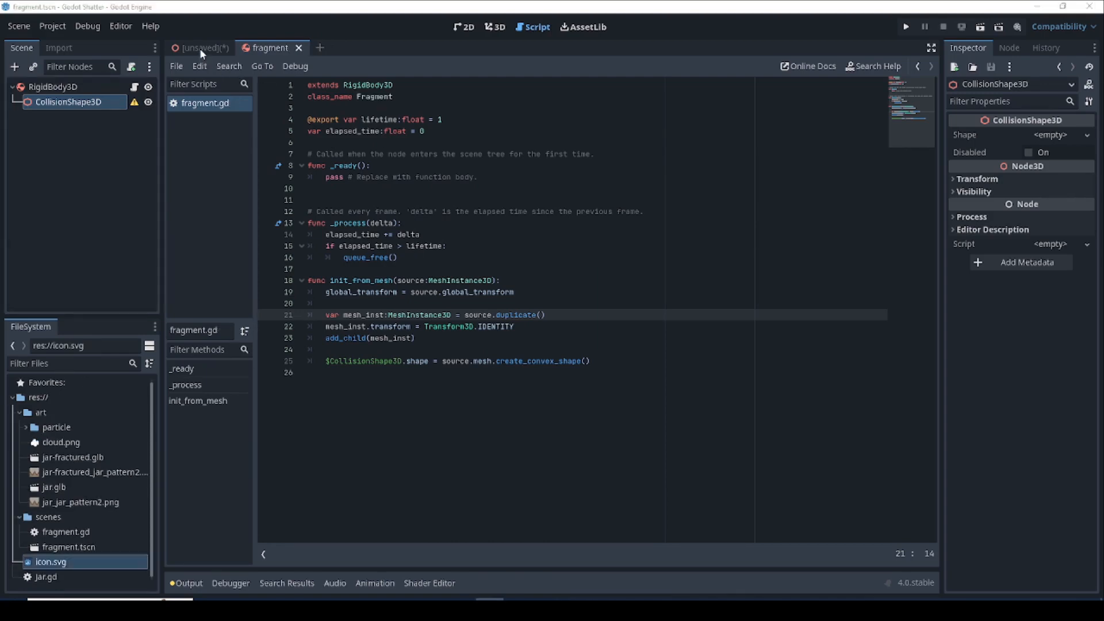
- Save the unsaved jar scene as jar.tscn in res://scenes
click(200, 47)
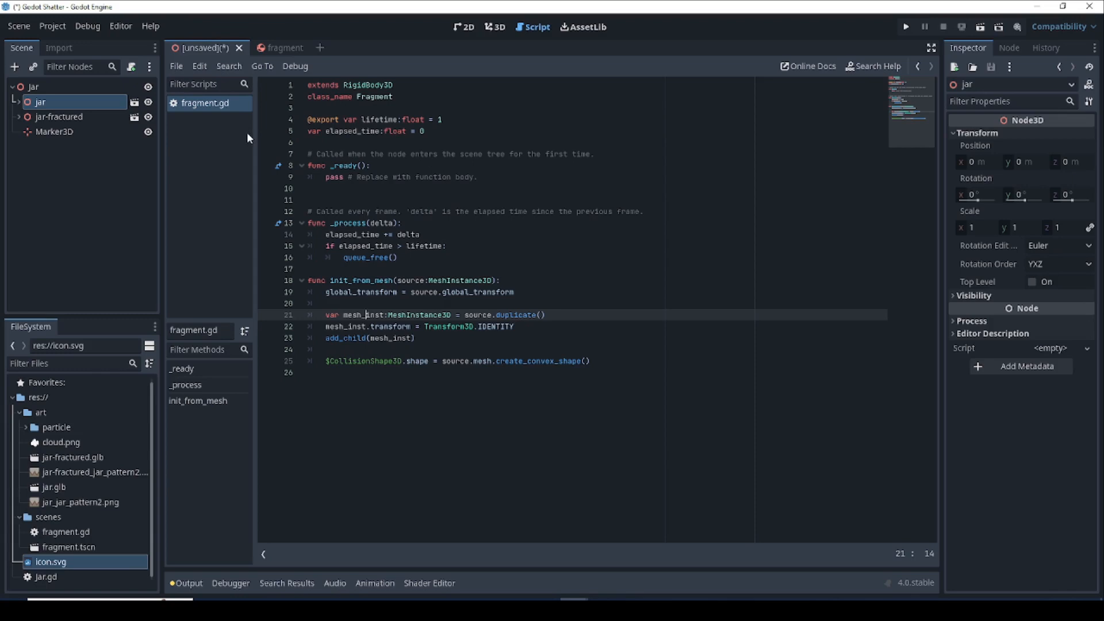
mouse_move(395, 204)
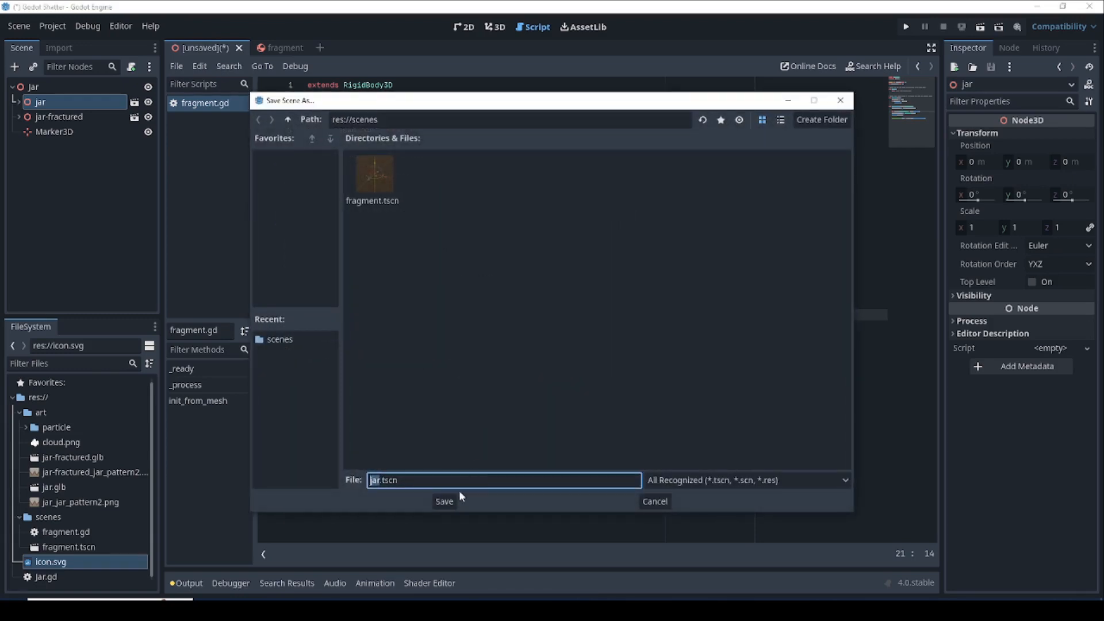
click(444, 502)
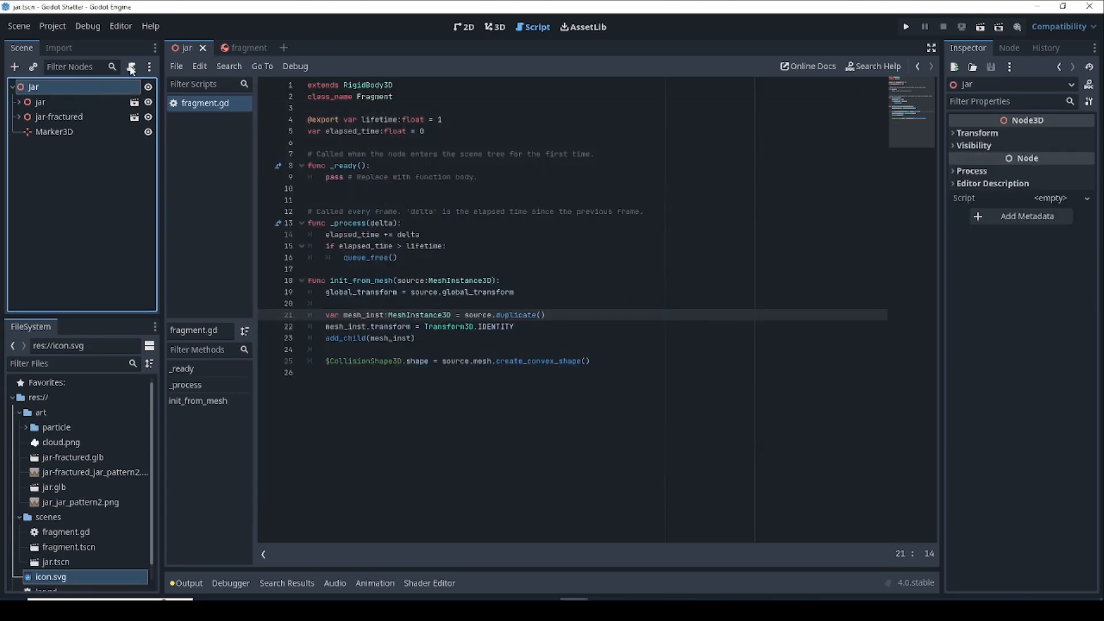
mouse_move(130, 66)
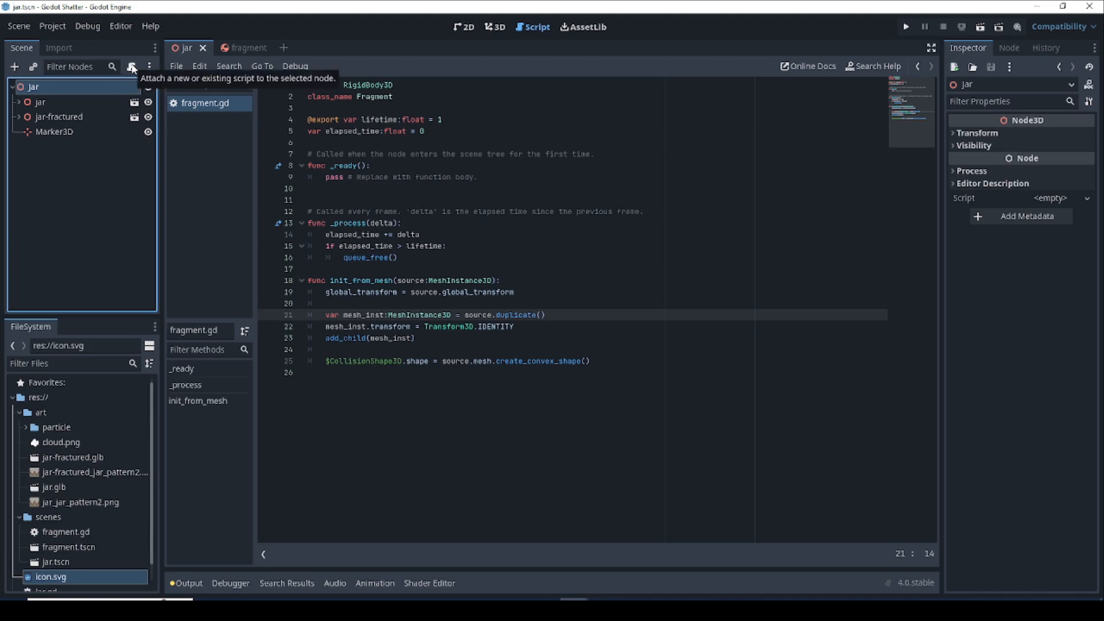
- Attach a new res://scenes/jar.gd script with the Default template to the jar root
click(130, 67)
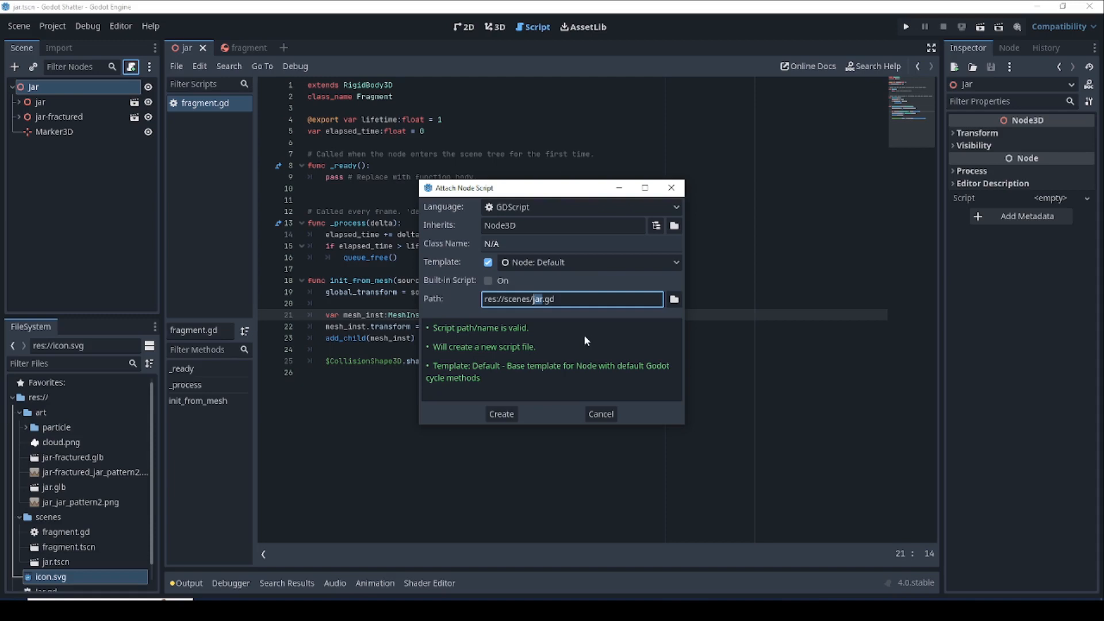
click(500, 413)
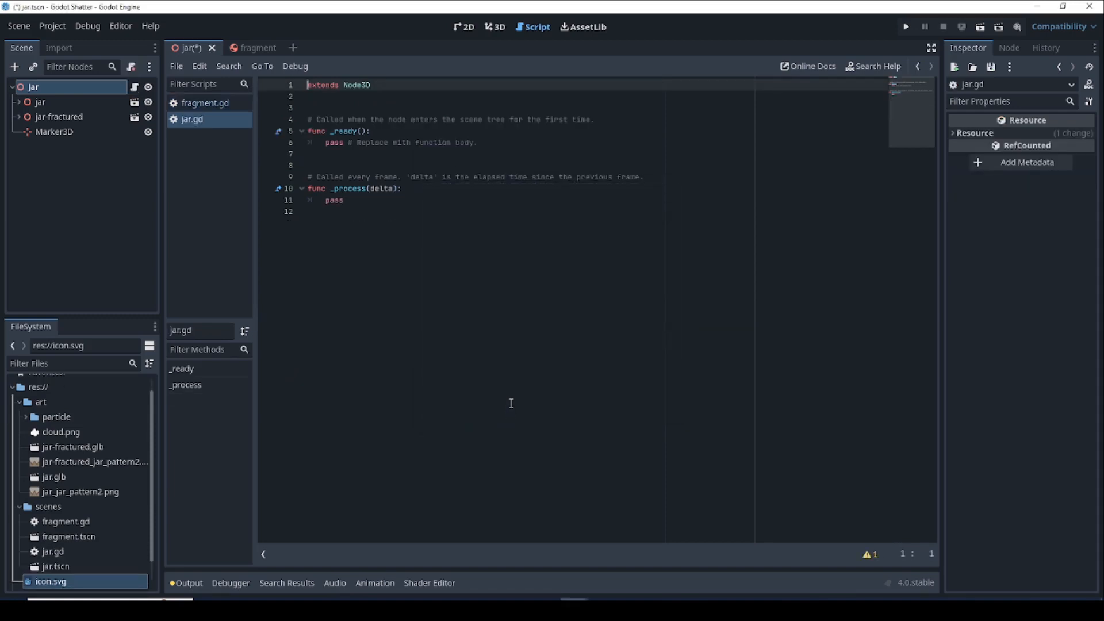
mouse_move(513, 392)
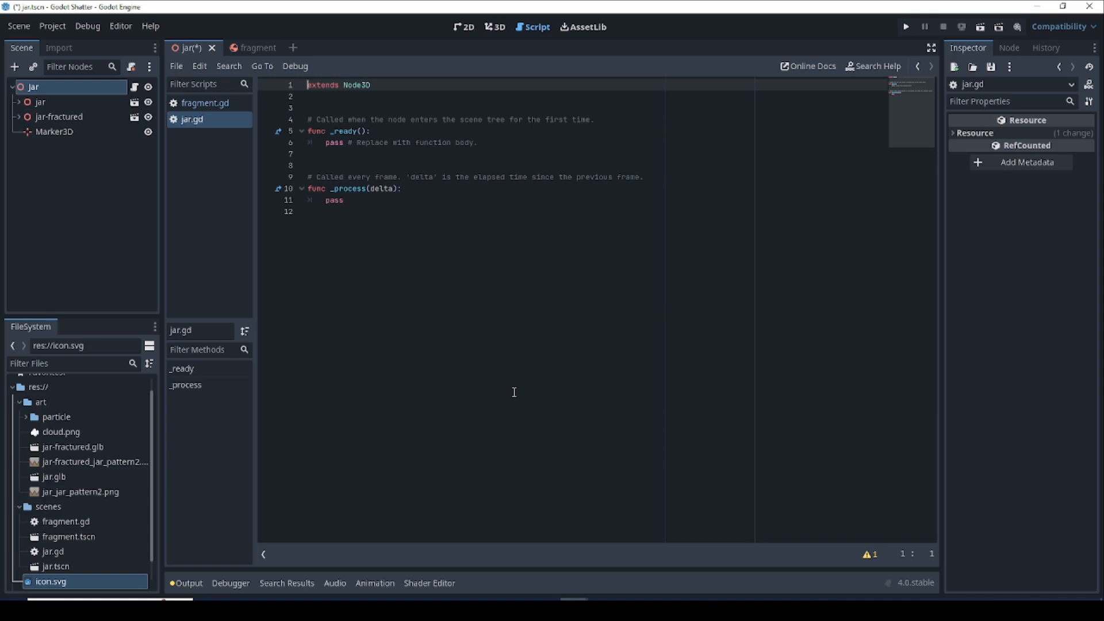
mouse_move(488, 334)
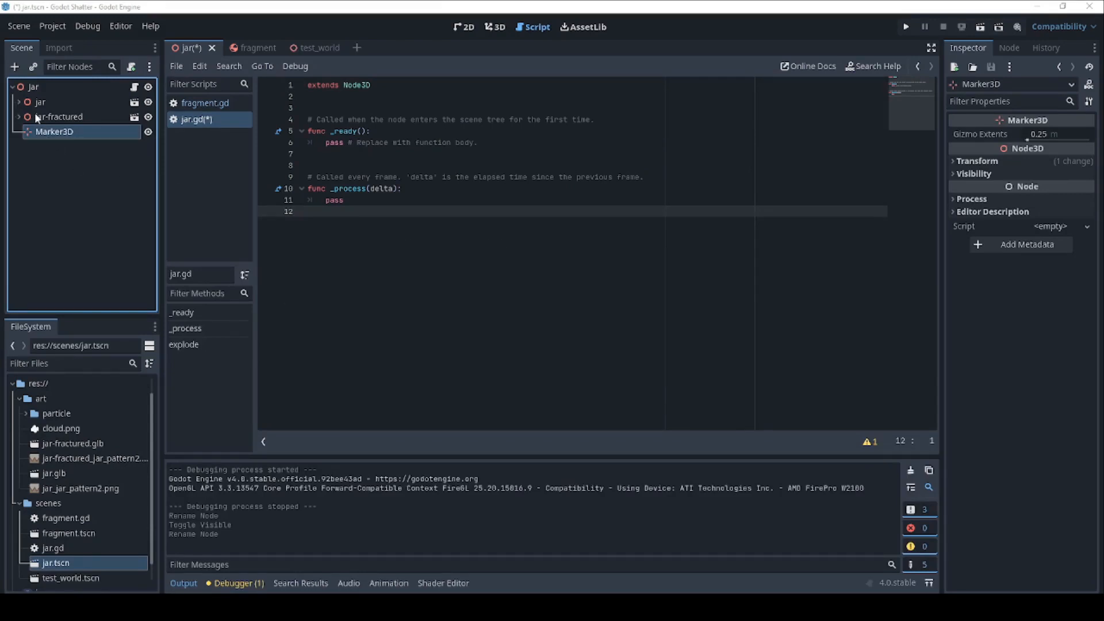
- Rename jar-fractured to jar_fractured and hide it, then rename Marker3D to ExplodeOrigin
click(59, 116)
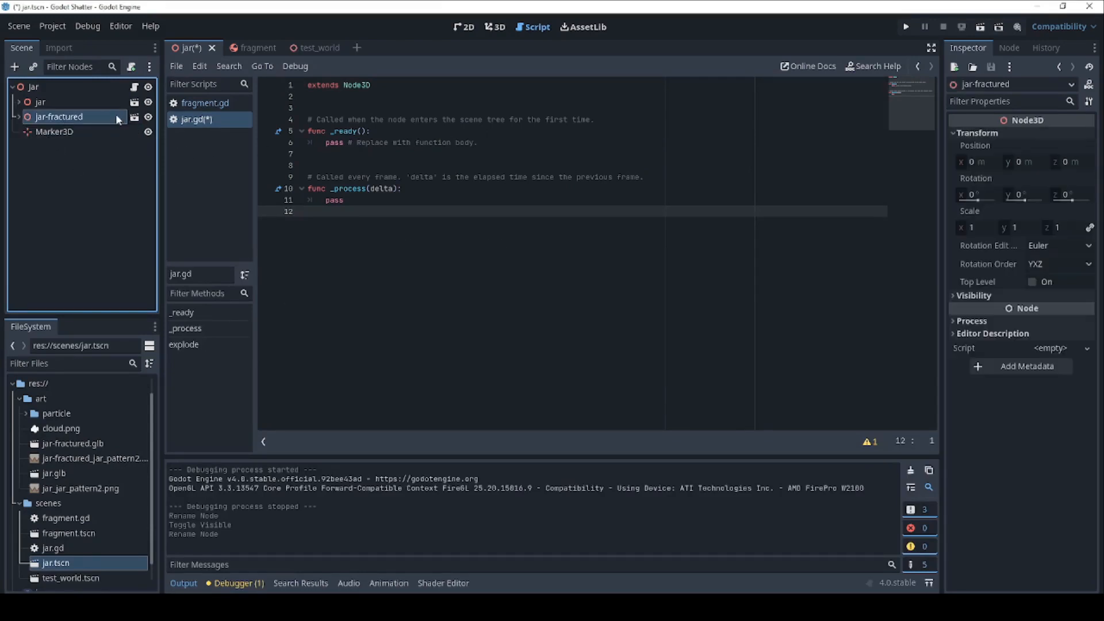
mouse_move(95, 184)
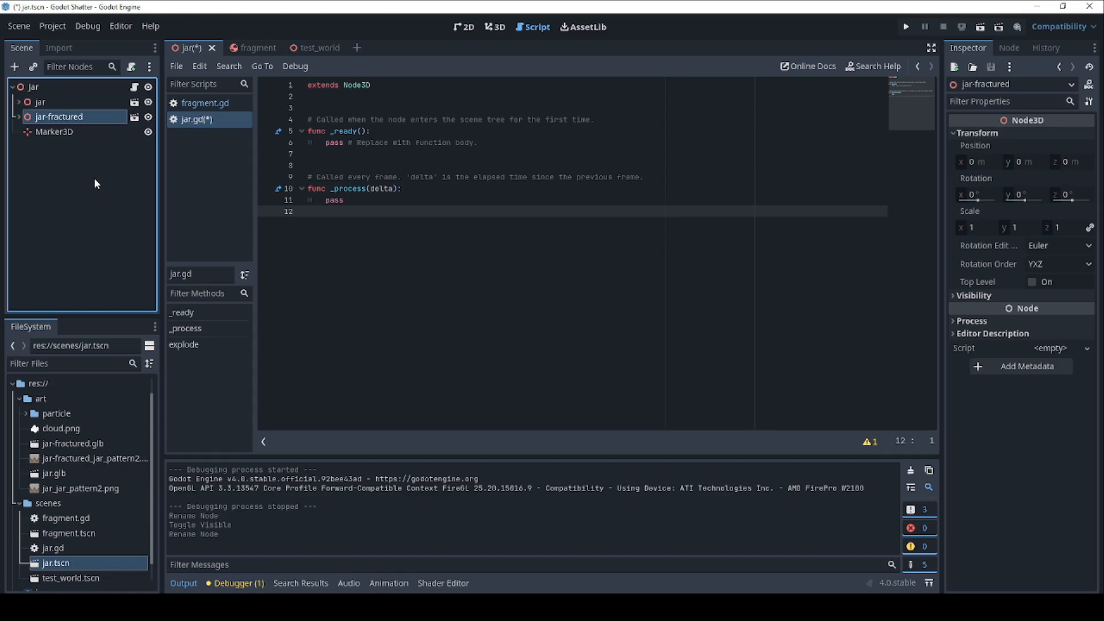
double_click(58, 118)
text(_)
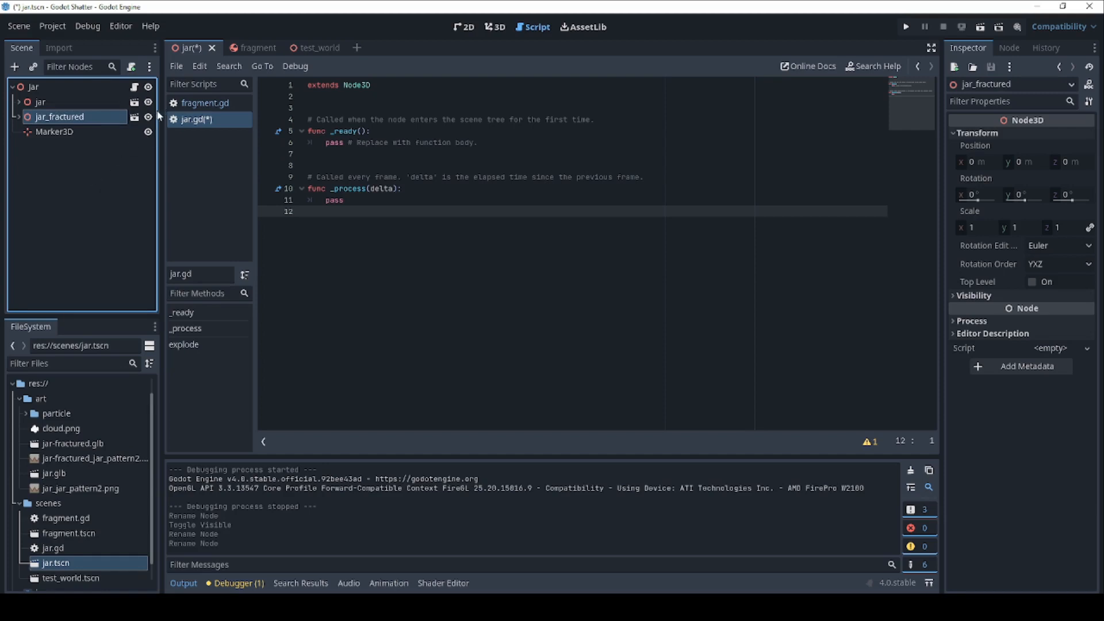
click(494, 27)
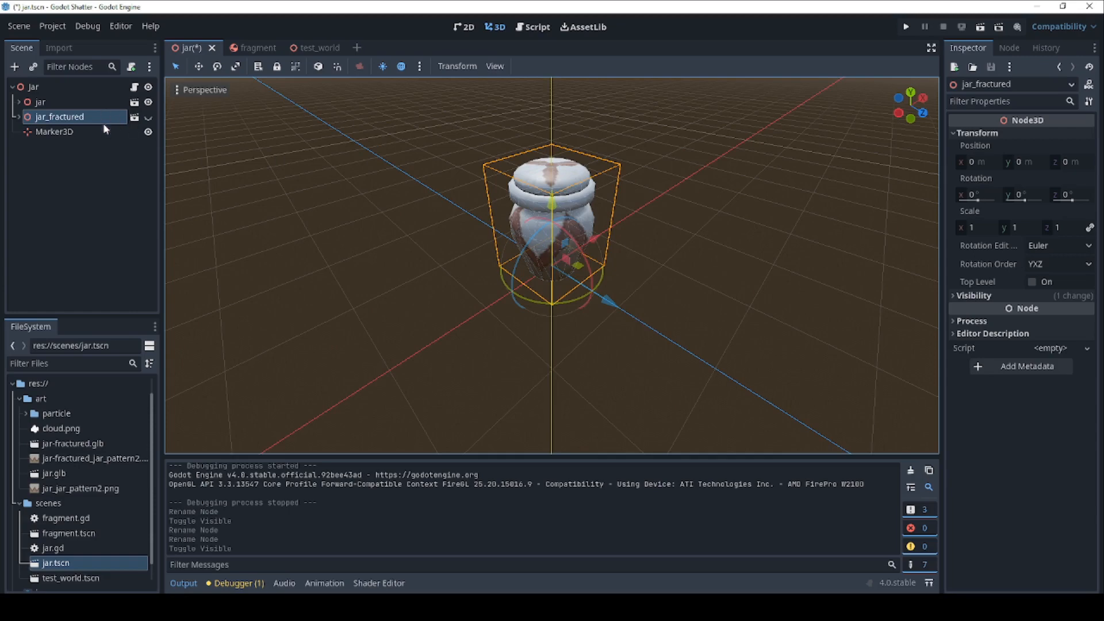
click(54, 131)
text(ExplodeO)
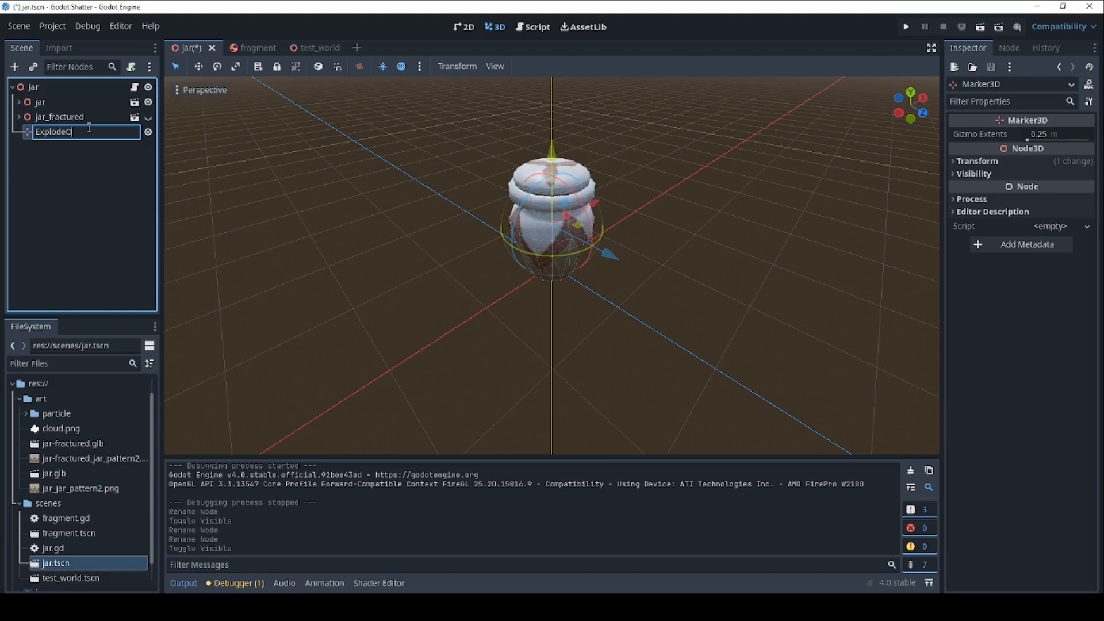
text(rigin)
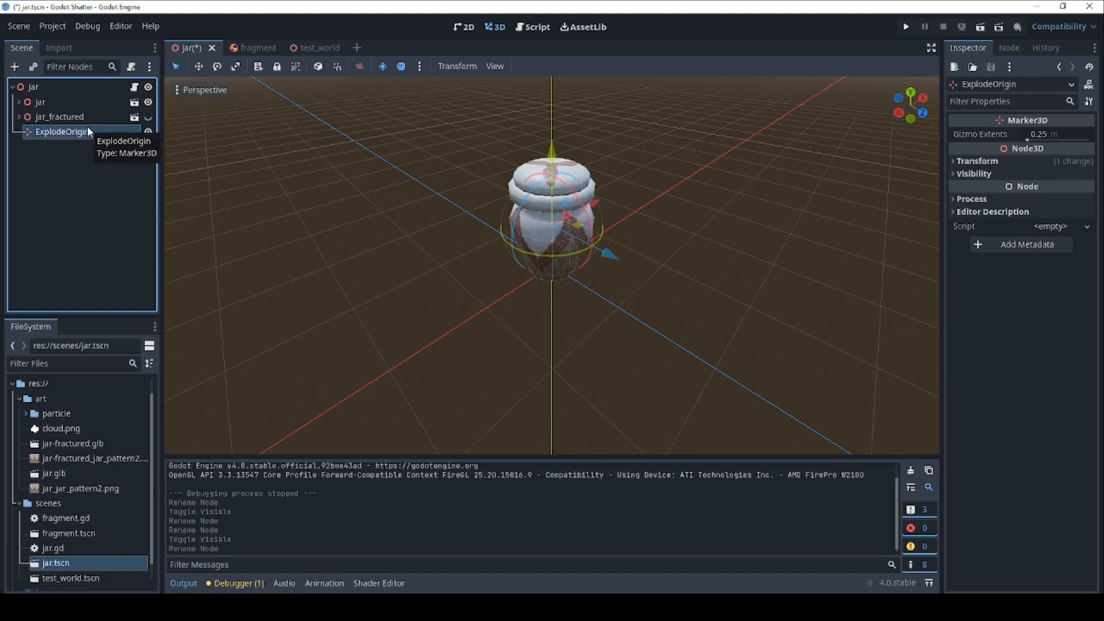
mouse_move(171, 249)
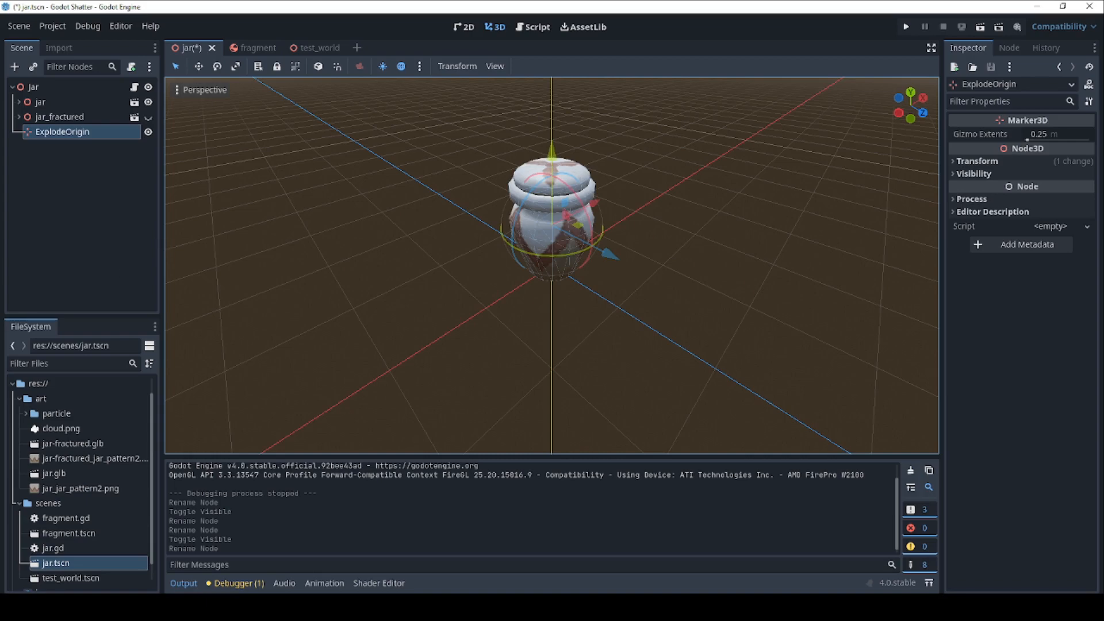
mouse_move(550, 220)
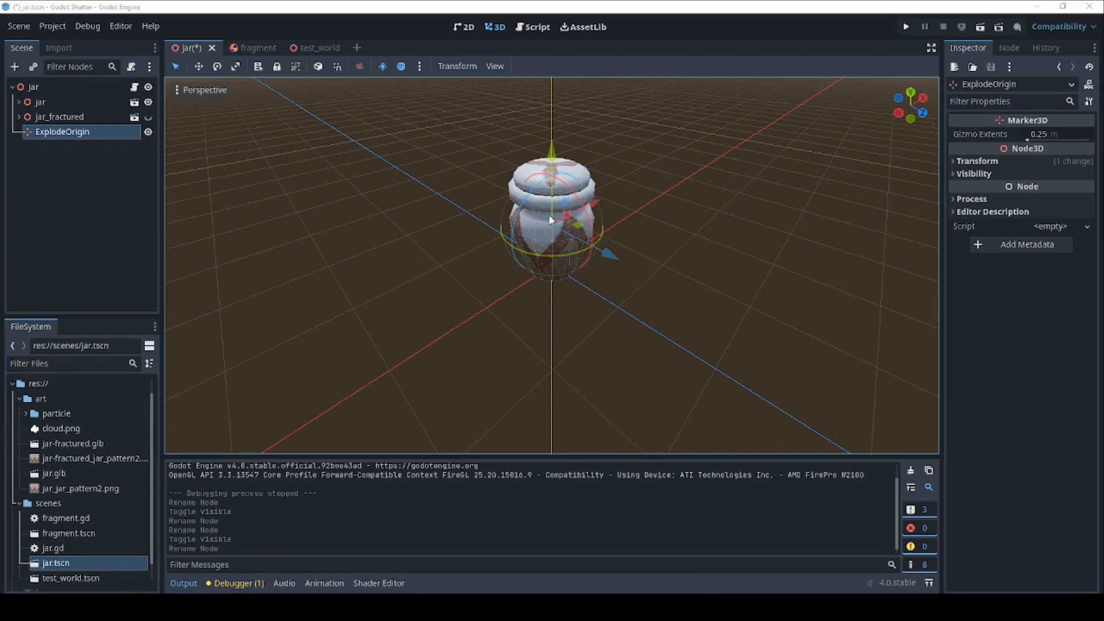
click(537, 27)
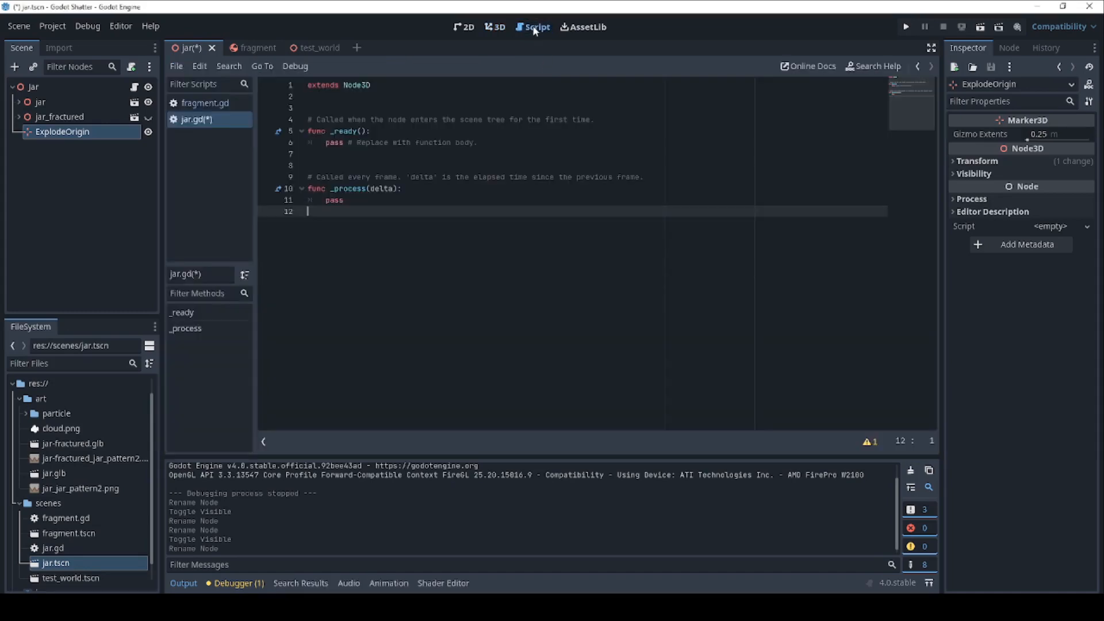
key(ctrl+a)
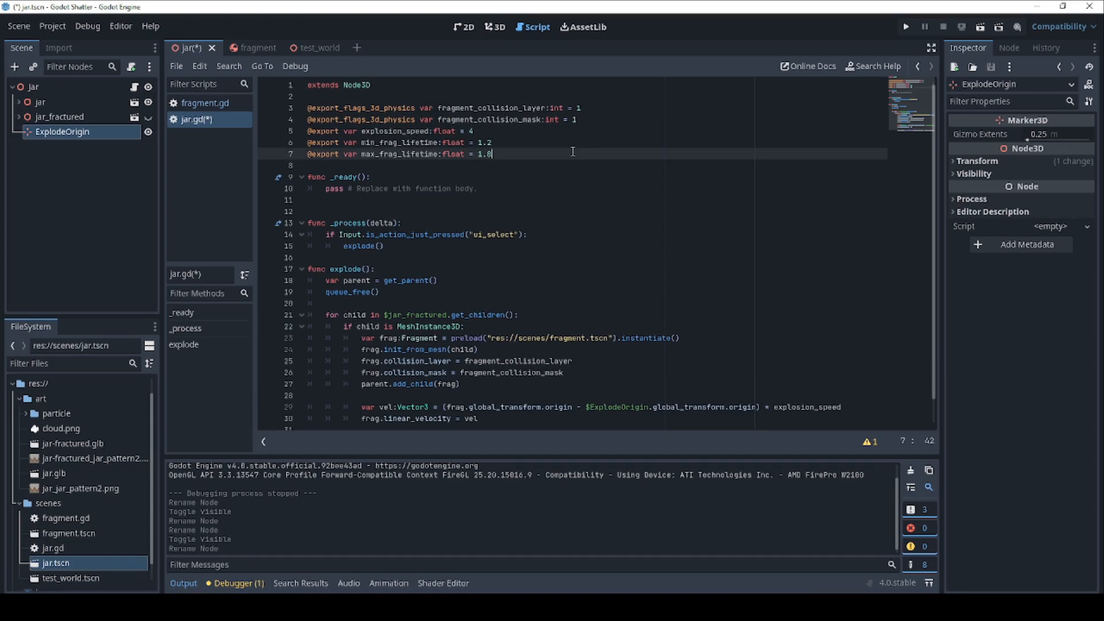
mouse_move(508, 106)
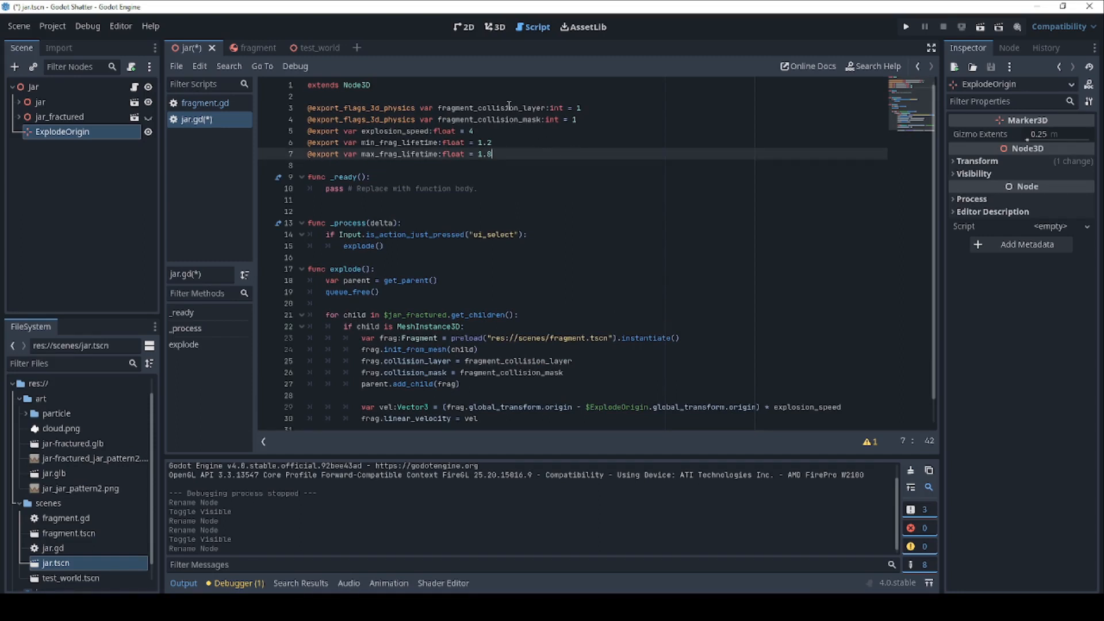
click(506, 108)
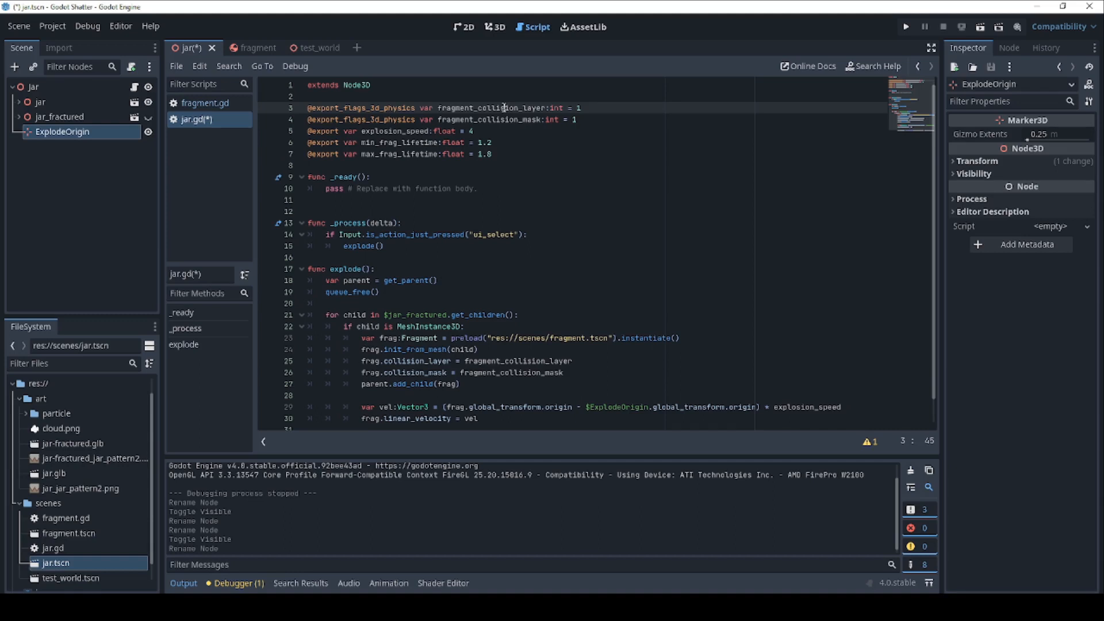
click(622, 114)
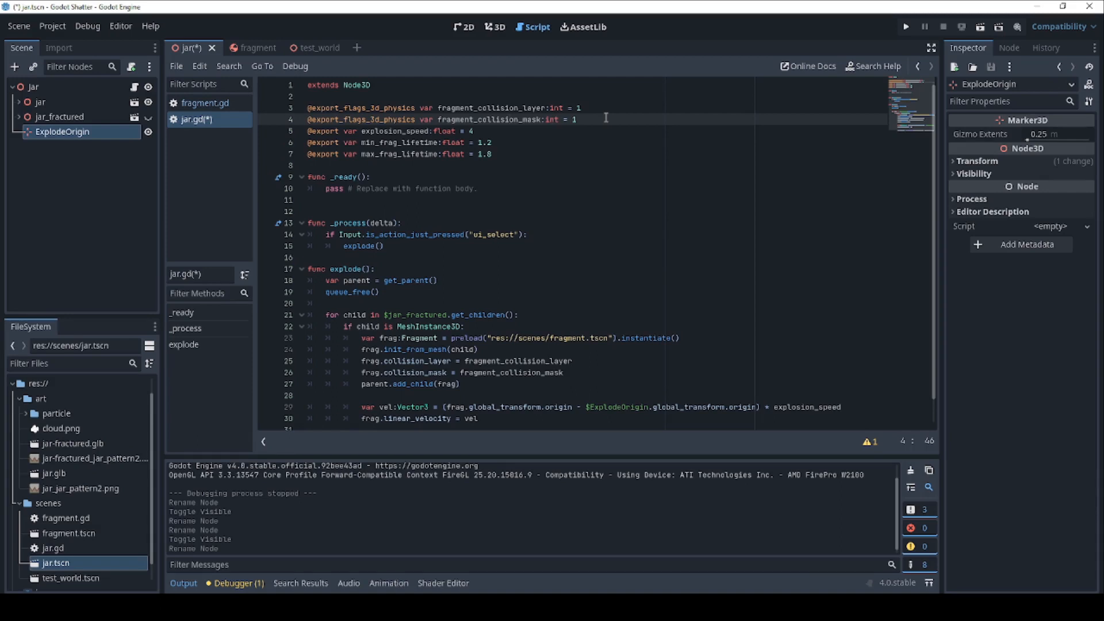
mouse_move(583, 126)
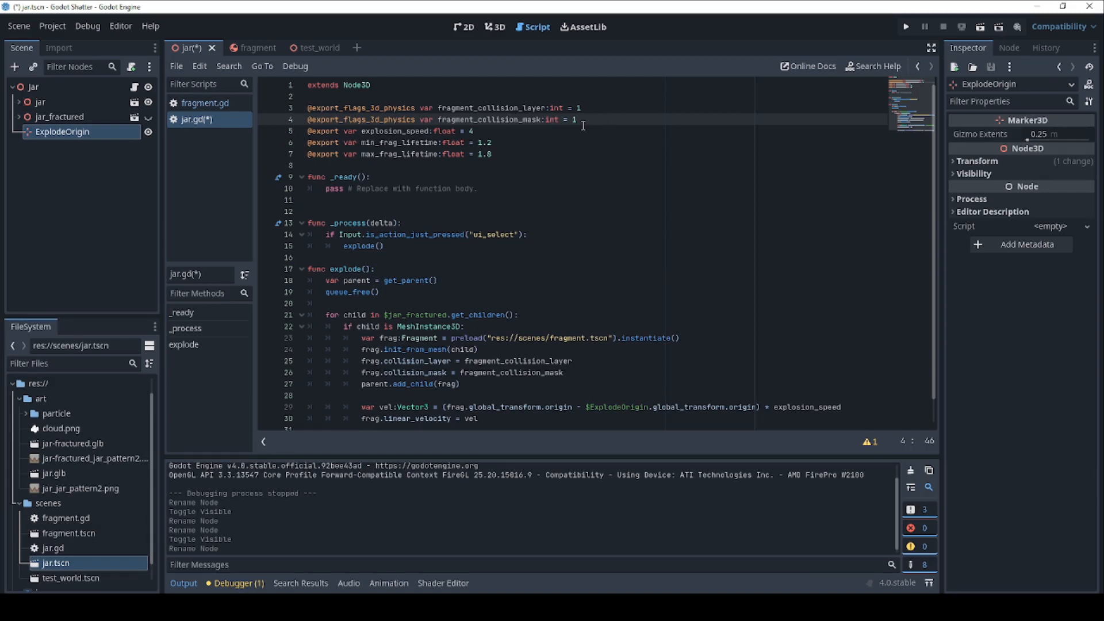
click(407, 131)
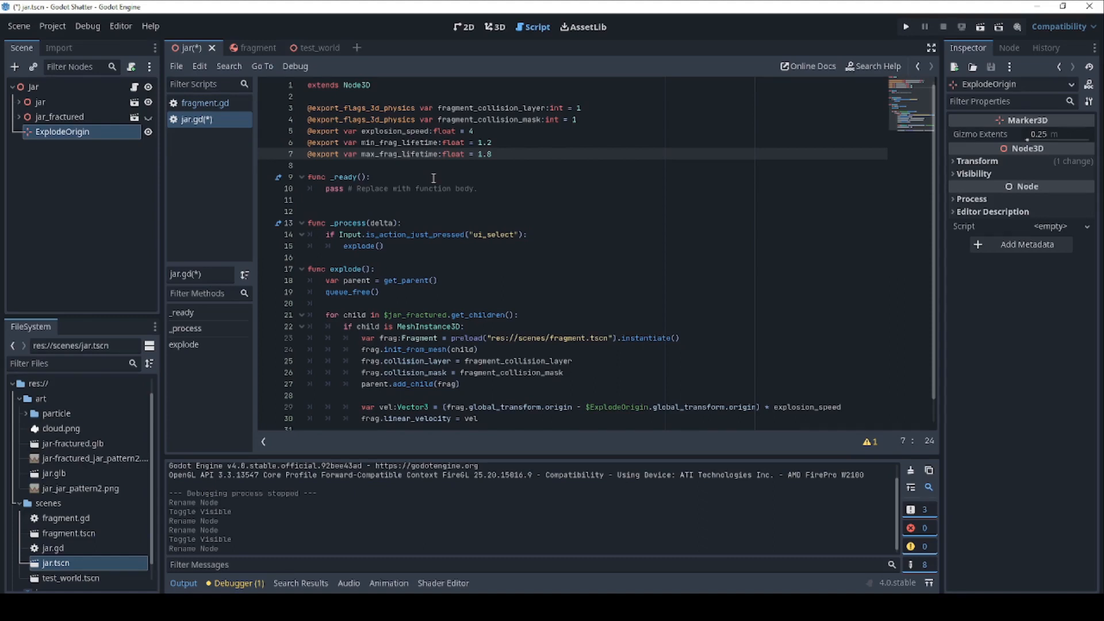
scroll(down, 3)
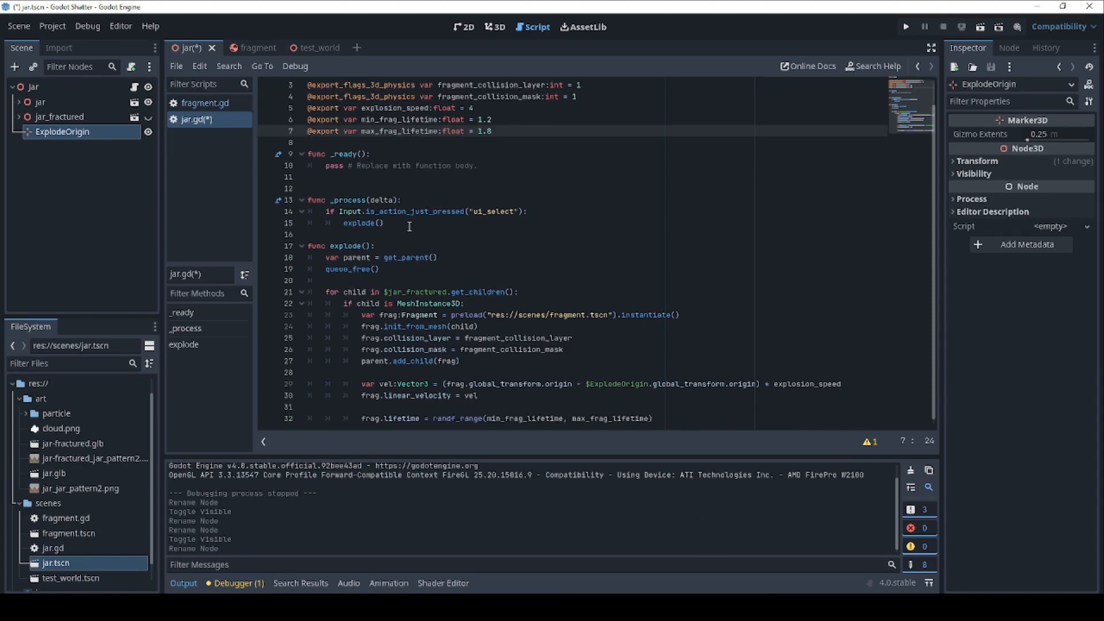
click(387, 223)
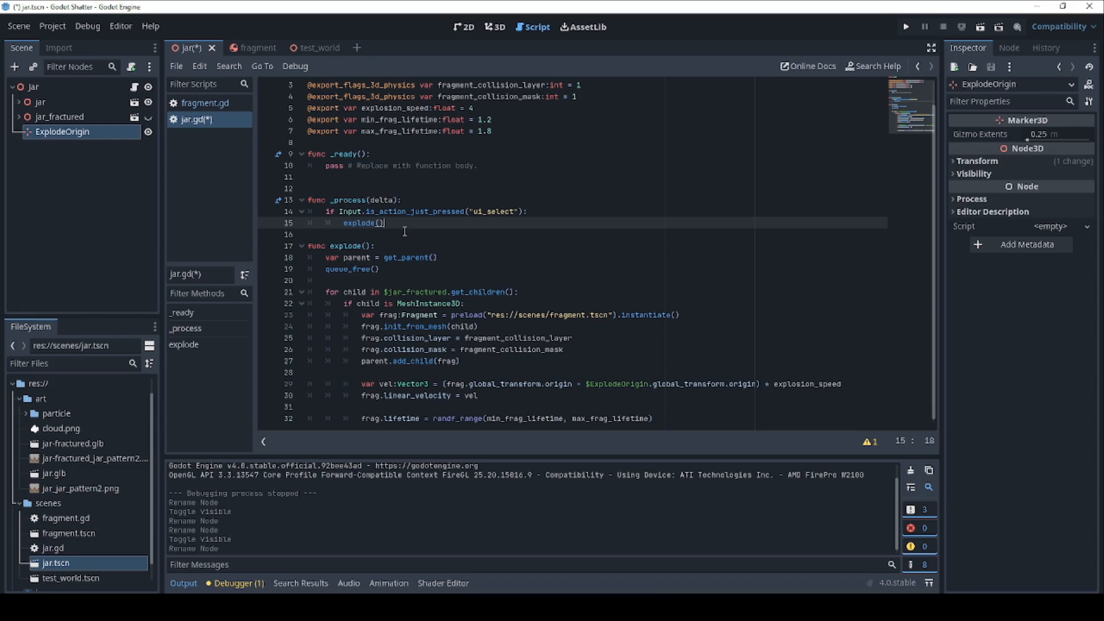
mouse_move(435, 211)
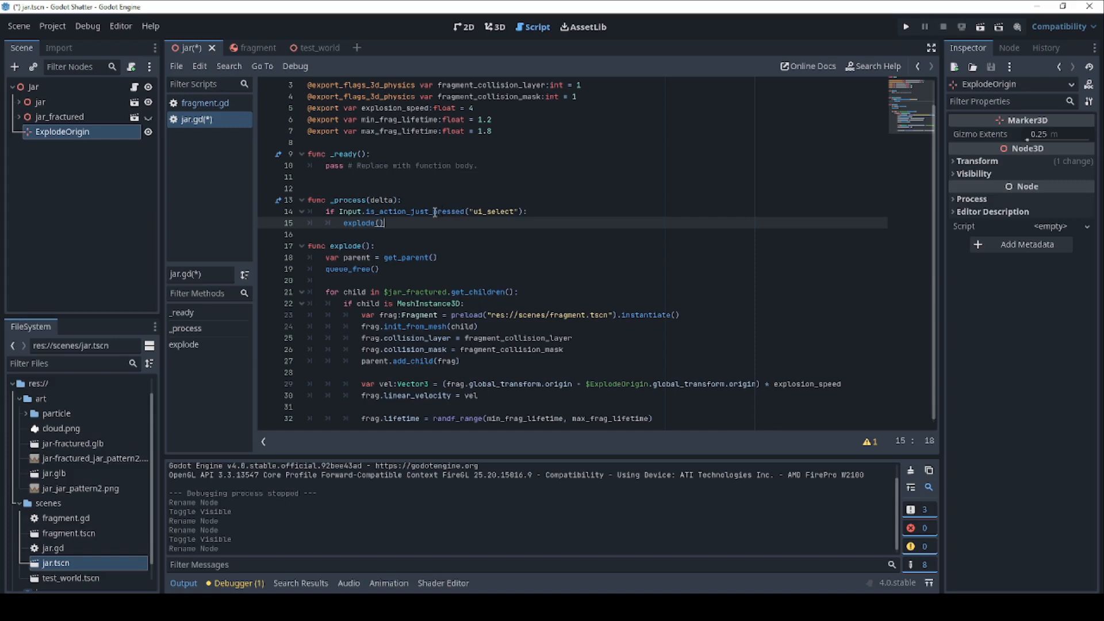
mouse_move(365, 223)
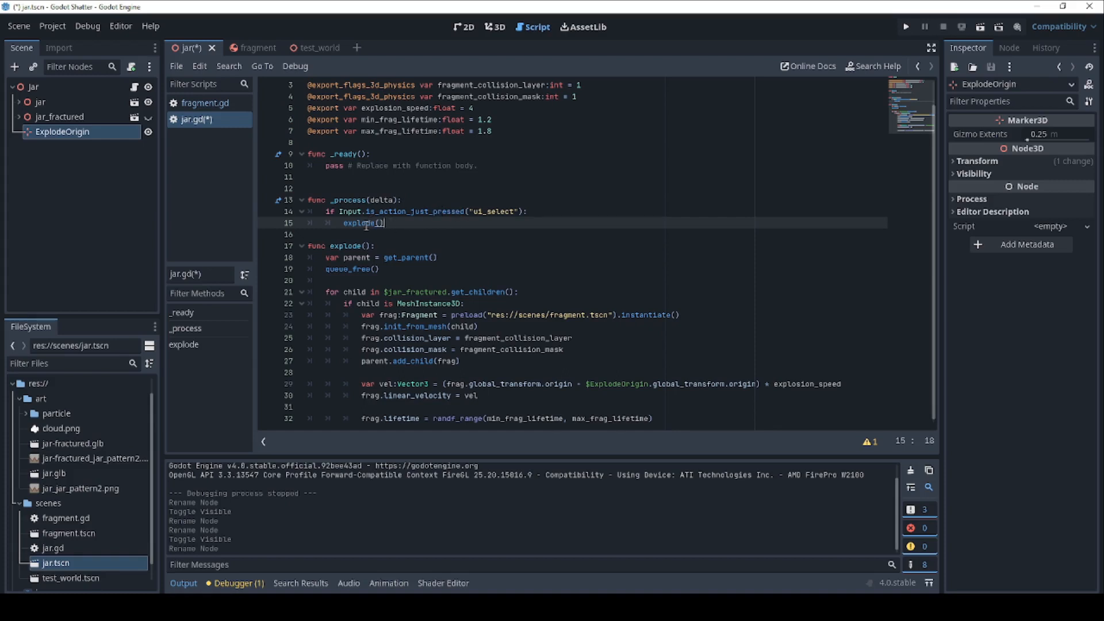
mouse_move(507, 259)
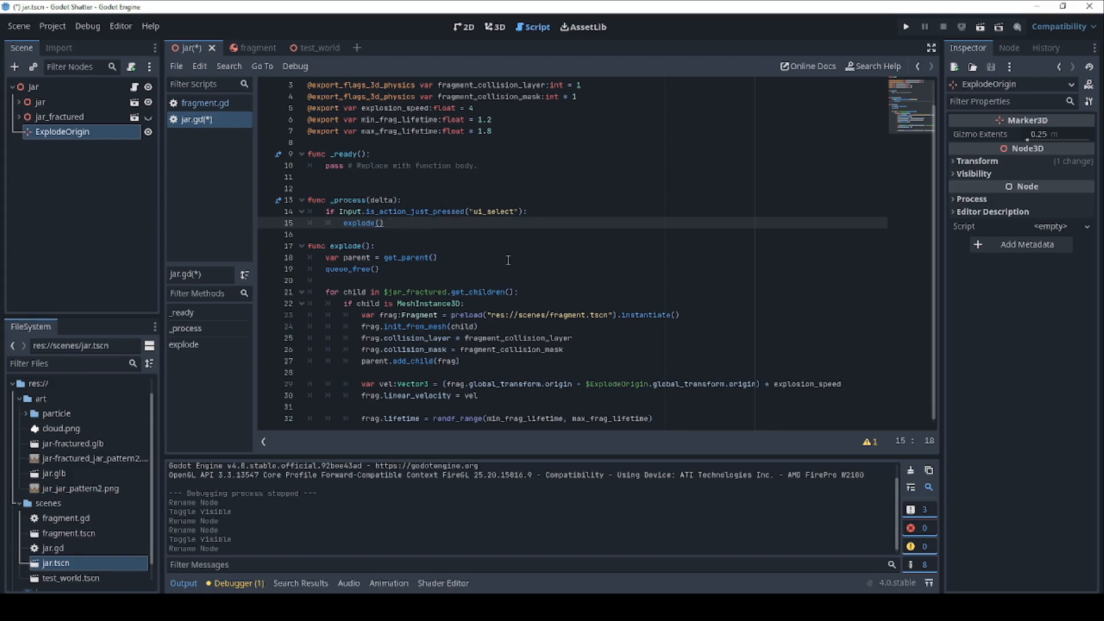
mouse_move(486, 262)
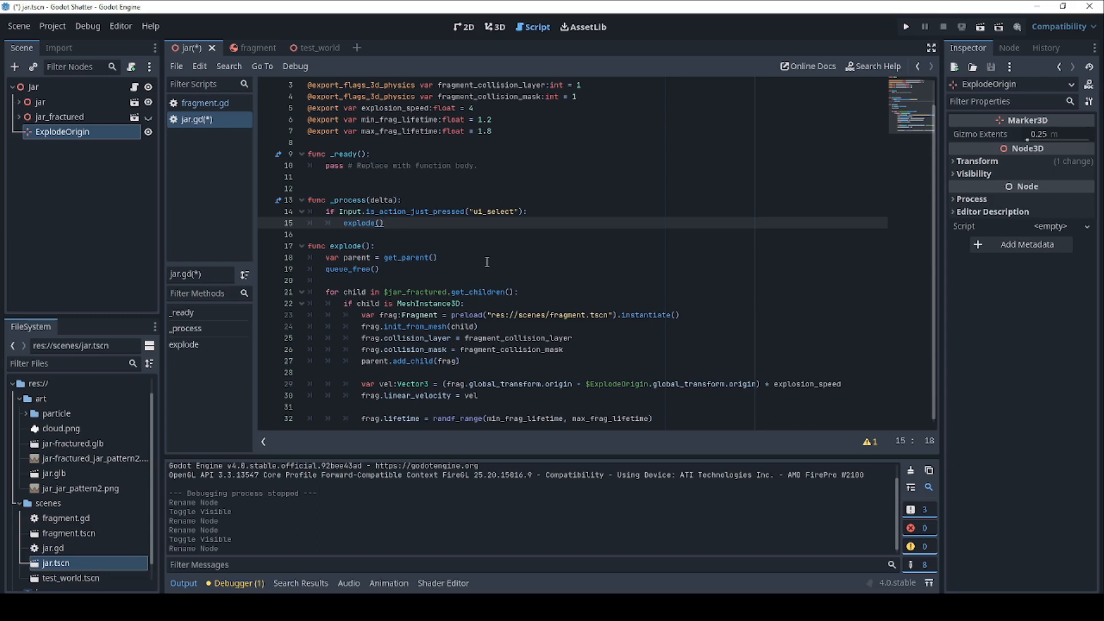
mouse_move(428, 262)
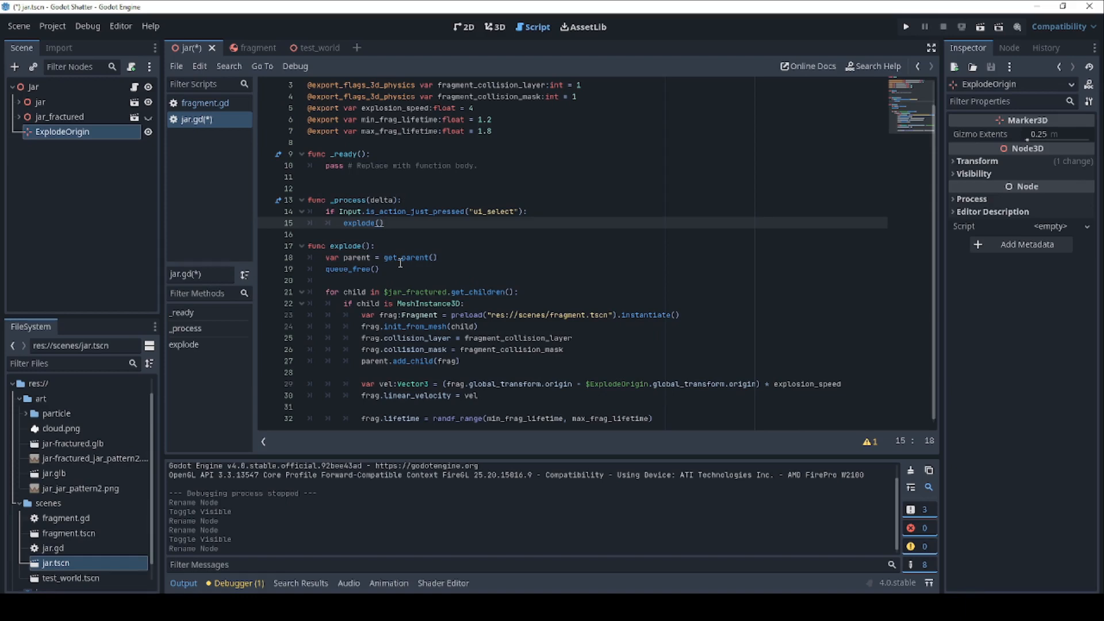
mouse_move(366, 272)
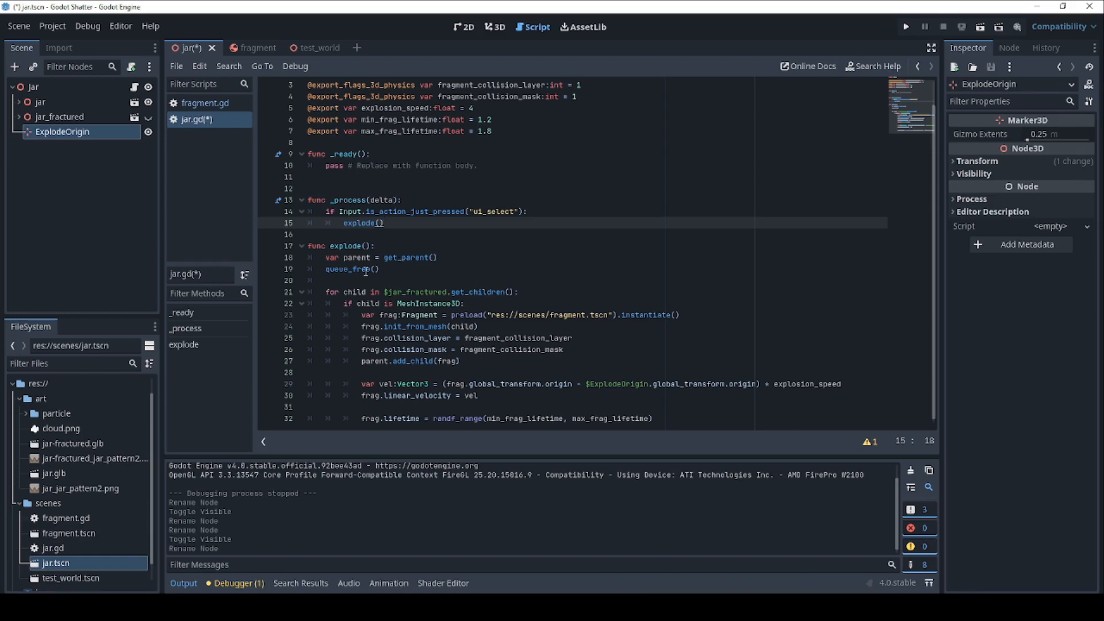
- Check the explode loop's jar_fractured reference and its get_children of MeshInstance3D pieces
click(378, 269)
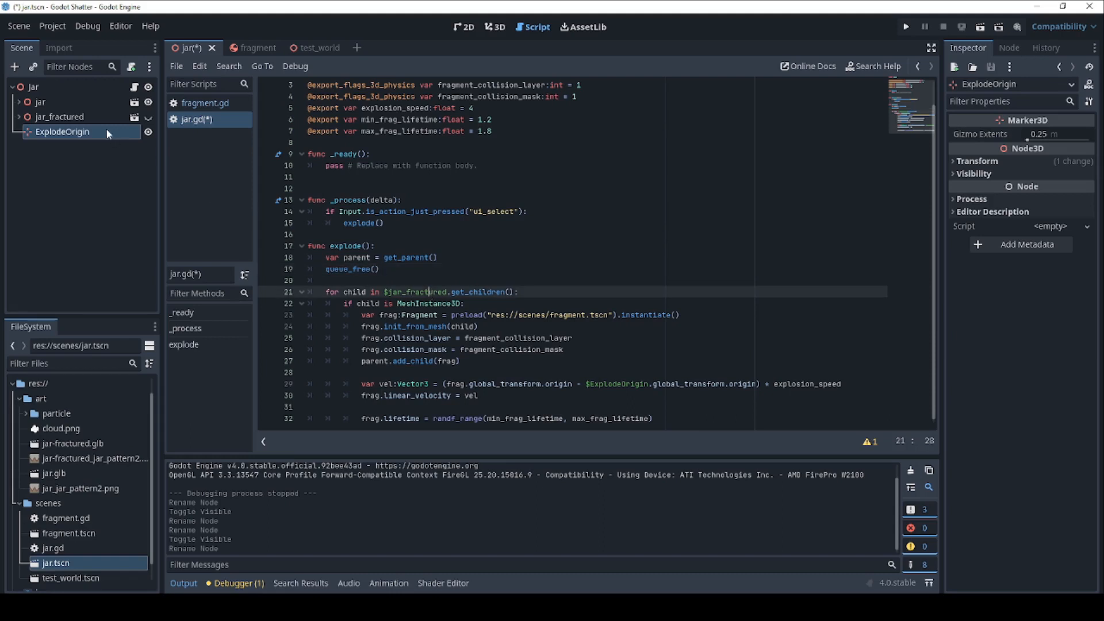
click(59, 116)
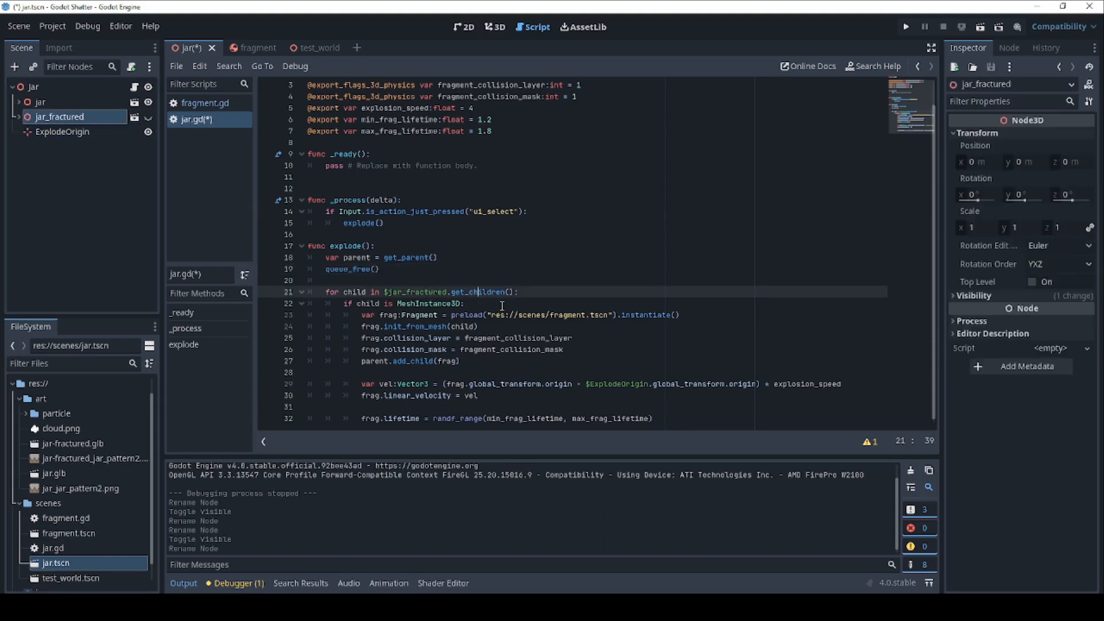
click(465, 304)
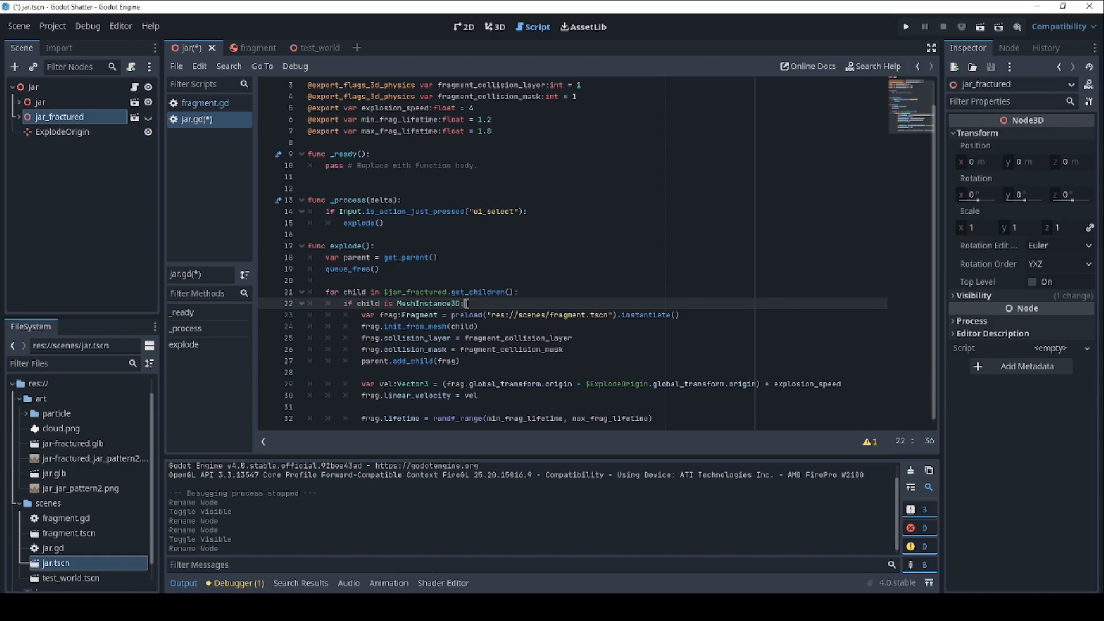
mouse_move(485, 315)
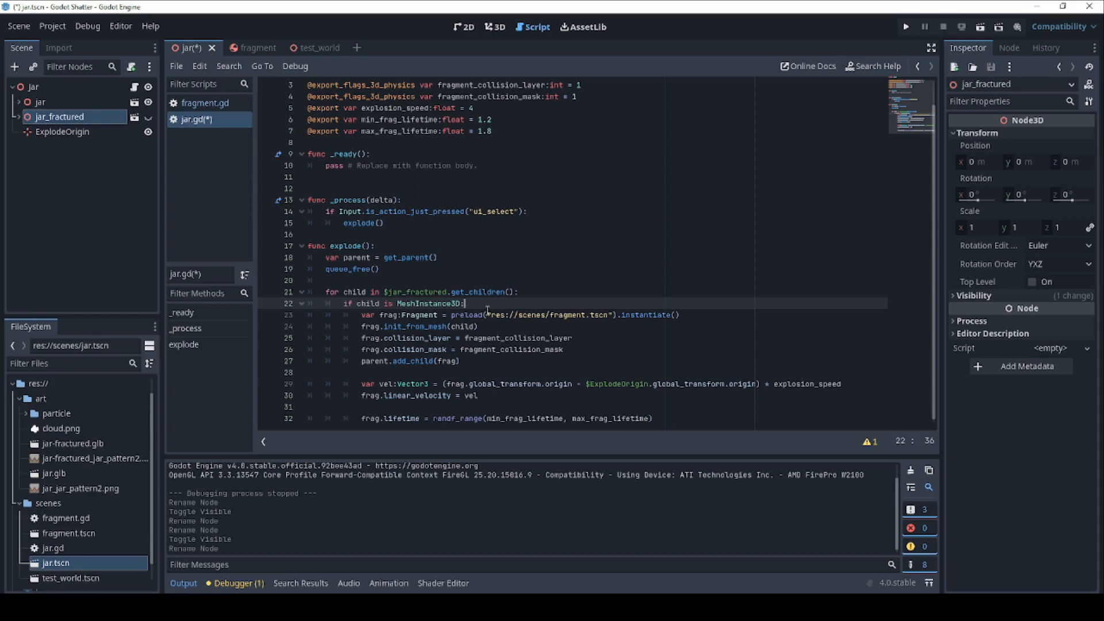
double_click(428, 304)
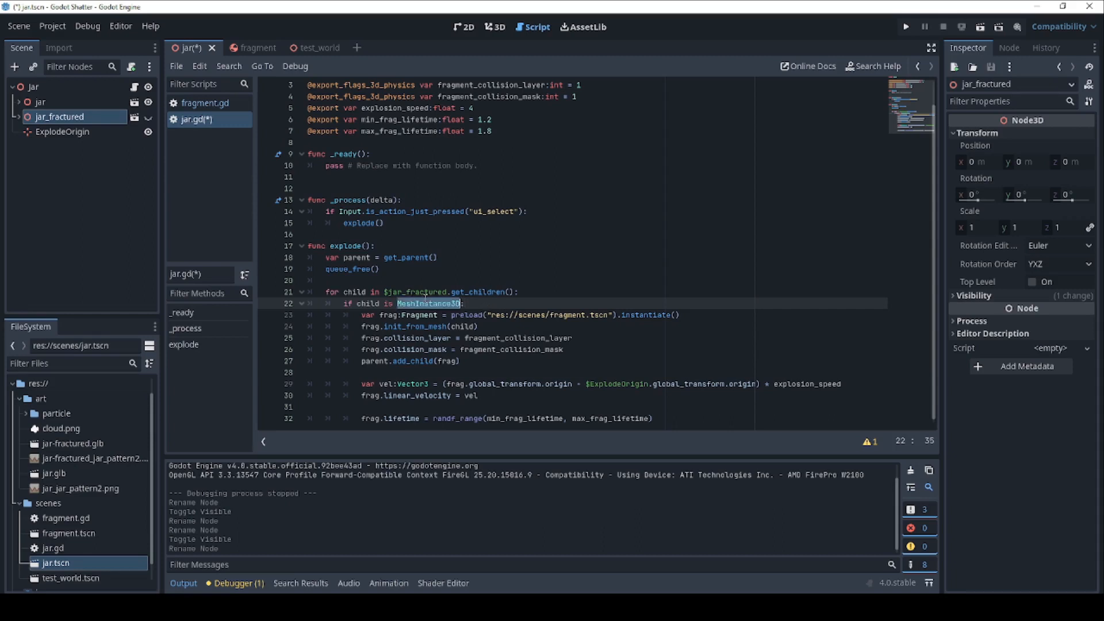
mouse_move(494, 307)
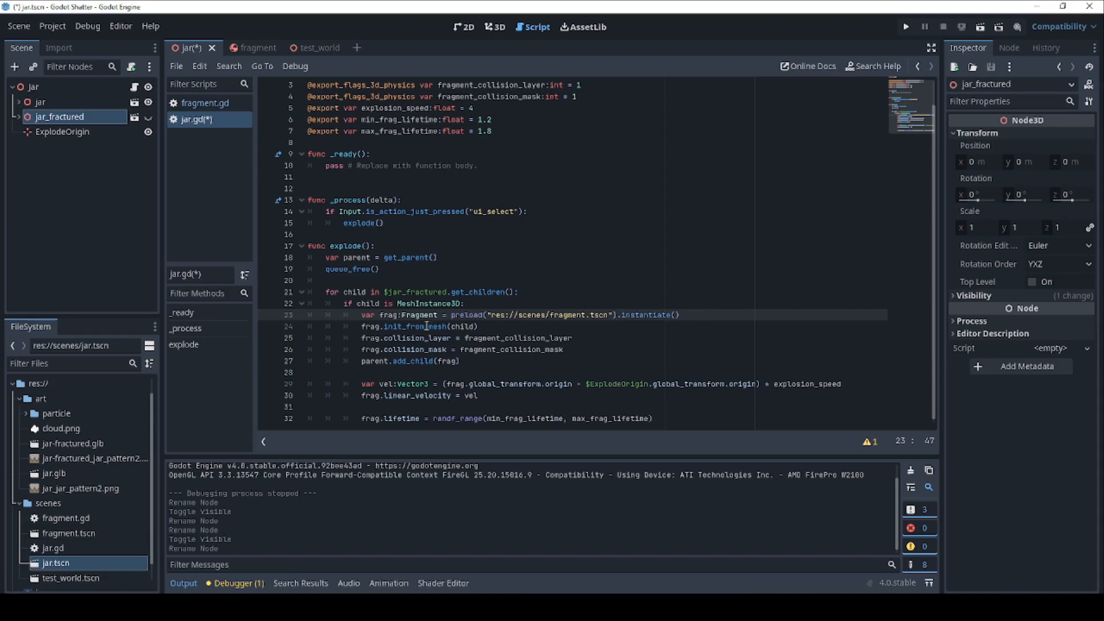
- Check the fragment.tscn preload, init_from_mesh with each child mesh, and collision layer assignment
click(454, 325)
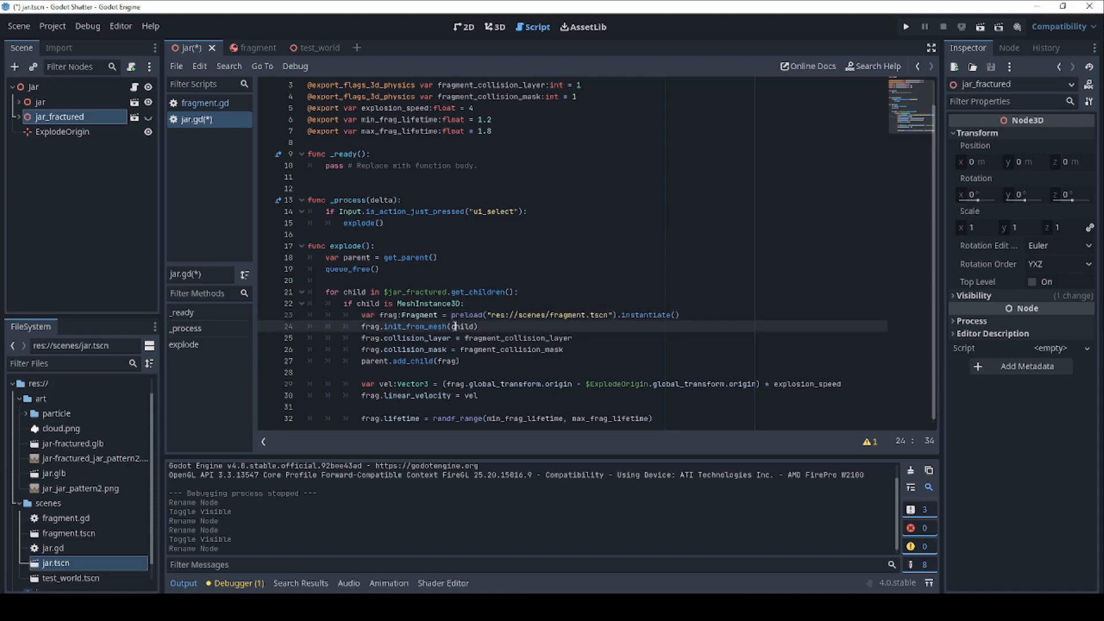
click(478, 326)
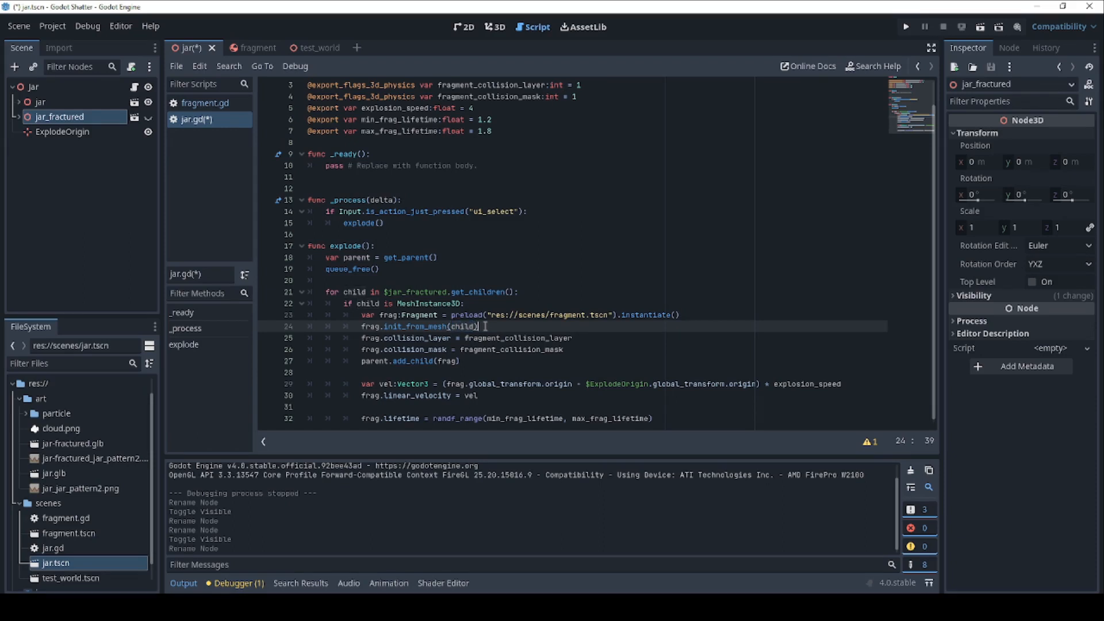
click(514, 337)
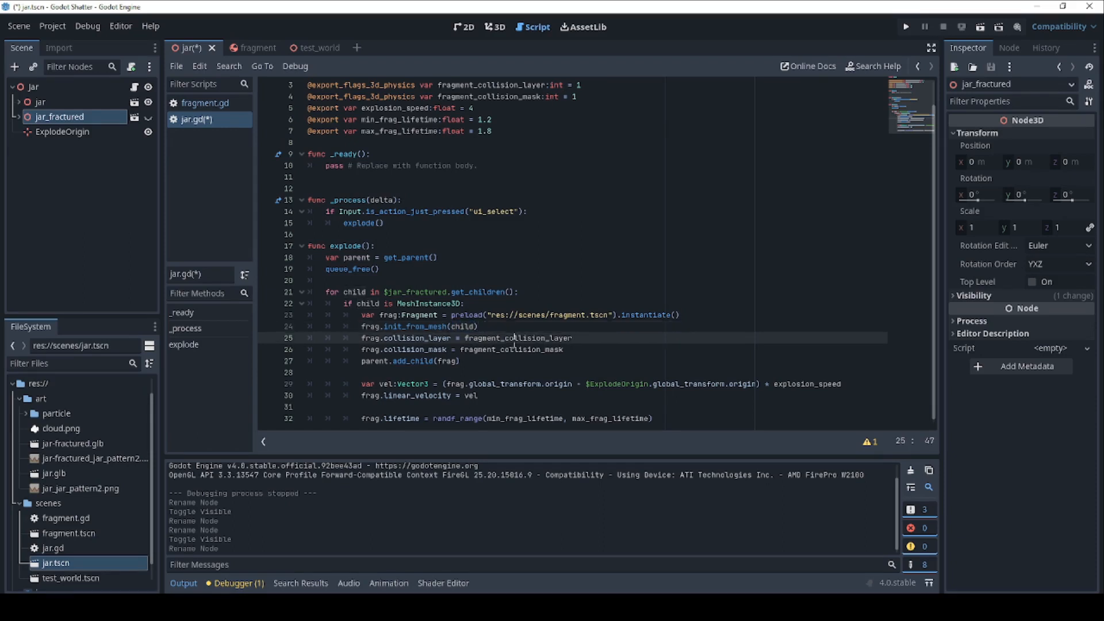
click(490, 350)
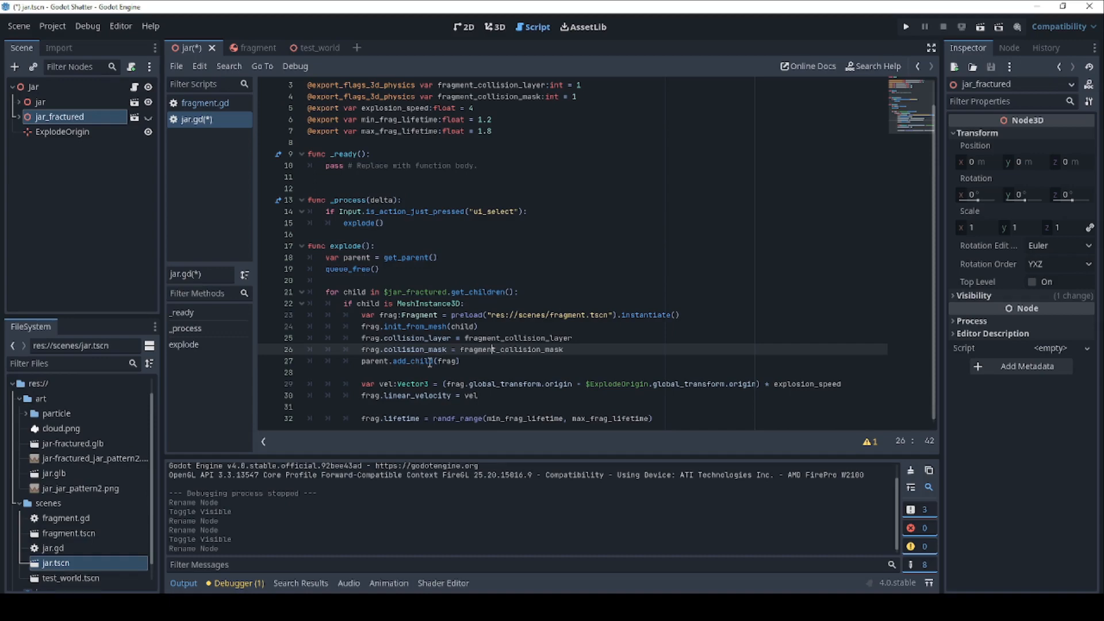
- Check the fragment velocity and lifetime lines, then return to the jar scene's 3D view
click(534, 371)
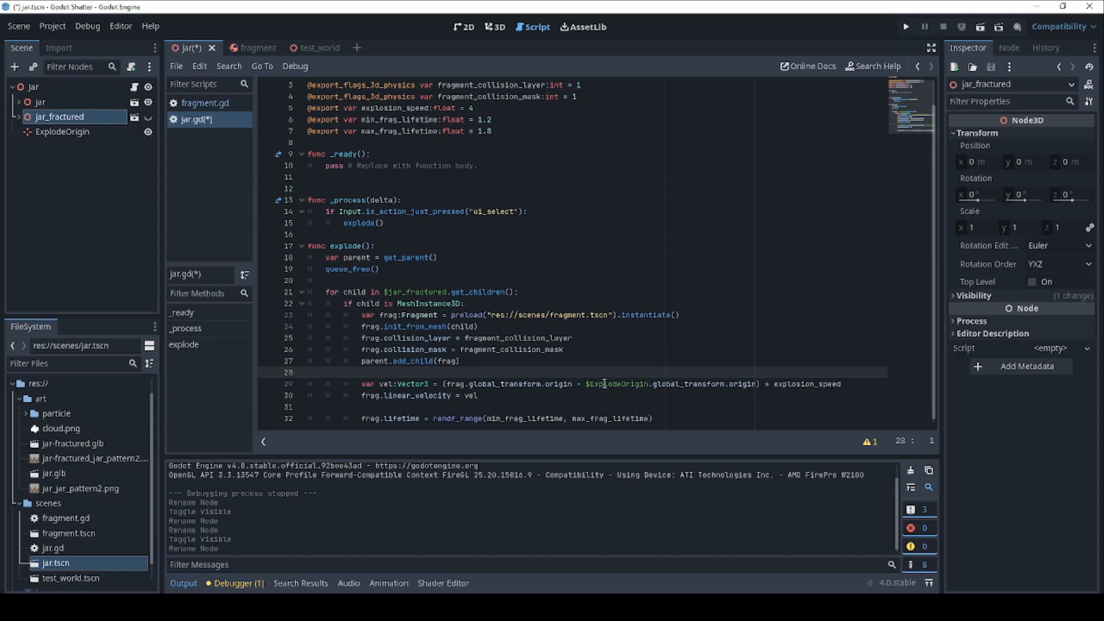
mouse_move(507, 377)
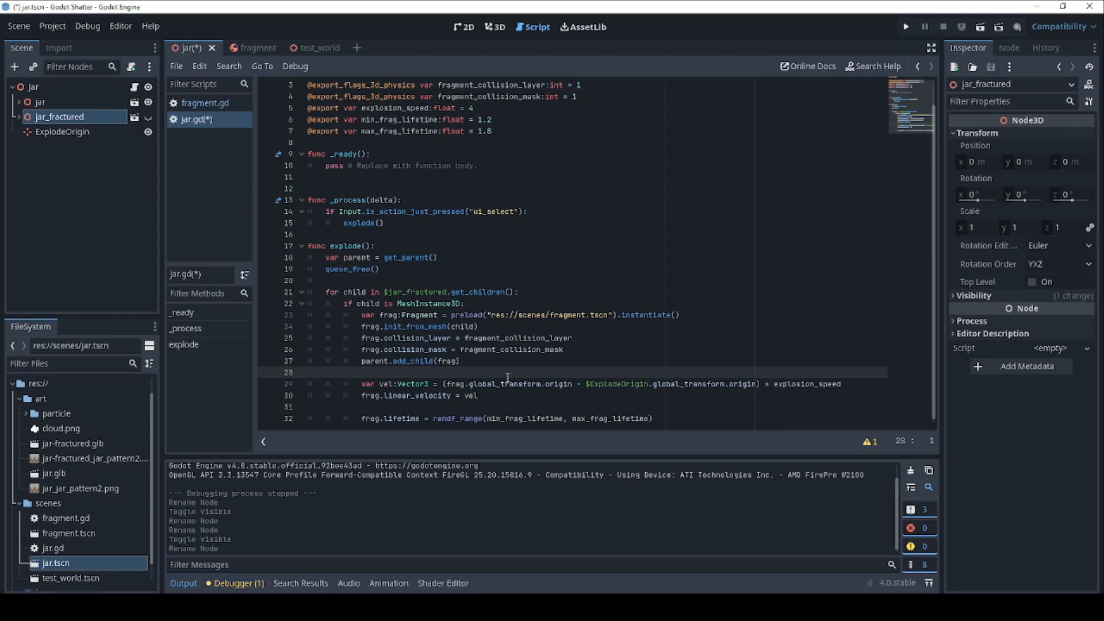
mouse_move(504, 385)
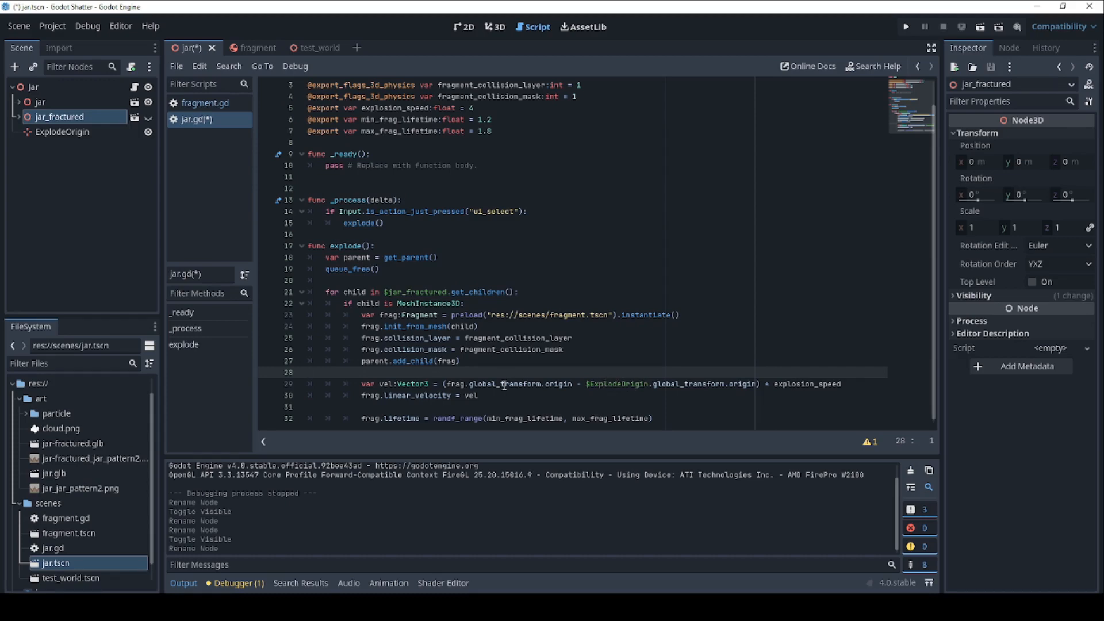
mouse_move(795, 385)
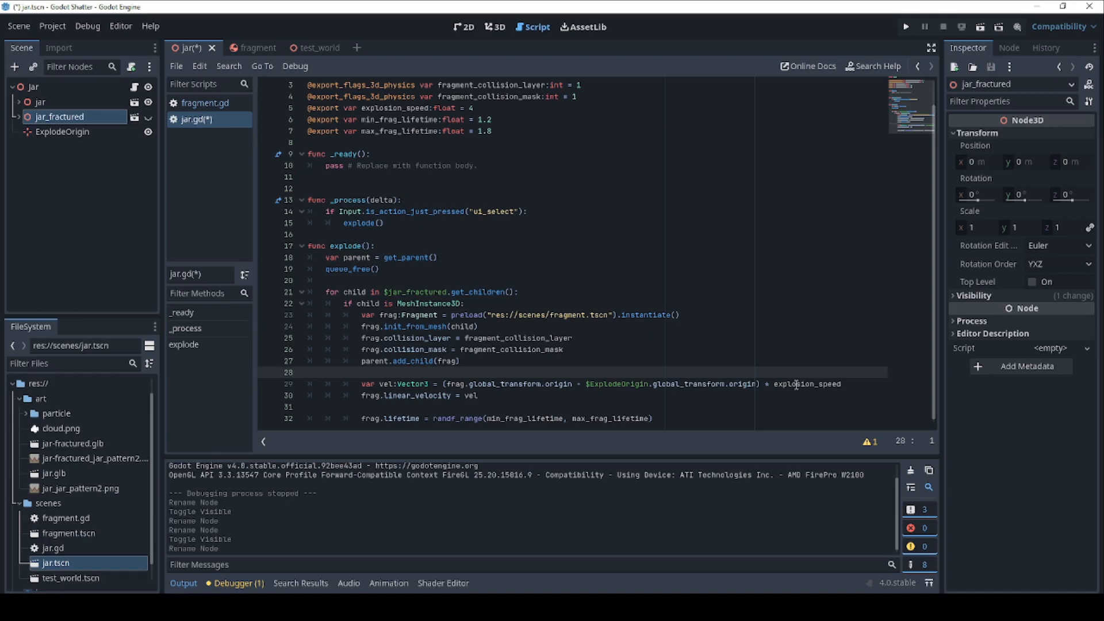
mouse_move(700, 403)
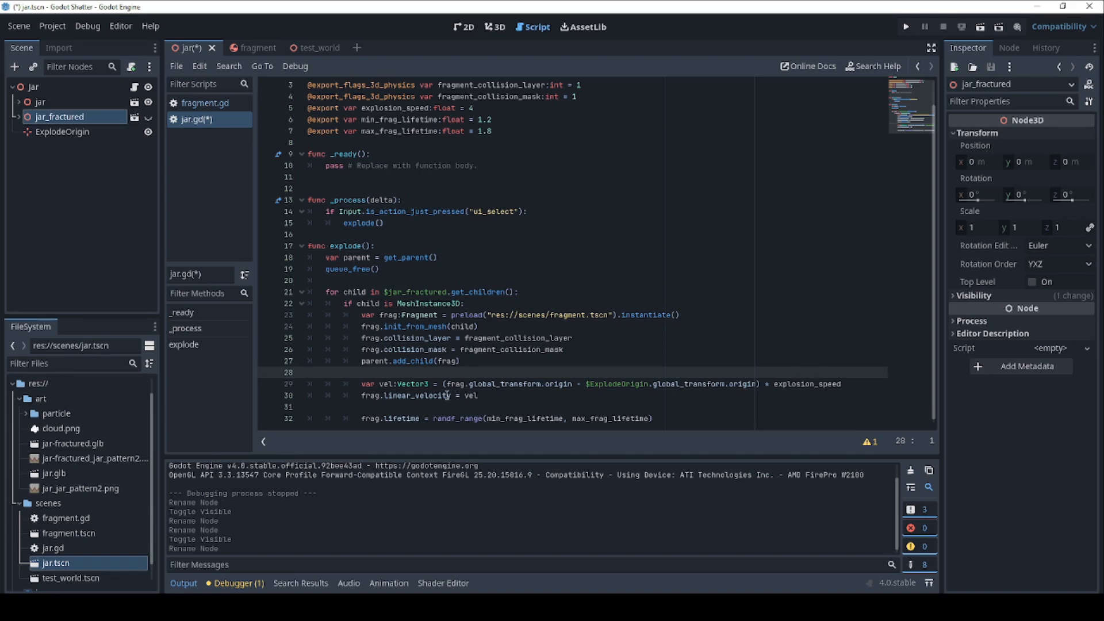
click(490, 394)
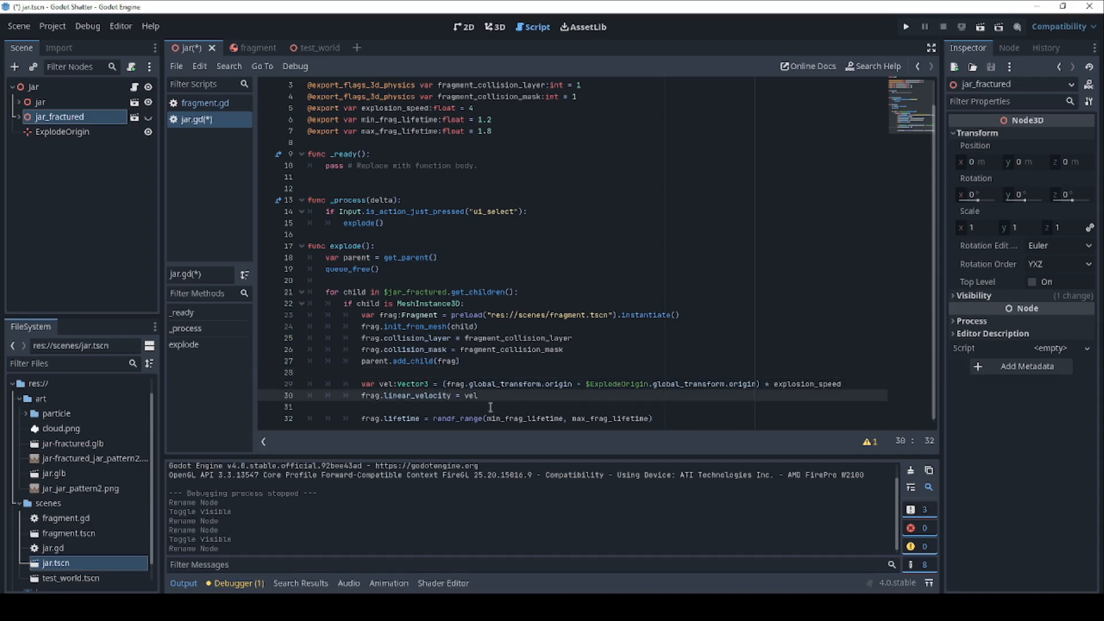
click(387, 418)
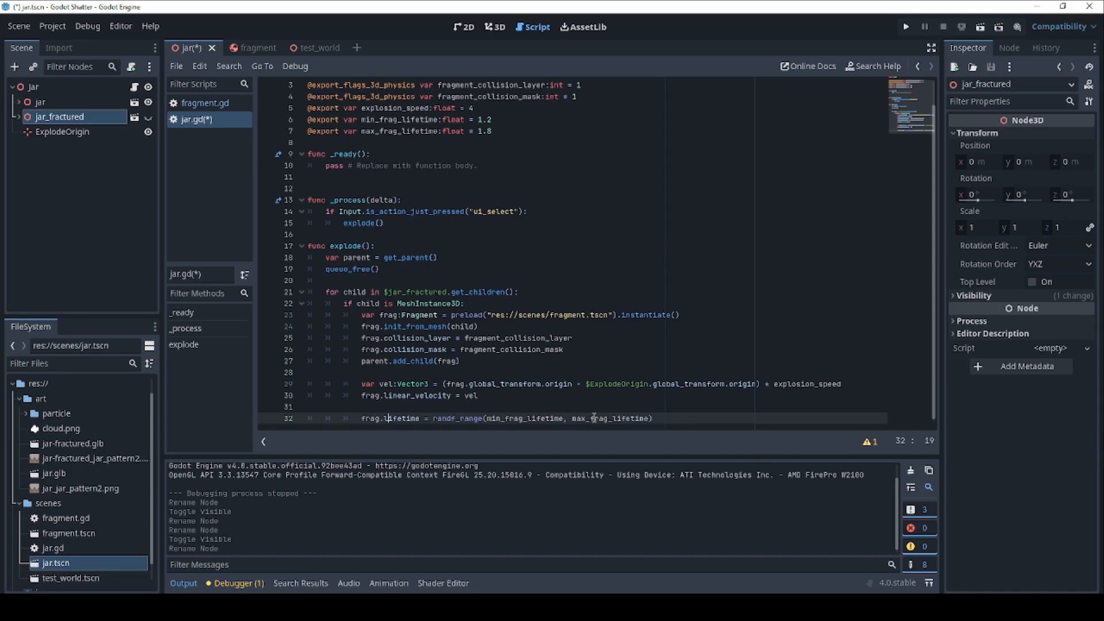
click(494, 26)
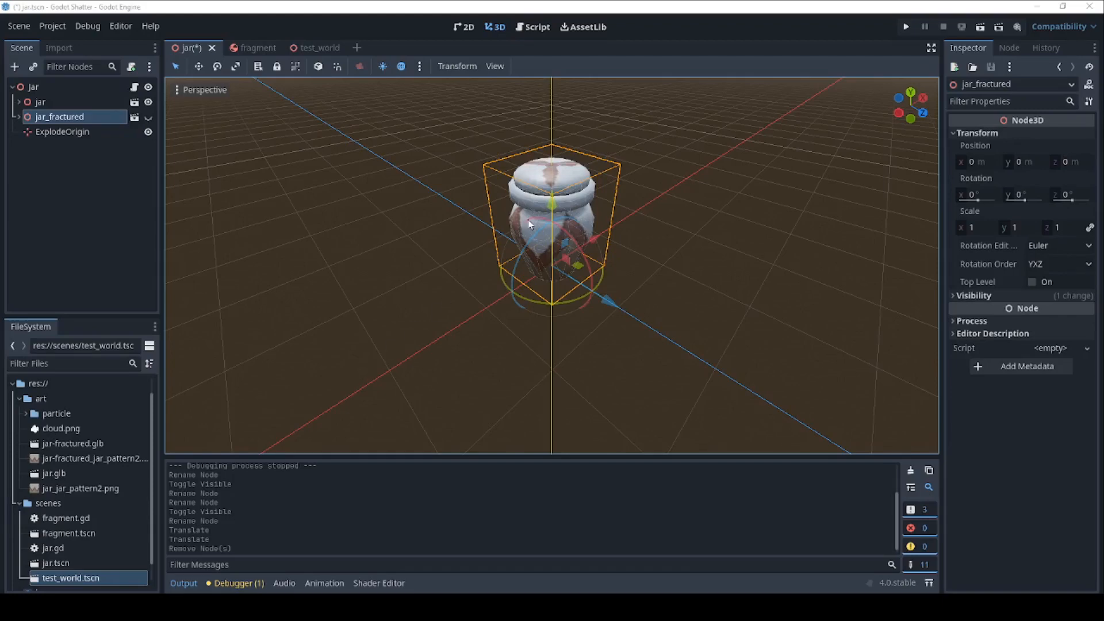
mouse_move(80, 535)
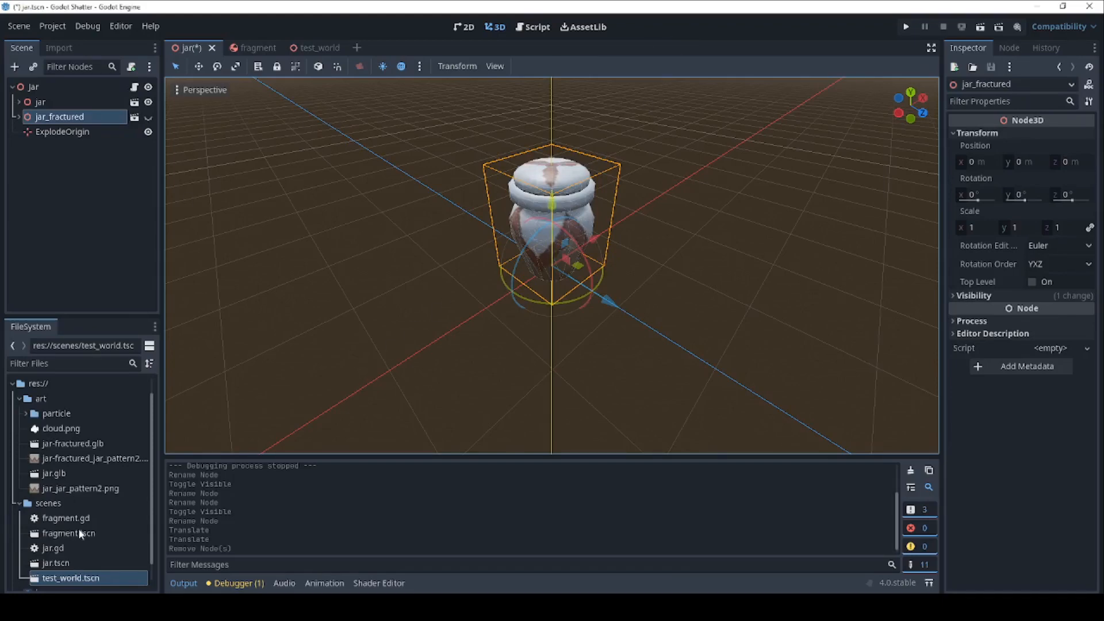
mouse_move(77, 578)
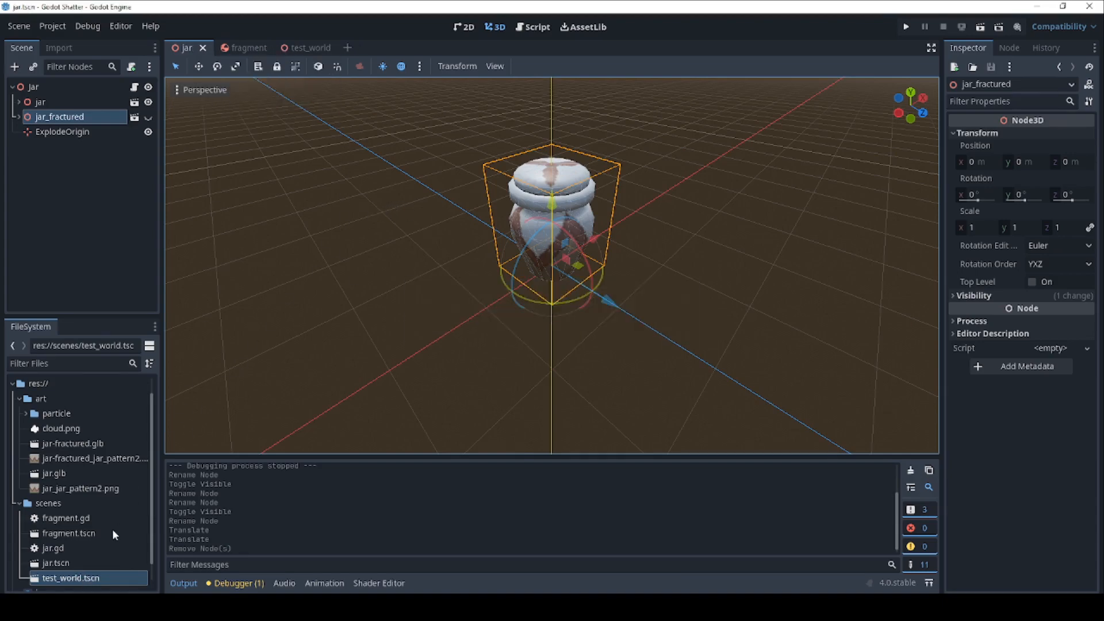
- Open test_world and inspect its WorldEnvironment and DirectionalLight3D nodes
click(296, 47)
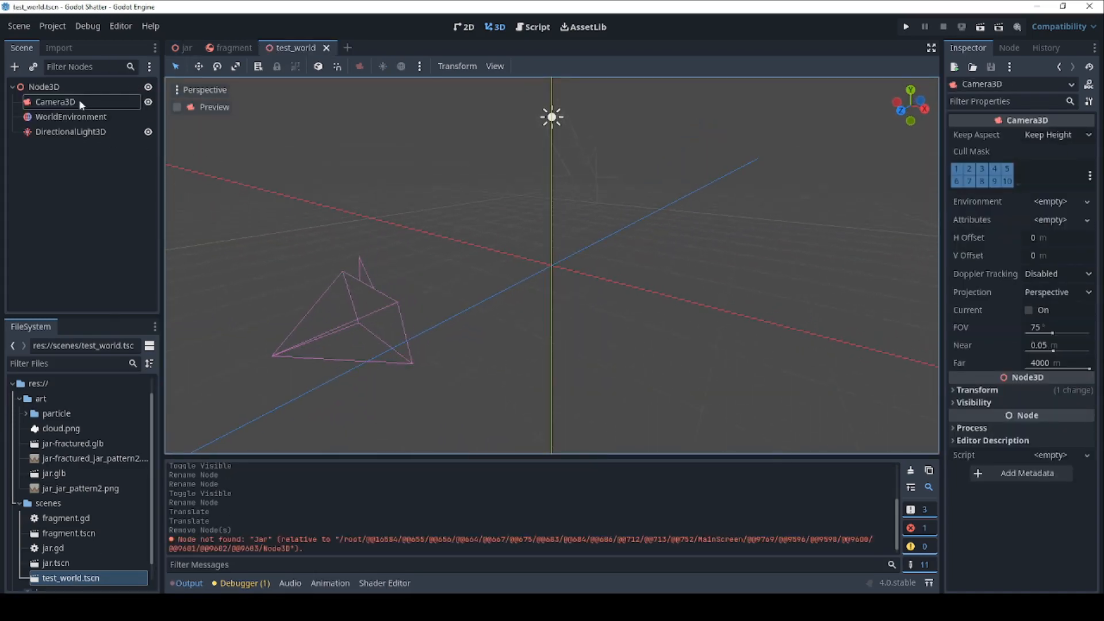
click(70, 118)
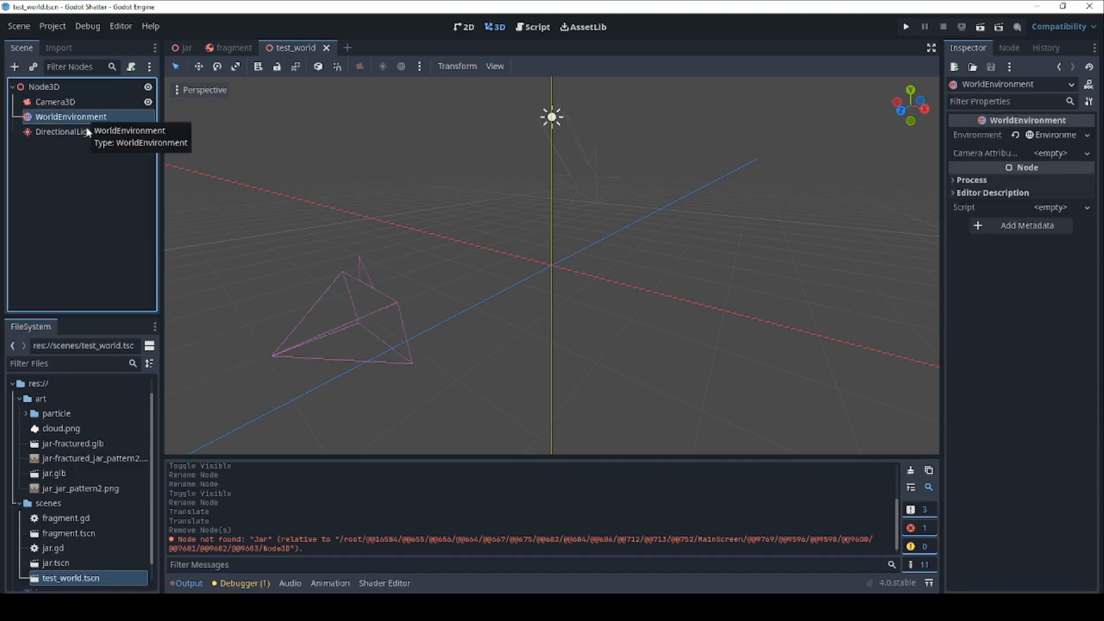
click(71, 131)
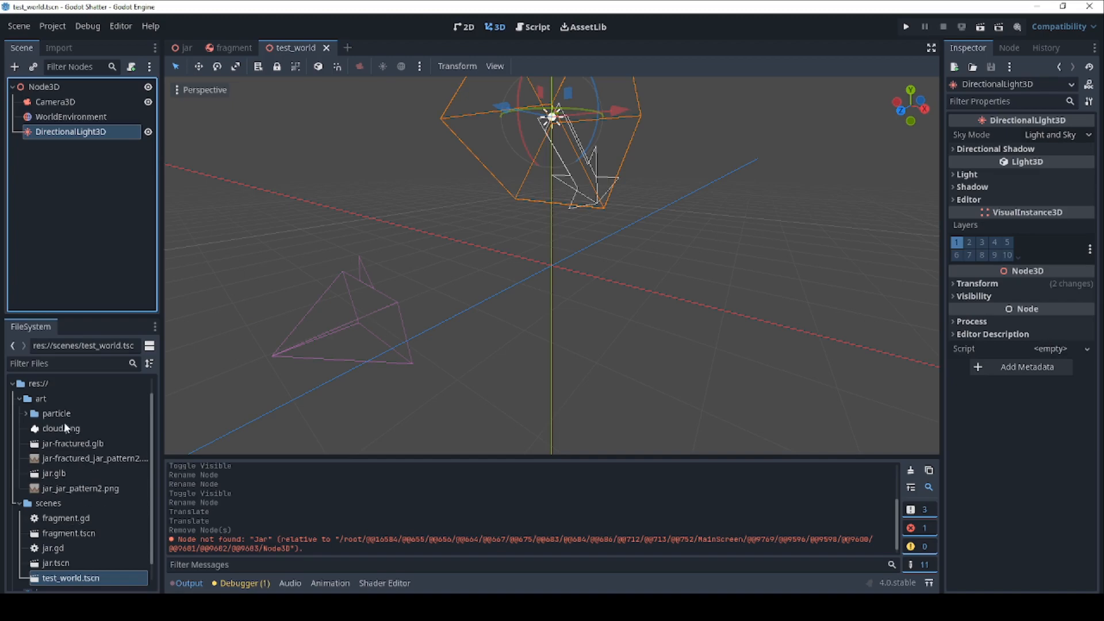
- Add jar.tscn to the test world, run it to watch the jar shatter, then close the game
click(55, 563)
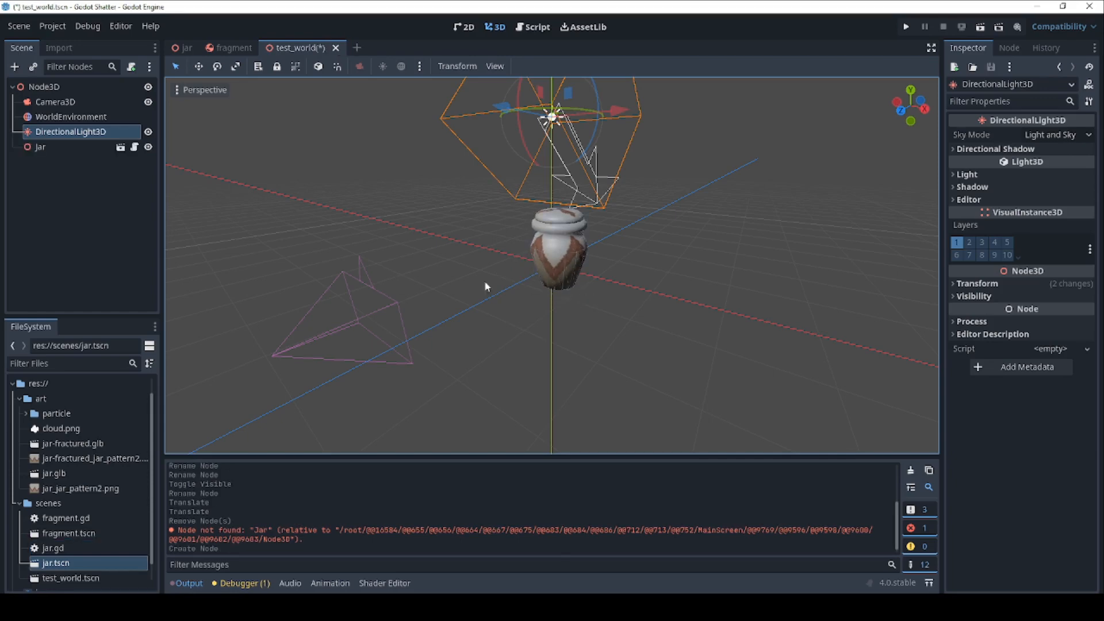
mouse_move(551, 217)
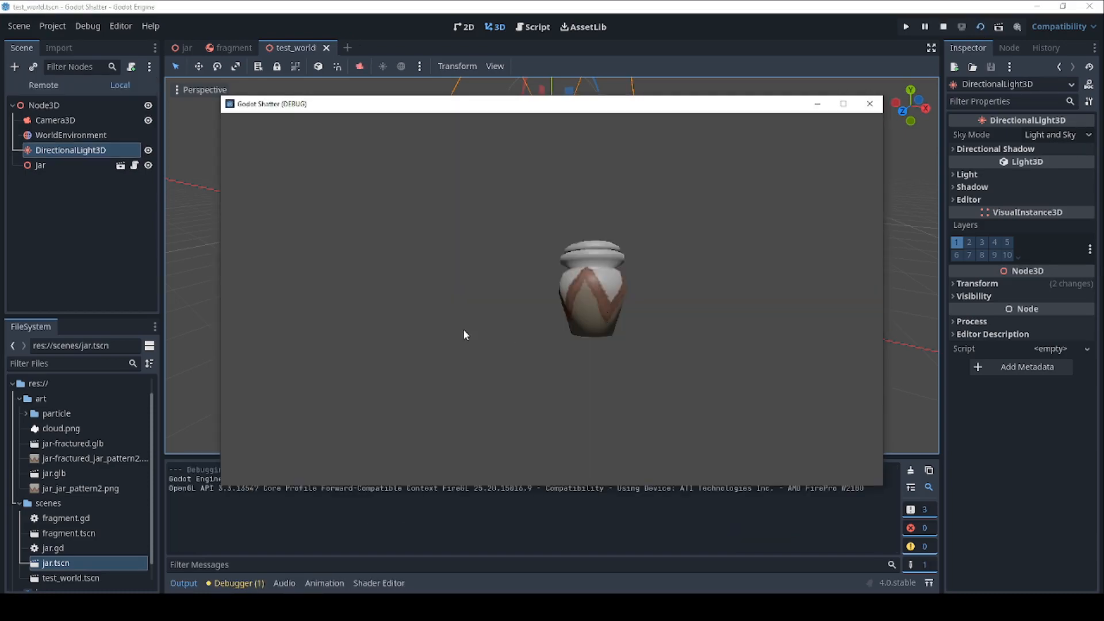
mouse_move(381, 364)
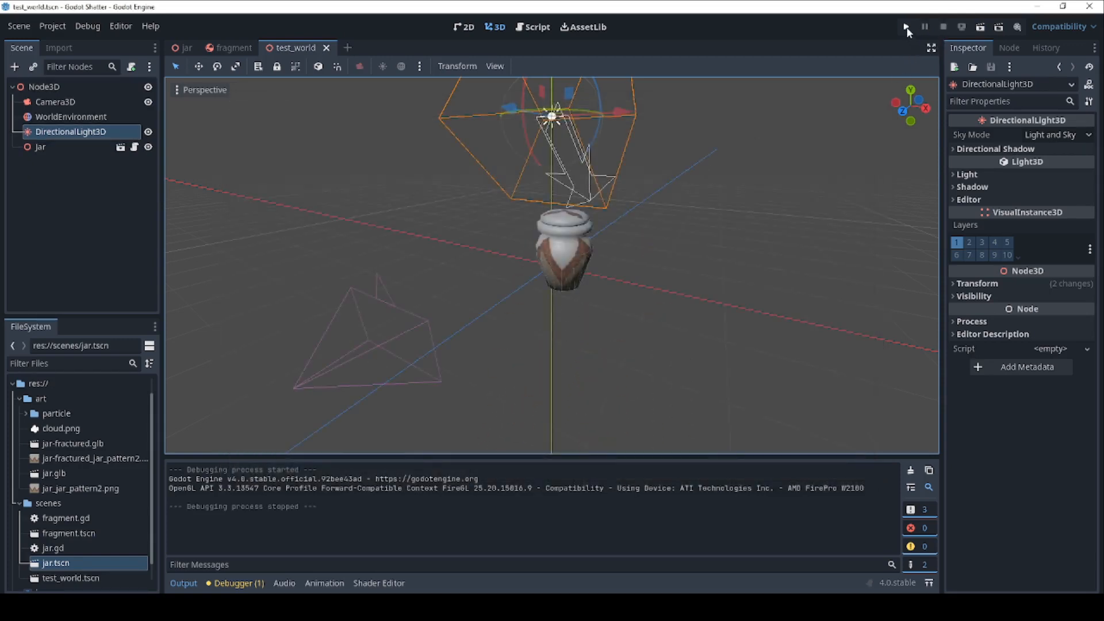
click(906, 26)
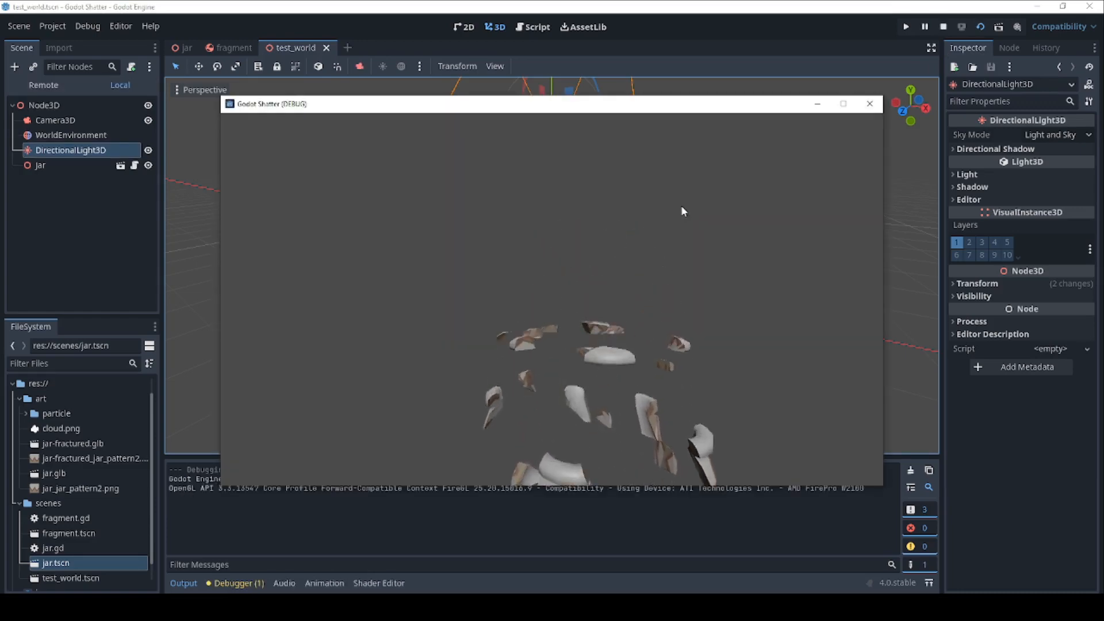
click(869, 104)
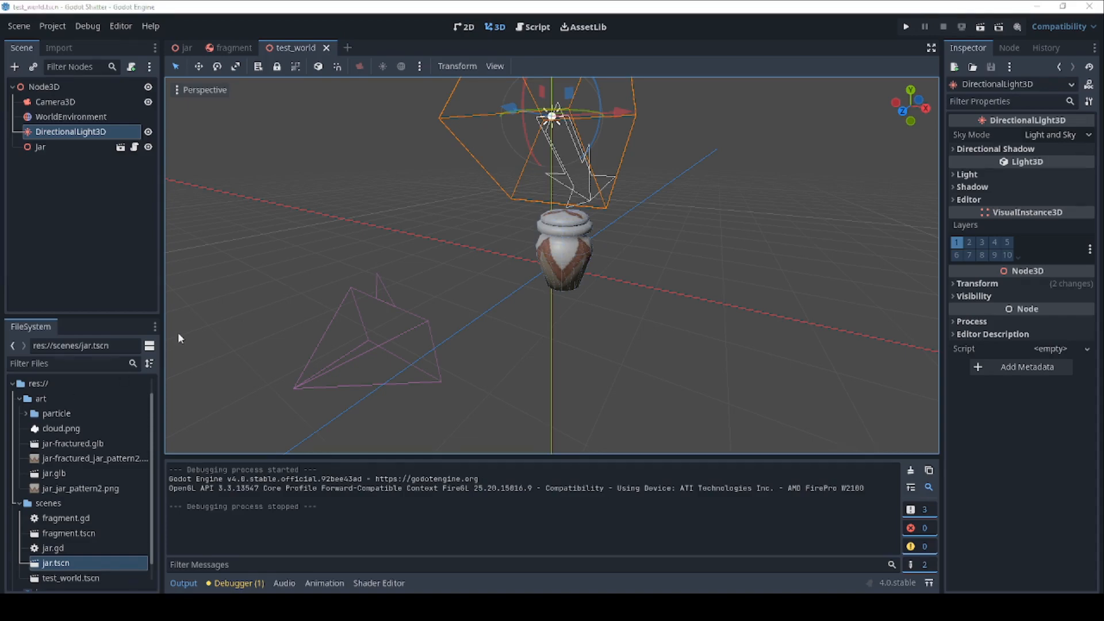
mouse_move(290, 281)
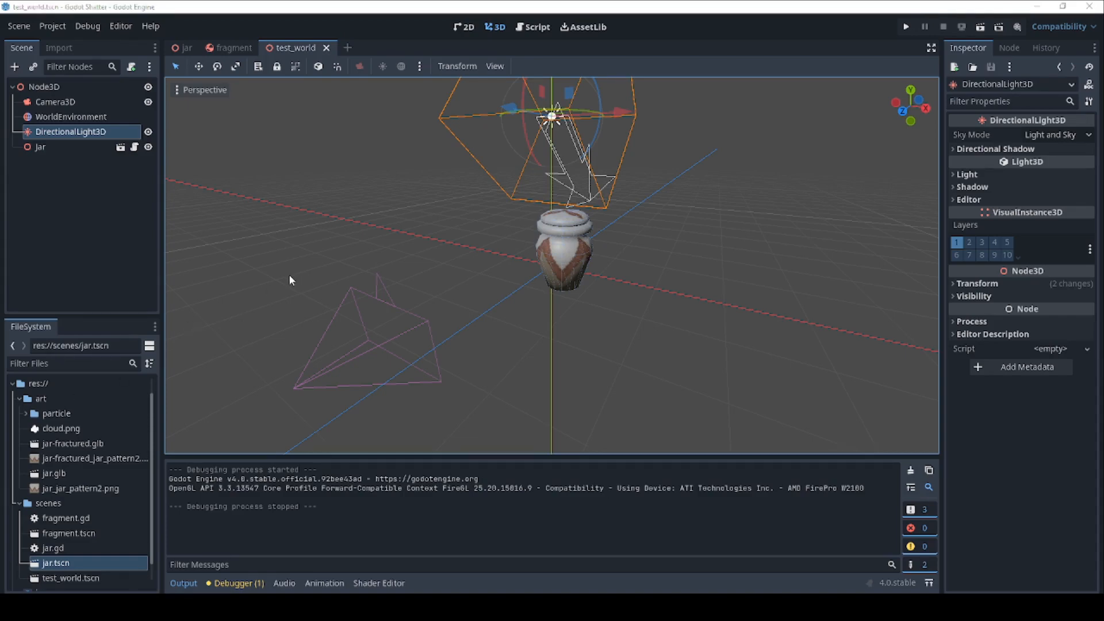
mouse_move(283, 287)
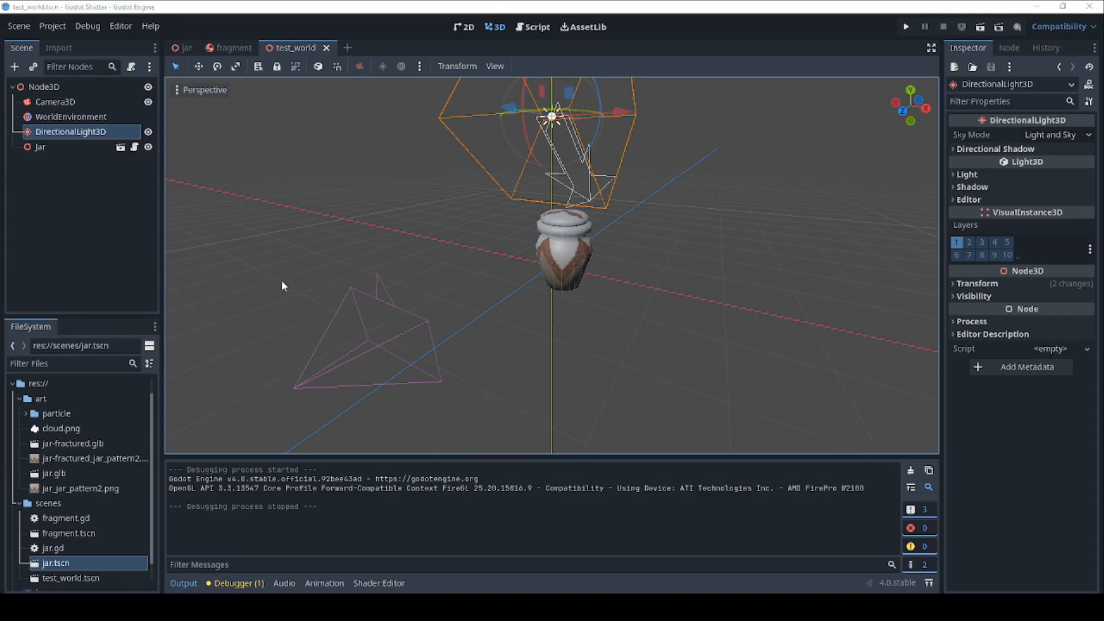
mouse_move(193, 124)
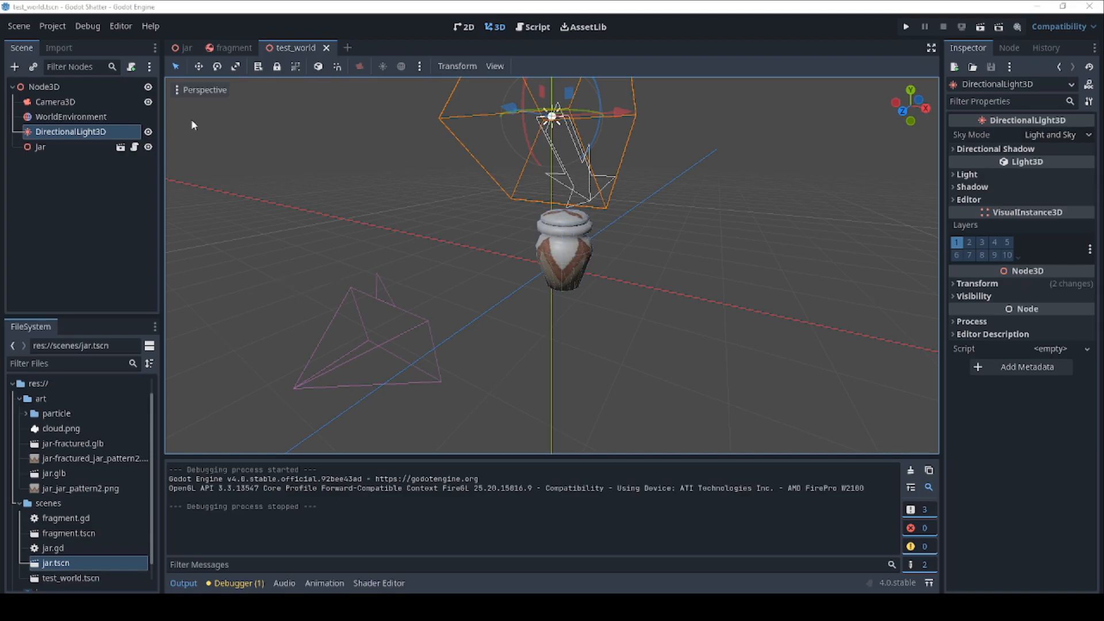
- In the jar scene, create a CPUParticles3D node as a child of the Jar root
click(186, 47)
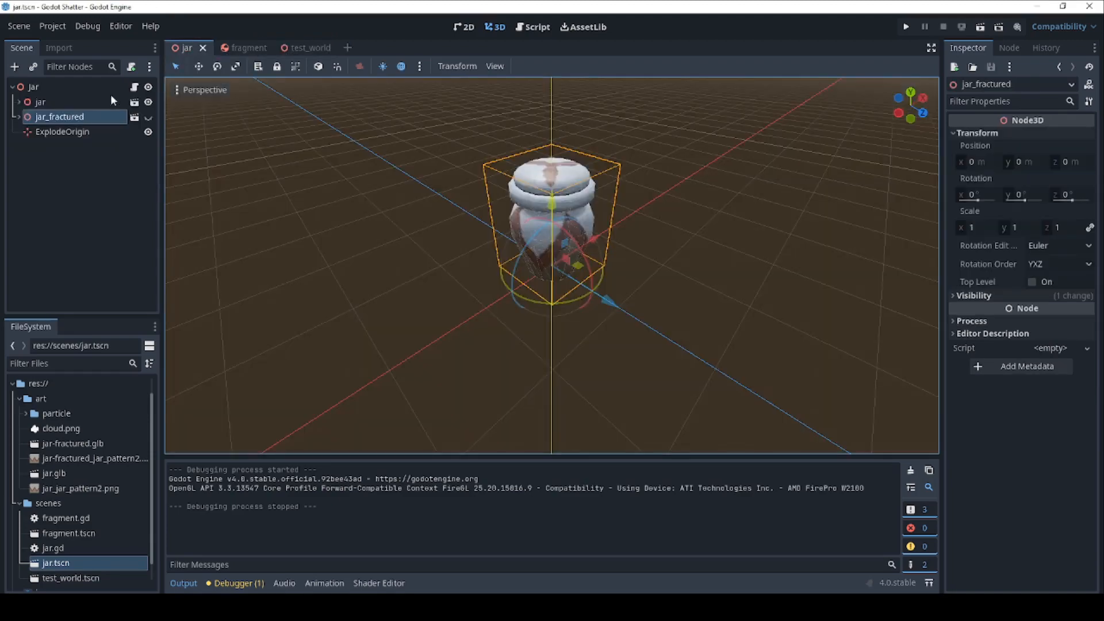
right_click(32, 86)
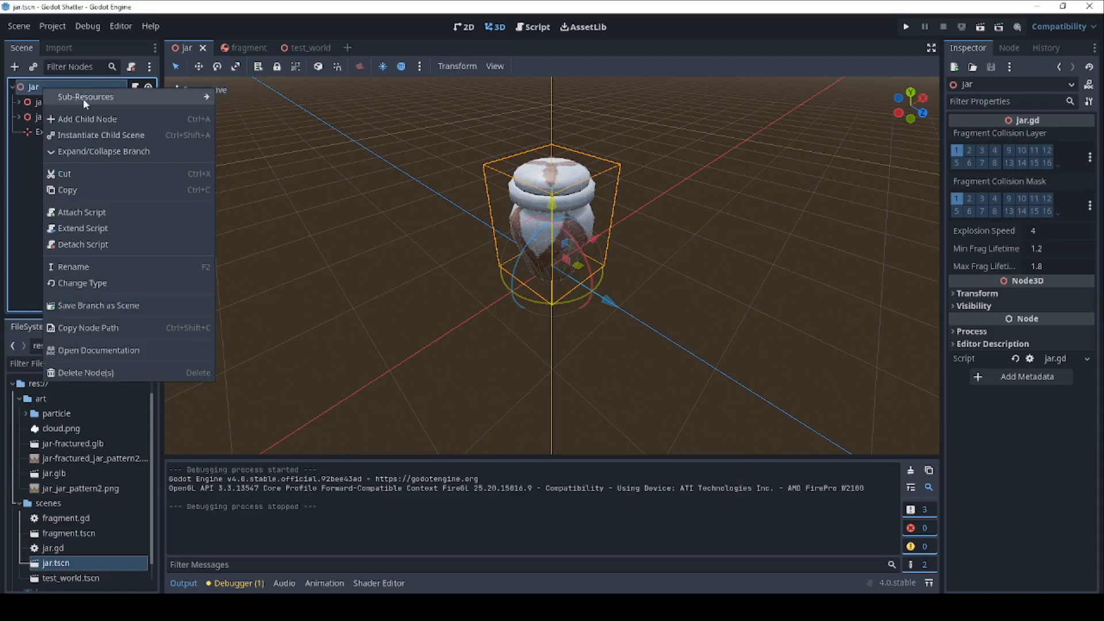
click(86, 119)
text(cpup)
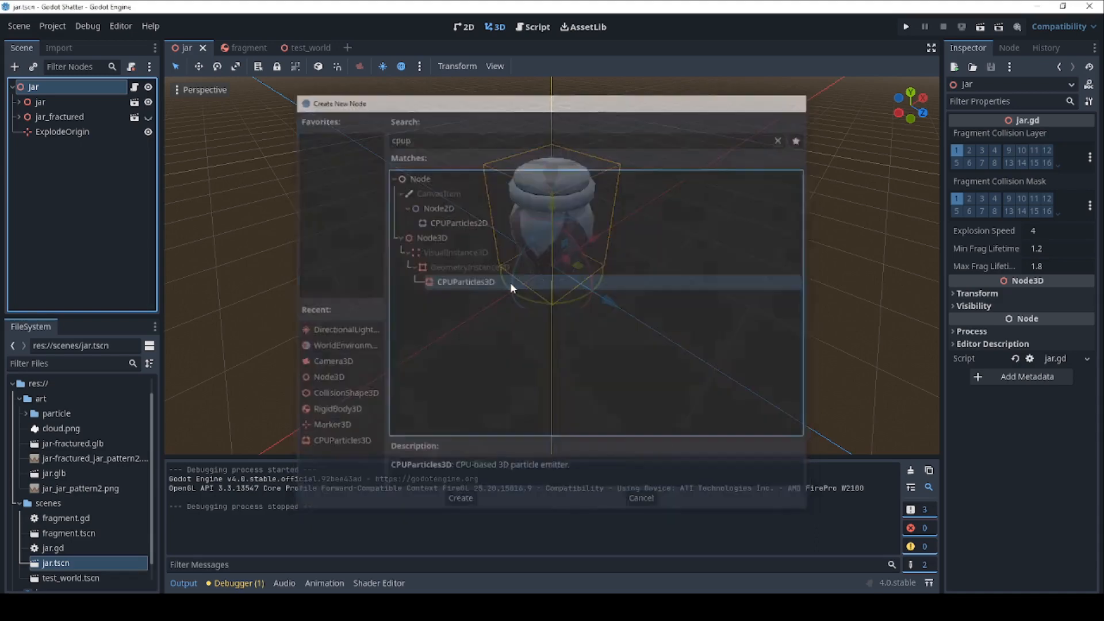
click(459, 497)
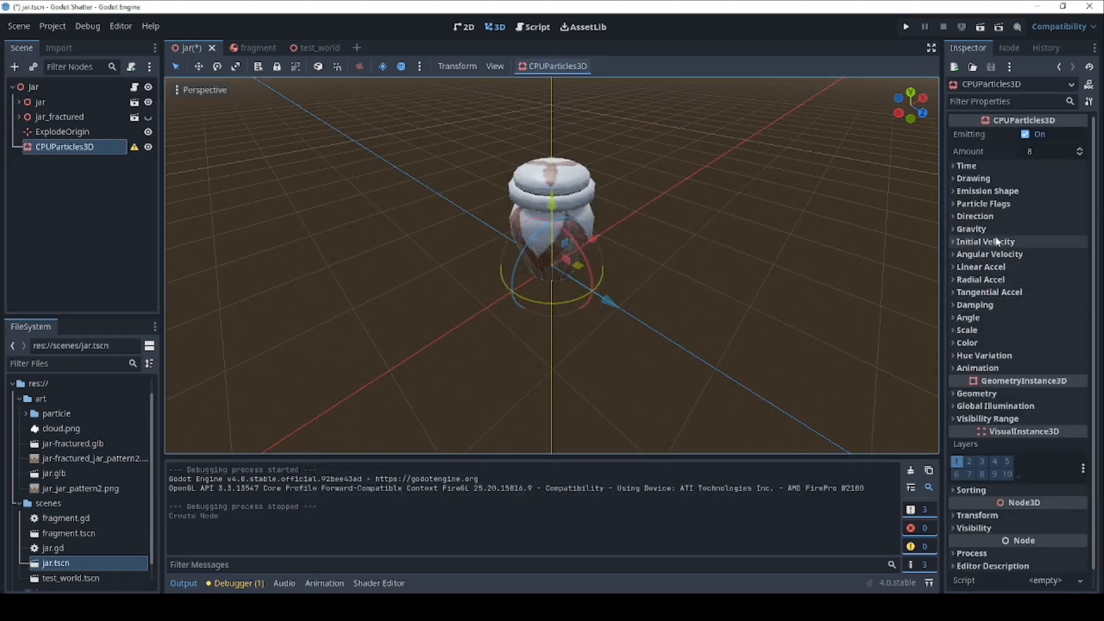
mouse_move(987, 191)
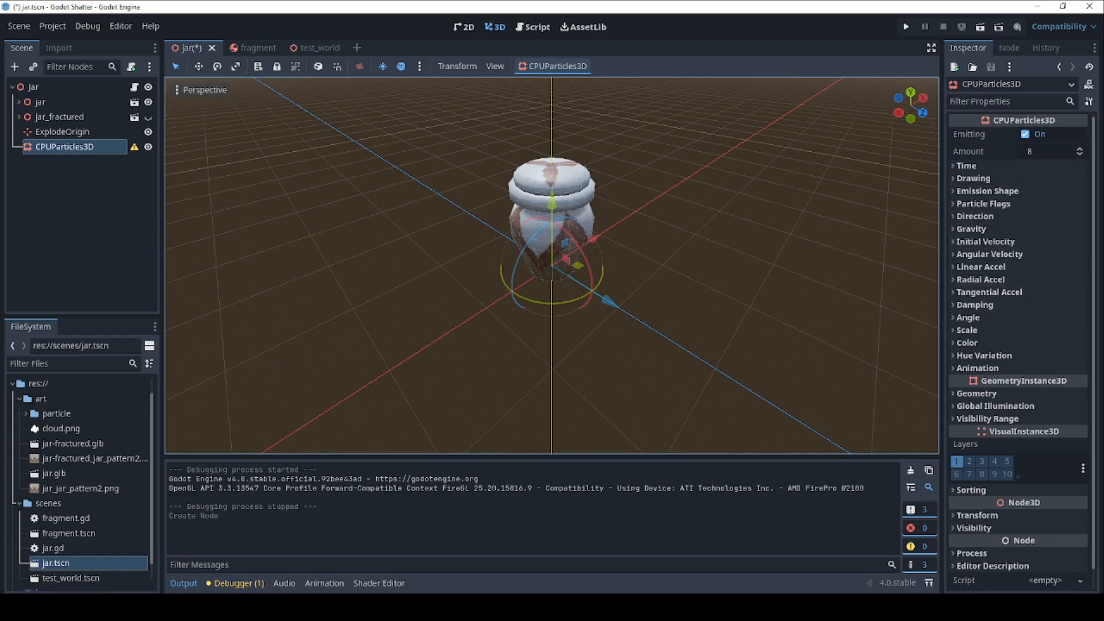
- Assign a quad mesh to the particle emitter under its Drawing settings
click(61, 428)
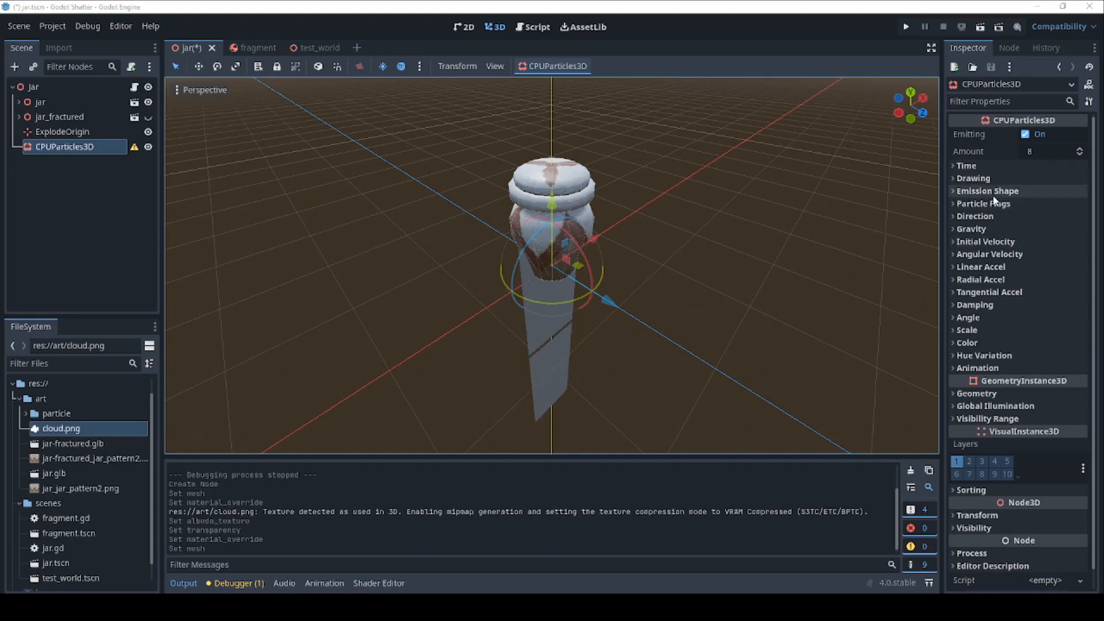
click(973, 177)
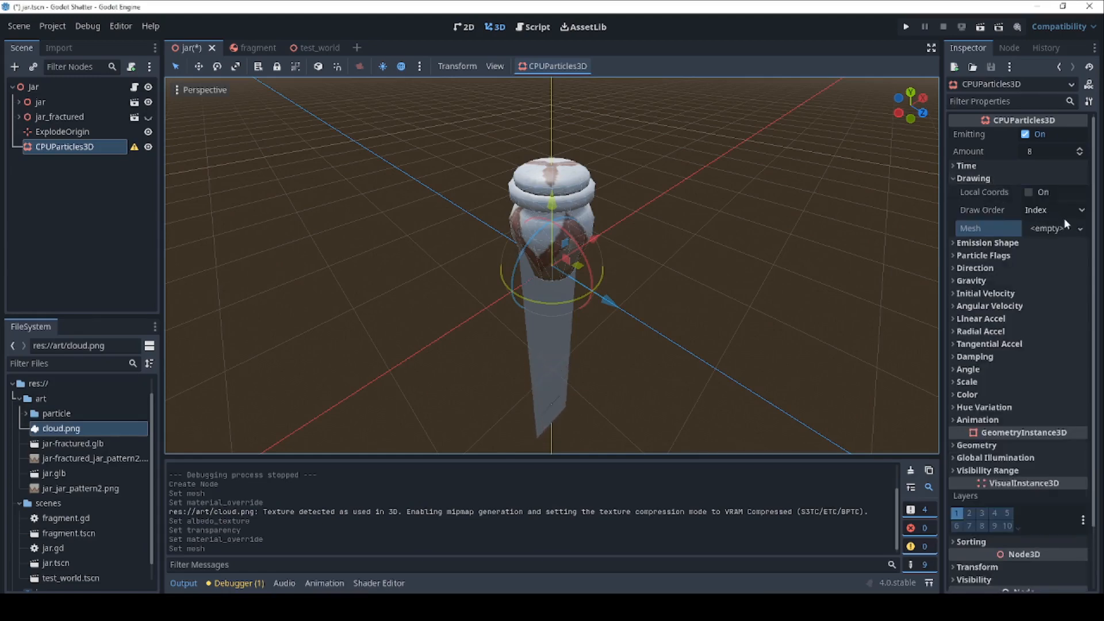
click(1049, 227)
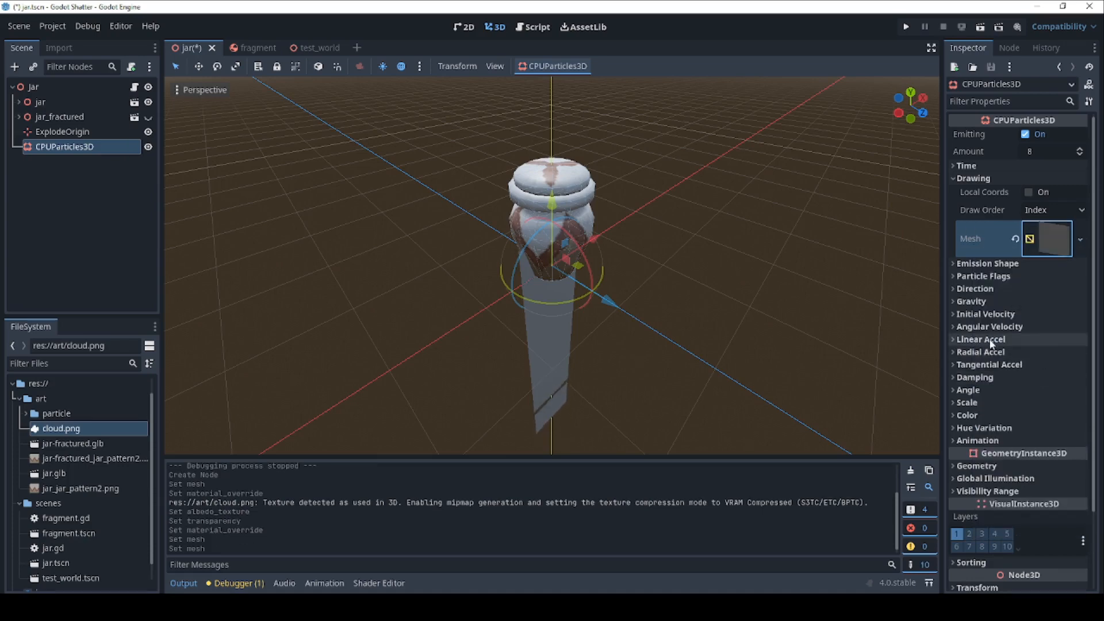
scroll(down, 3)
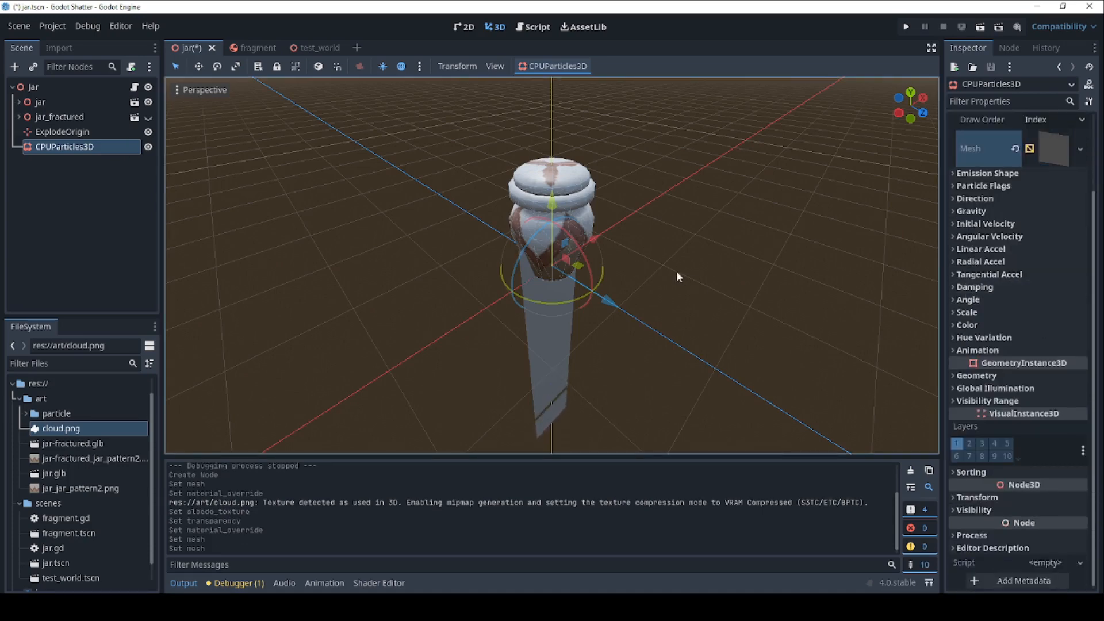
mouse_move(996, 378)
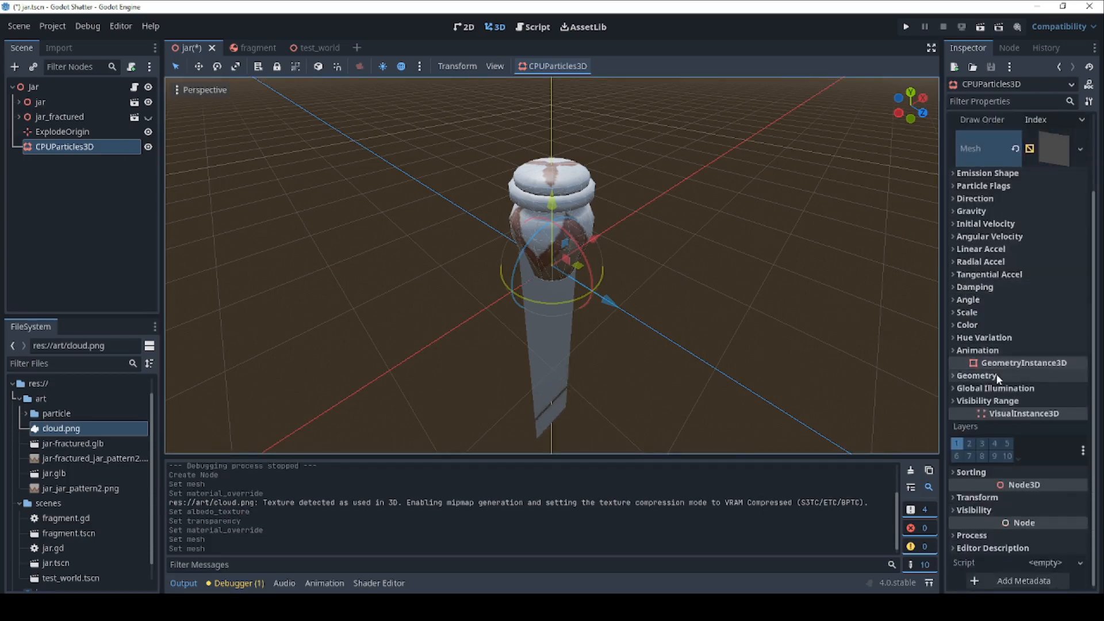
- Give the particles a new StandardMaterial3D override and reveal its albedo for the cloud.png texture
click(976, 375)
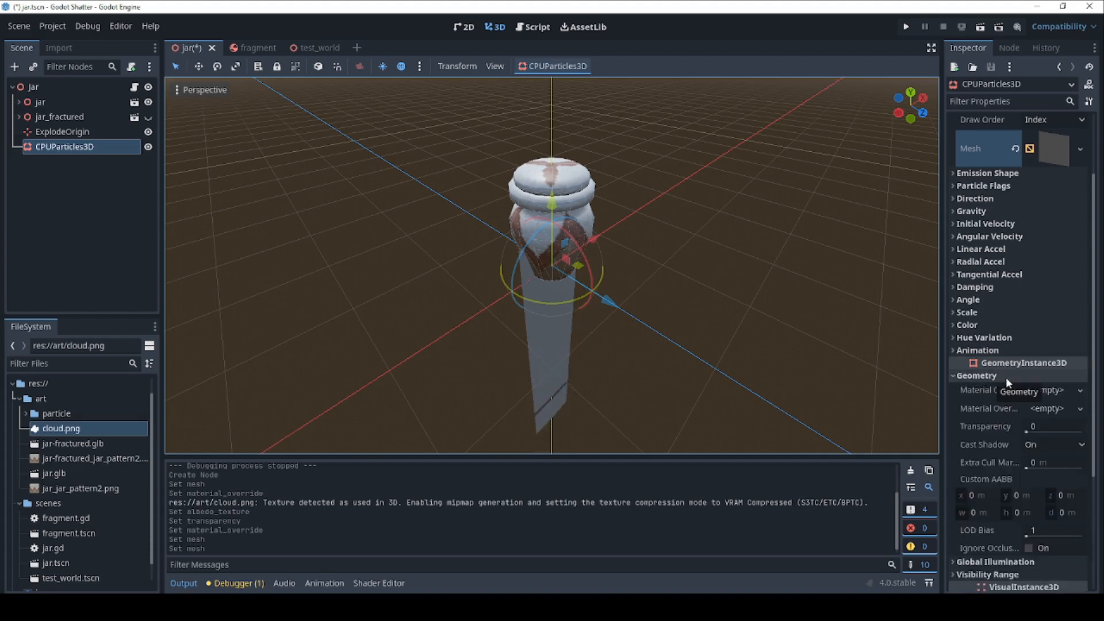
scroll(down, 3)
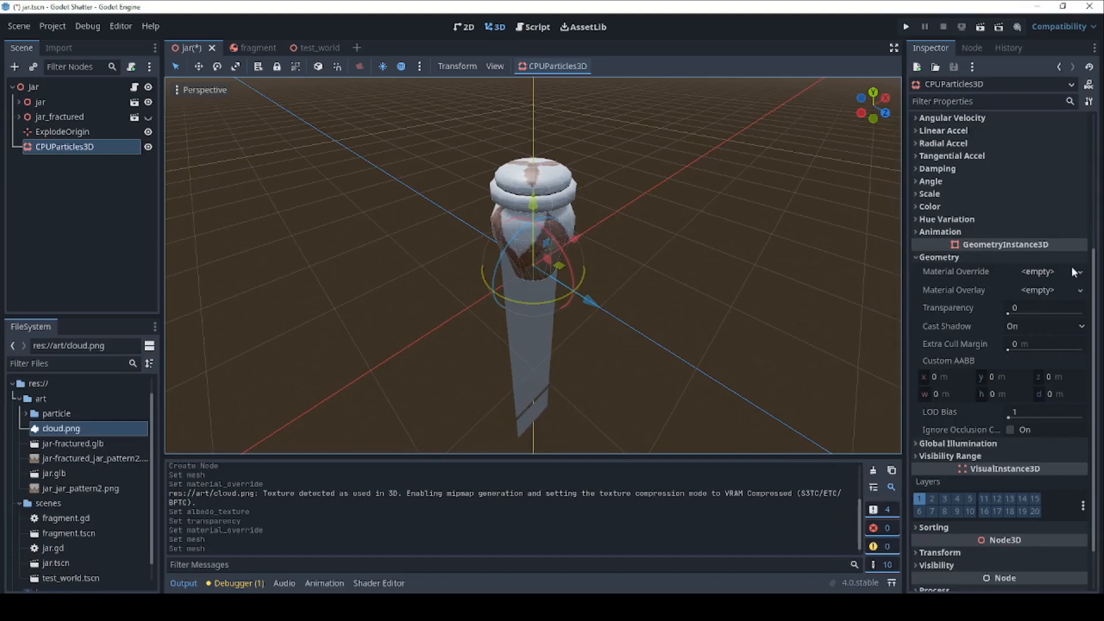
click(1076, 271)
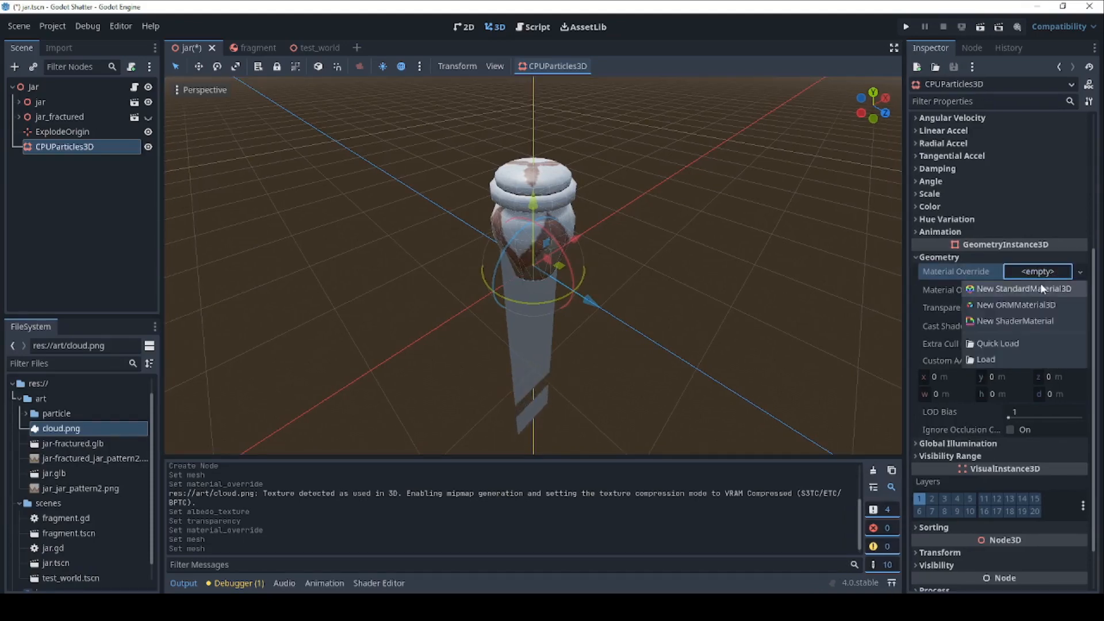
click(1020, 289)
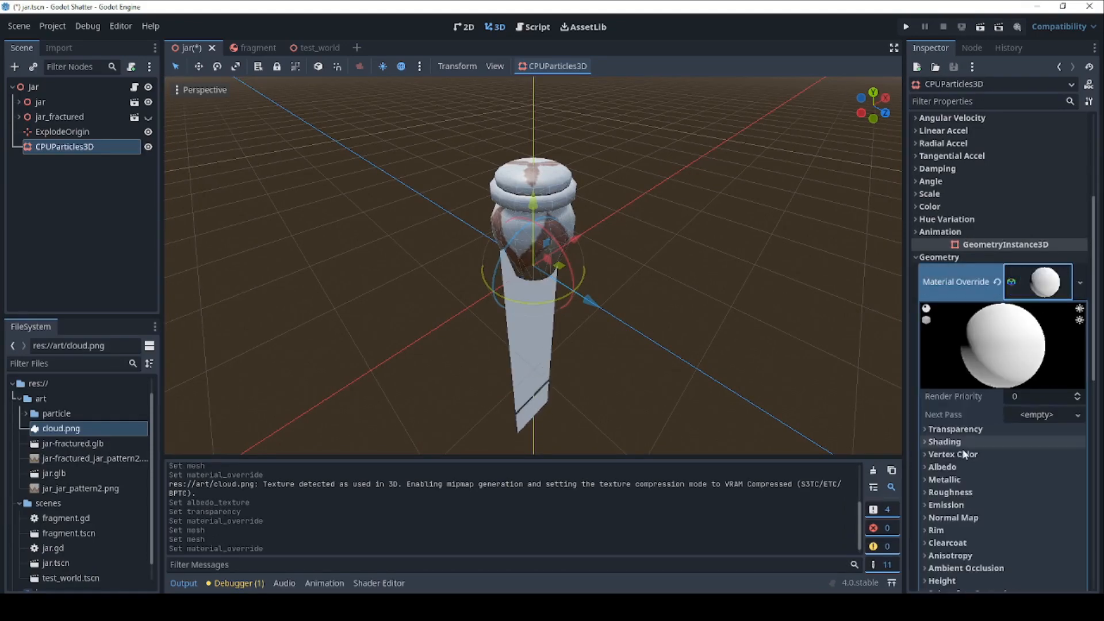
click(943, 466)
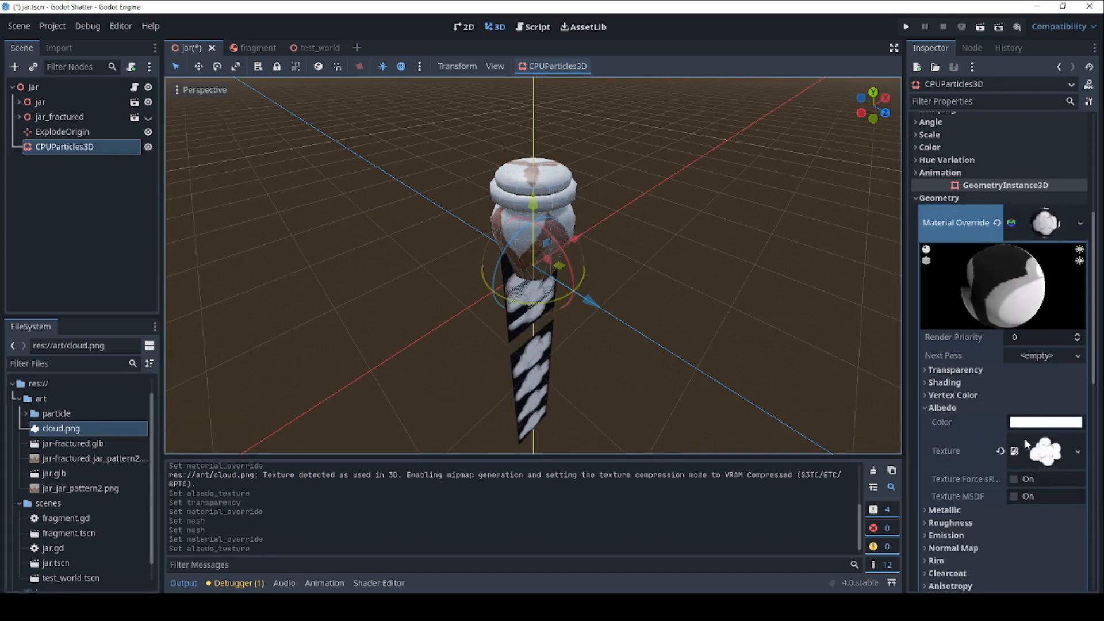
- Set the cloud material's transparency to Alpha Scissor so only the cloud shapes show
click(954, 369)
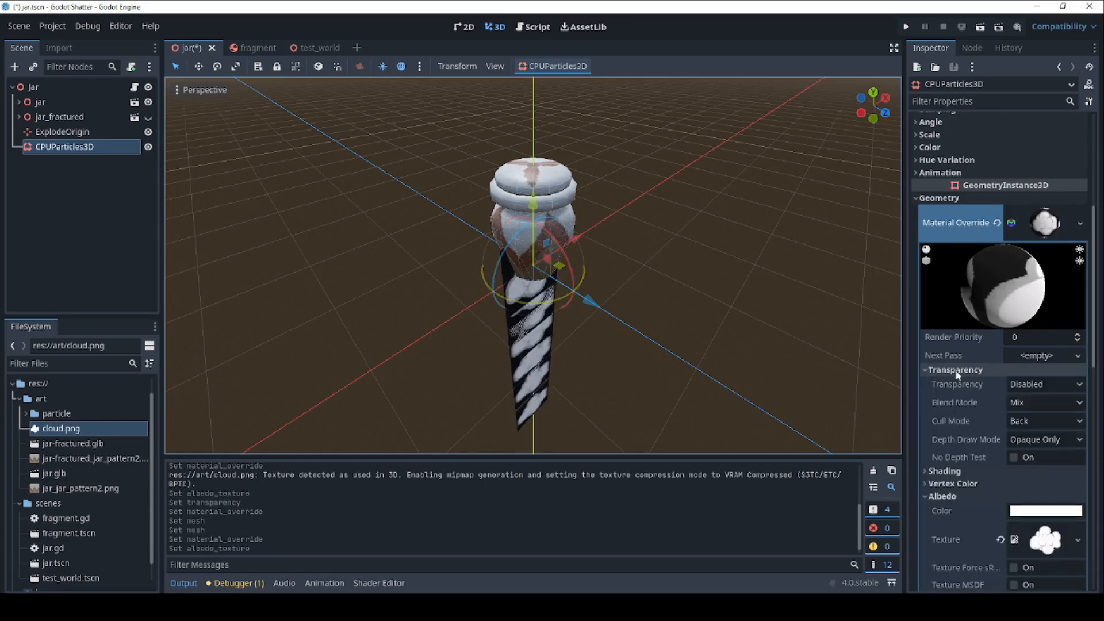
click(1045, 384)
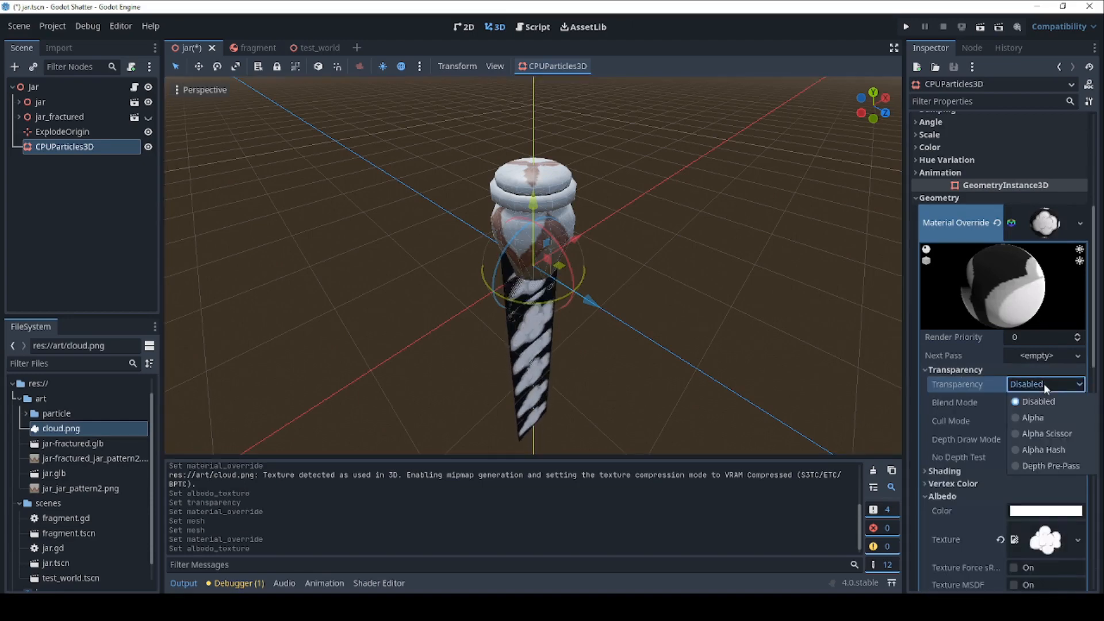
click(1045, 434)
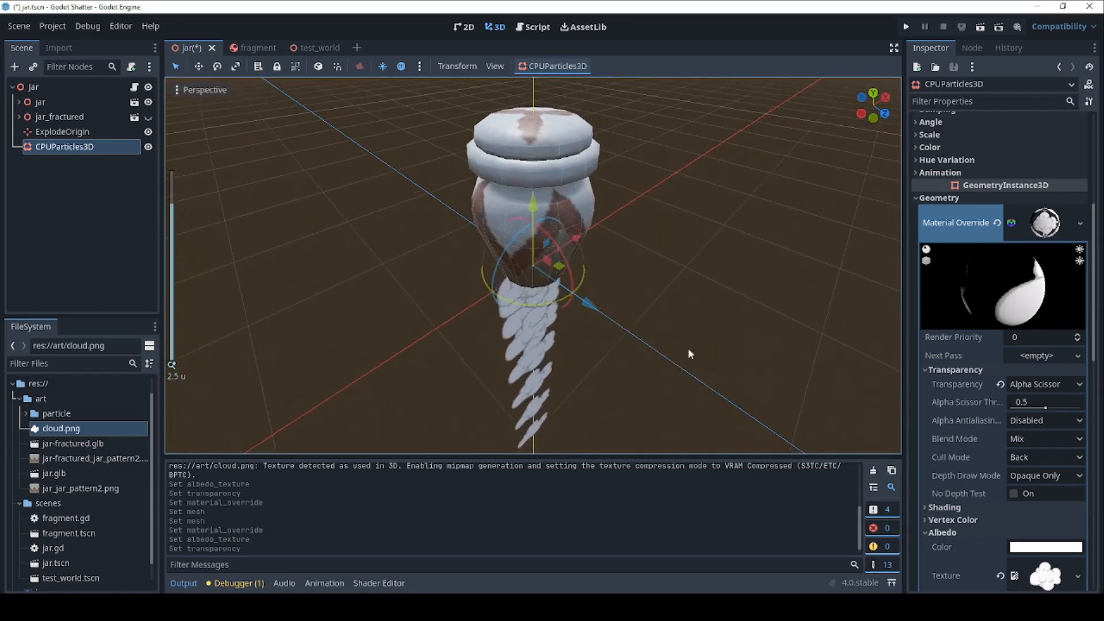
scroll(up, 3)
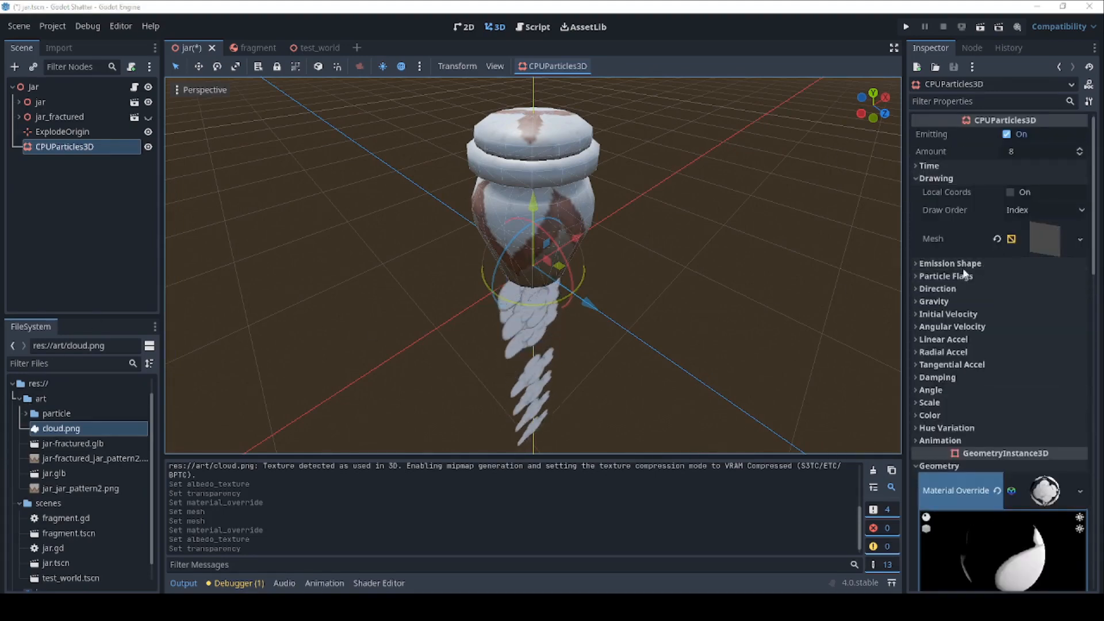
- Emit from a Sphere shape of radius 0.5 and set particle gravity Y to -2
click(1044, 277)
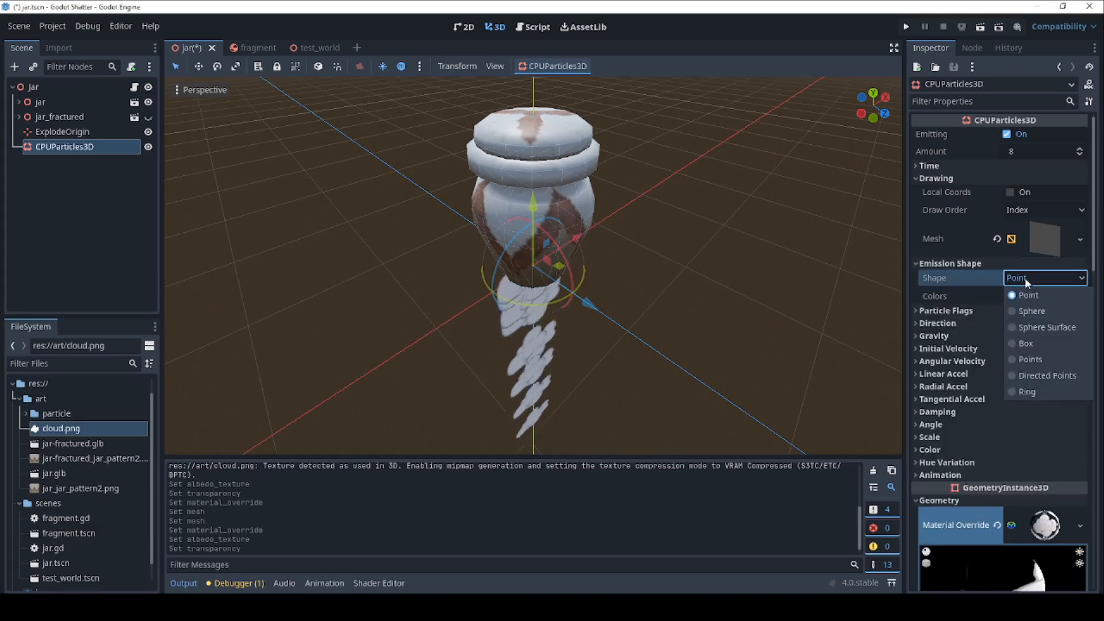
click(1030, 310)
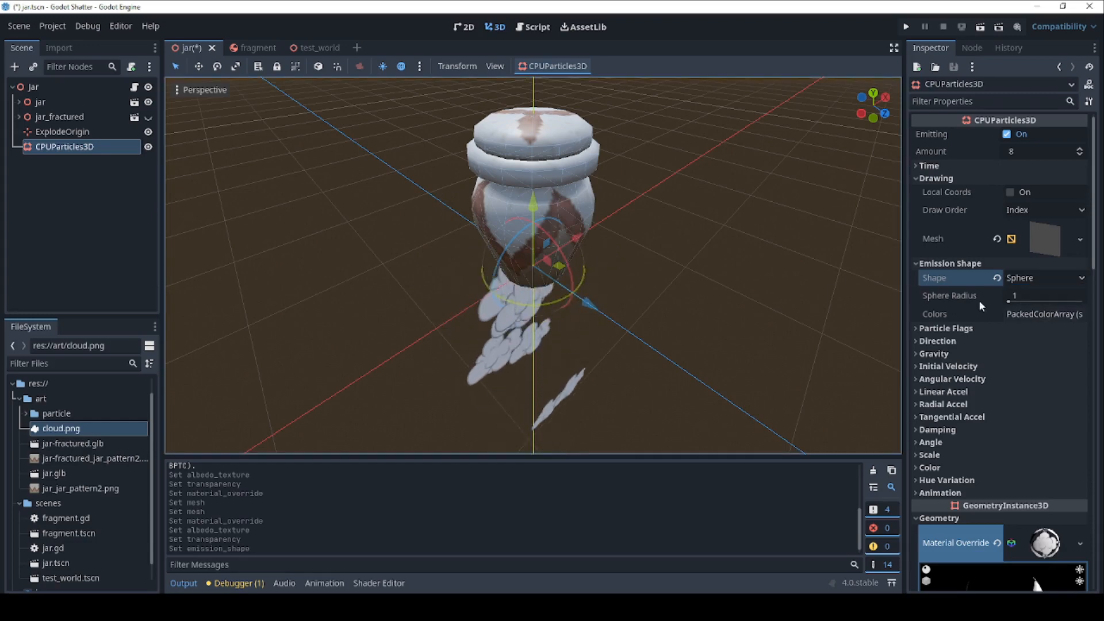
click(1045, 295)
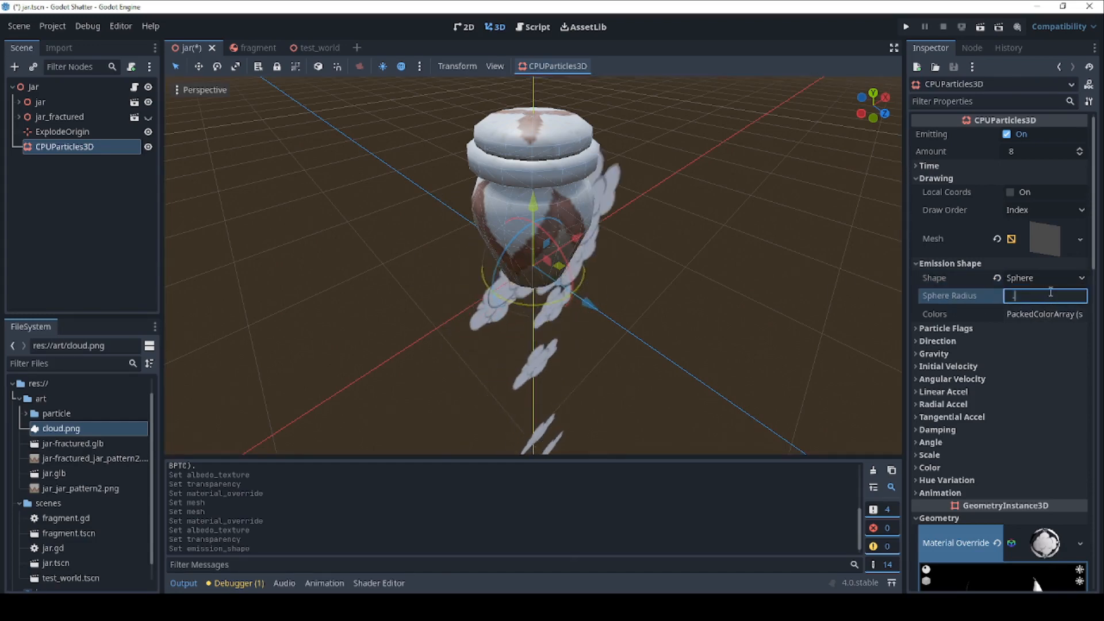
text(0.5)
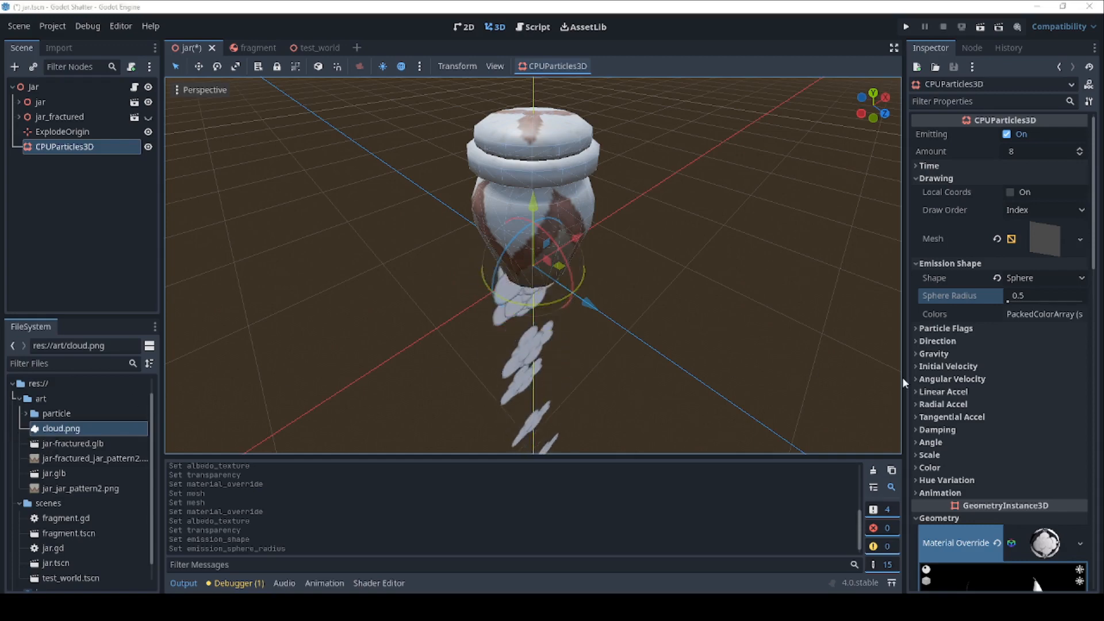
click(933, 353)
text(-0)
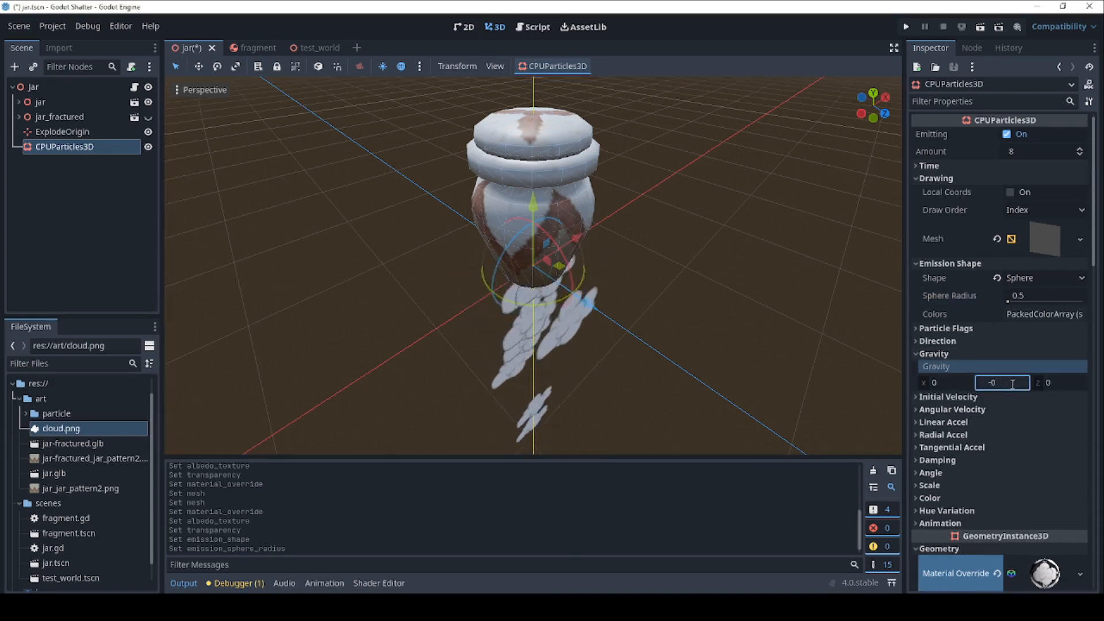
text(-2)
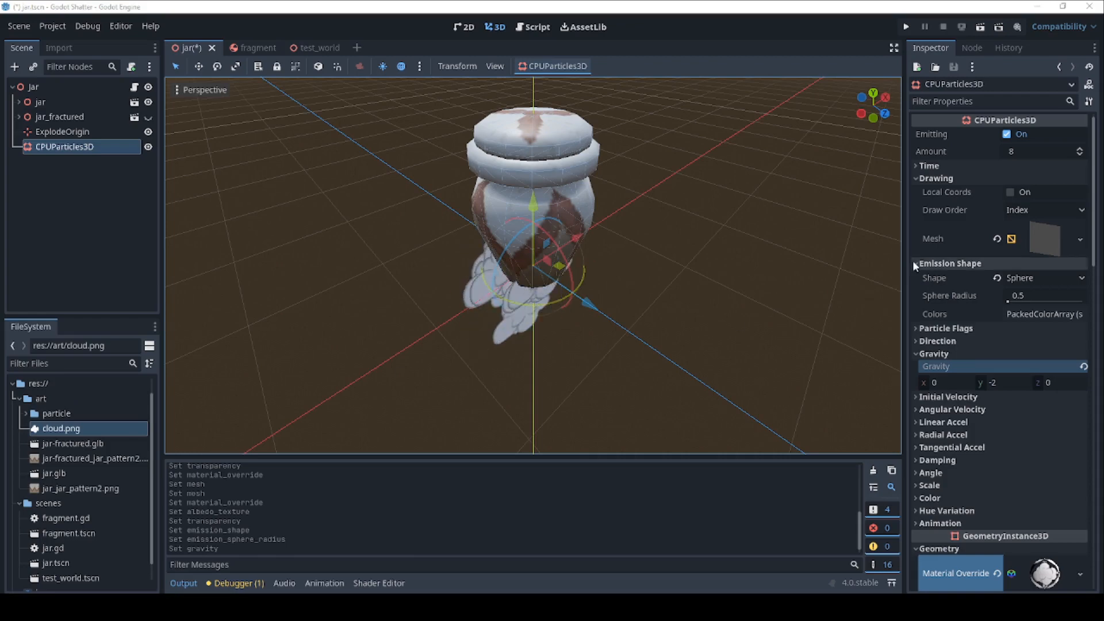
- Set direction spread, initial velocity minimum 2, and angular velocity minimum 180
click(937, 341)
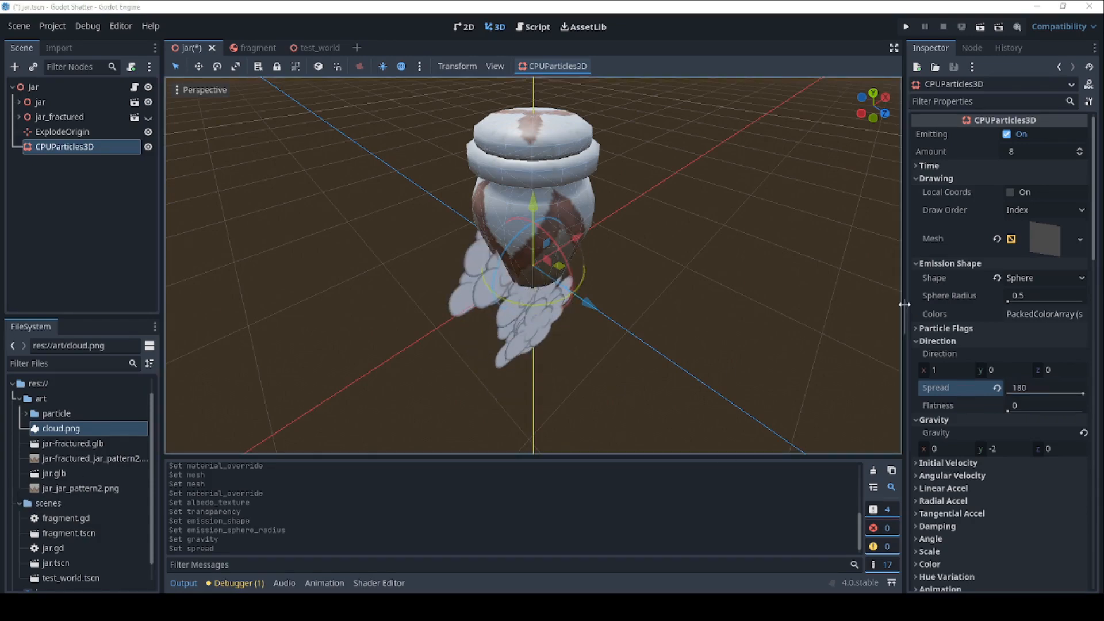
scroll(down, 3)
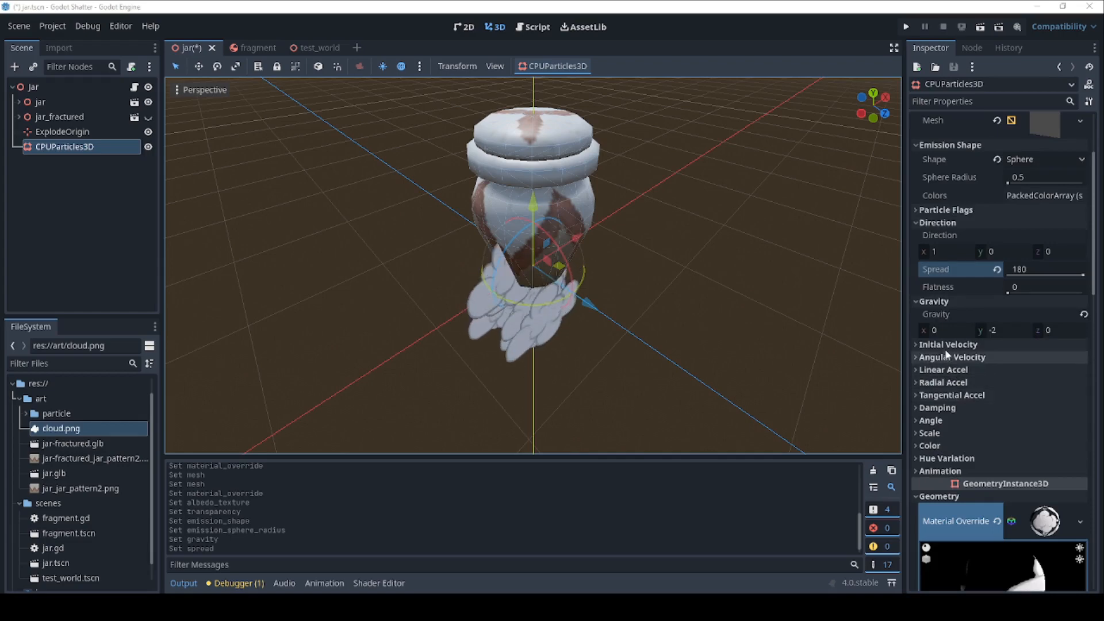
click(947, 344)
text(3)
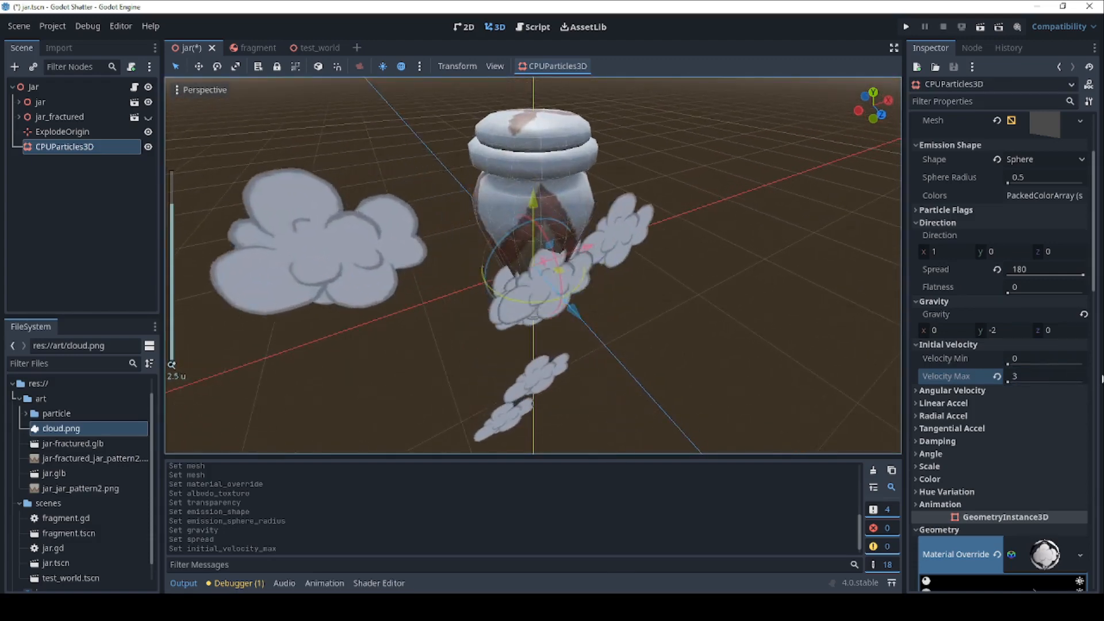
click(1045, 358)
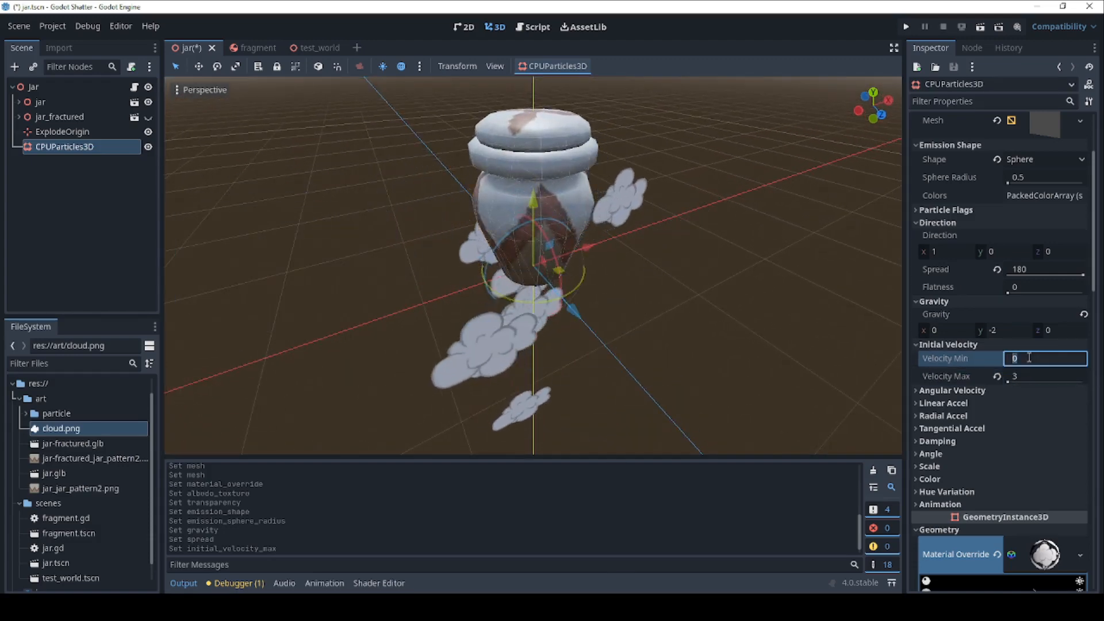
text(2)
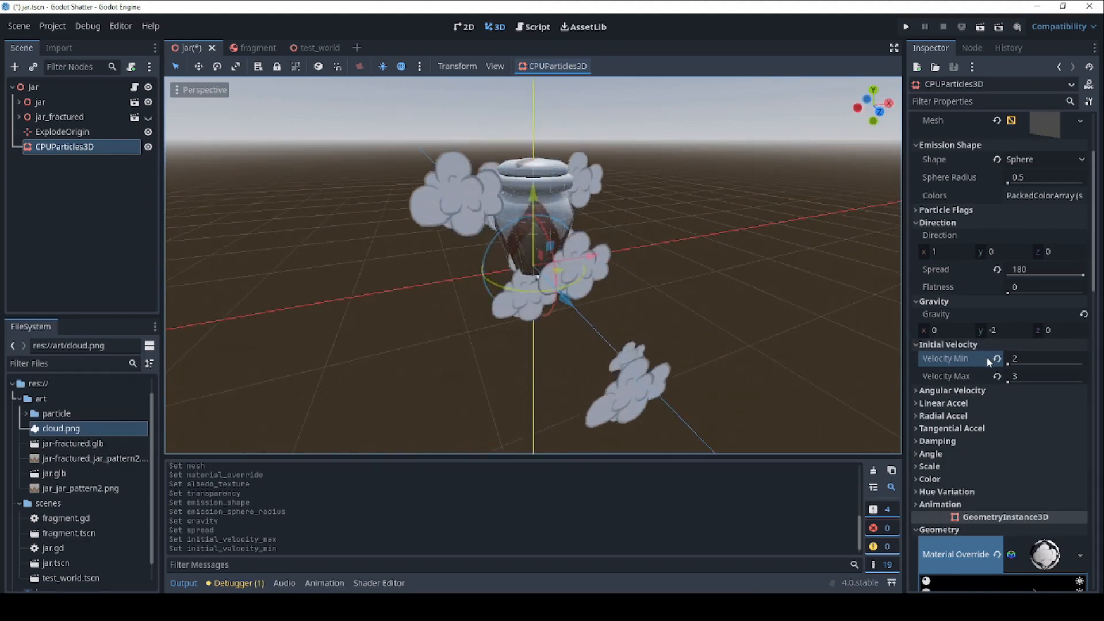
click(951, 390)
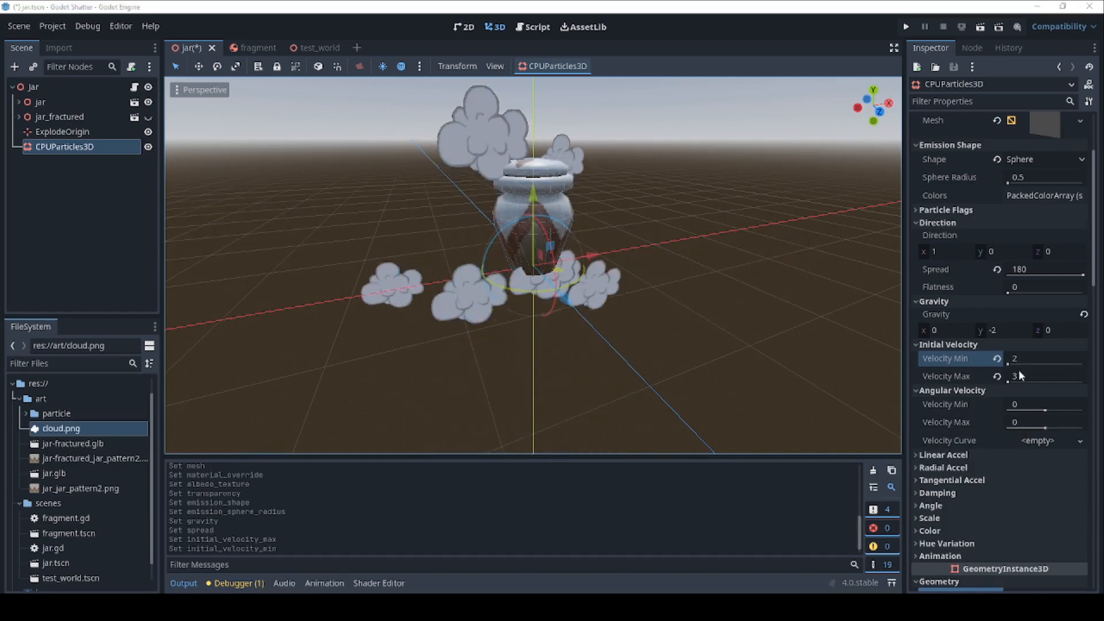
click(1045, 404)
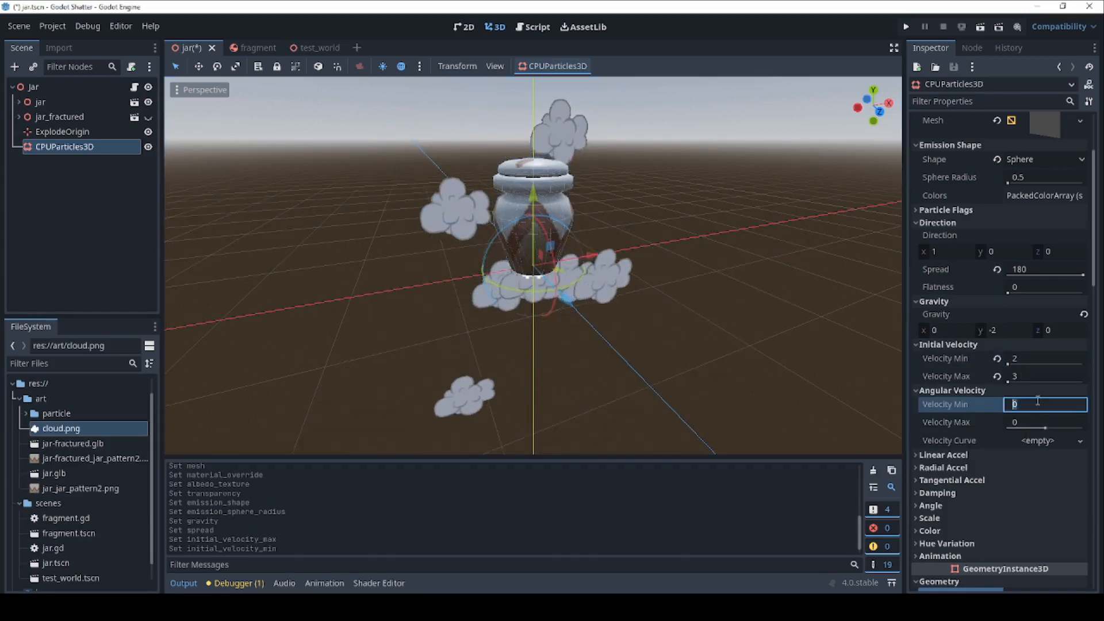
text(180)
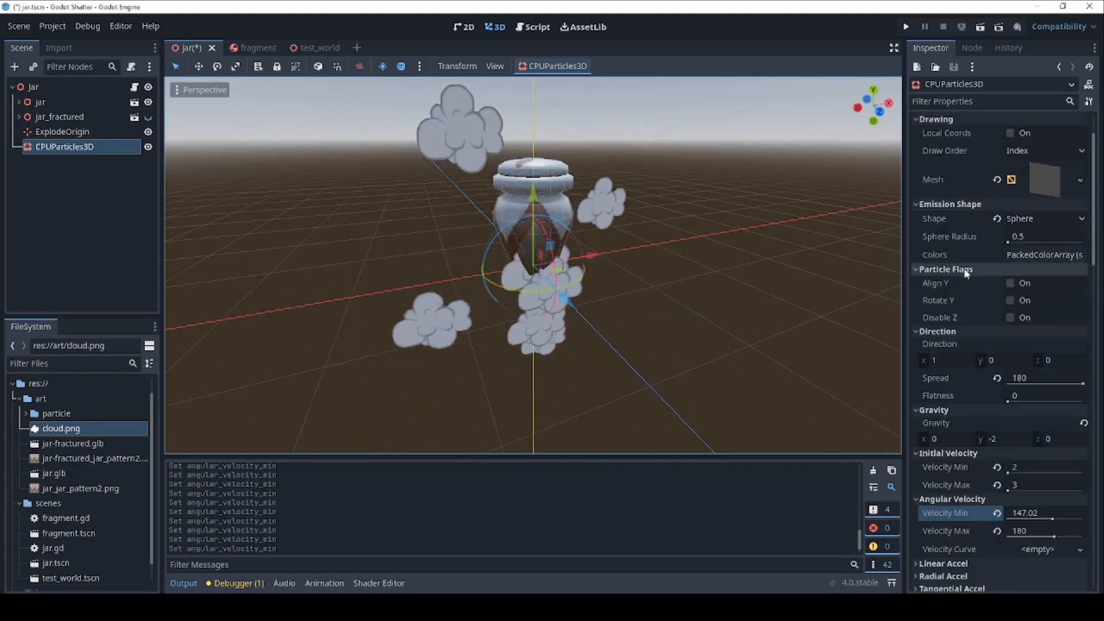
- Enable Rotate Y and Disable Z particle flags, and set angular velocity minimum to 80
click(1012, 300)
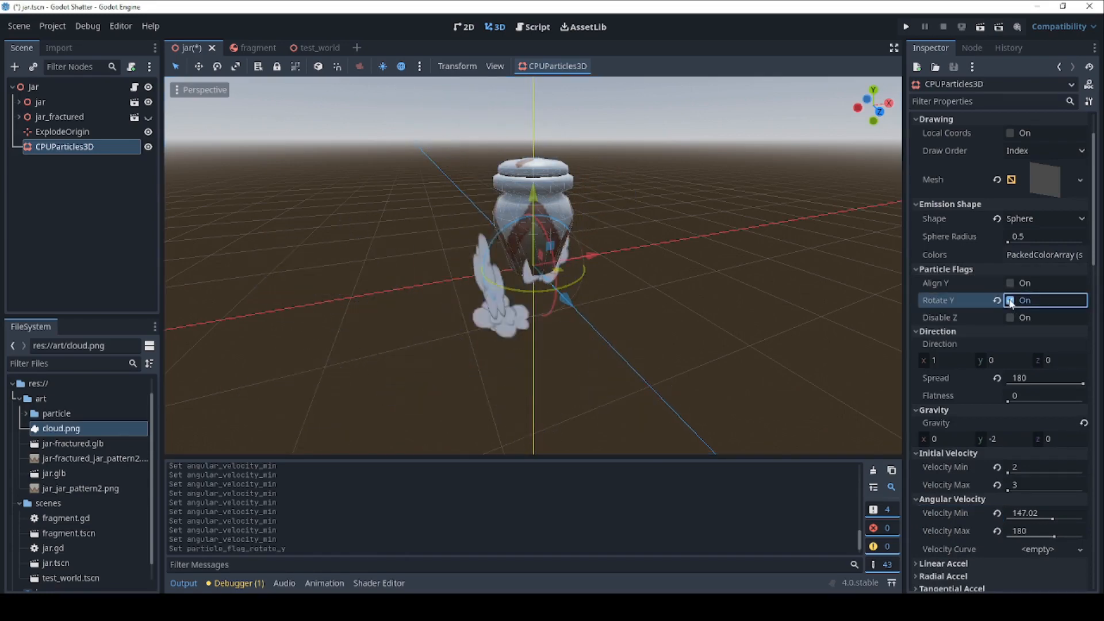
click(1011, 318)
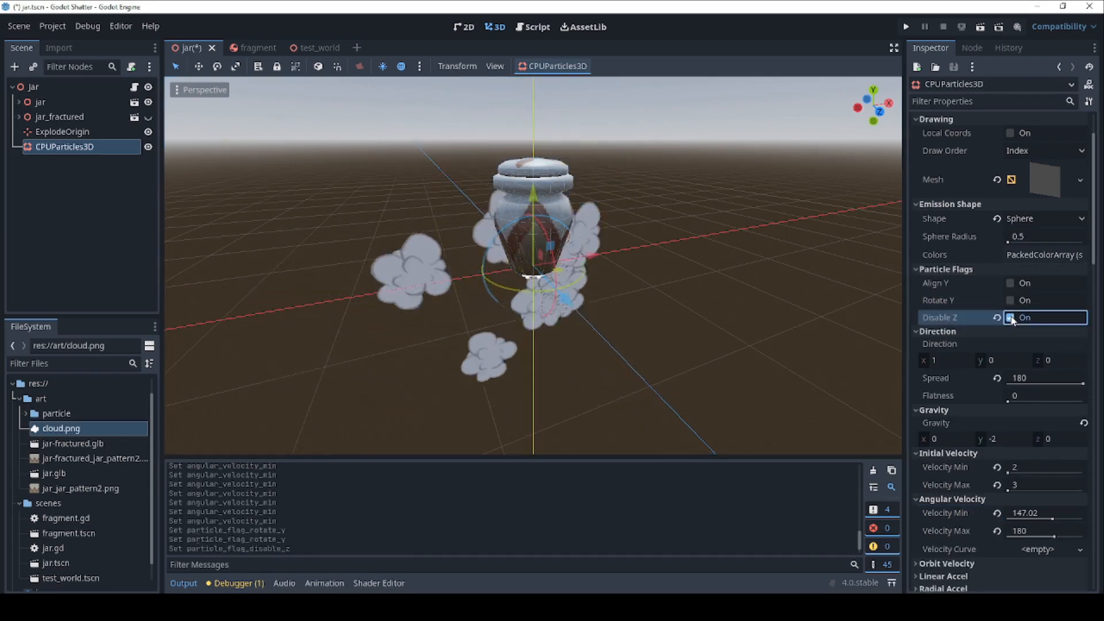
click(1009, 318)
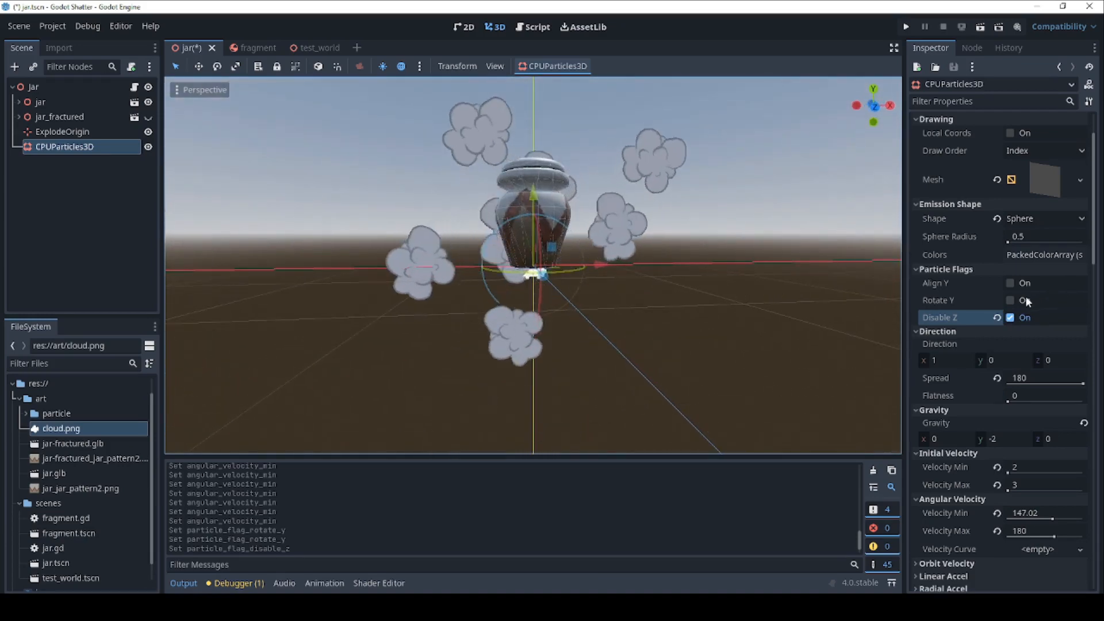
click(1009, 300)
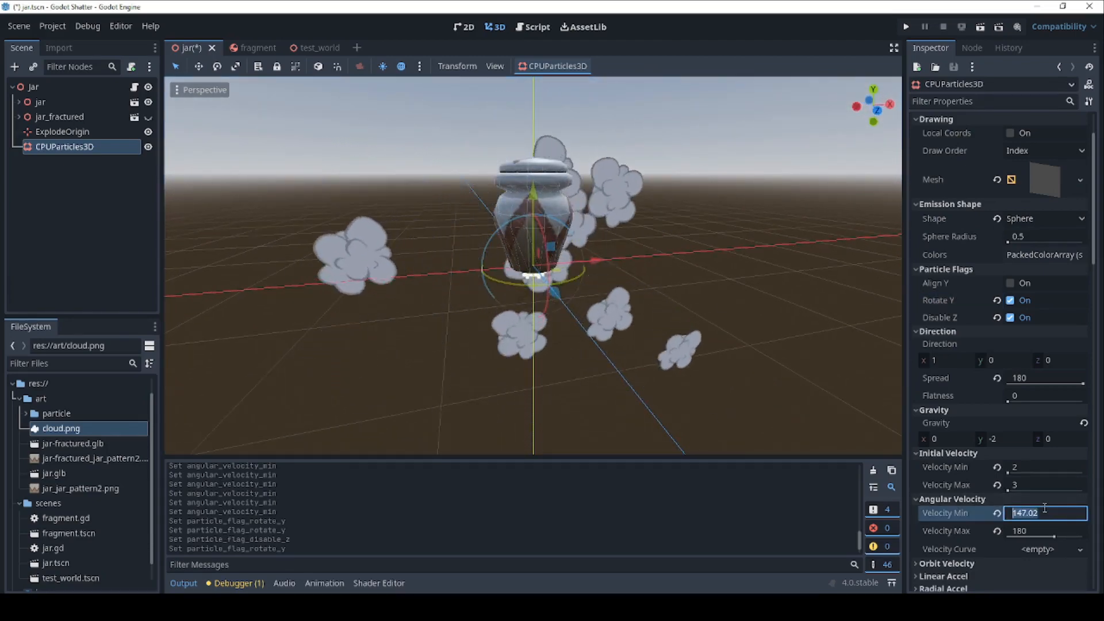
text(80)
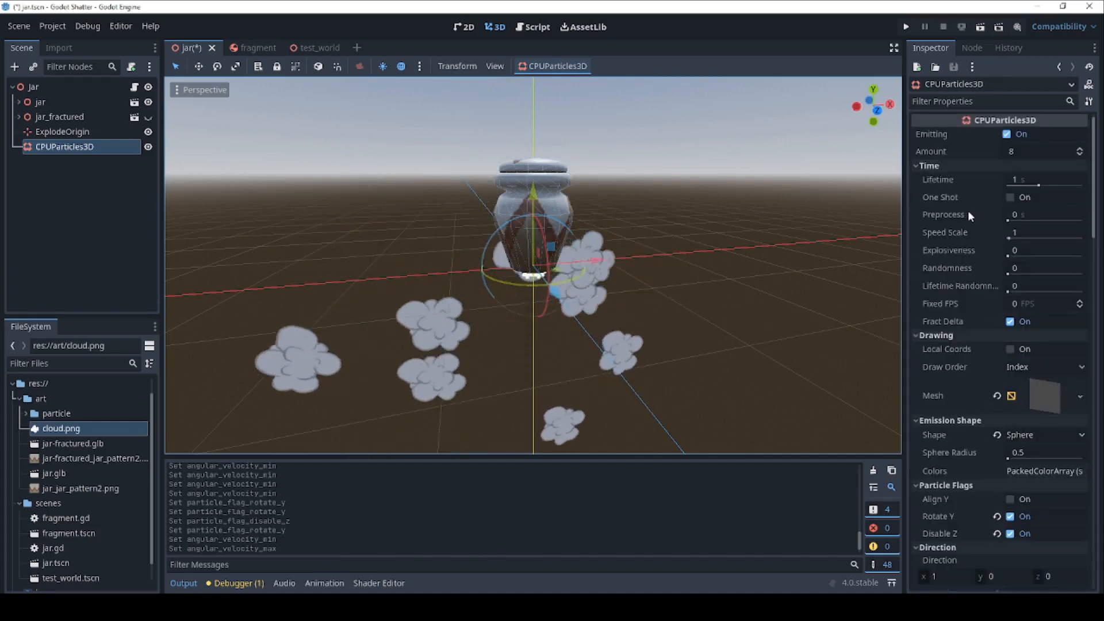
- Make the puff One Shot and toggle Emitting repeatedly to preview the burst
click(1009, 197)
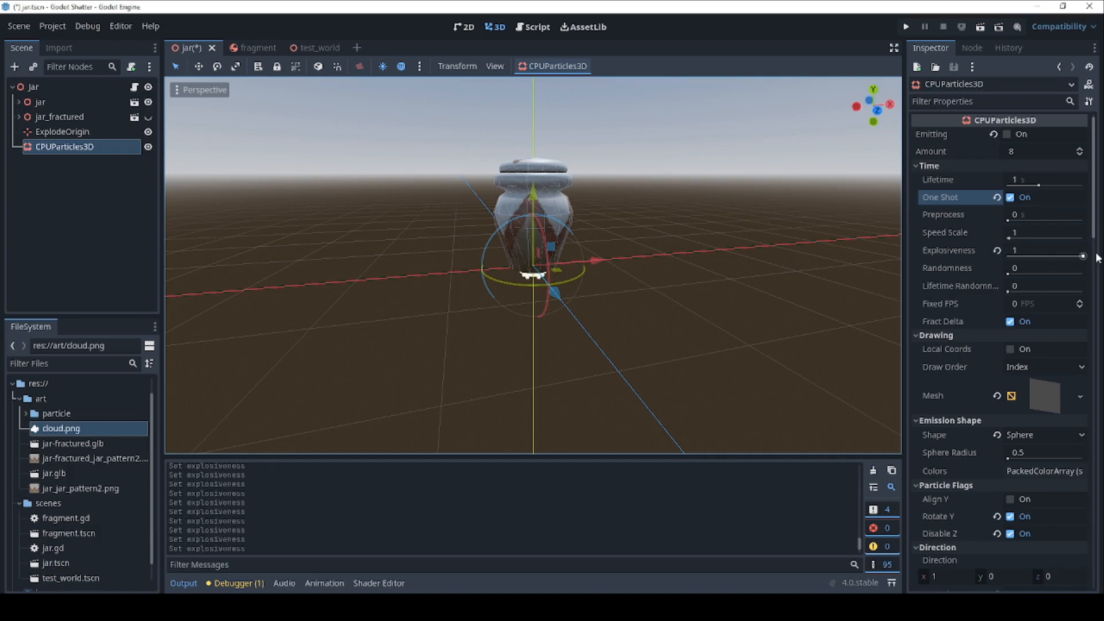
click(1009, 133)
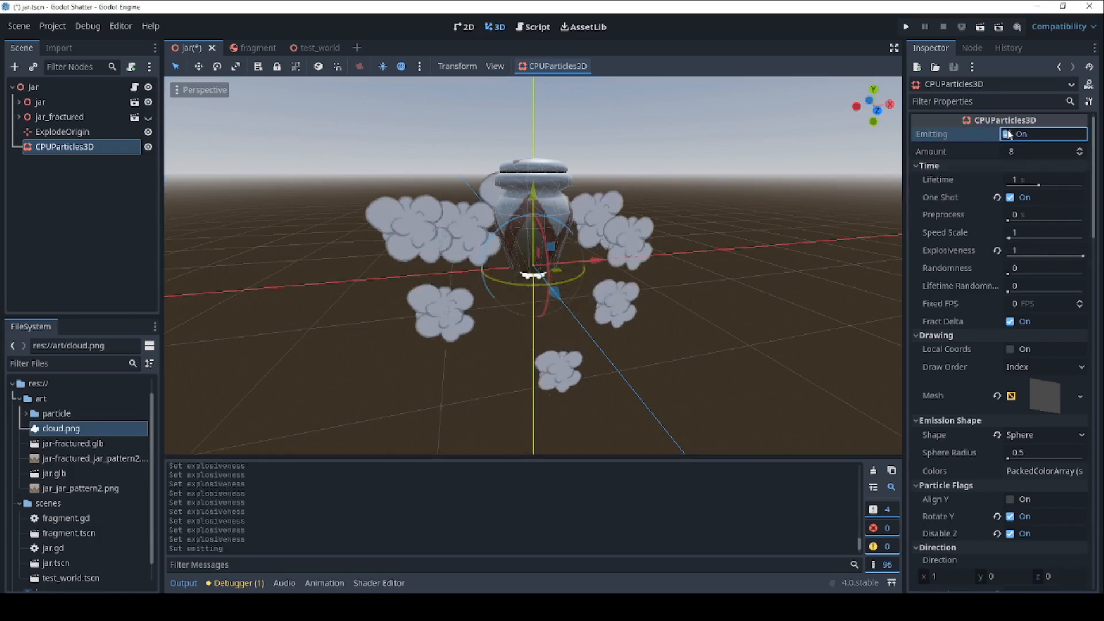
click(1008, 133)
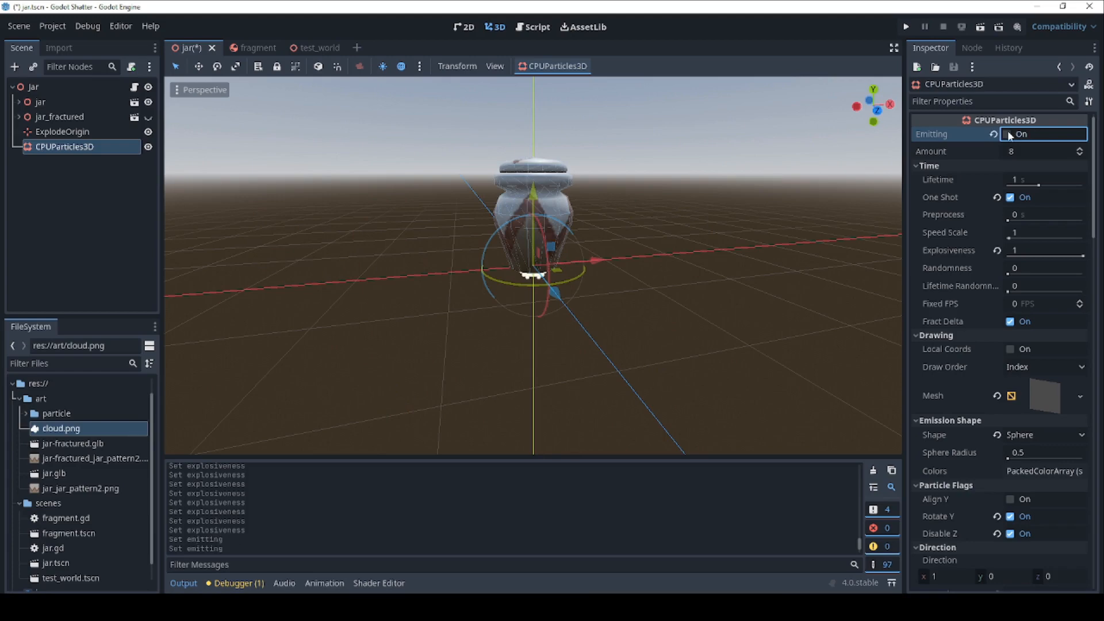
click(1009, 133)
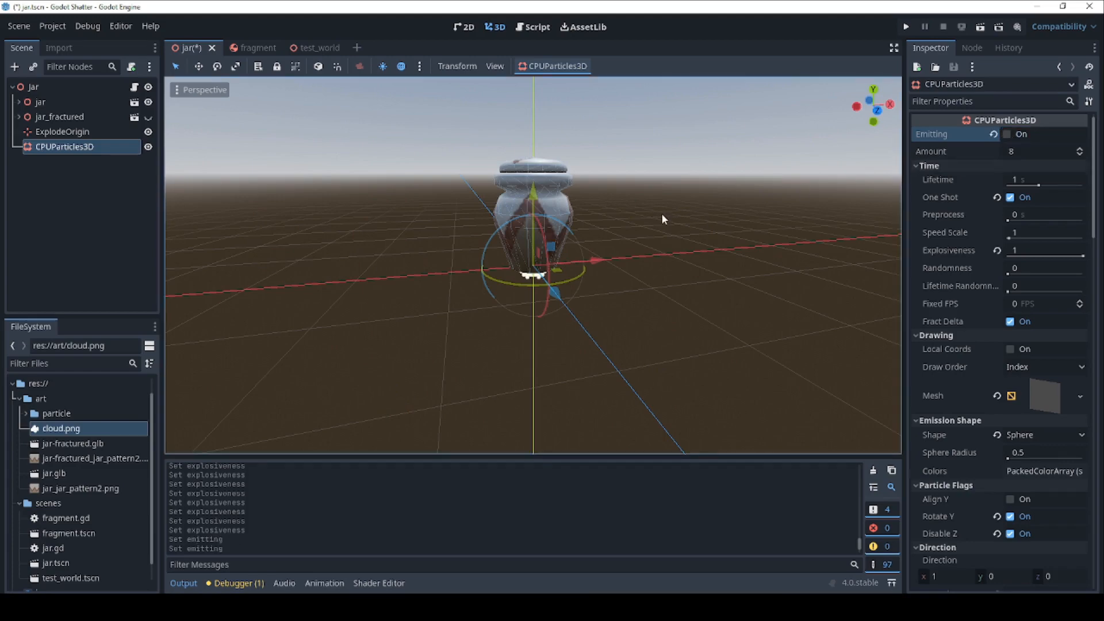
click(1009, 135)
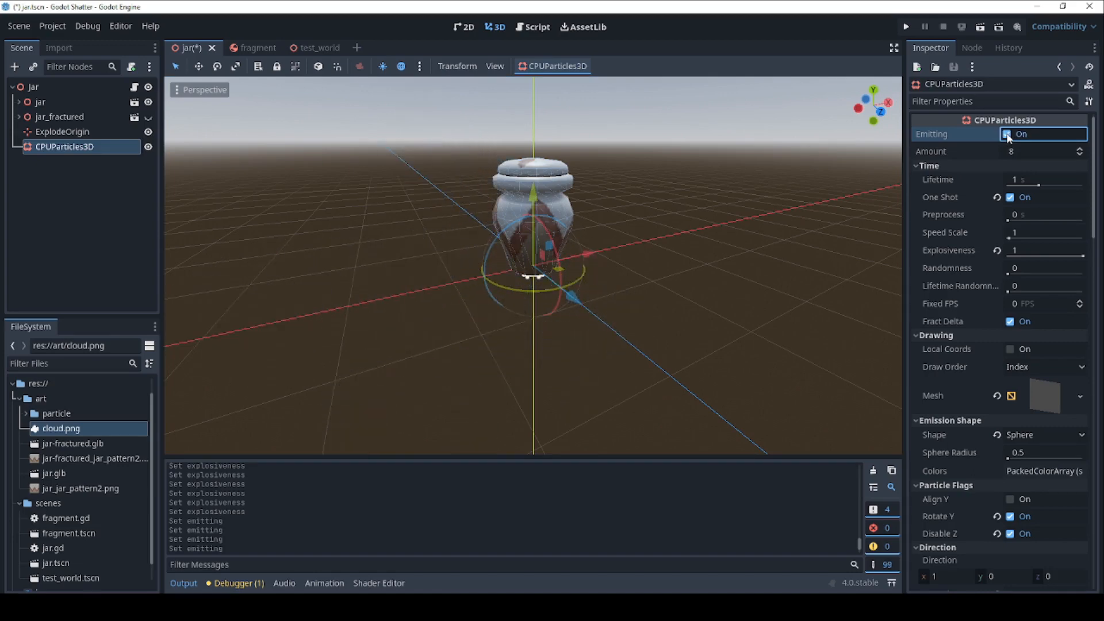
click(1007, 133)
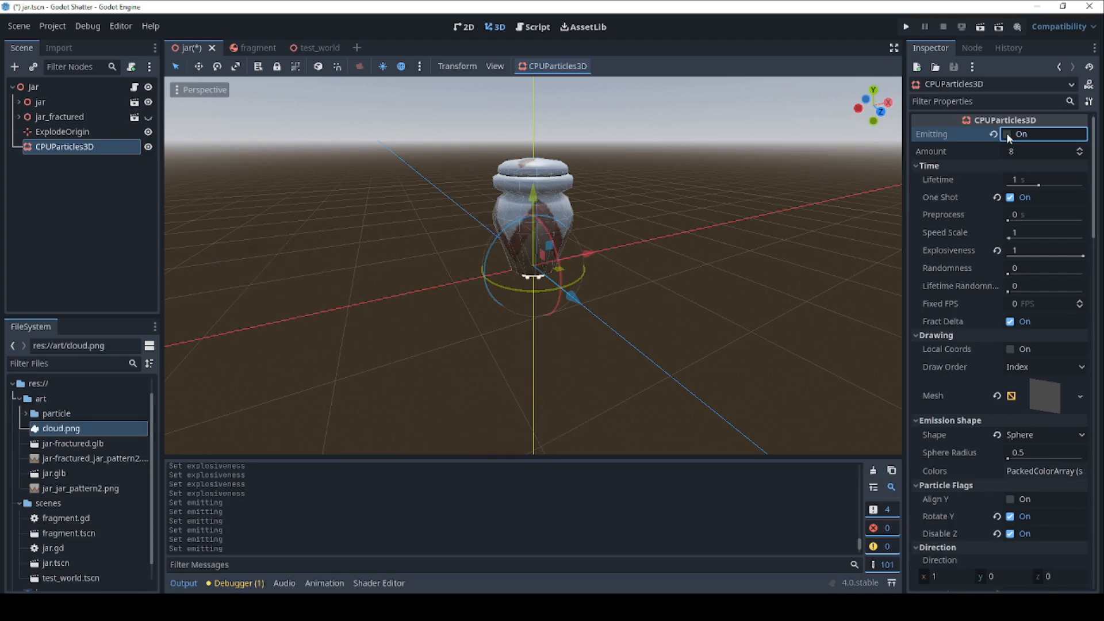
- Replay the puff once more, keep One Shot enabled and leave Emitting off
click(1010, 134)
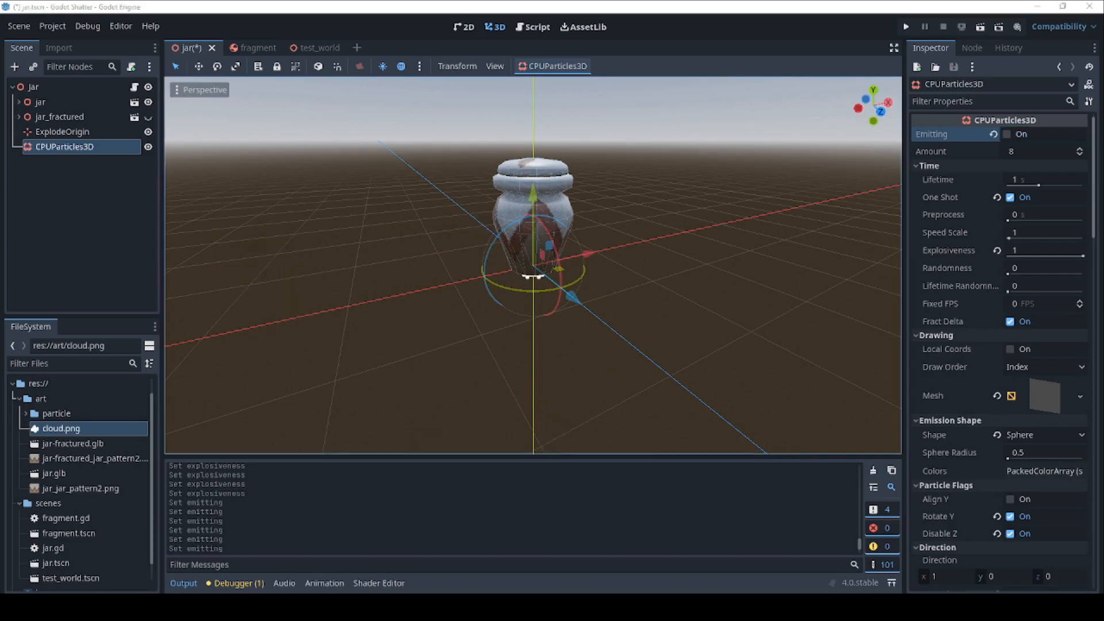
click(1009, 197)
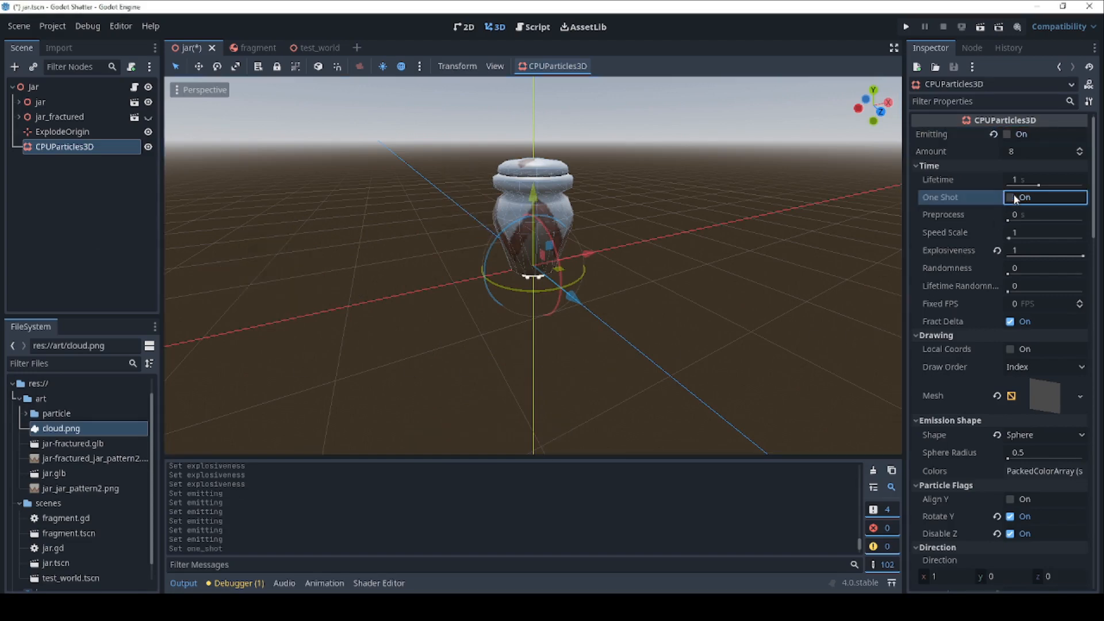
click(1011, 197)
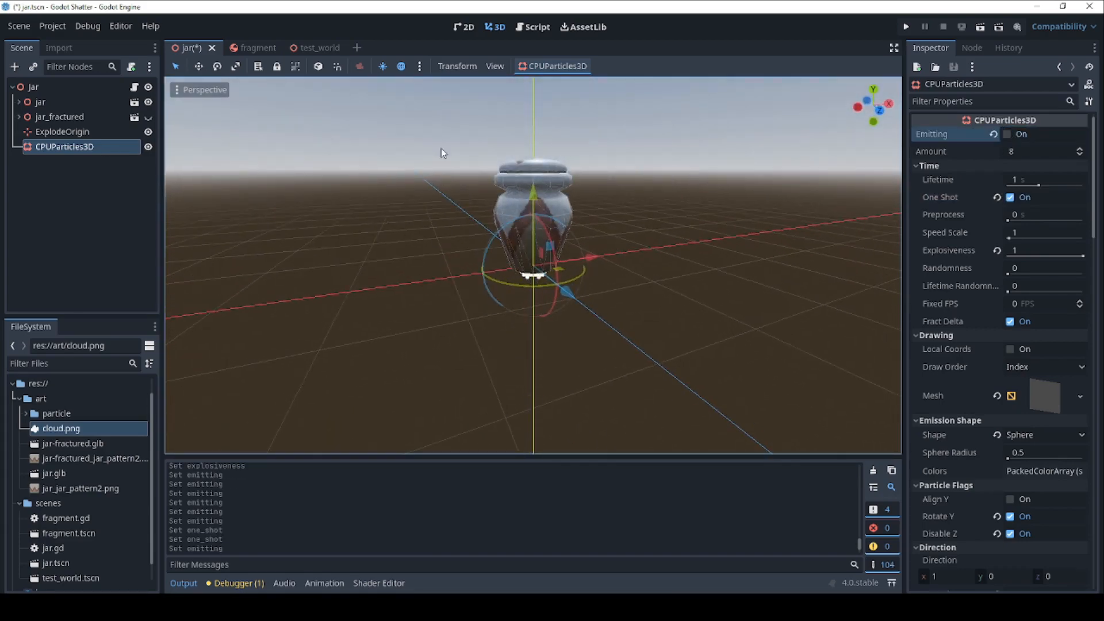
click(537, 27)
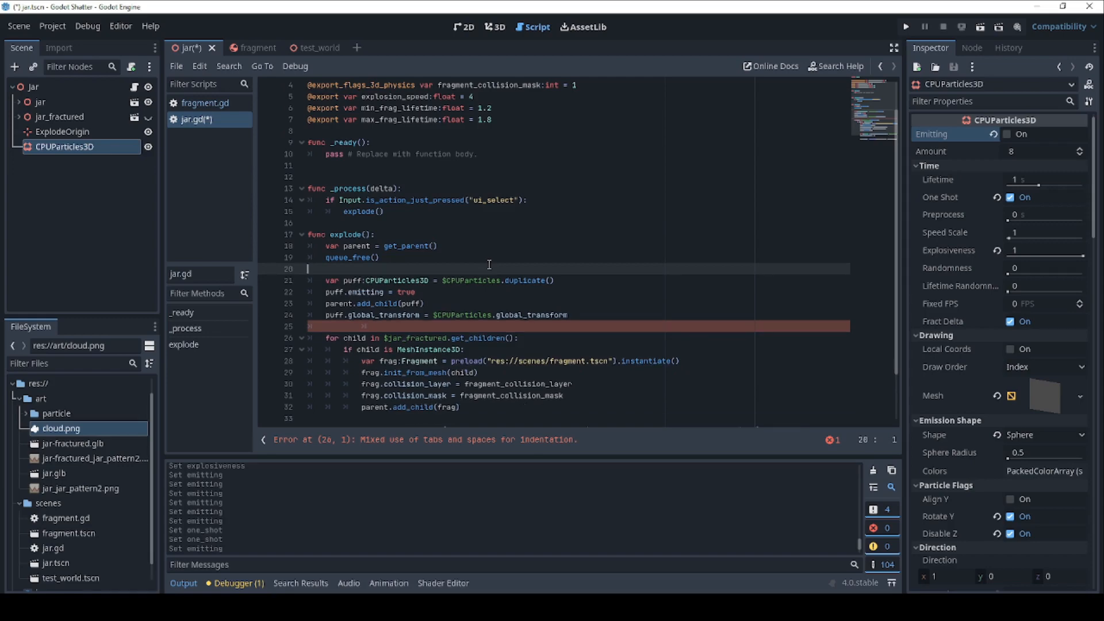
- Correct $CPUParticles to $CPUParticles3D on both puff-spawning lines in jar.gd
click(438, 283)
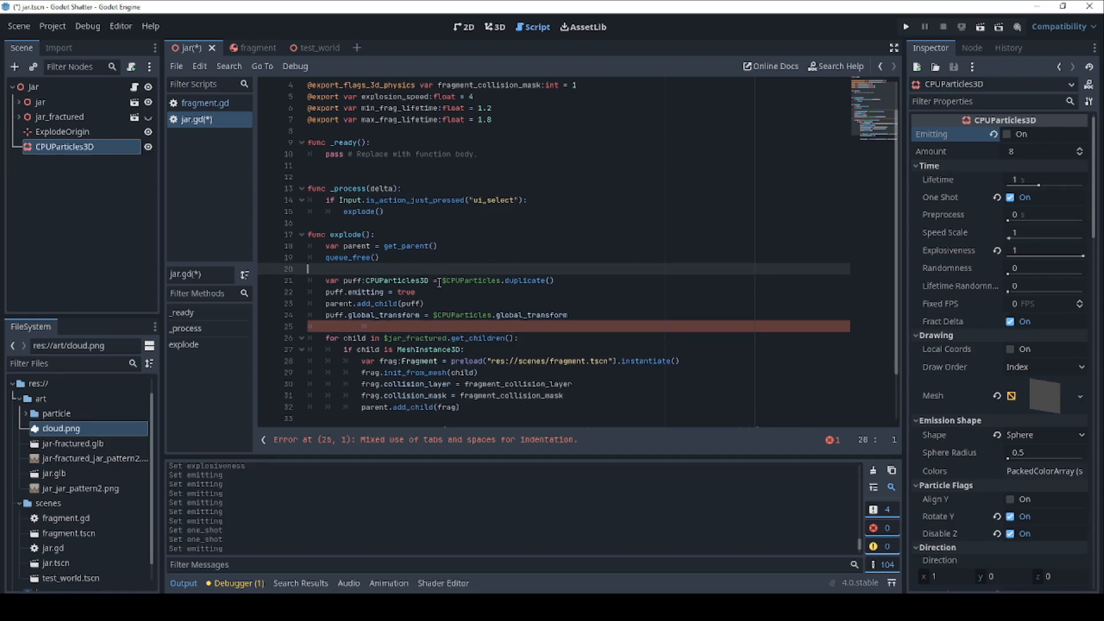
click(497, 281)
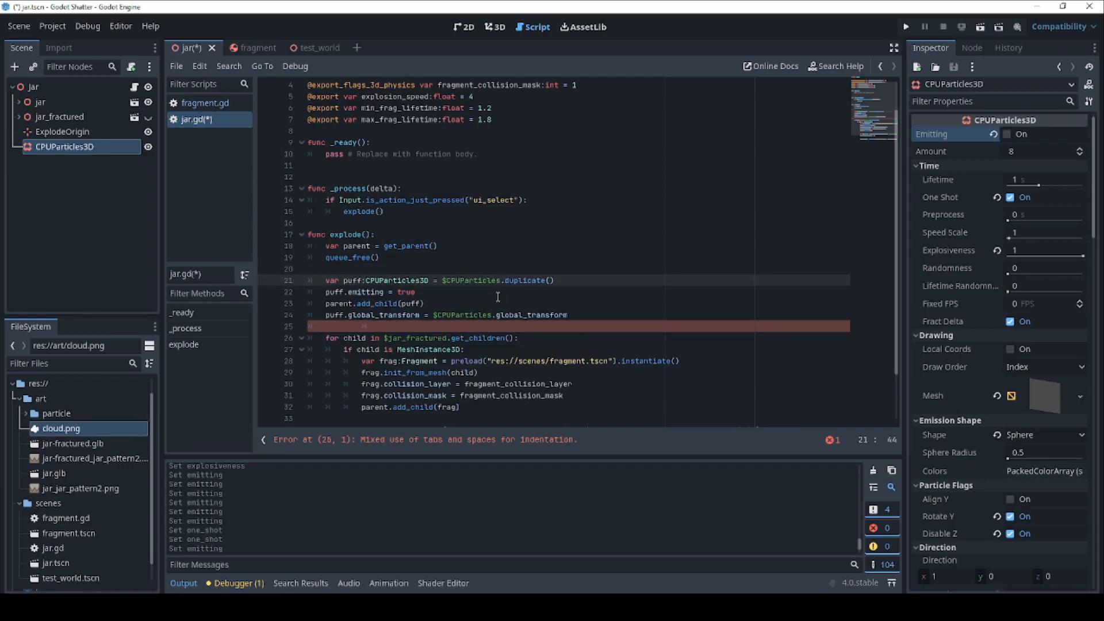
click(428, 280)
text(3D)
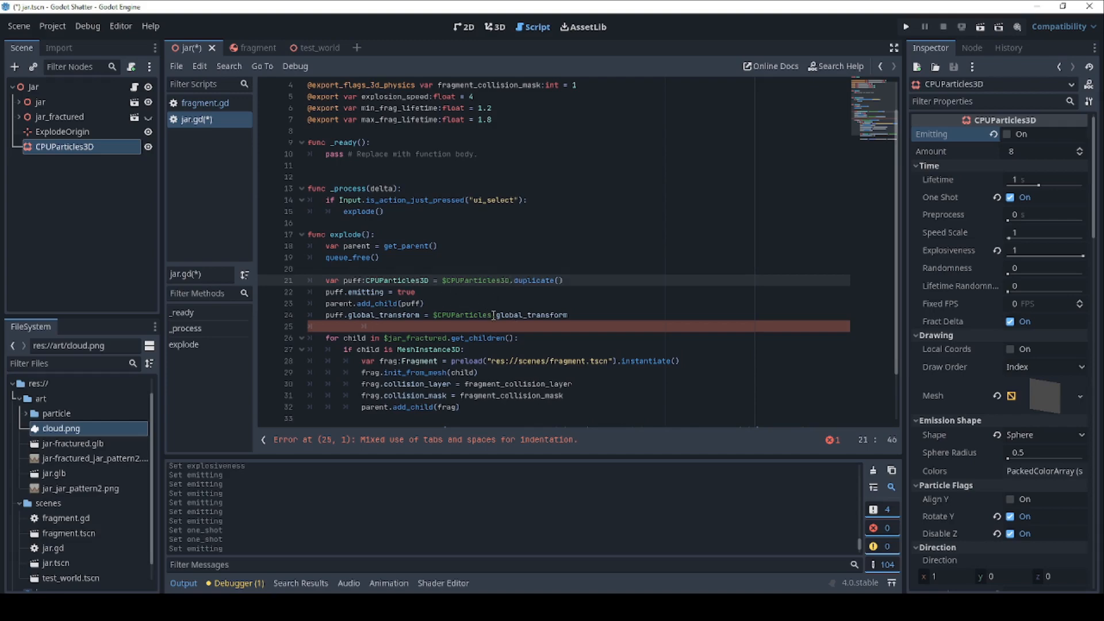
- Delete the mixed-indentation line 25 and save jar.gd with Ctrl+S
click(537, 315)
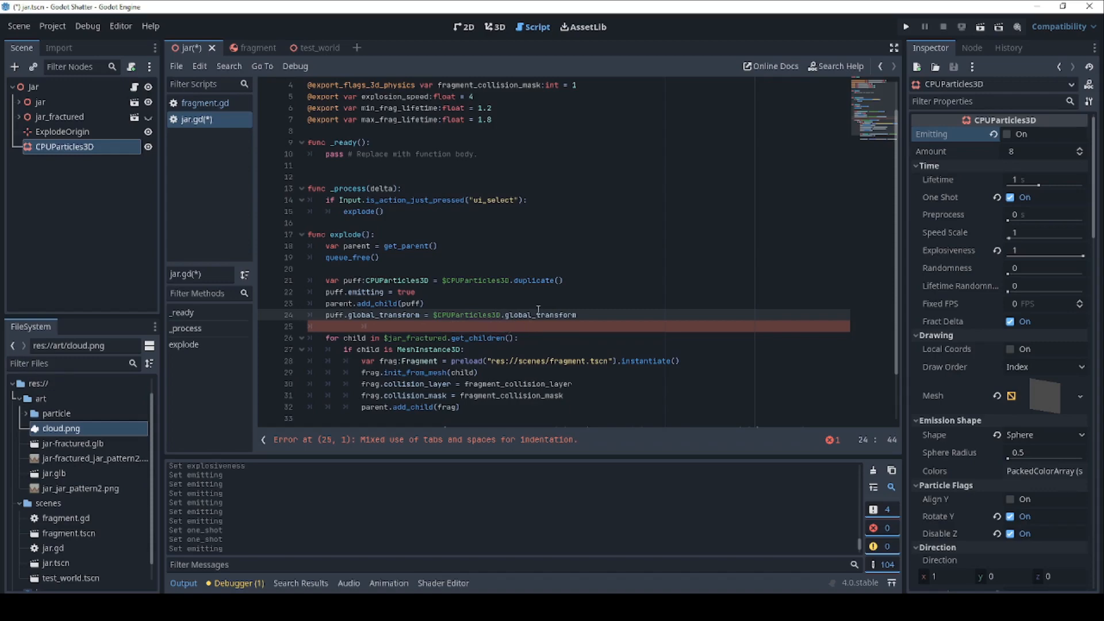
scroll(down, 3)
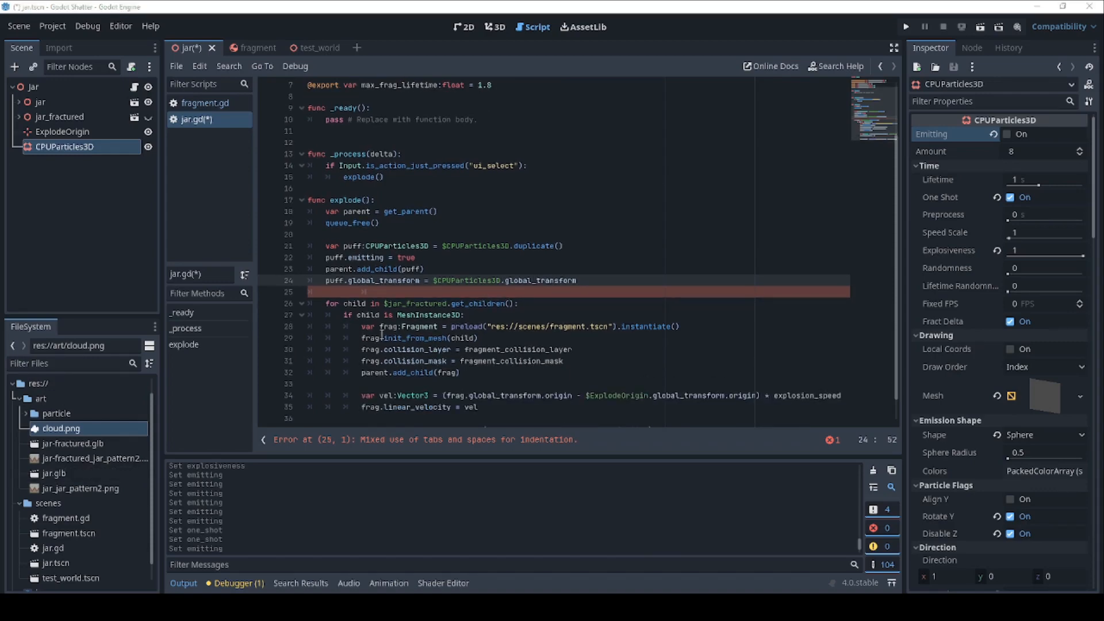
click(317, 290)
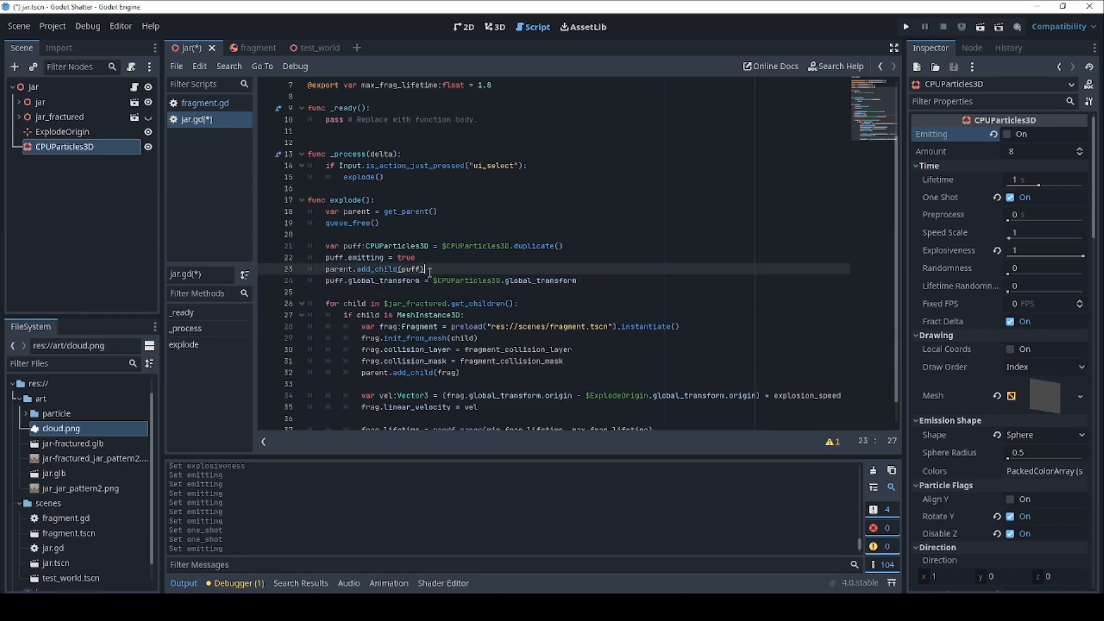
key(ctrl+s)
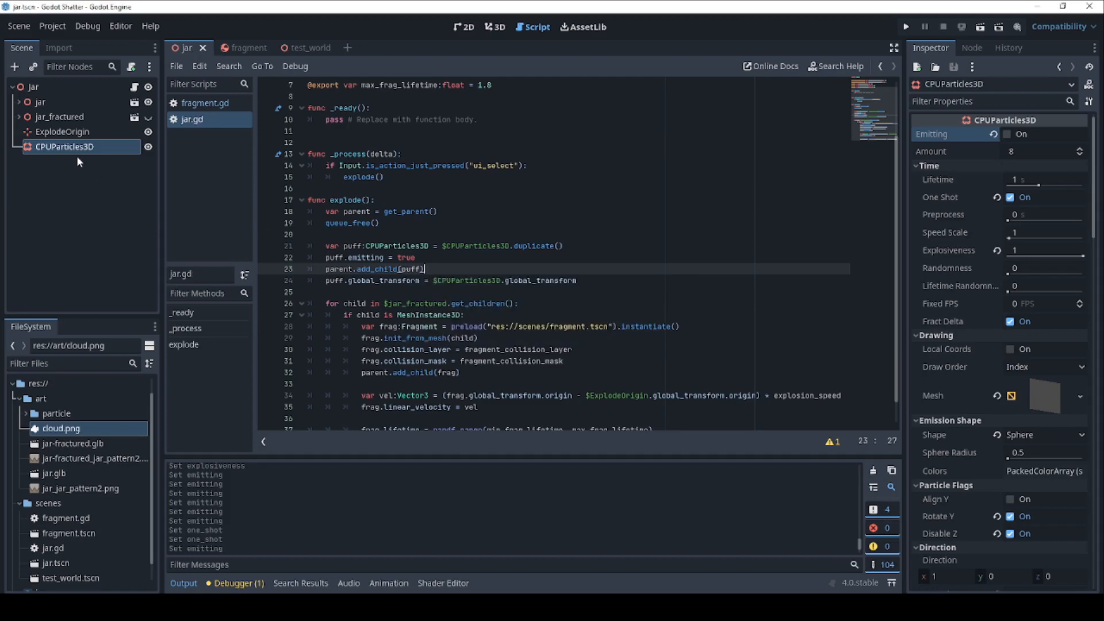
mouse_move(65, 146)
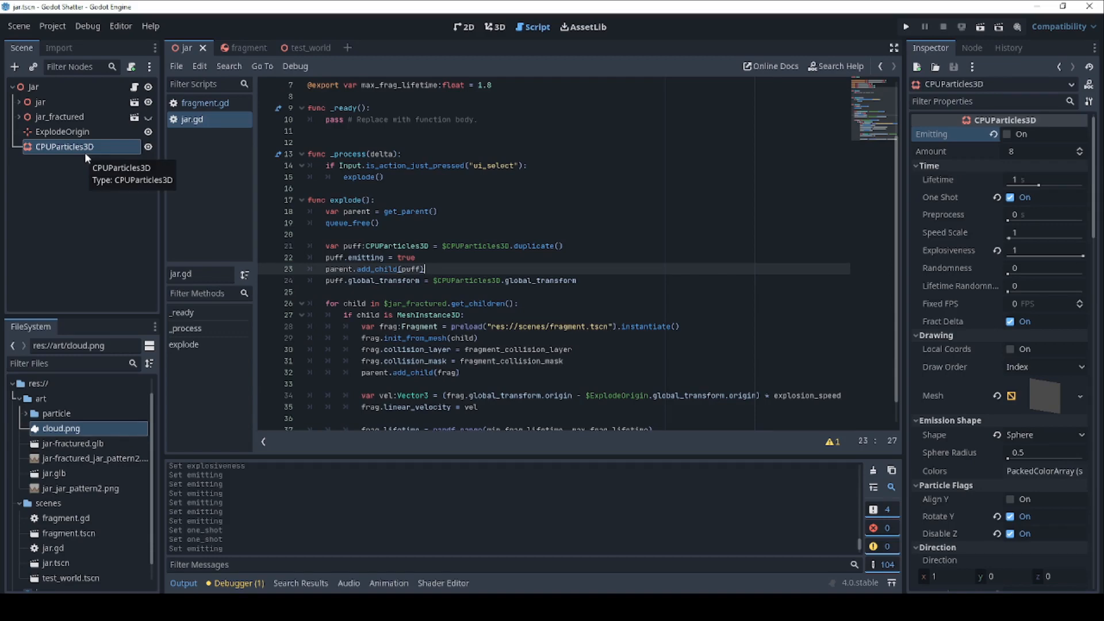
mouse_move(506, 245)
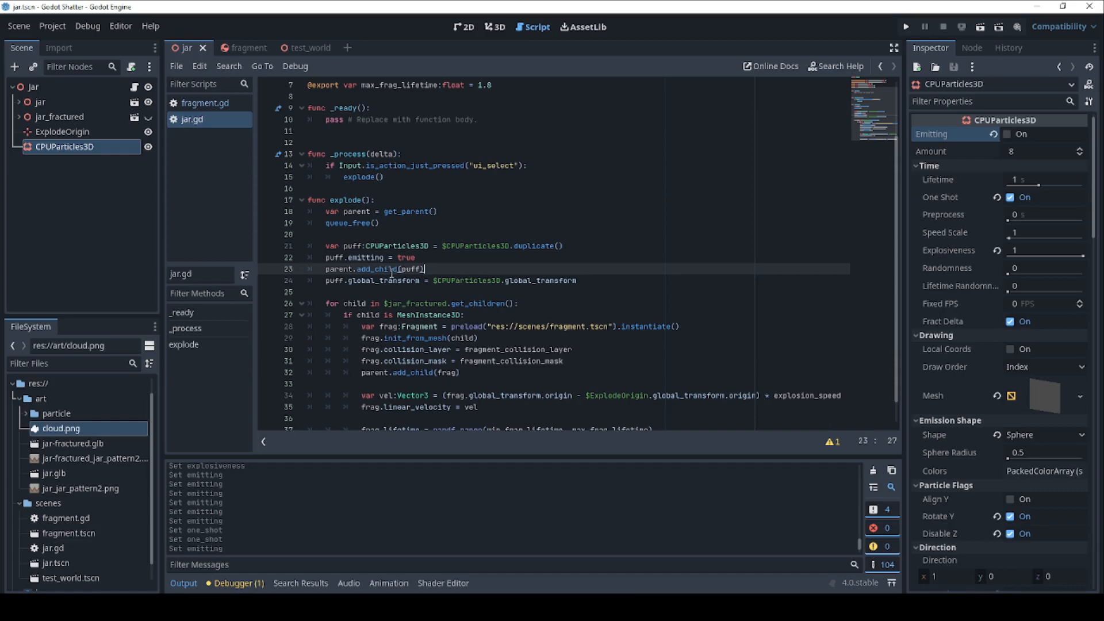
mouse_move(532, 277)
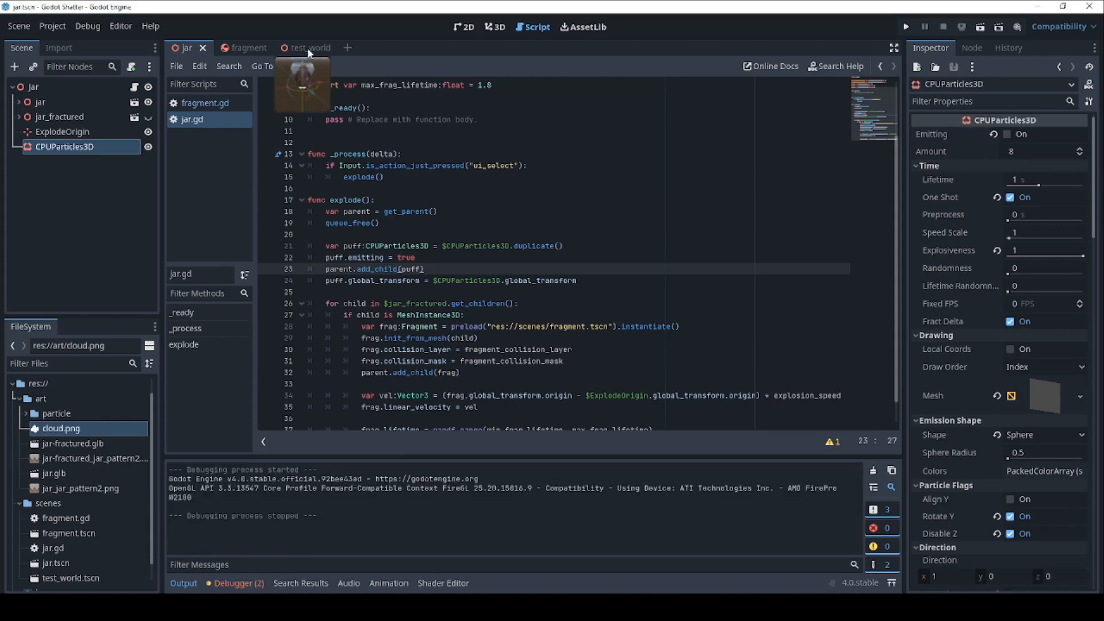
- Run the test_world scene and watch the jar shatter with a cloud puff
click(304, 47)
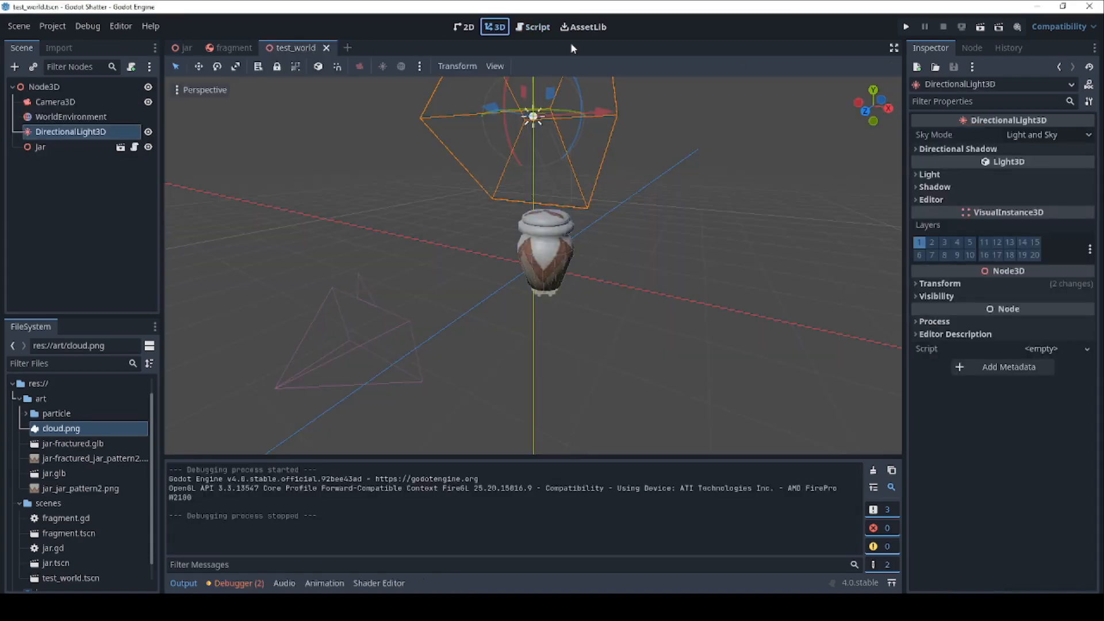
click(980, 26)
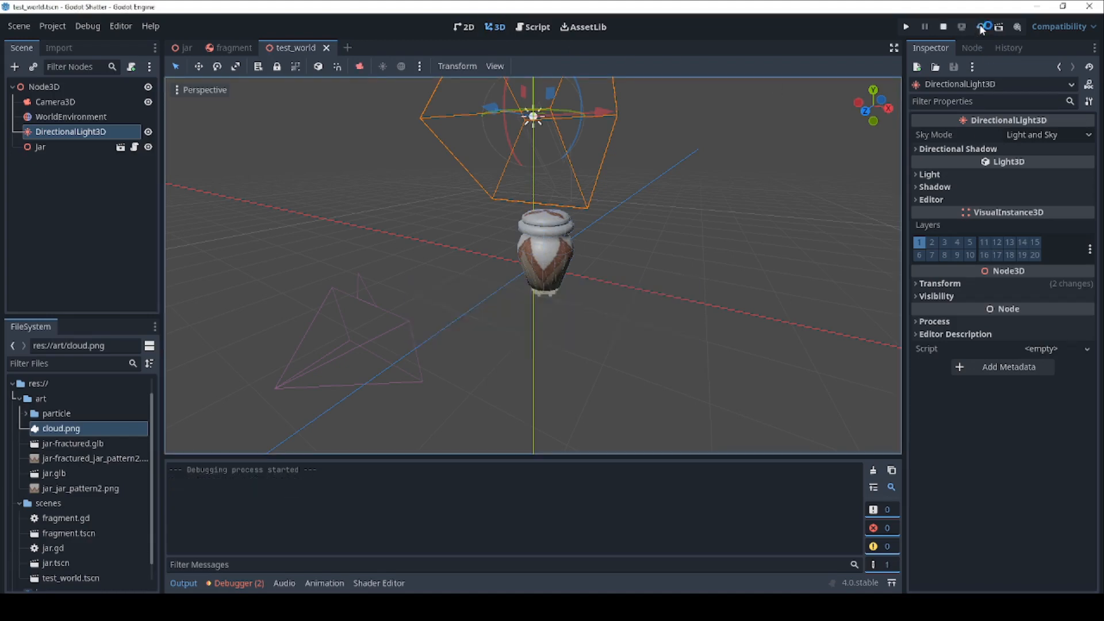
click(906, 27)
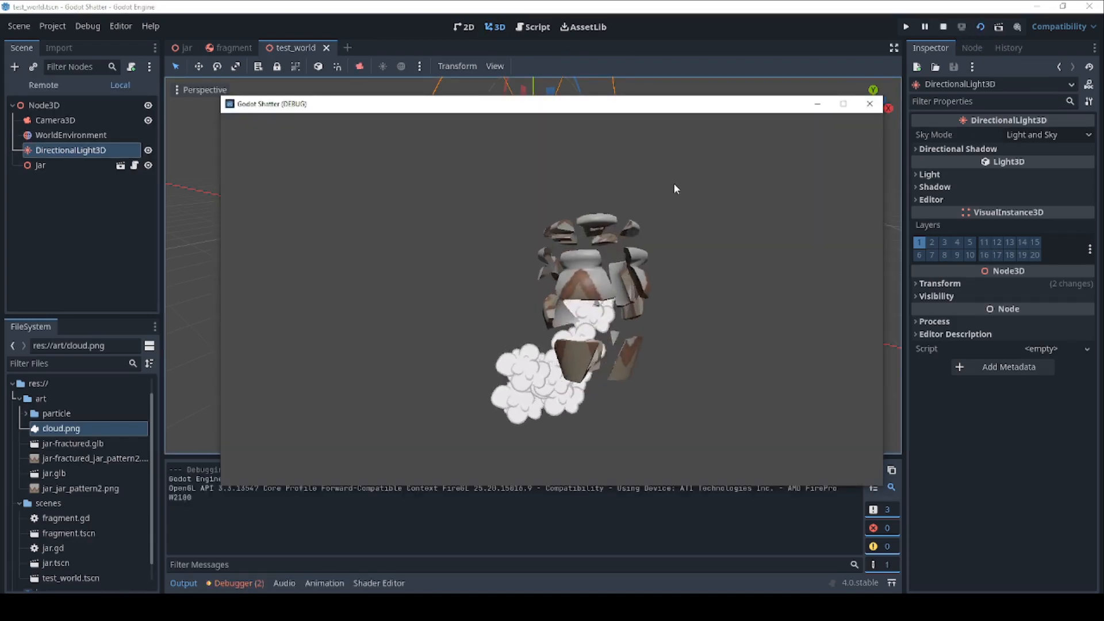
- Close the game window and return to the jar scene
click(870, 103)
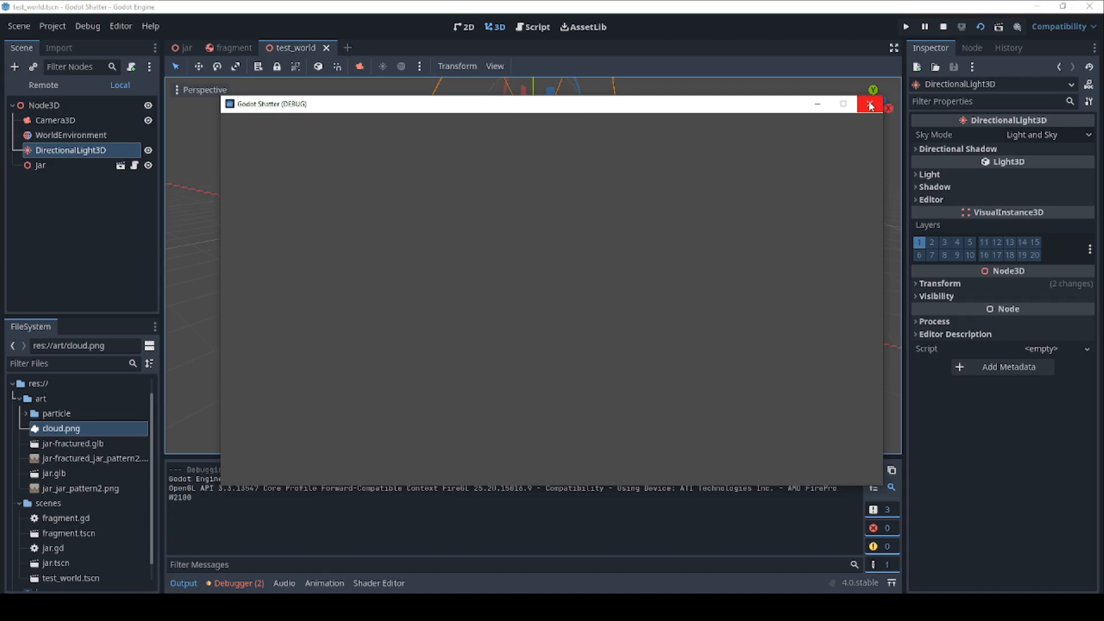
click(871, 104)
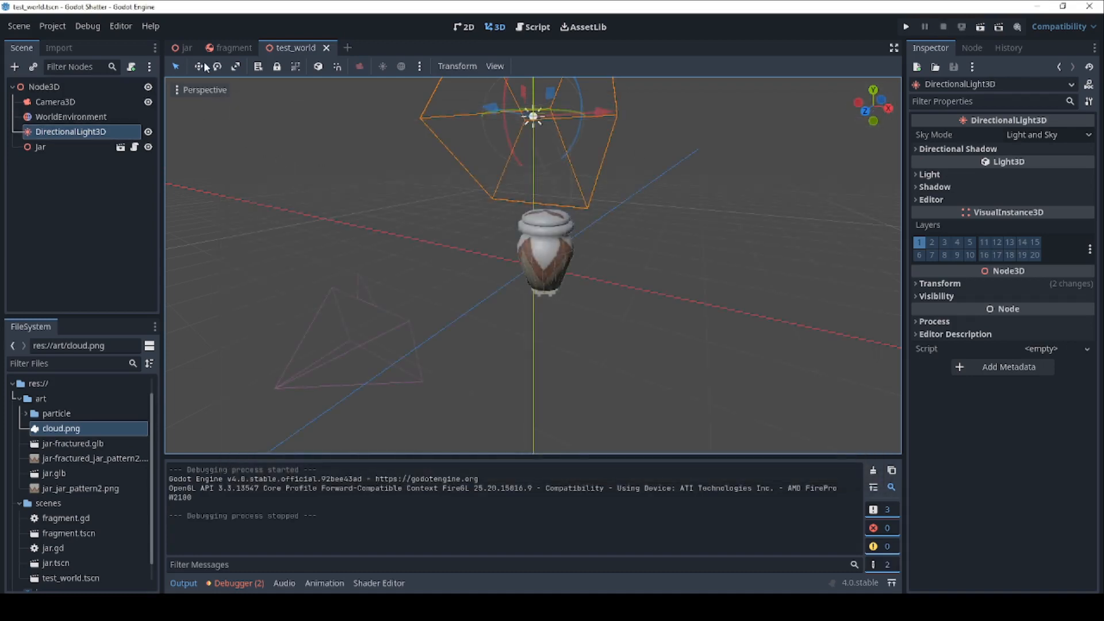
click(184, 47)
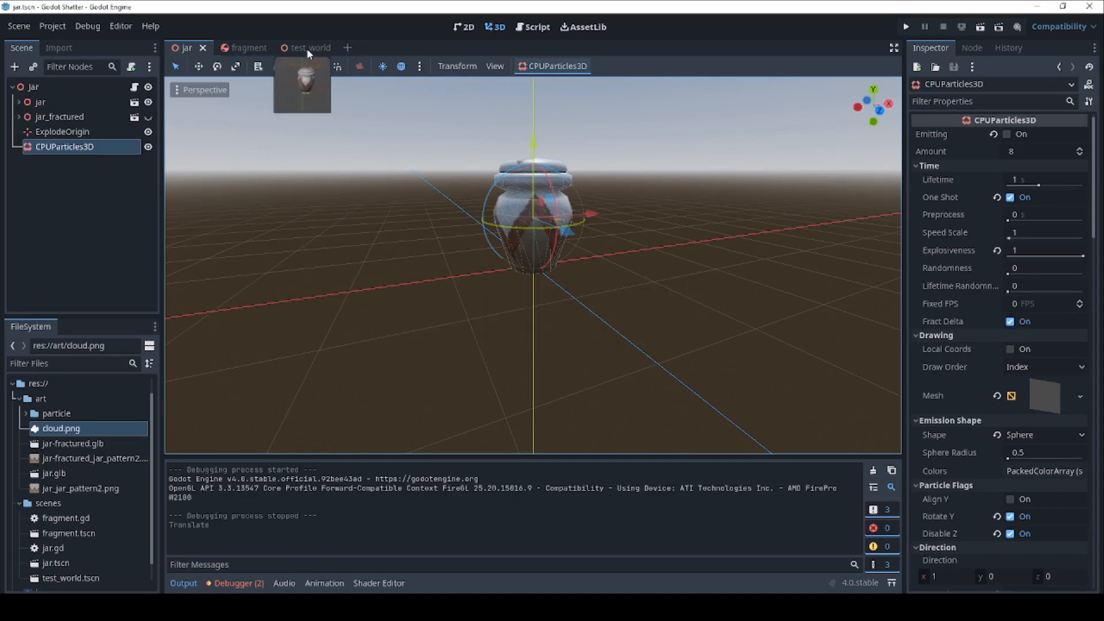
- From the test_world tab, run the project to start the jar-filled game level
click(296, 47)
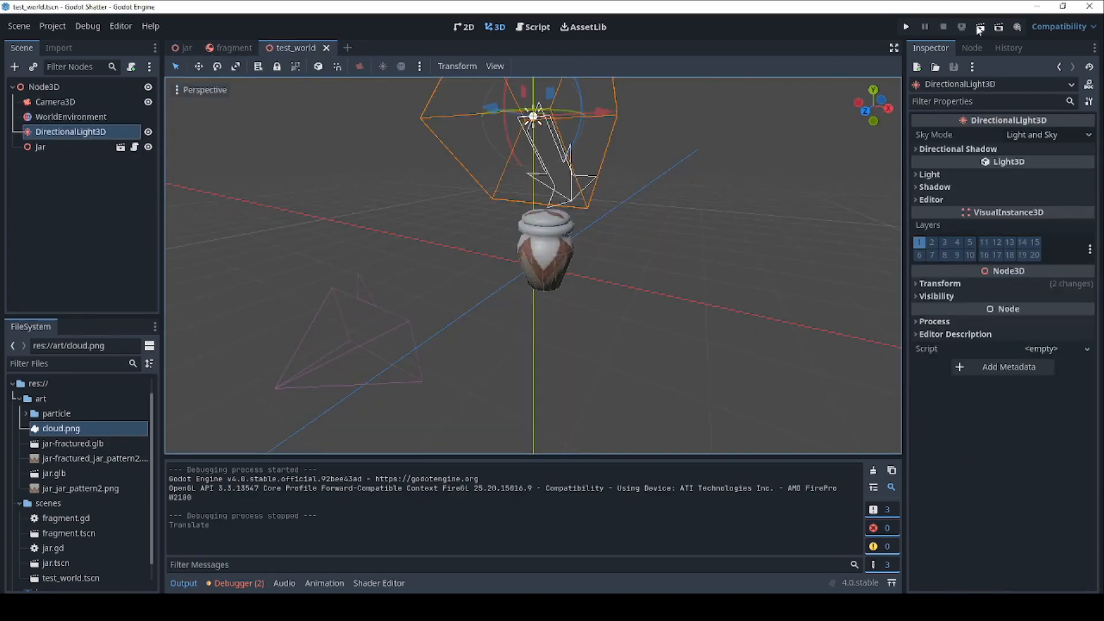
click(905, 26)
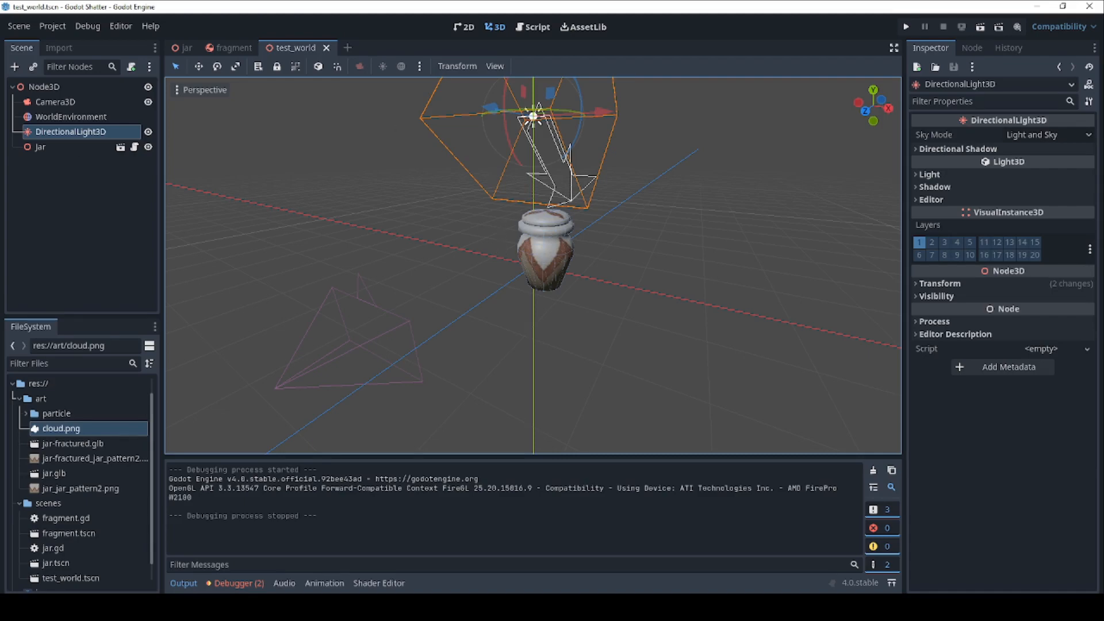
click(906, 26)
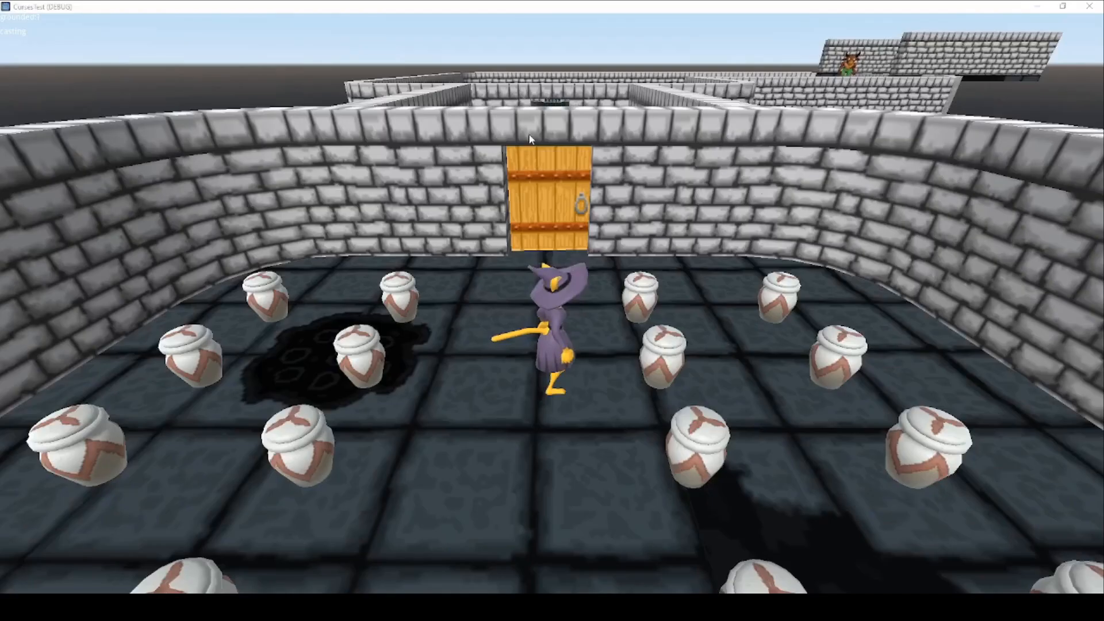